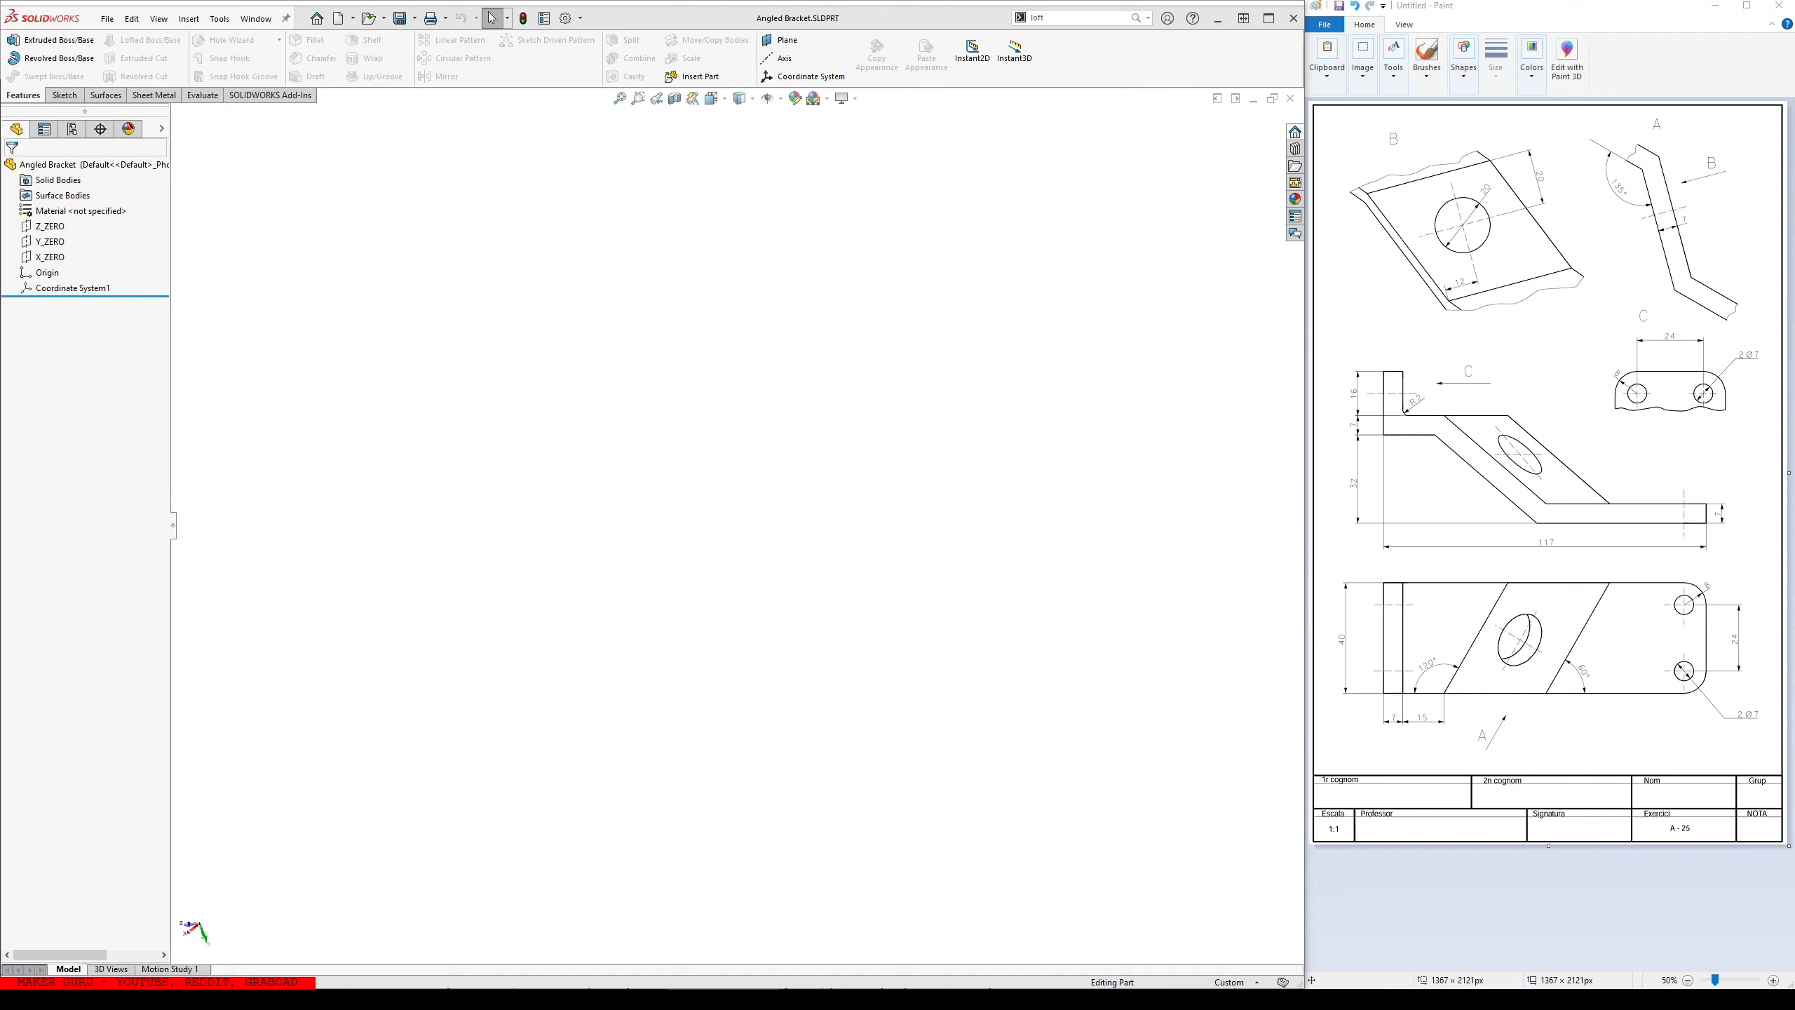
mouse_move(1257, 809)
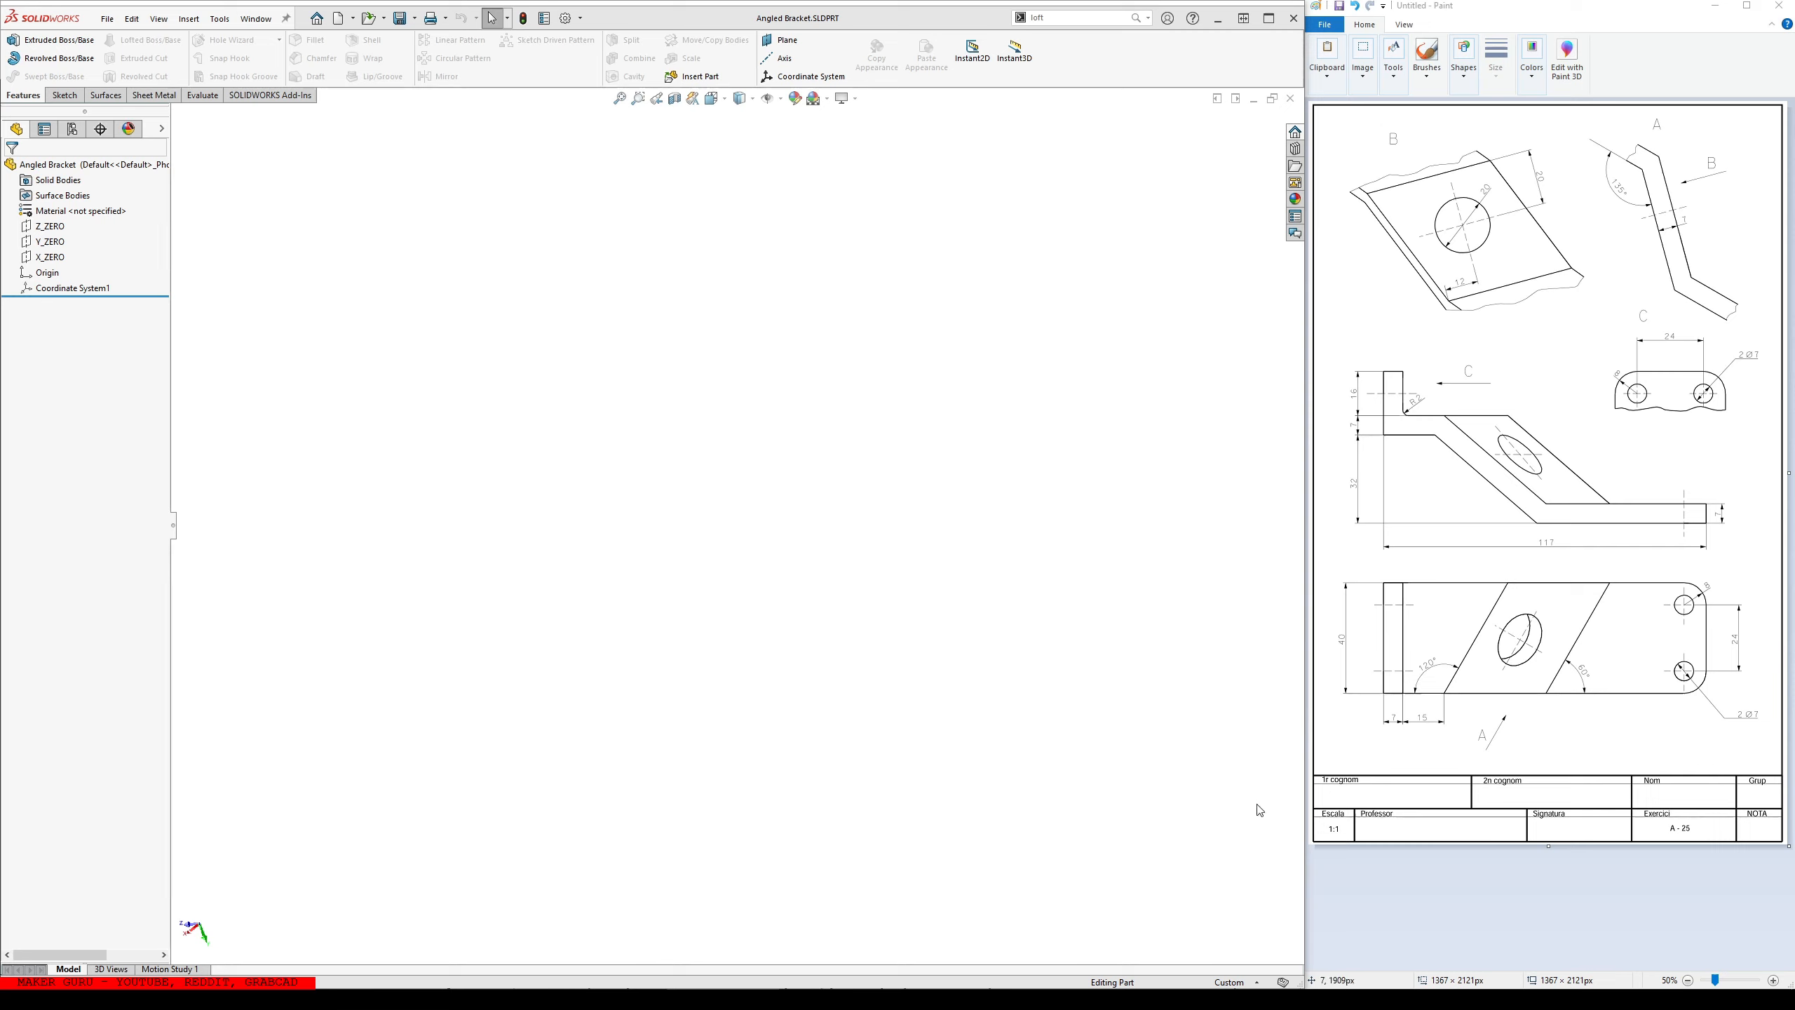
mouse_move(1592, 379)
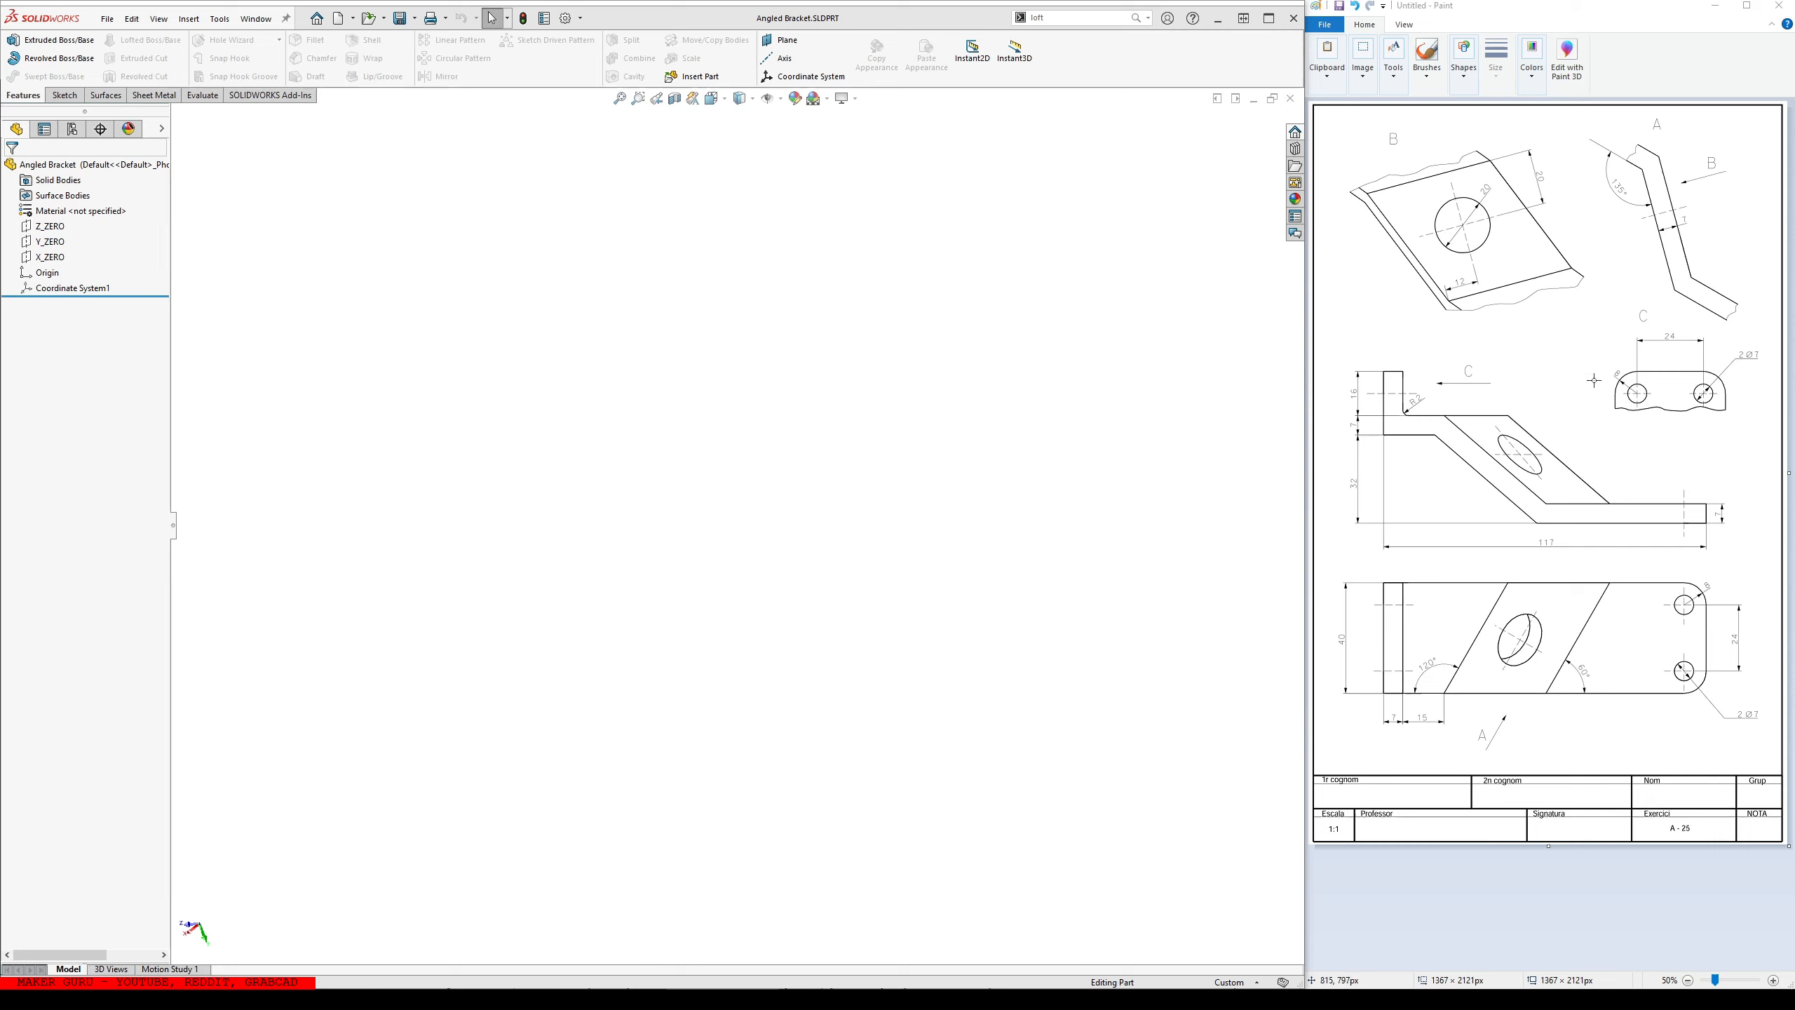
mouse_move(1551, 594)
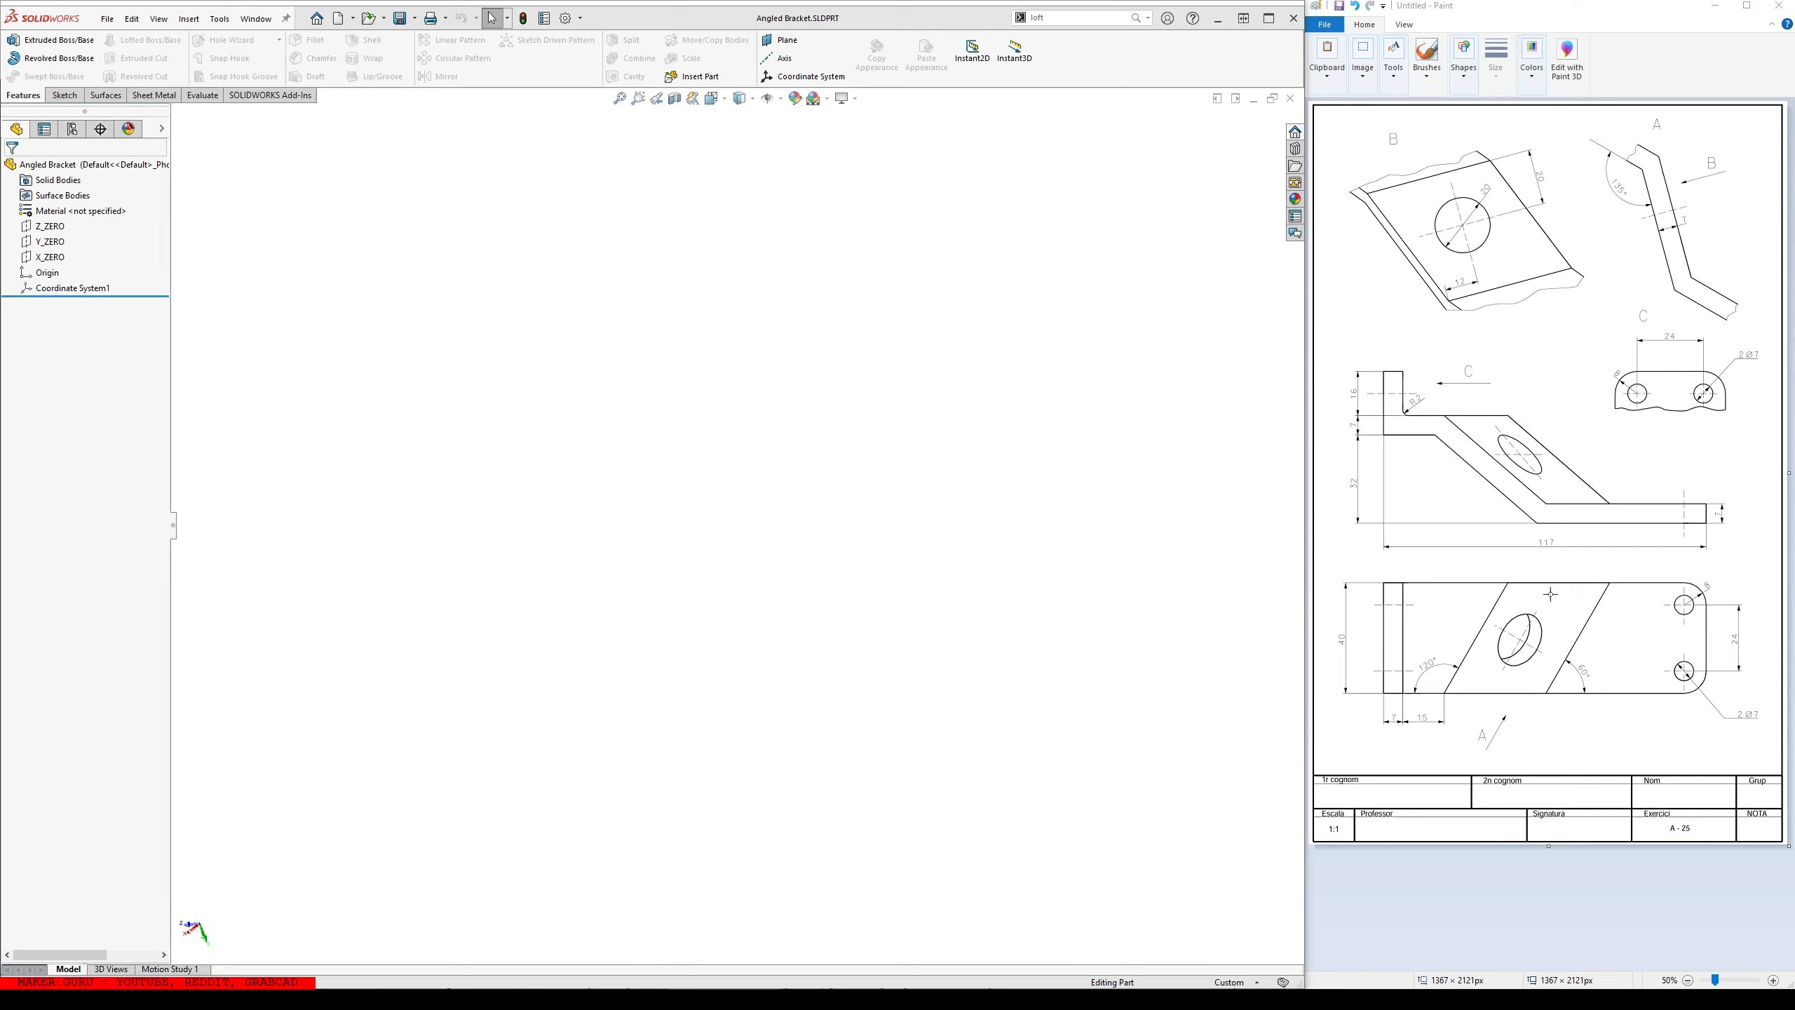
mouse_move(1554, 681)
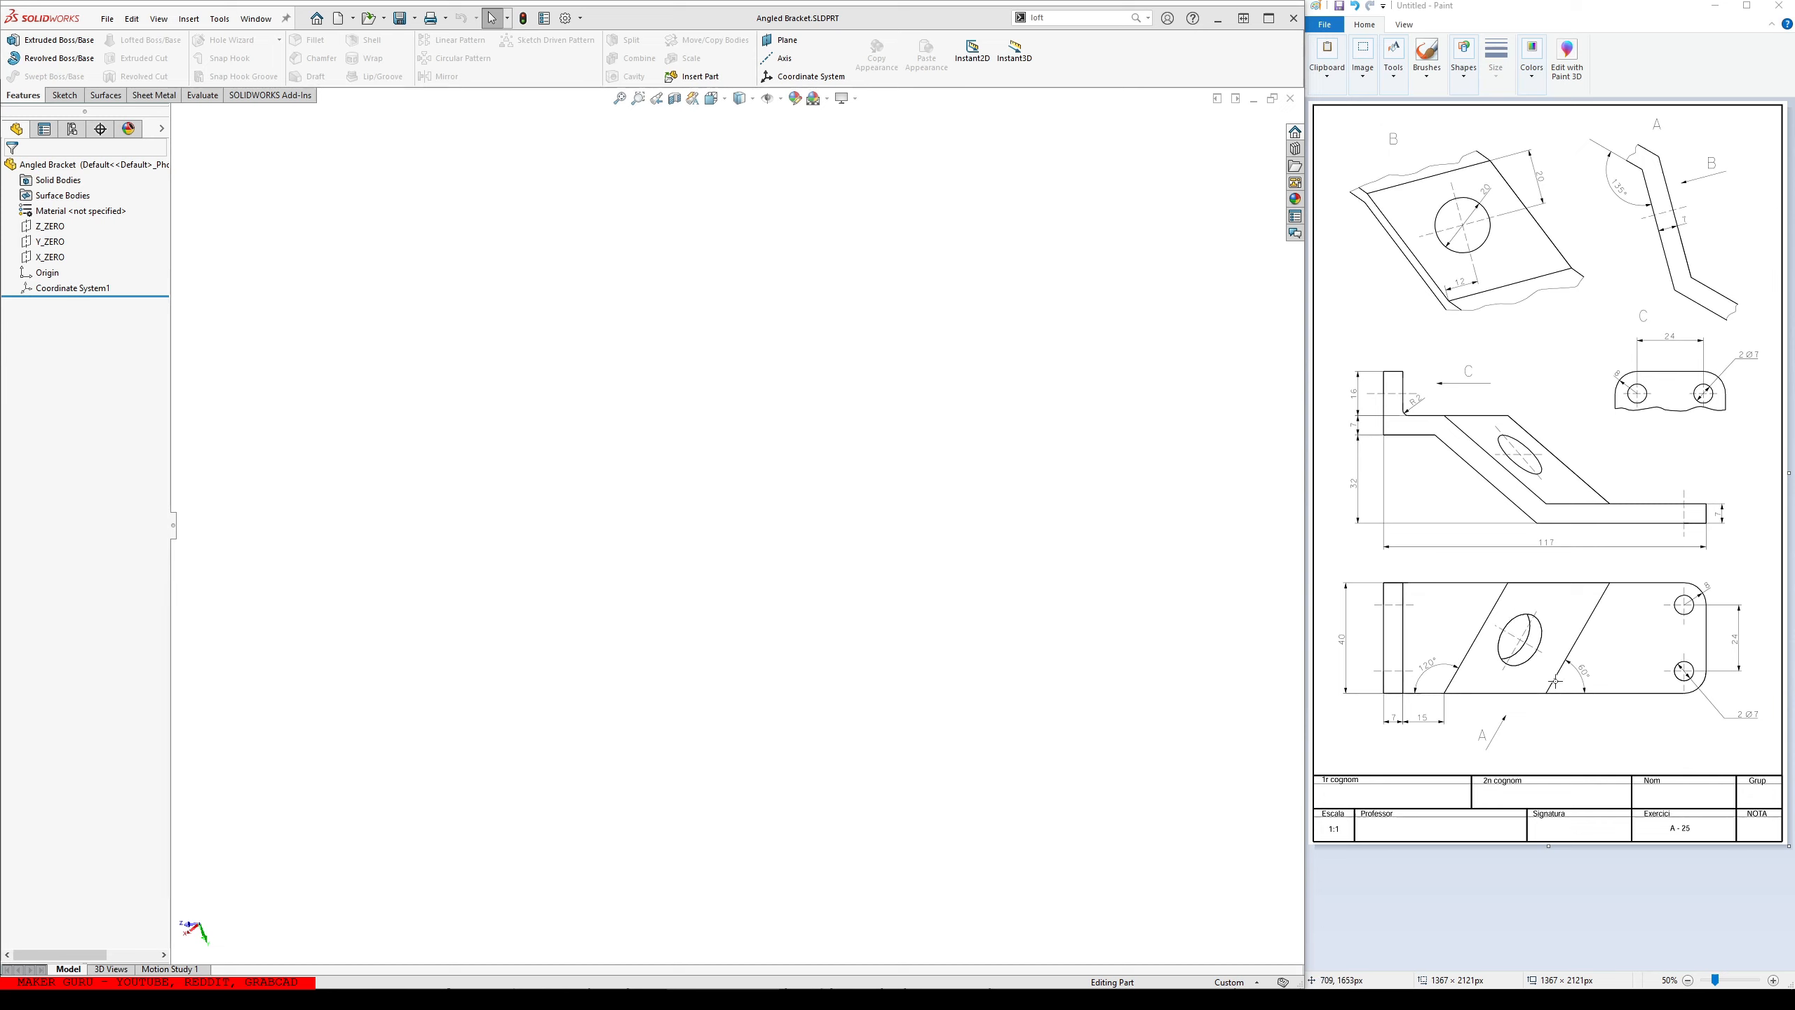
mouse_move(1486, 442)
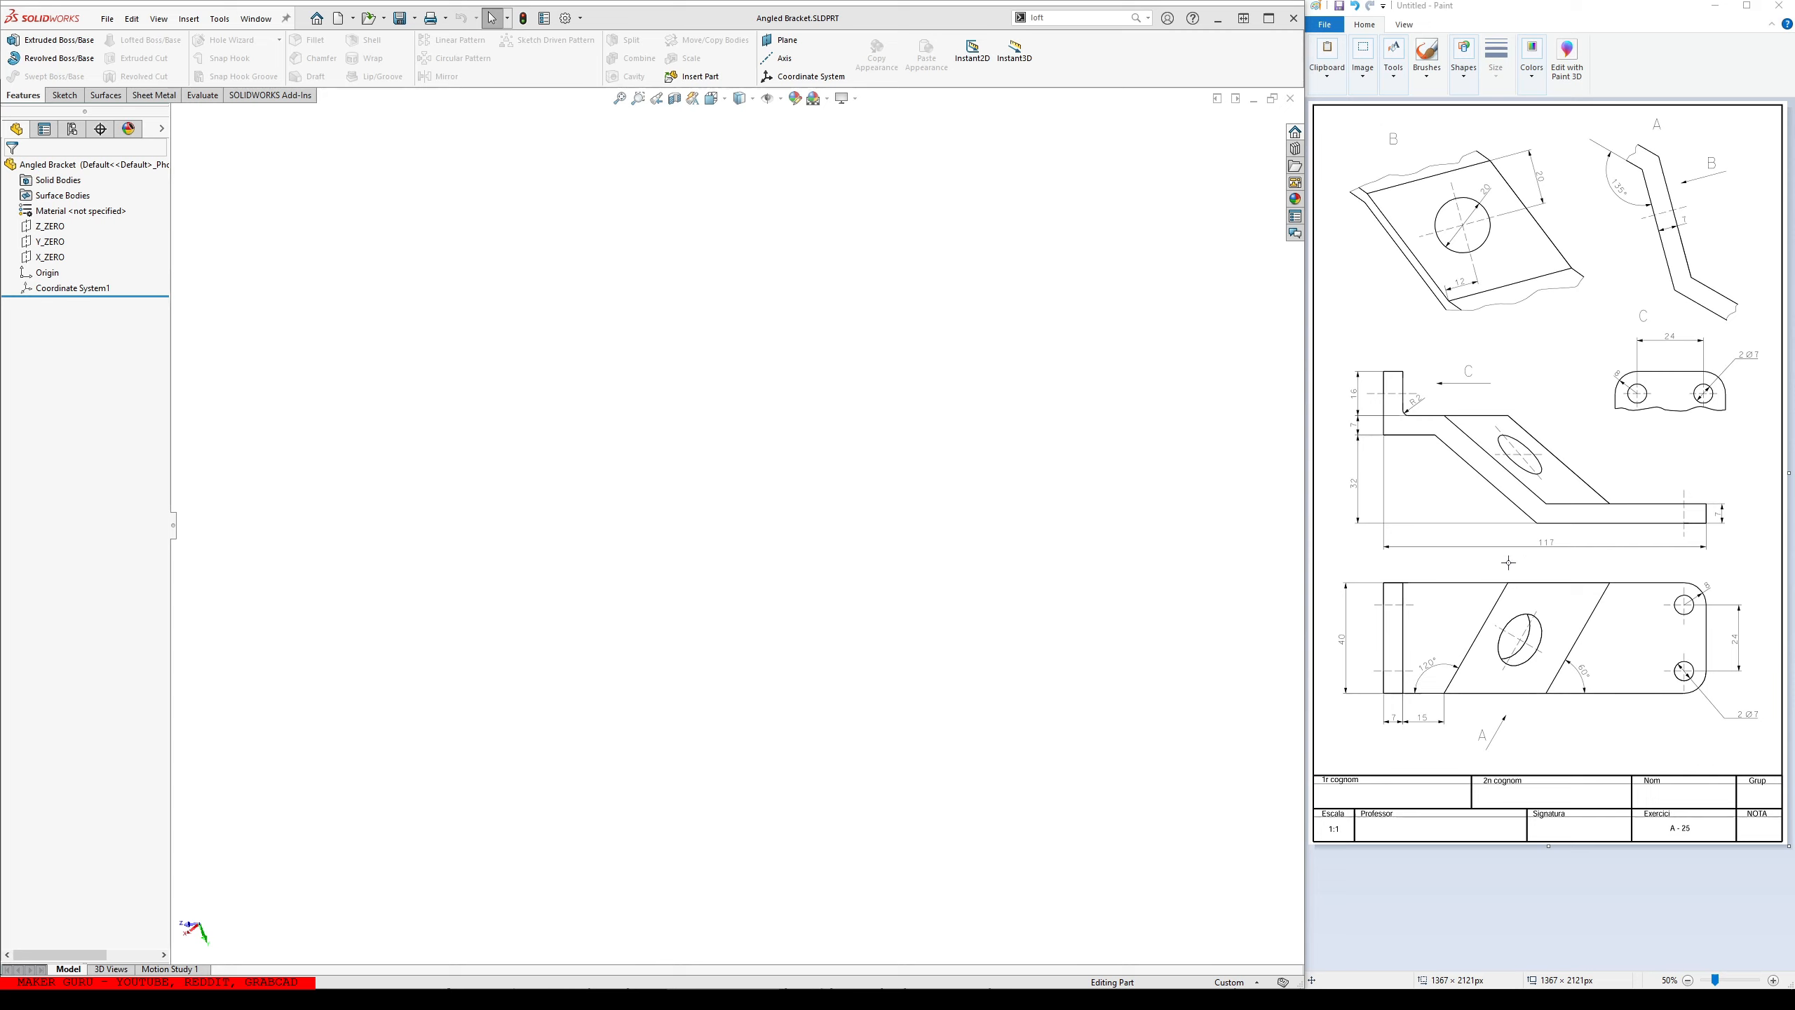
mouse_move(1461, 523)
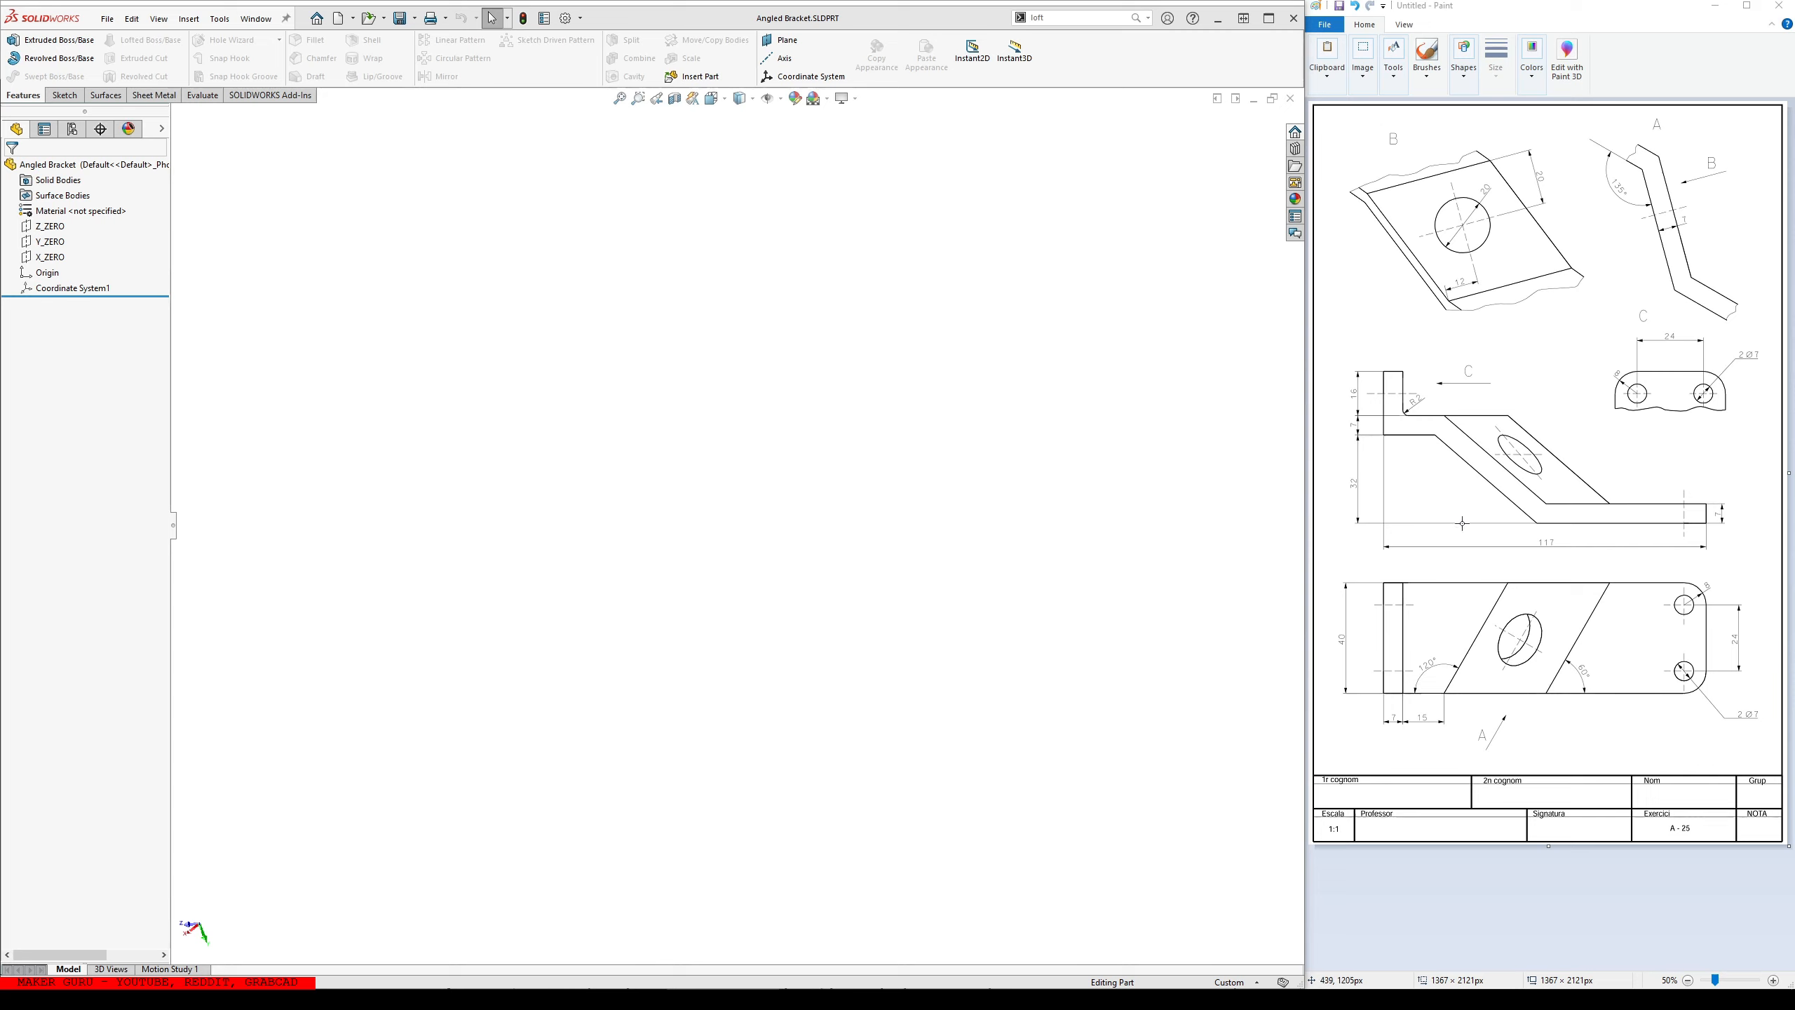
mouse_move(1450, 627)
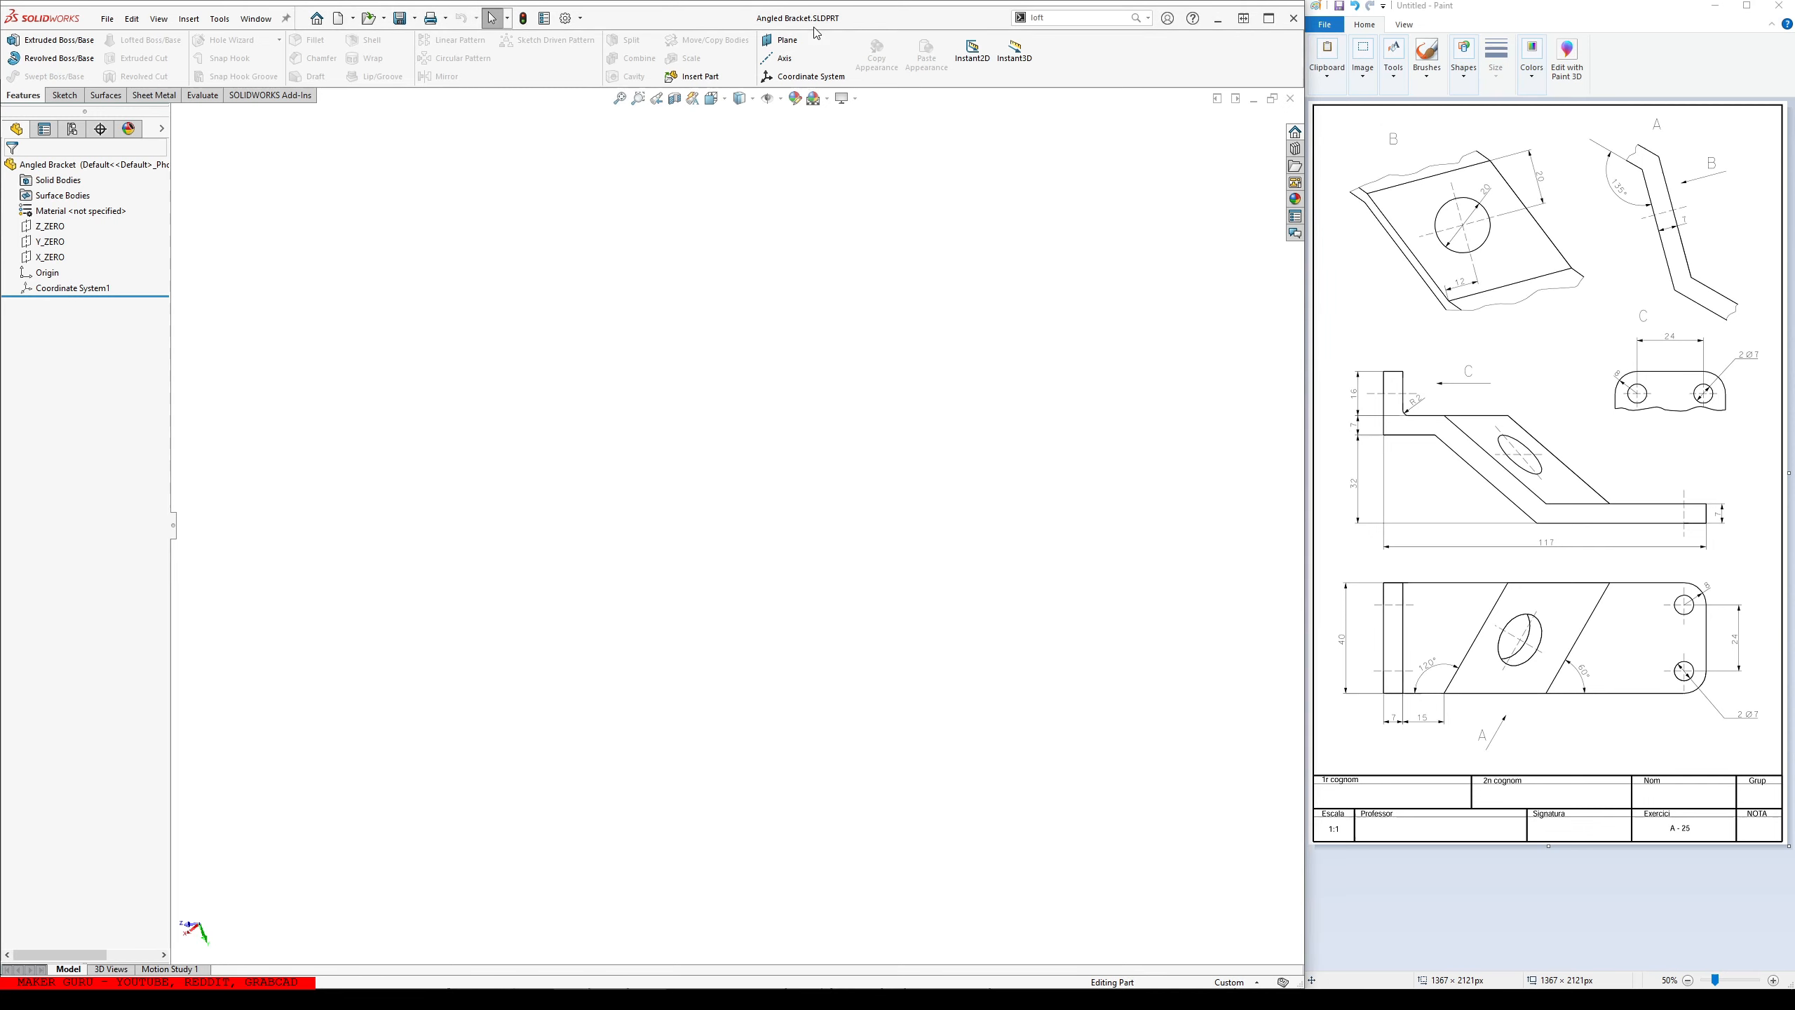
- Draw a centre rectangle from the origin on Z_ZERO, dimensioned 40 mm high by 117 mm wide, and exit the sketch
left_click(50, 226)
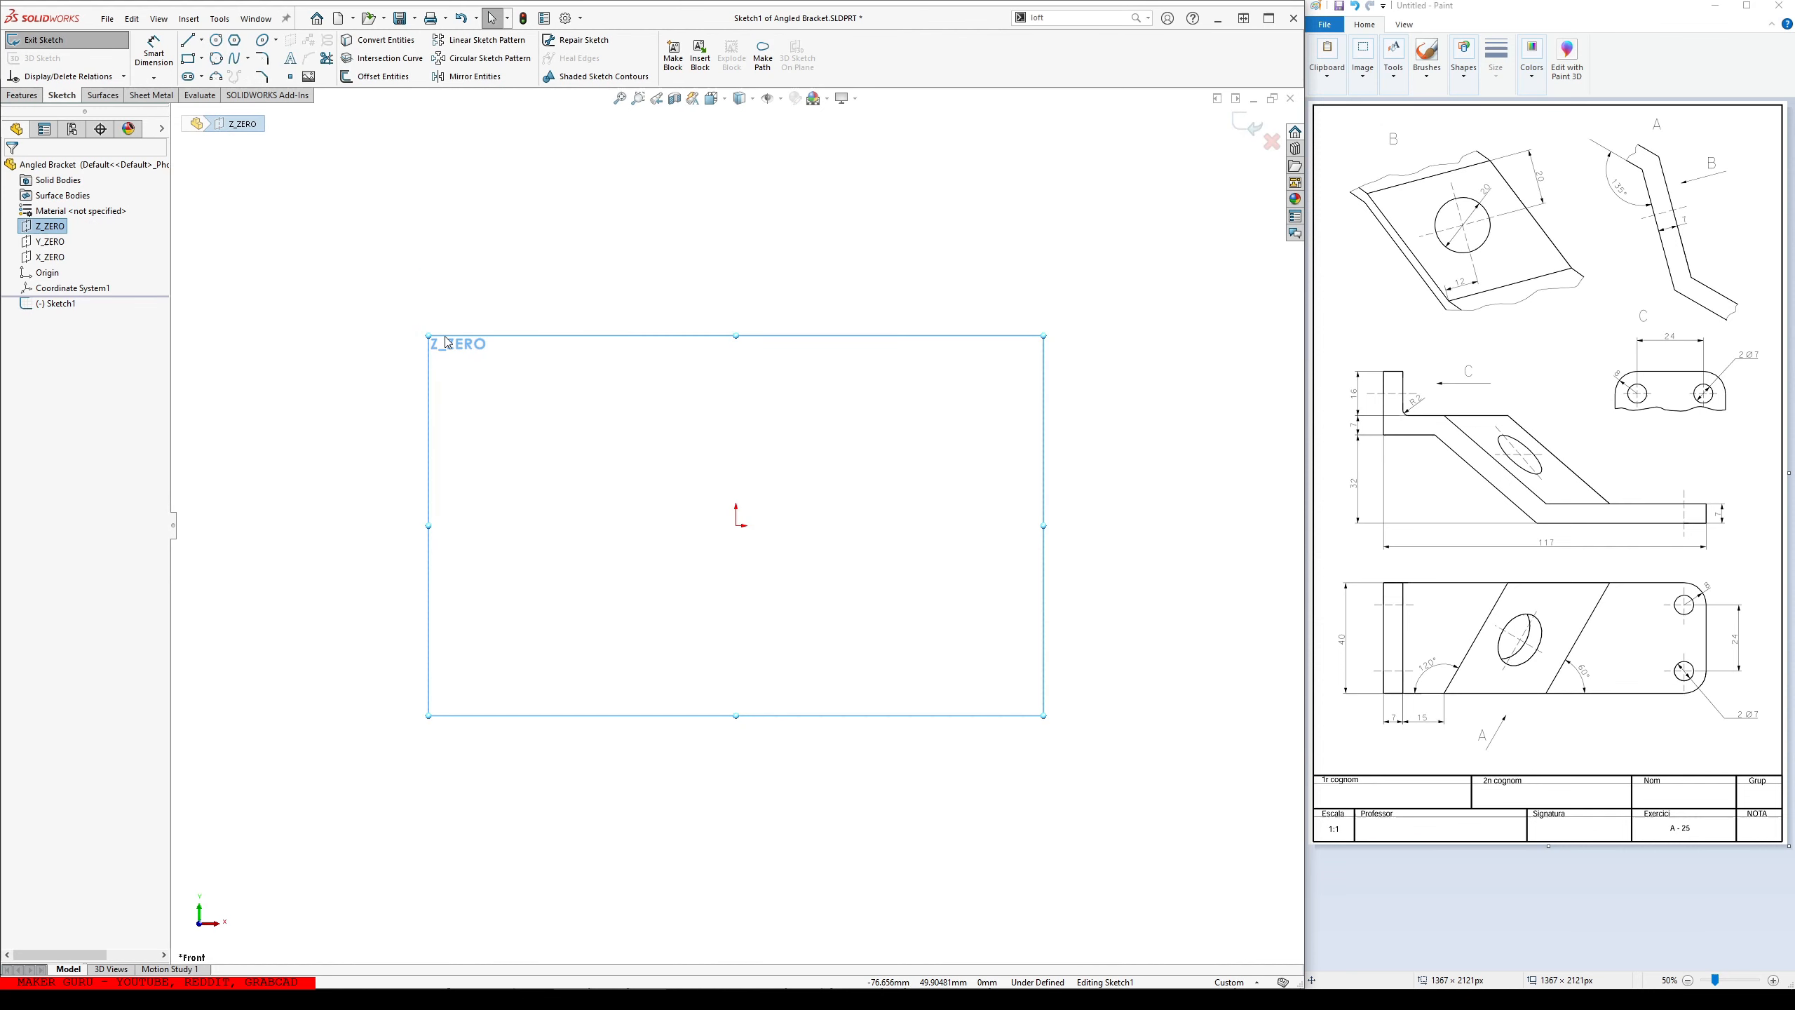
left_click(201, 59)
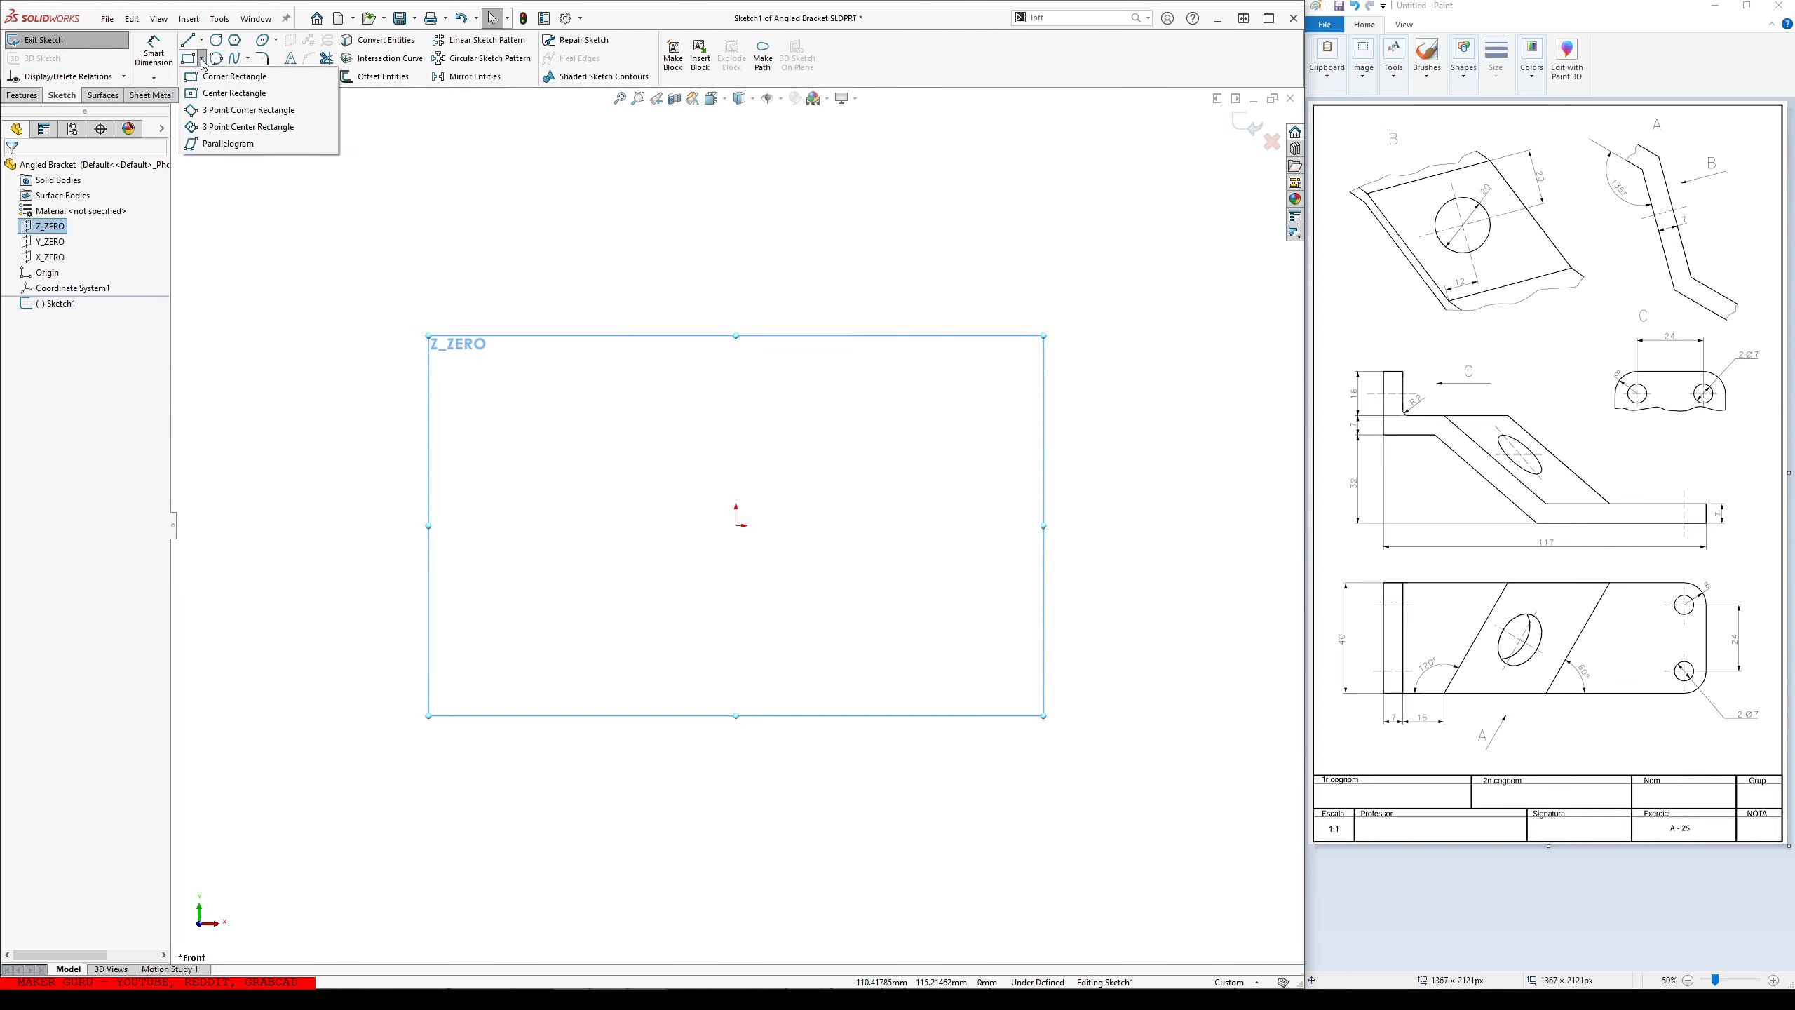
left_click(235, 76)
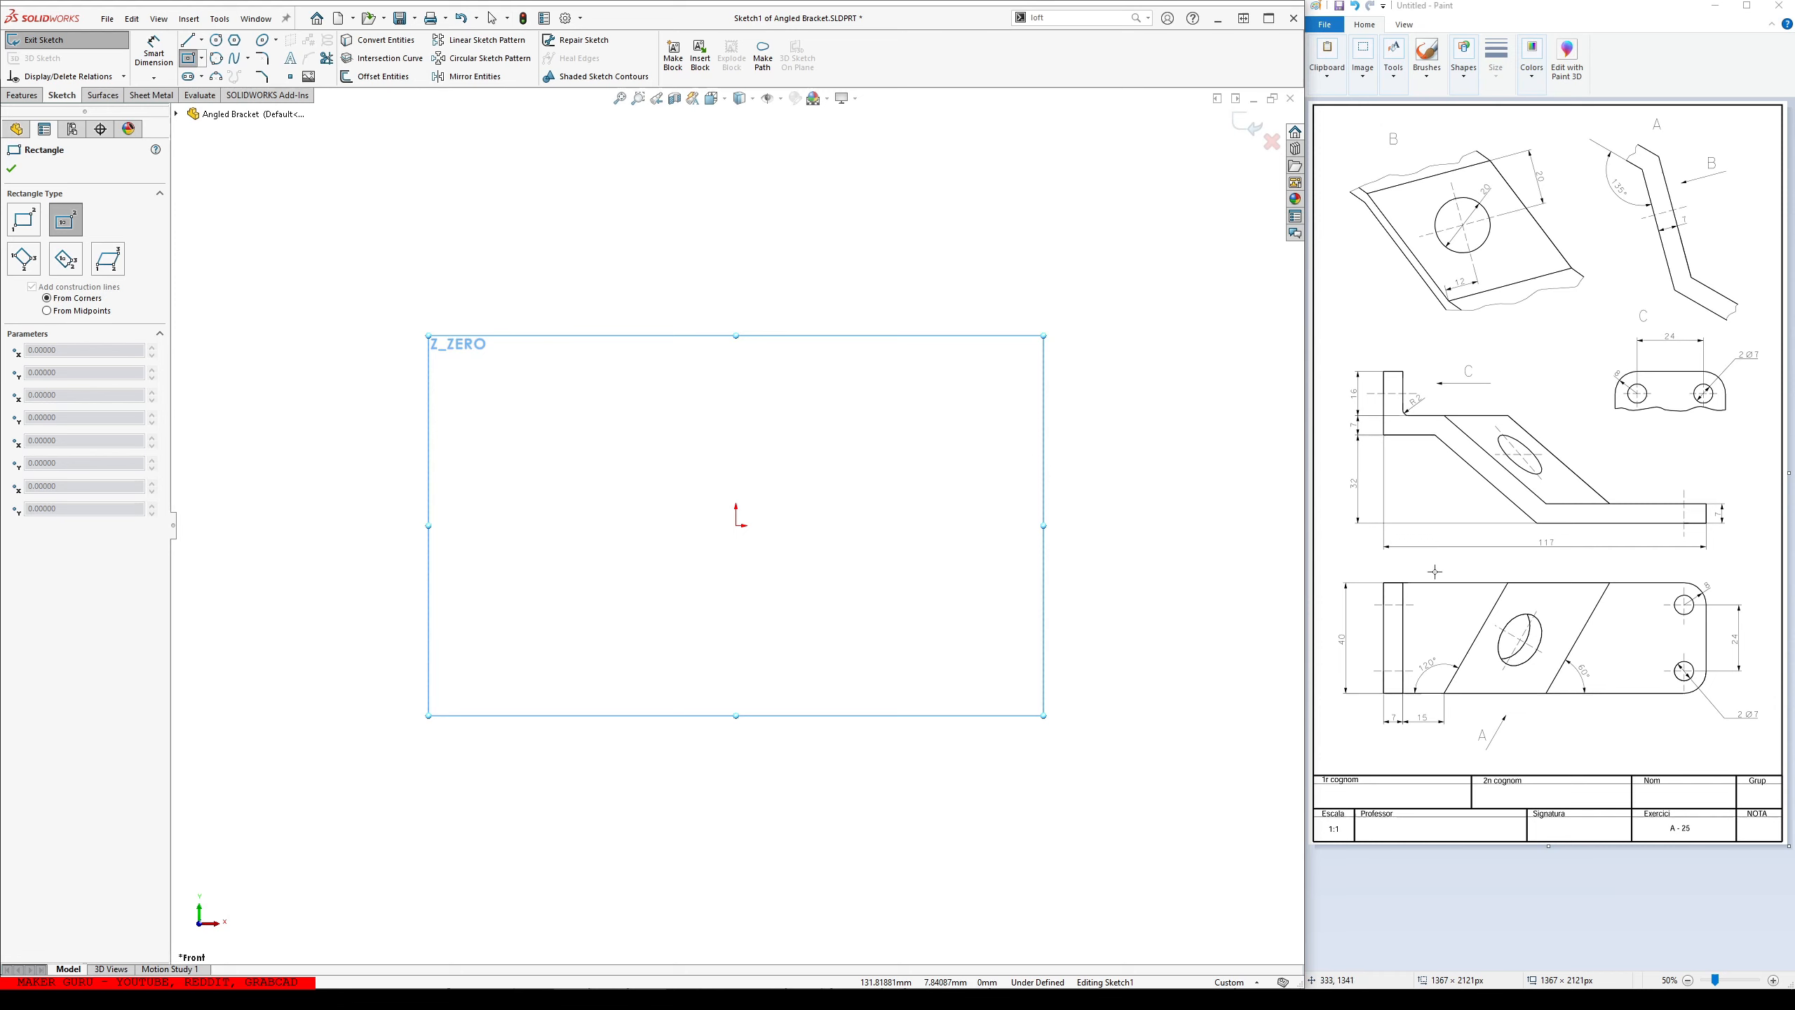
mouse_move(1212, 694)
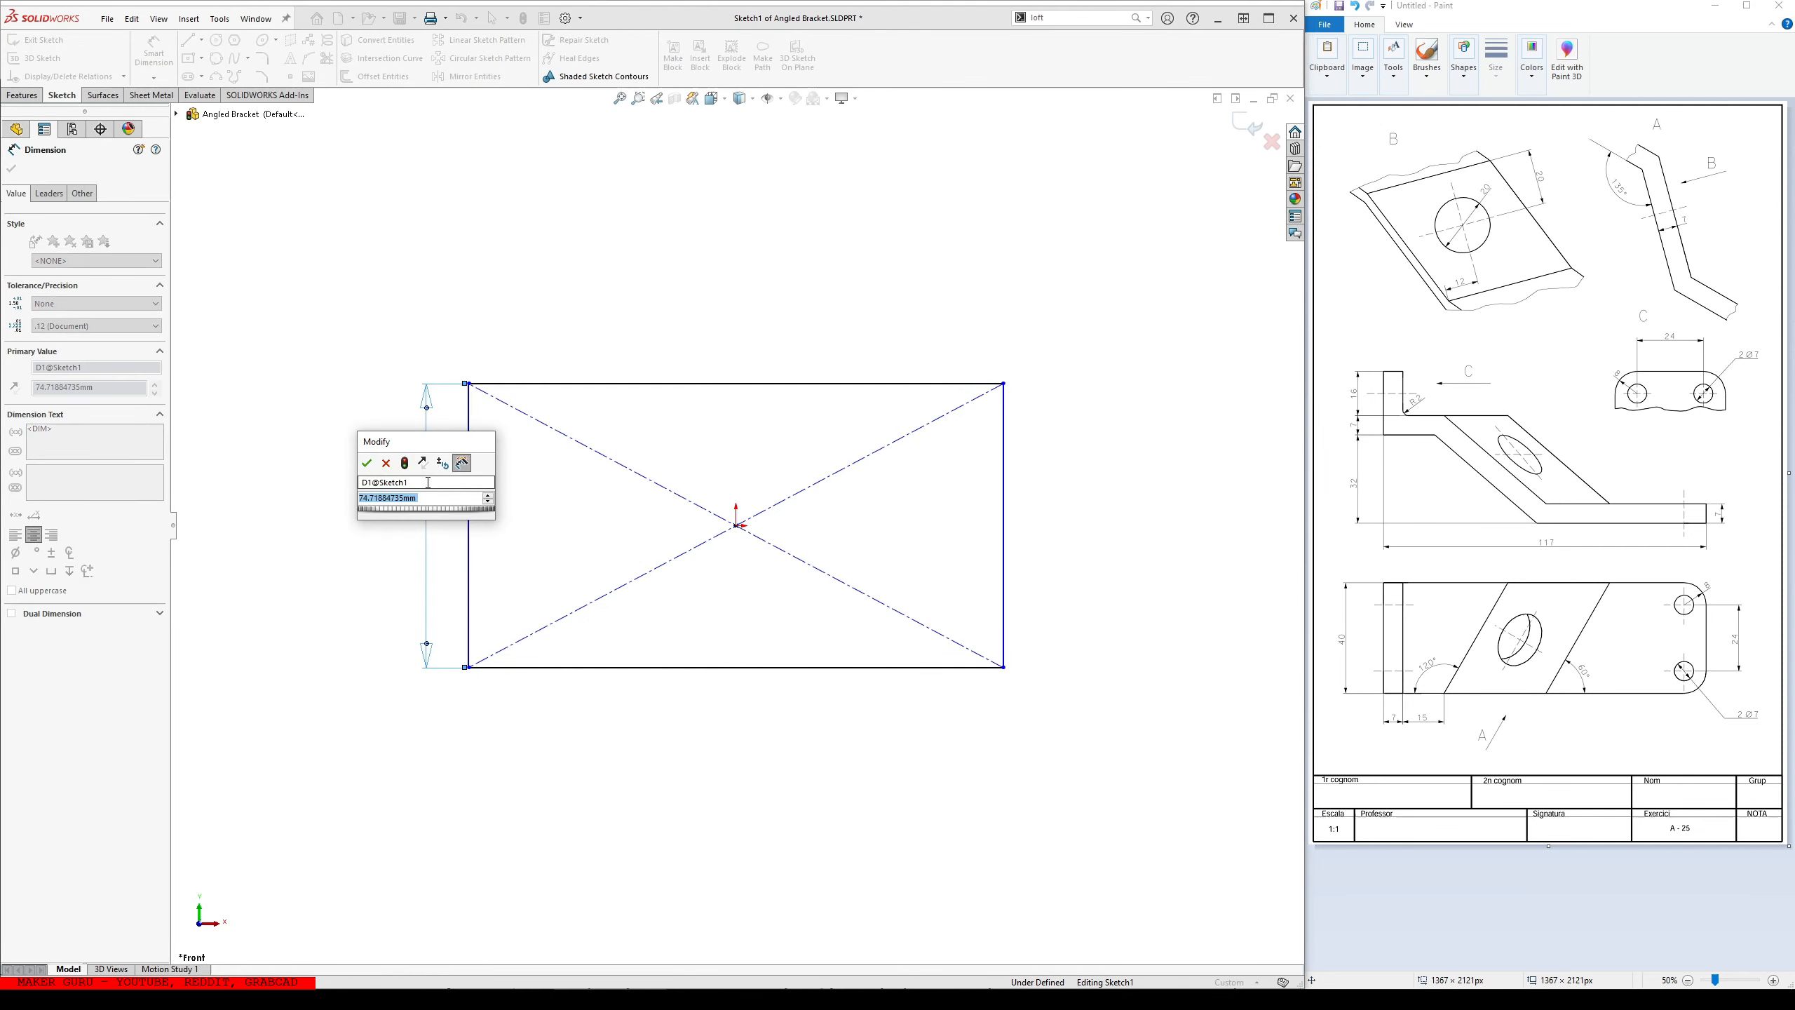
left_click(366, 463)
type("117")
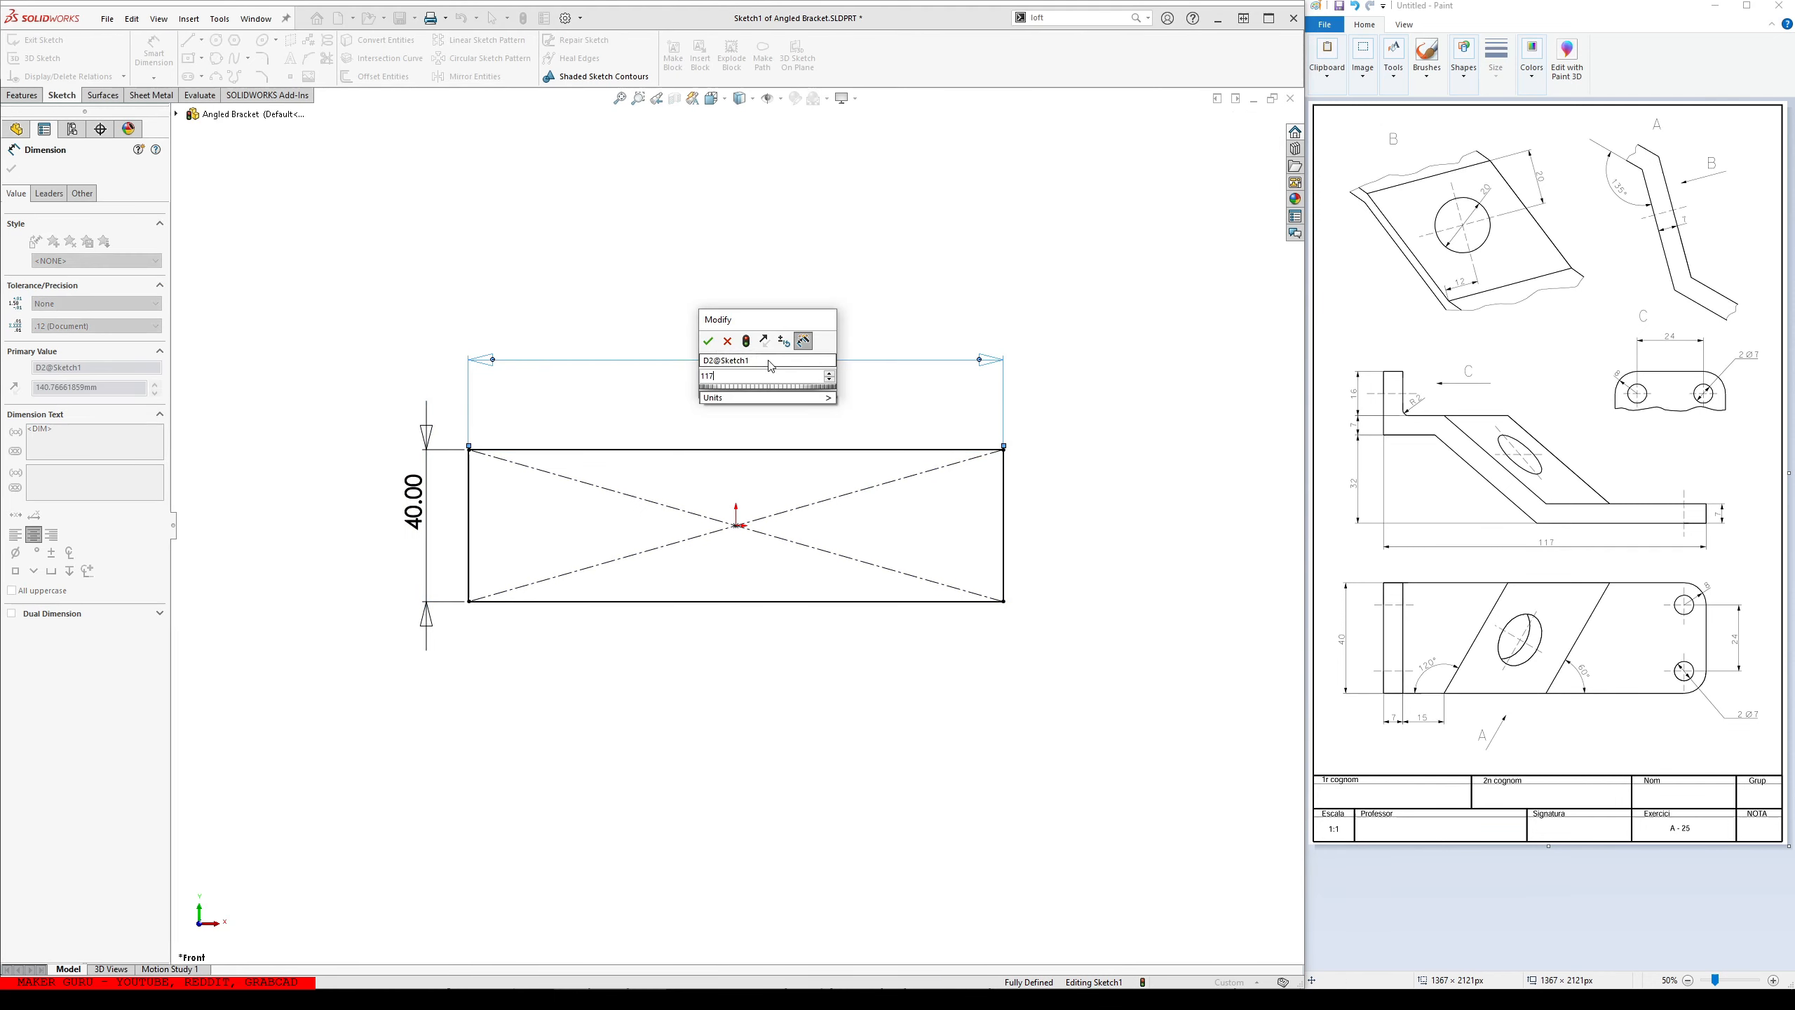
left_click(707, 341)
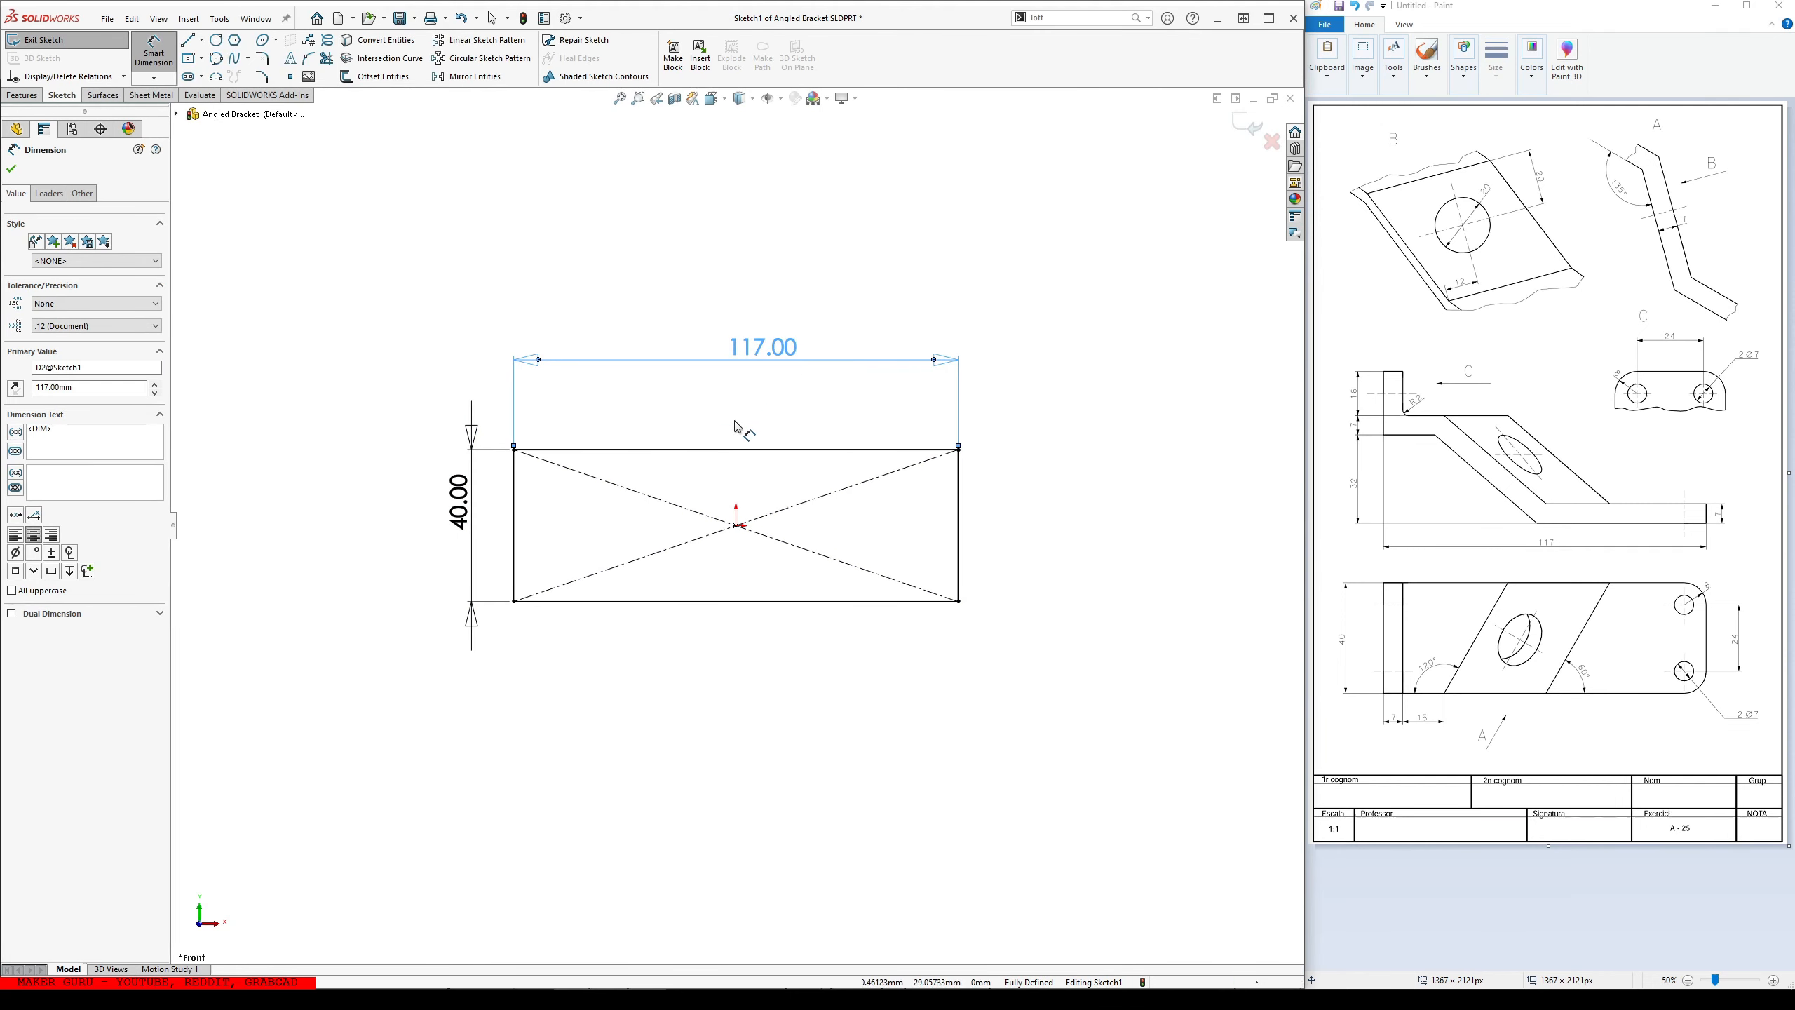
left_click(42, 39)
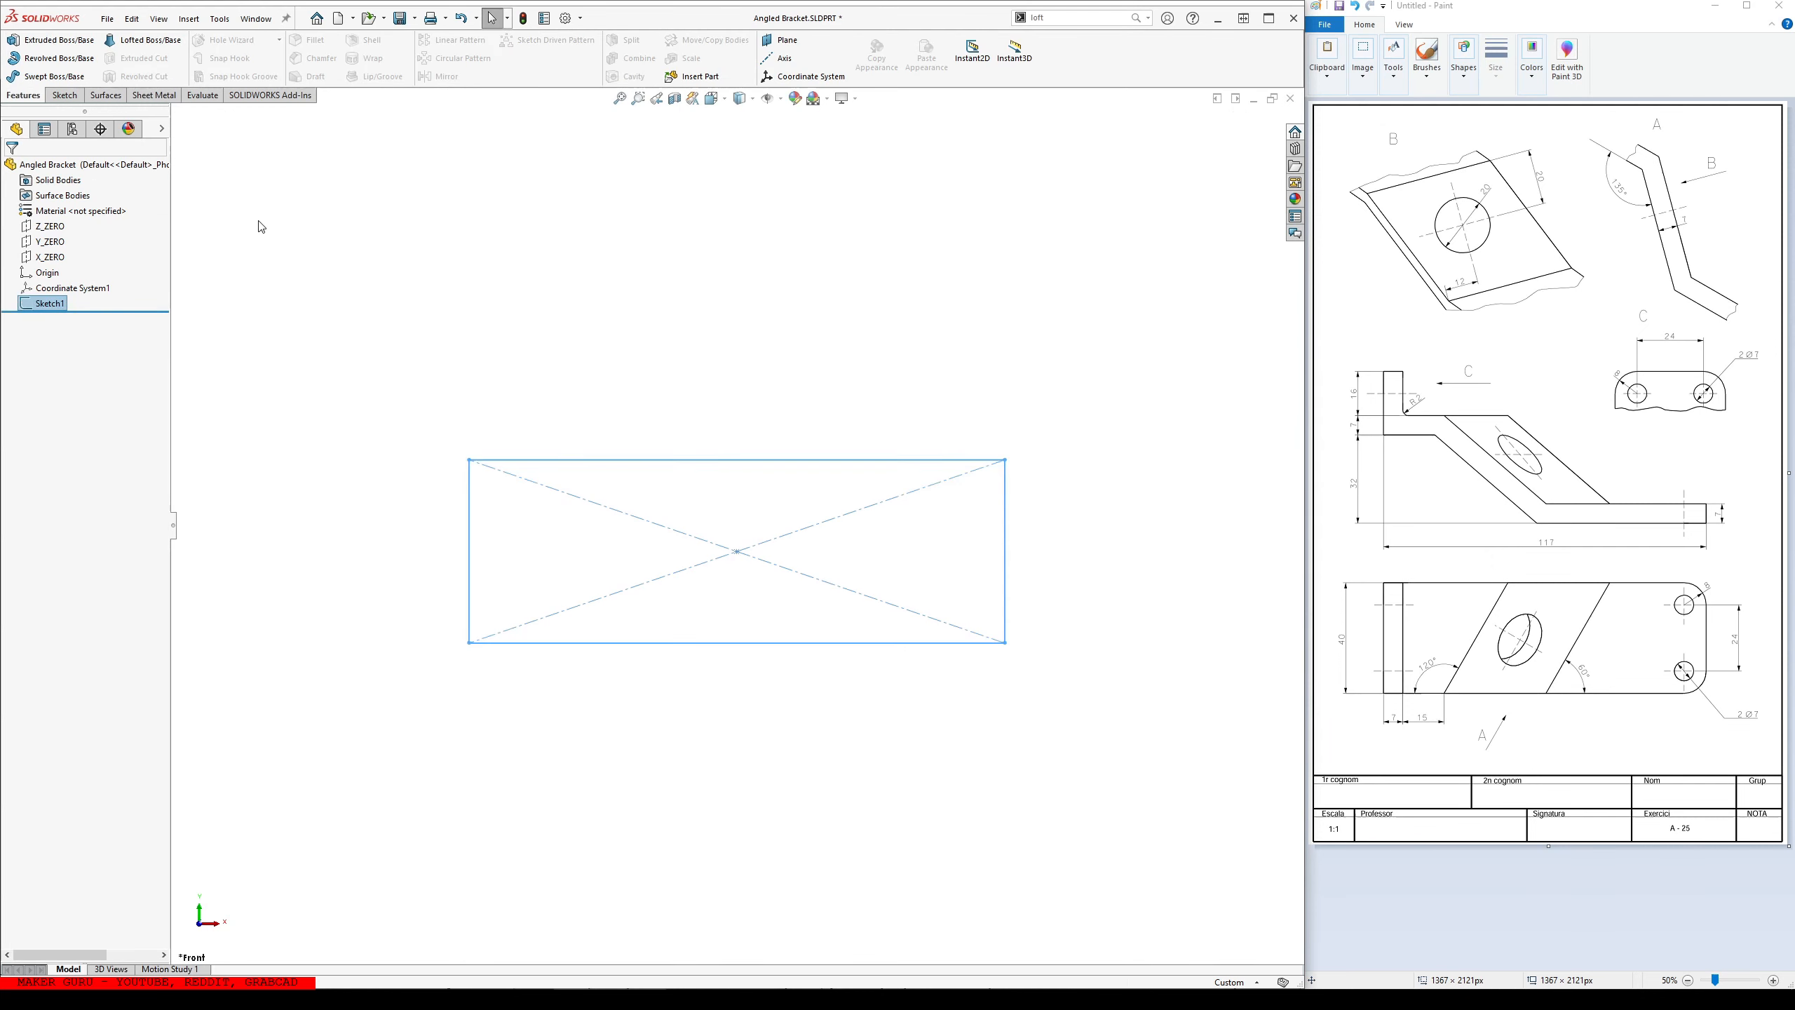
- Sketch a 7 mm corner rectangle at the left end on Z_ZERO and extrude it as Boss-Extrude1
left_click(49, 226)
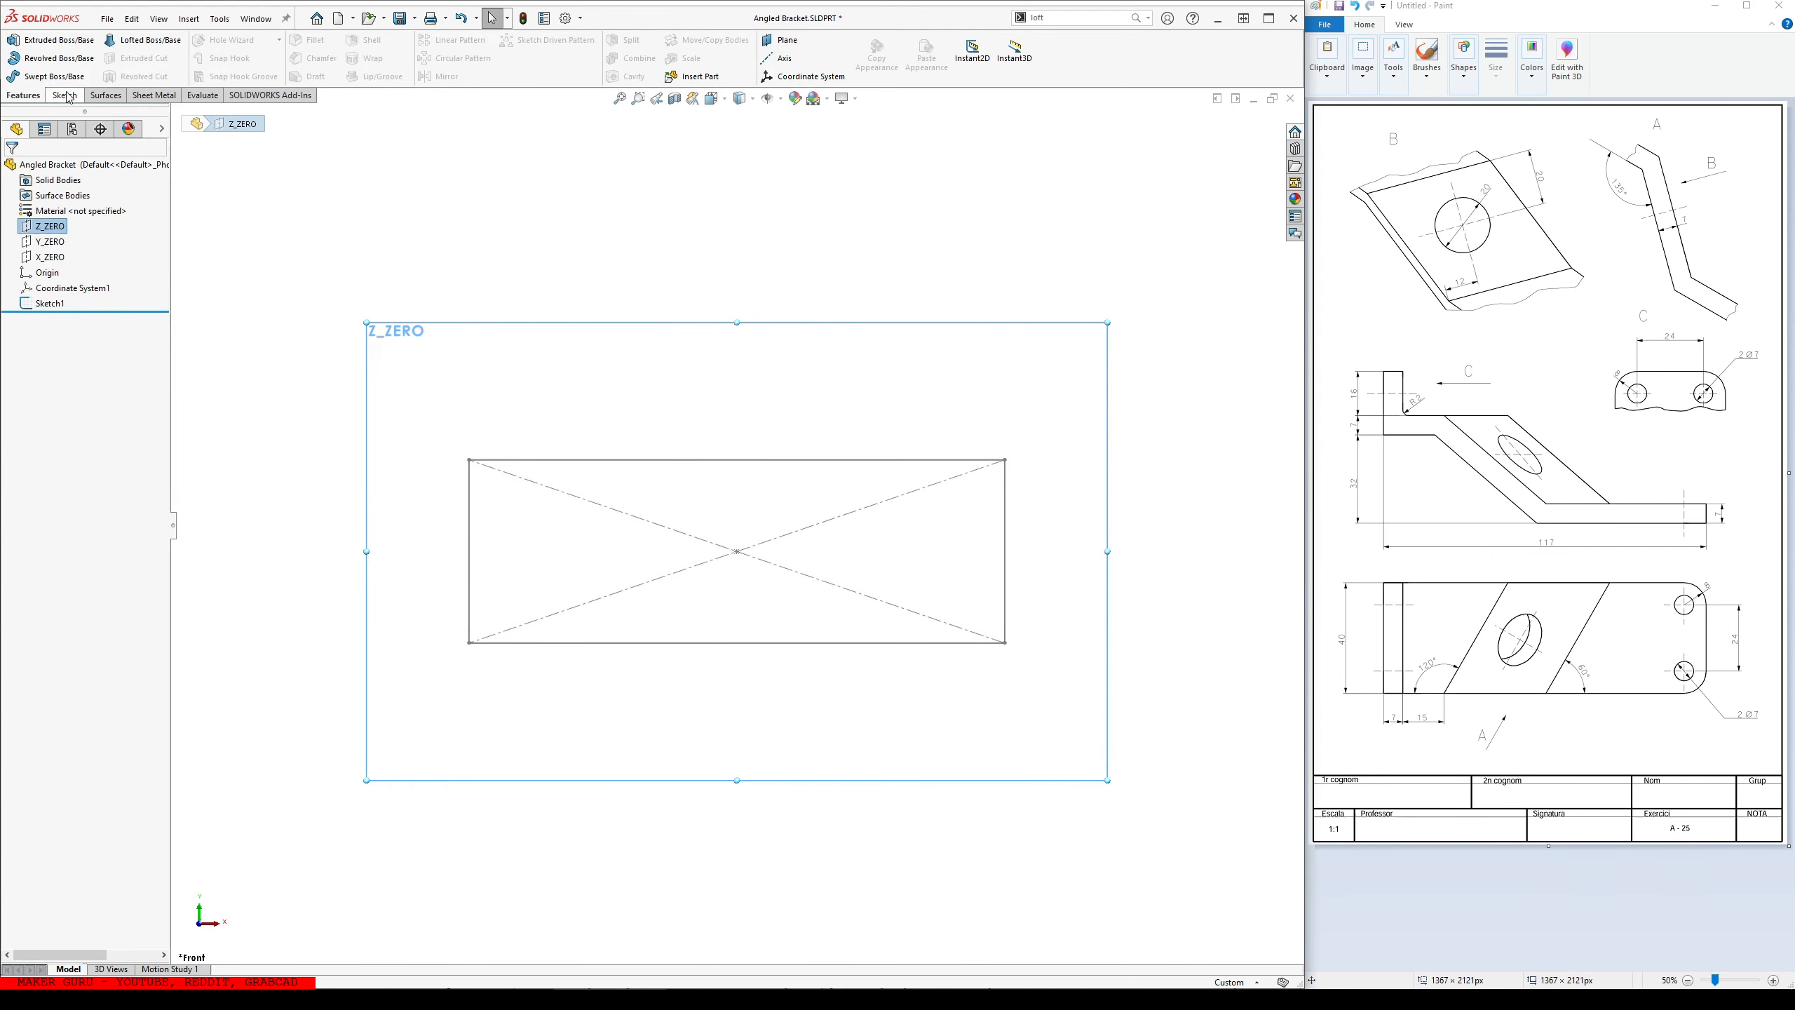
left_click(189, 58)
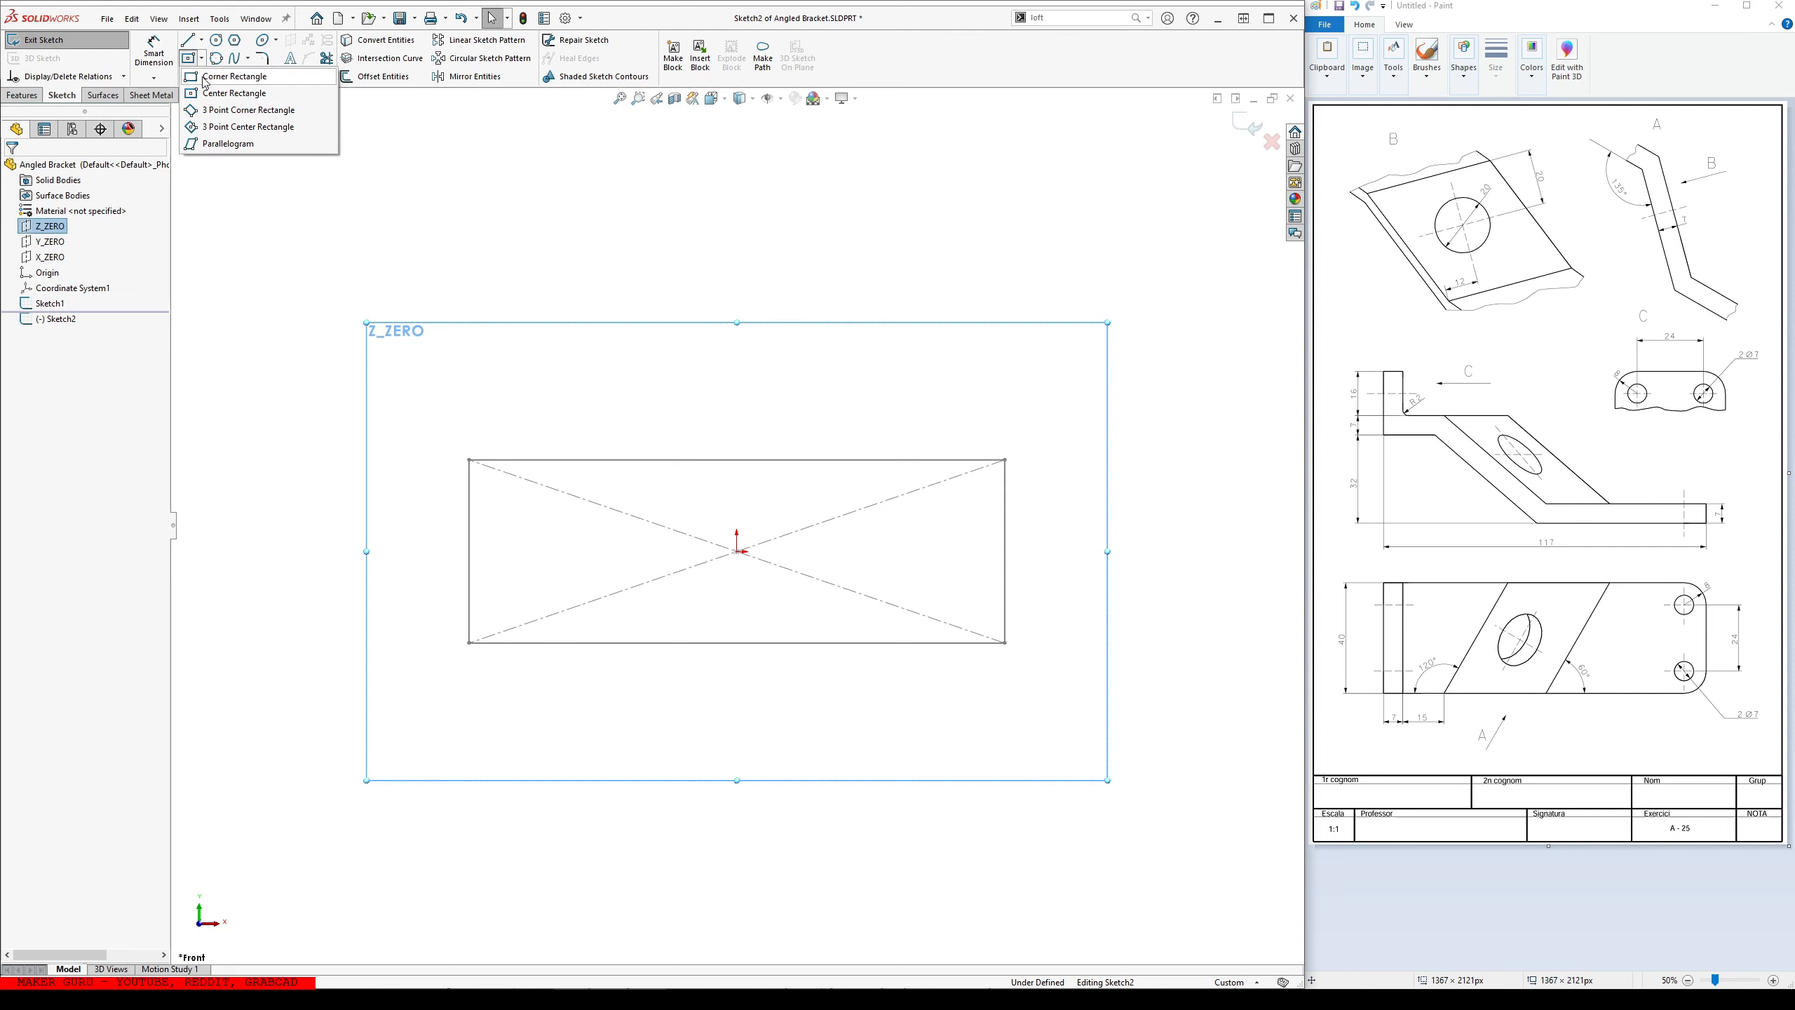
left_click(234, 76)
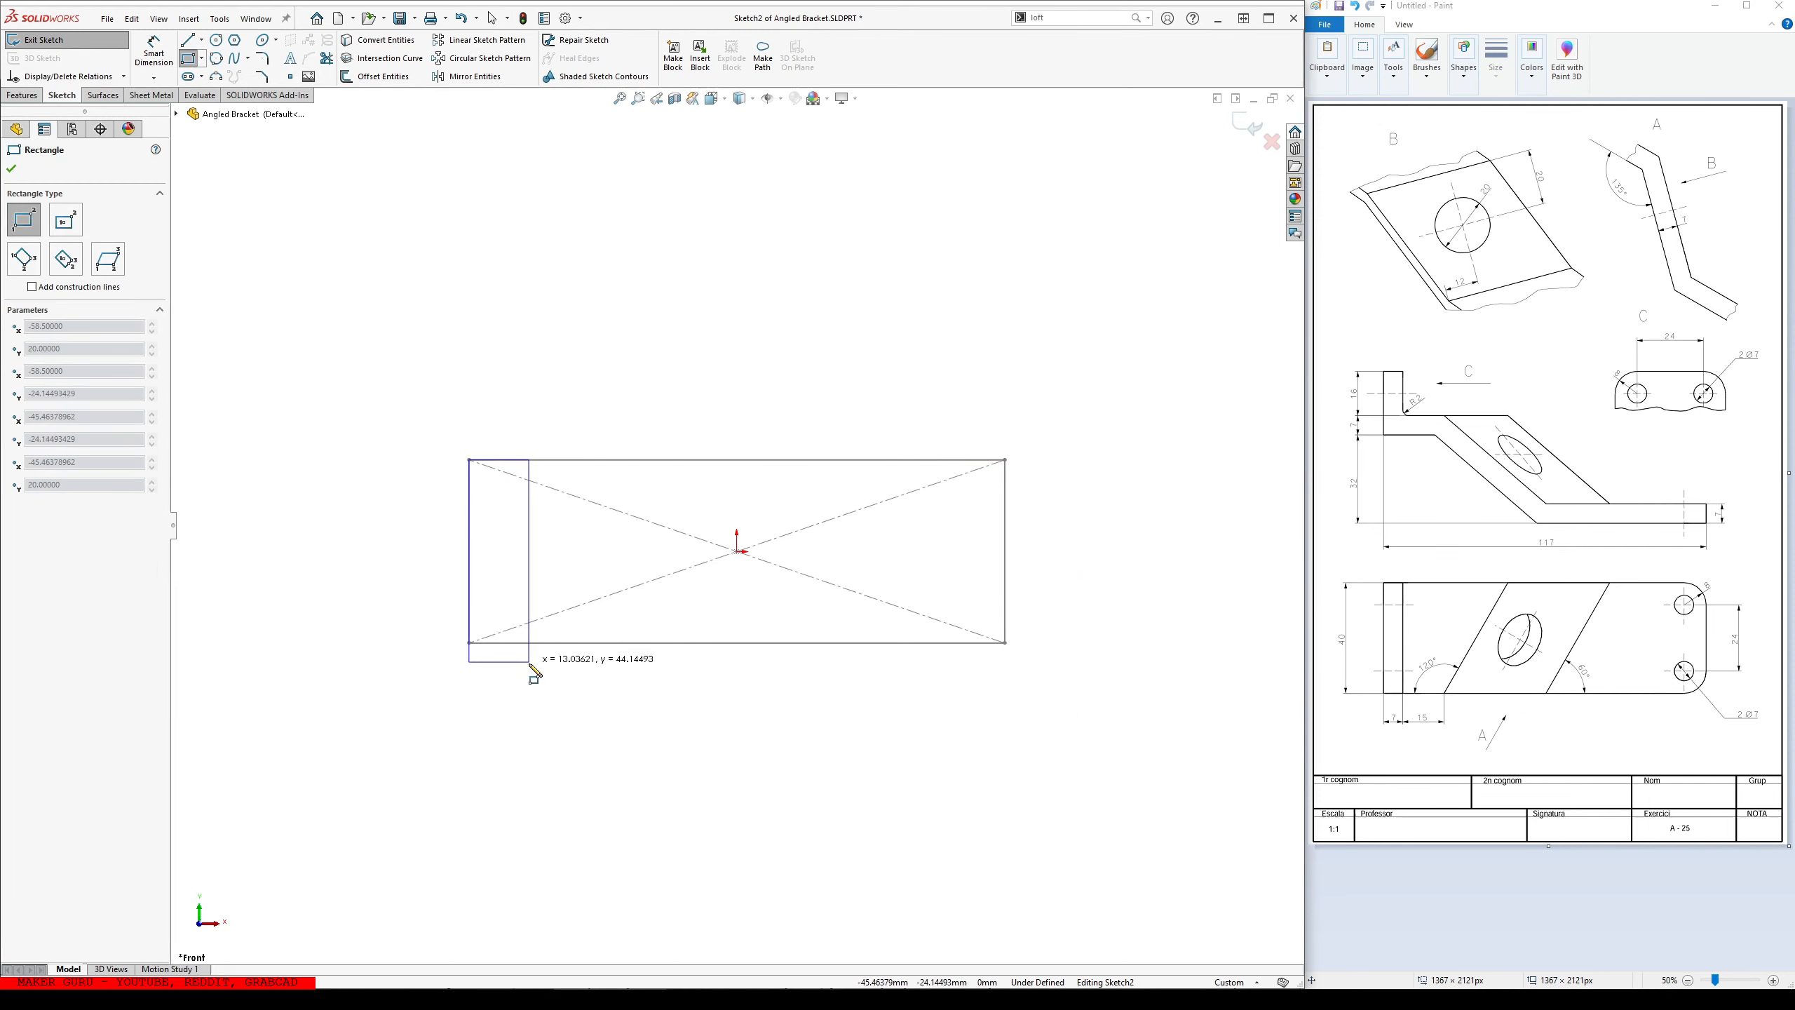
left_click(469, 550)
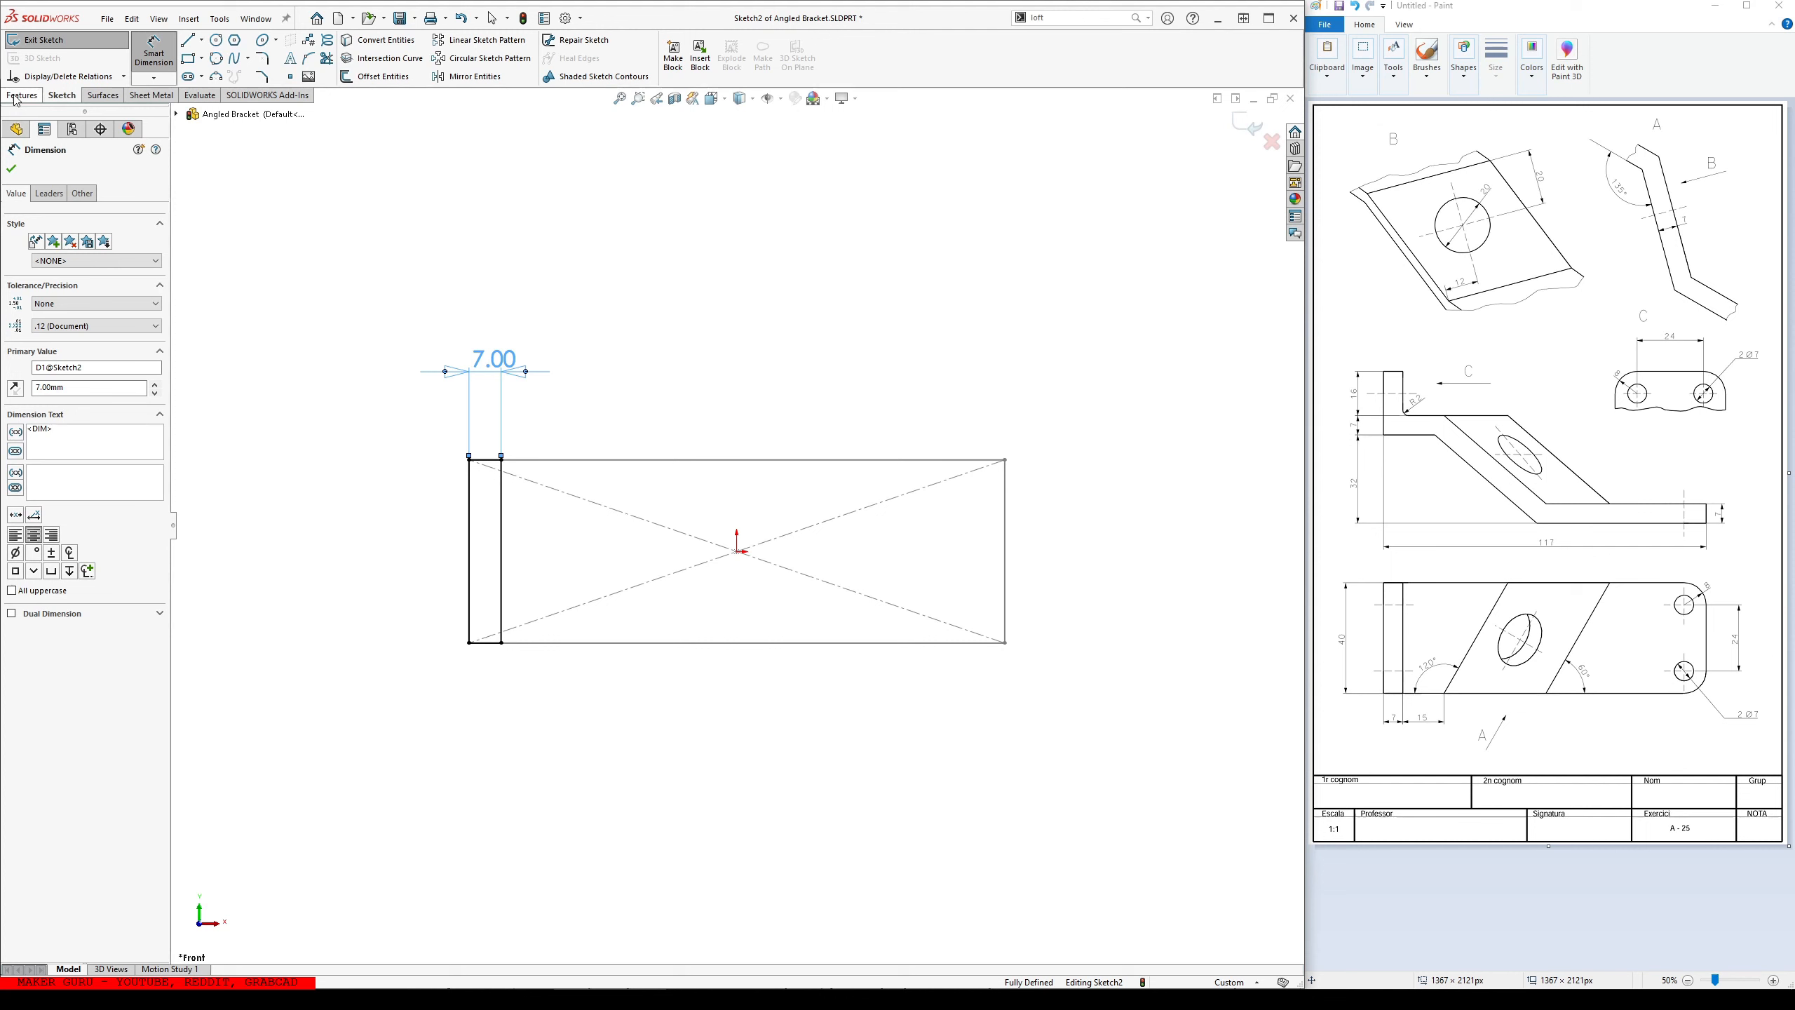
left_click(51, 40)
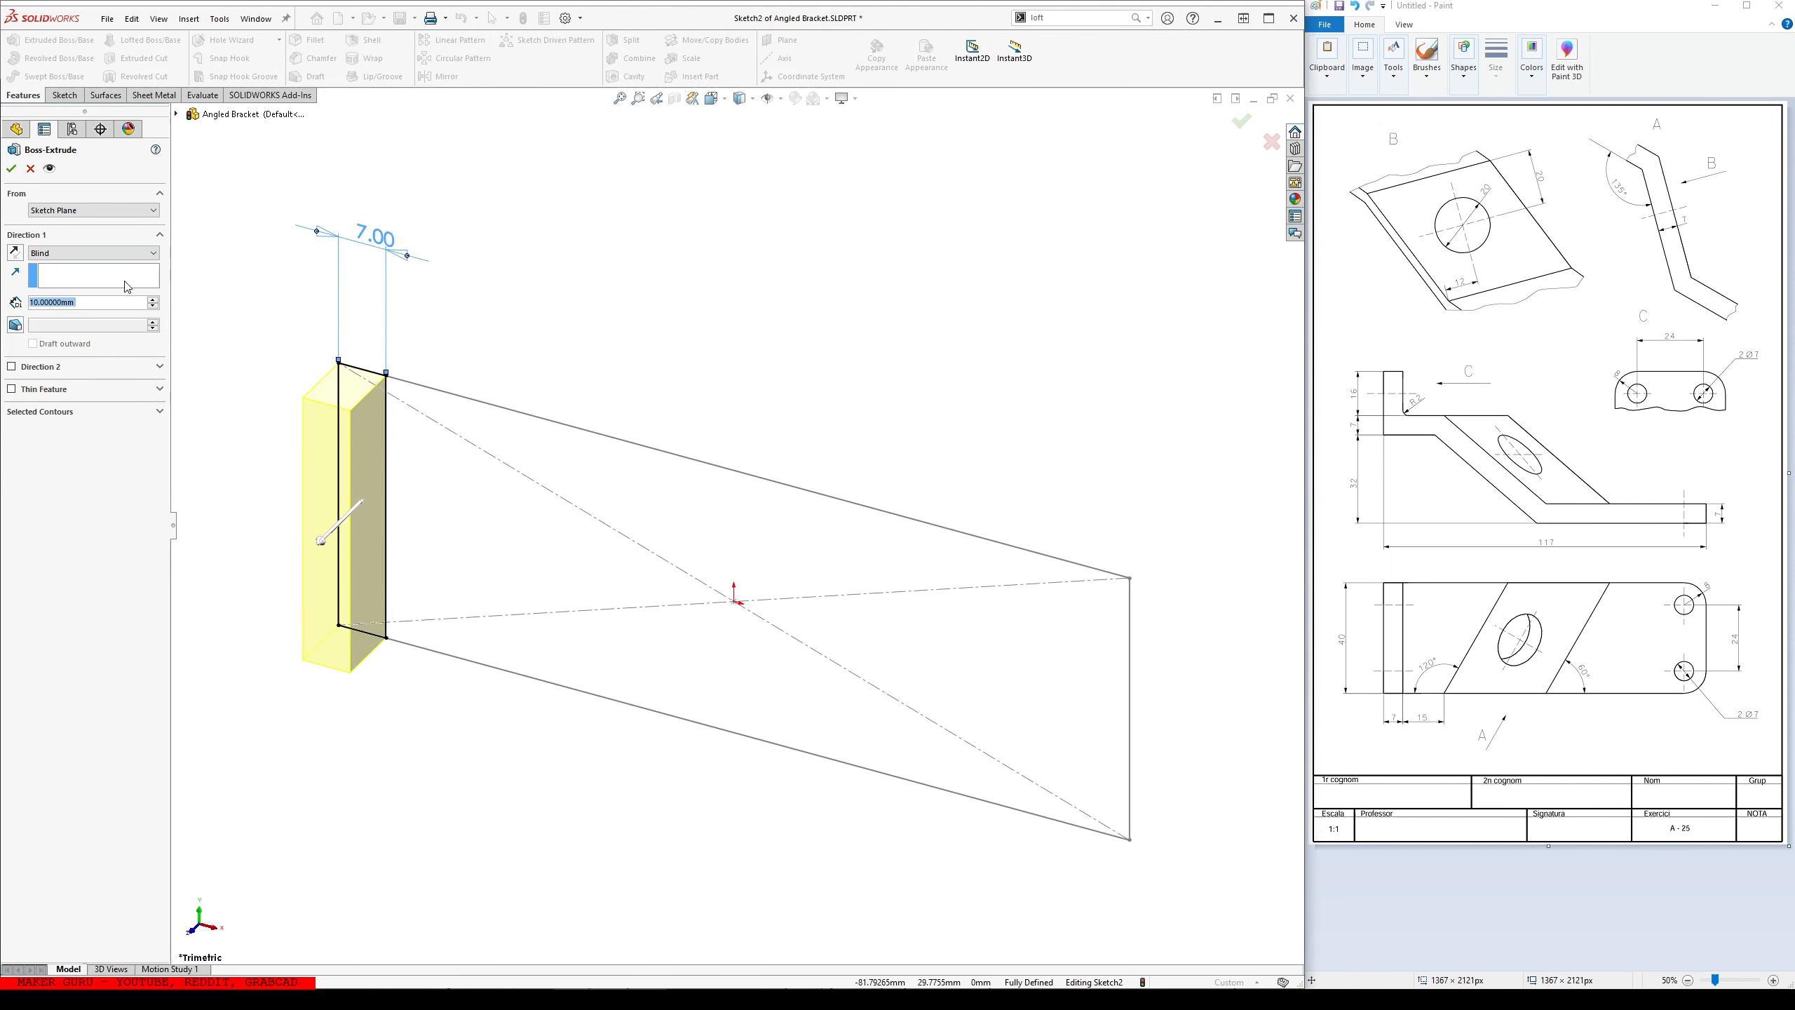
left_click(1241, 119)
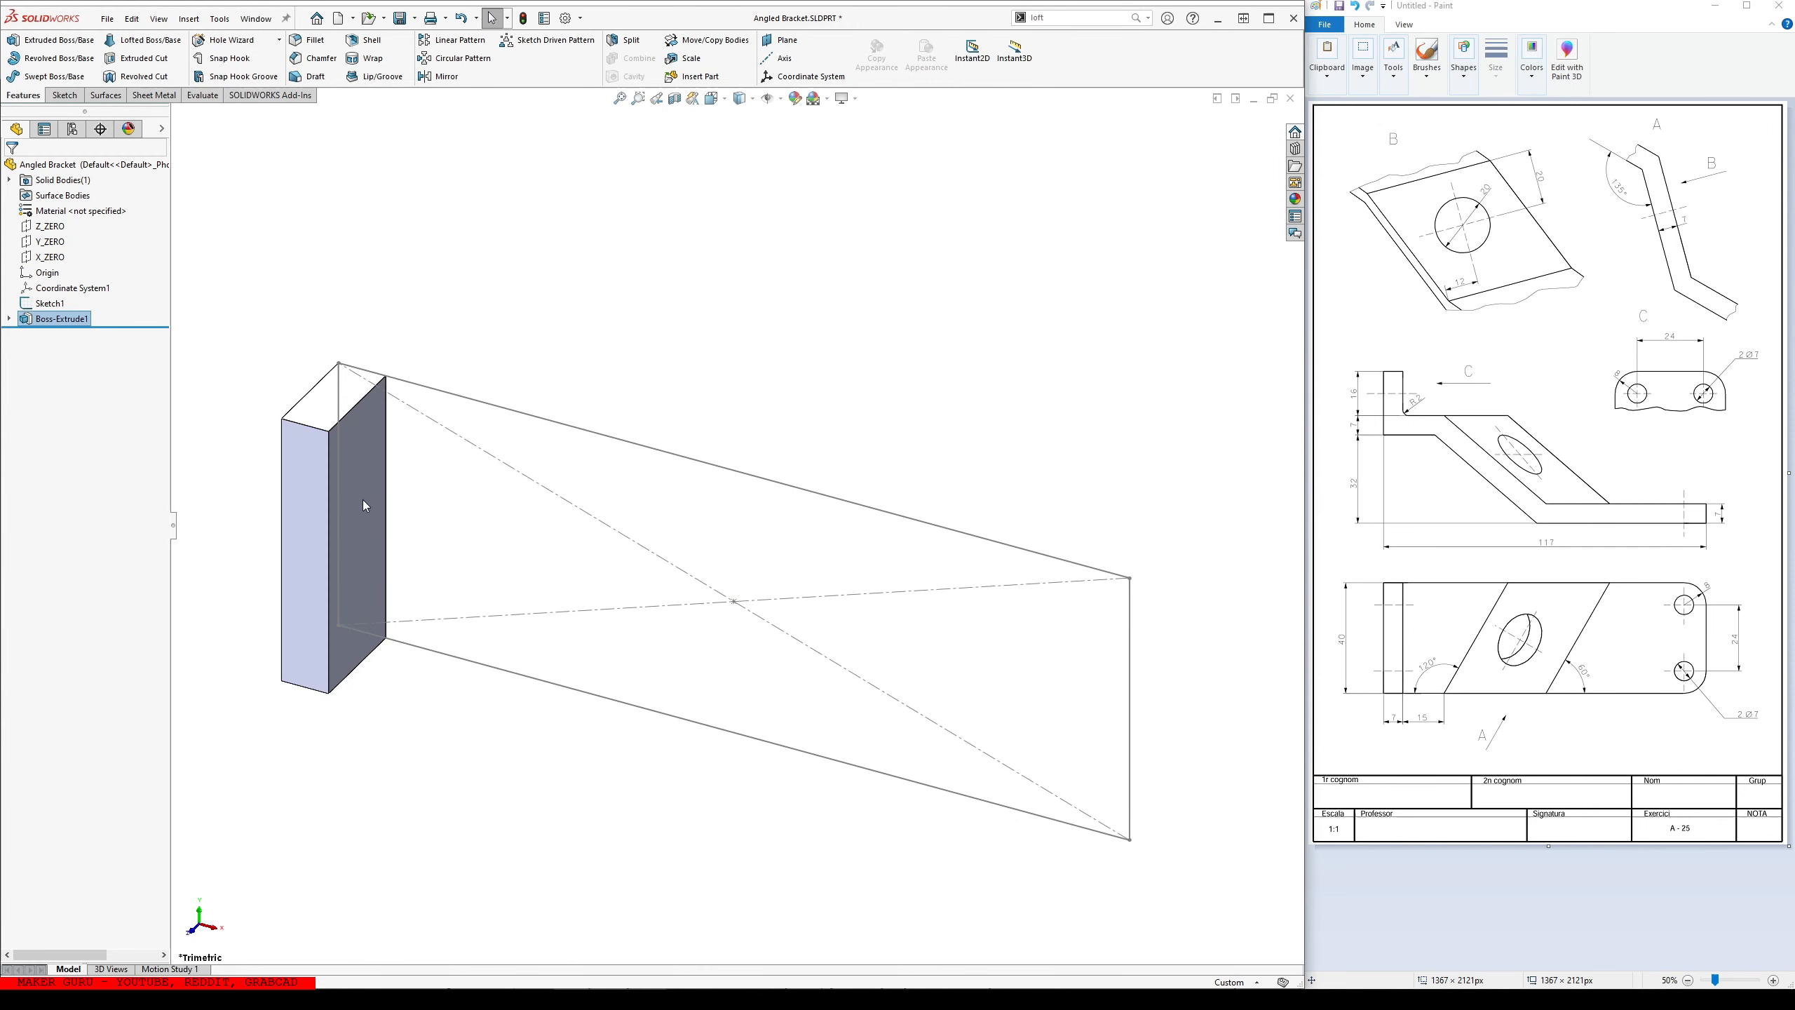
mouse_move(1461, 629)
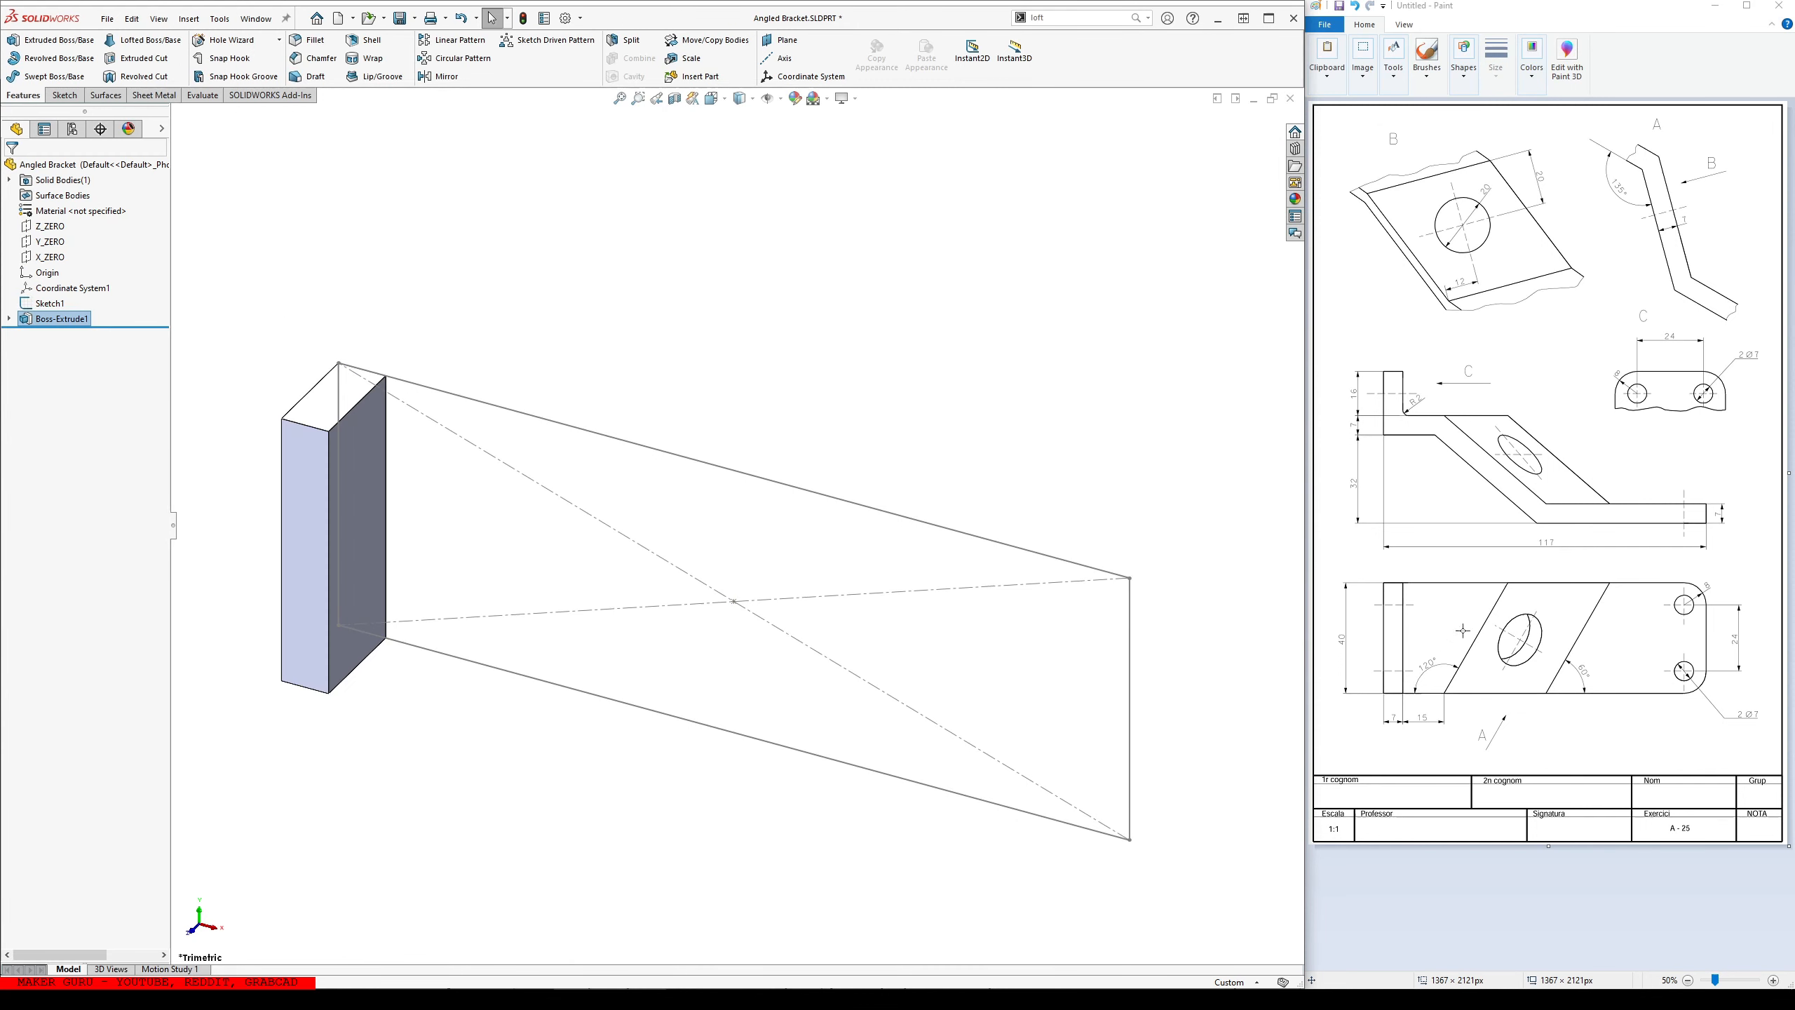
mouse_move(677, 610)
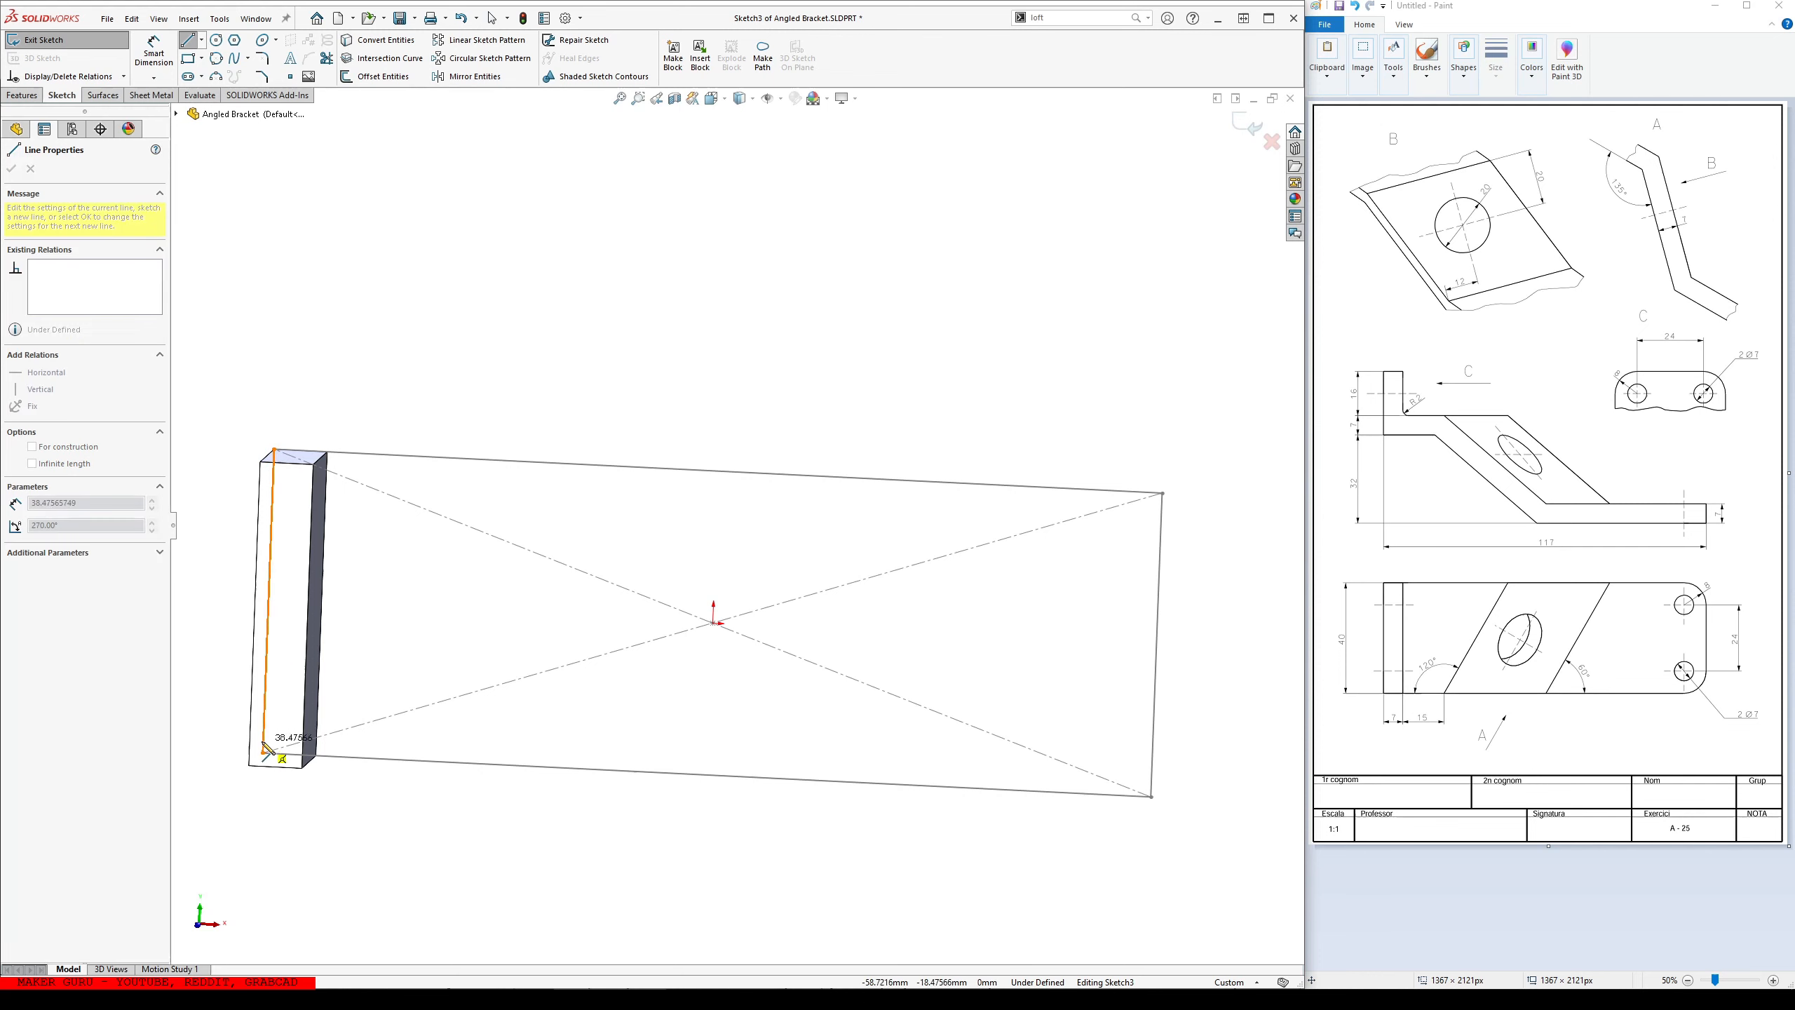
- Sketch the angled outline with a 120° line 15 mm from the wall and extrude it 7 mm merged as Boss-Extrude2
left_click(613, 476)
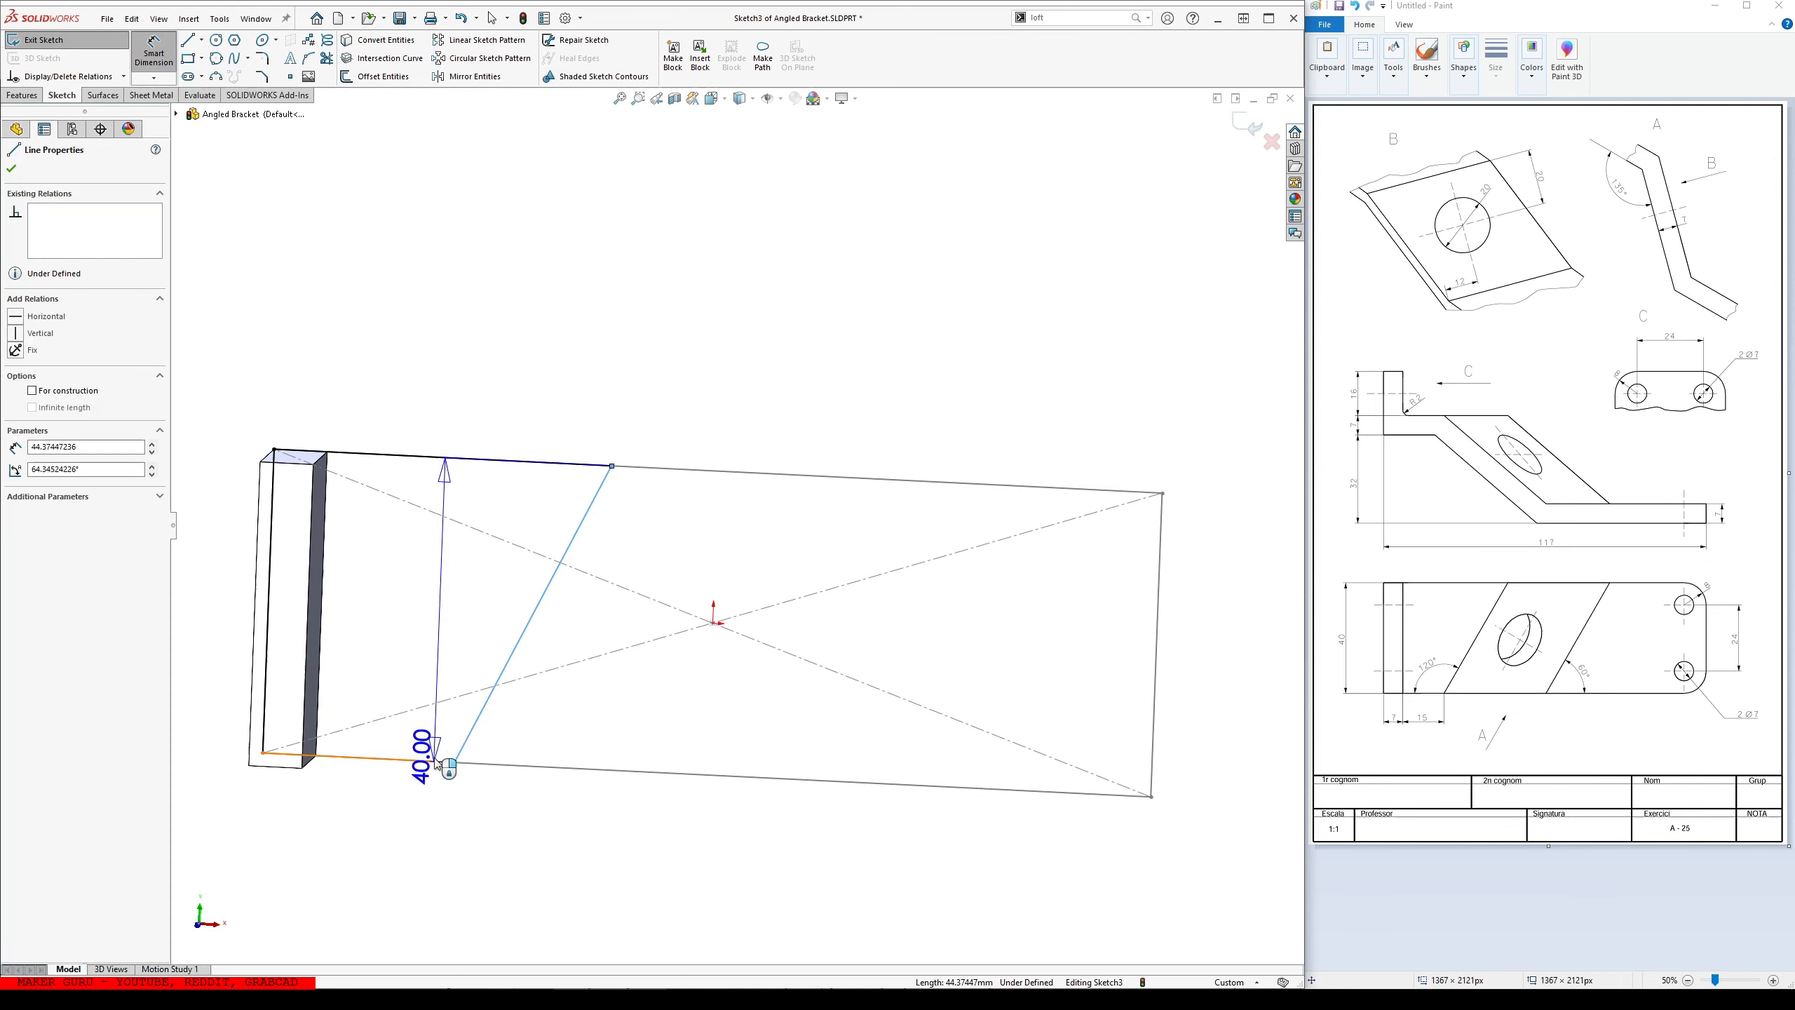
left_click(445, 762)
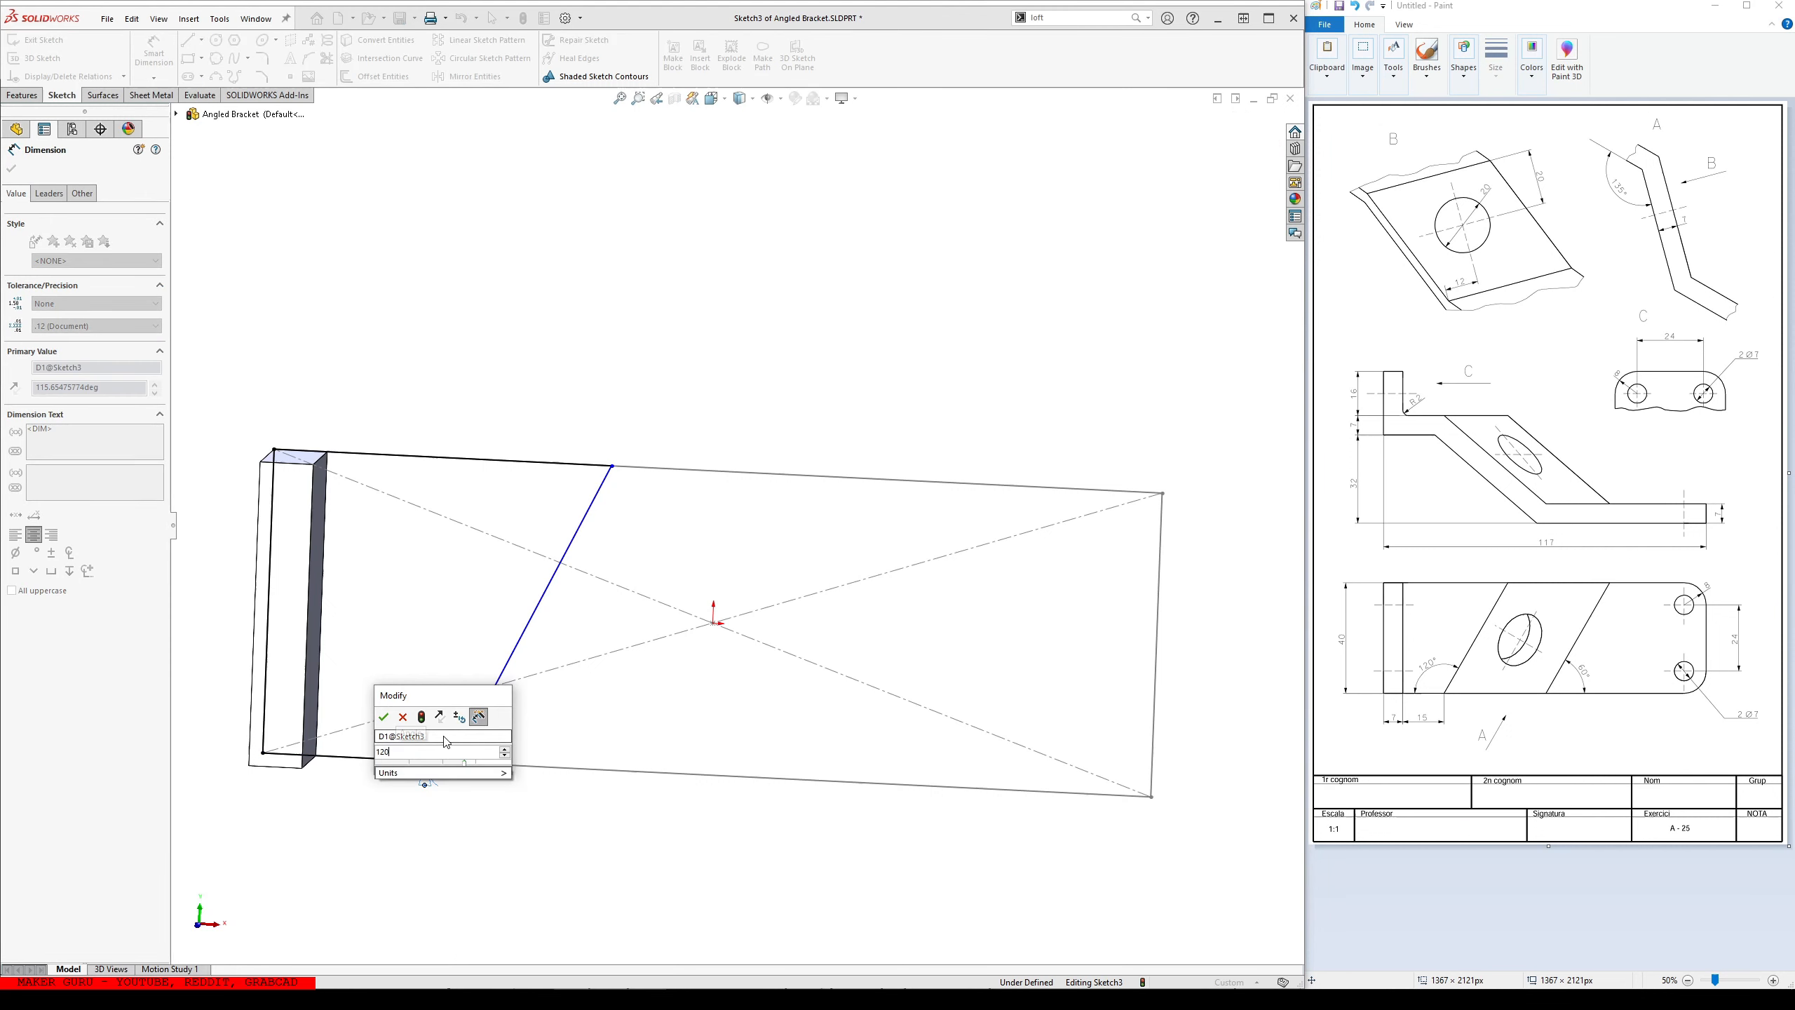
left_click(383, 715)
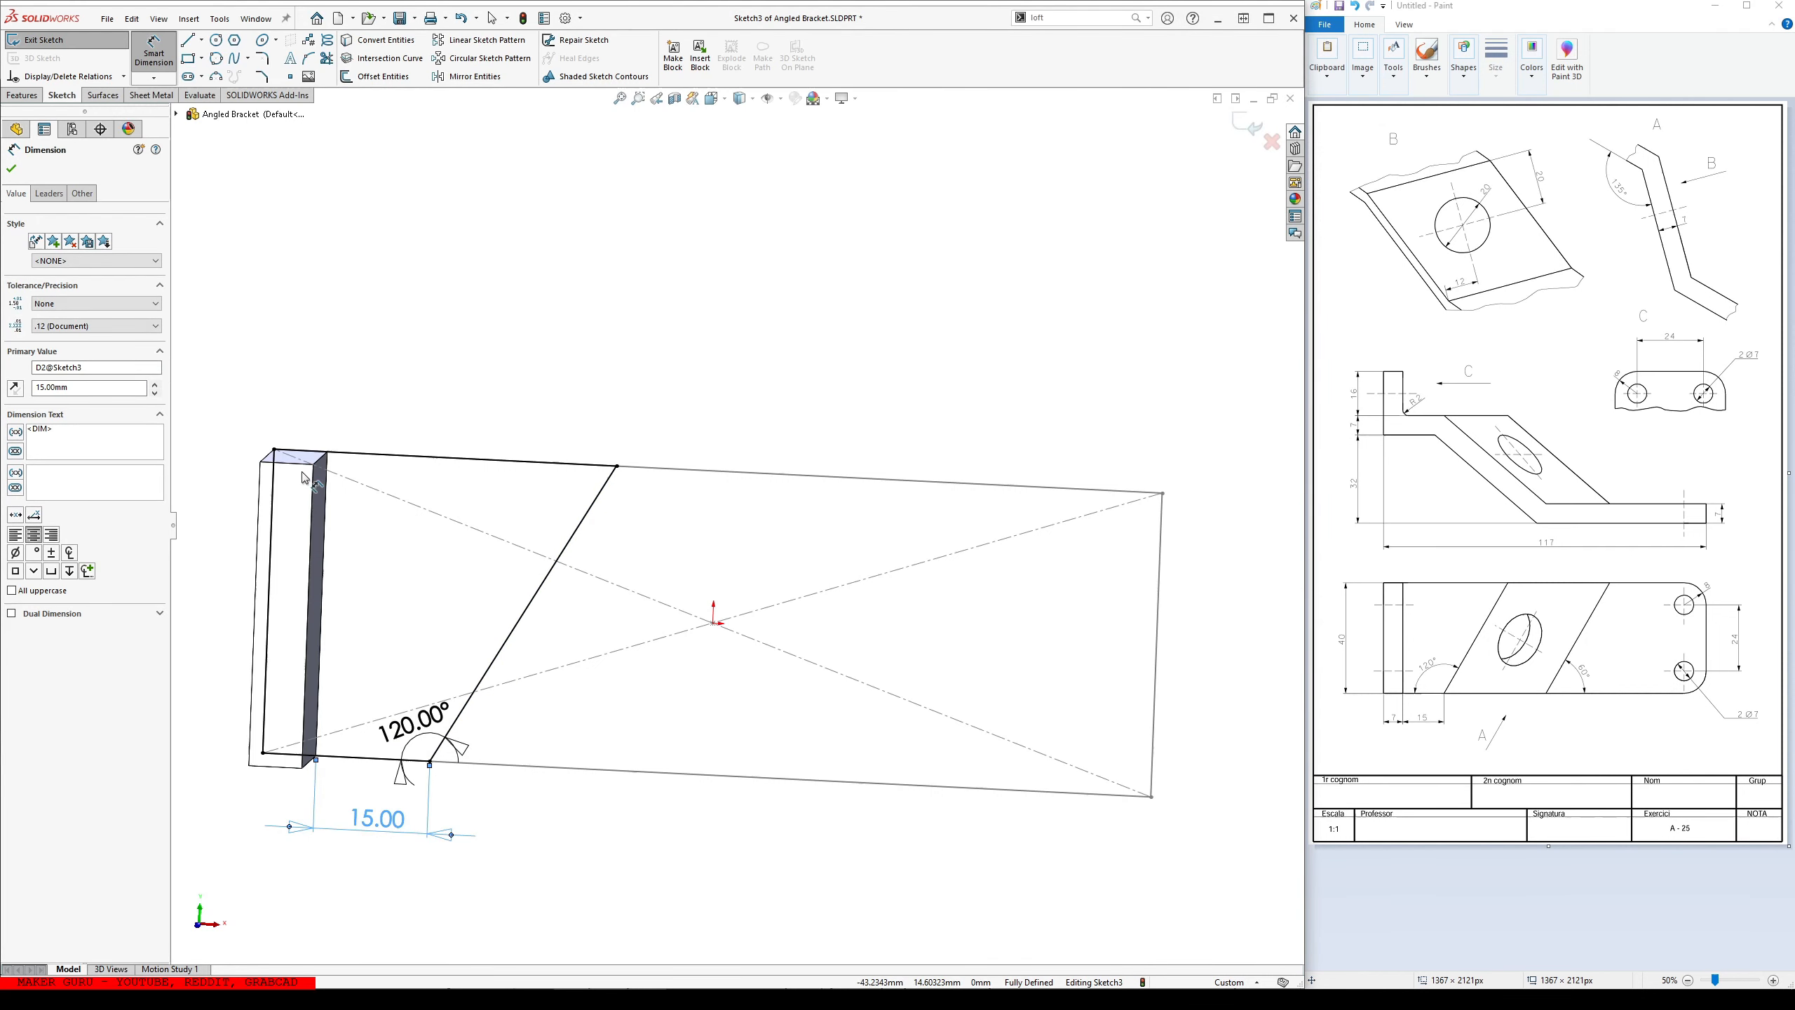
left_click(21, 94)
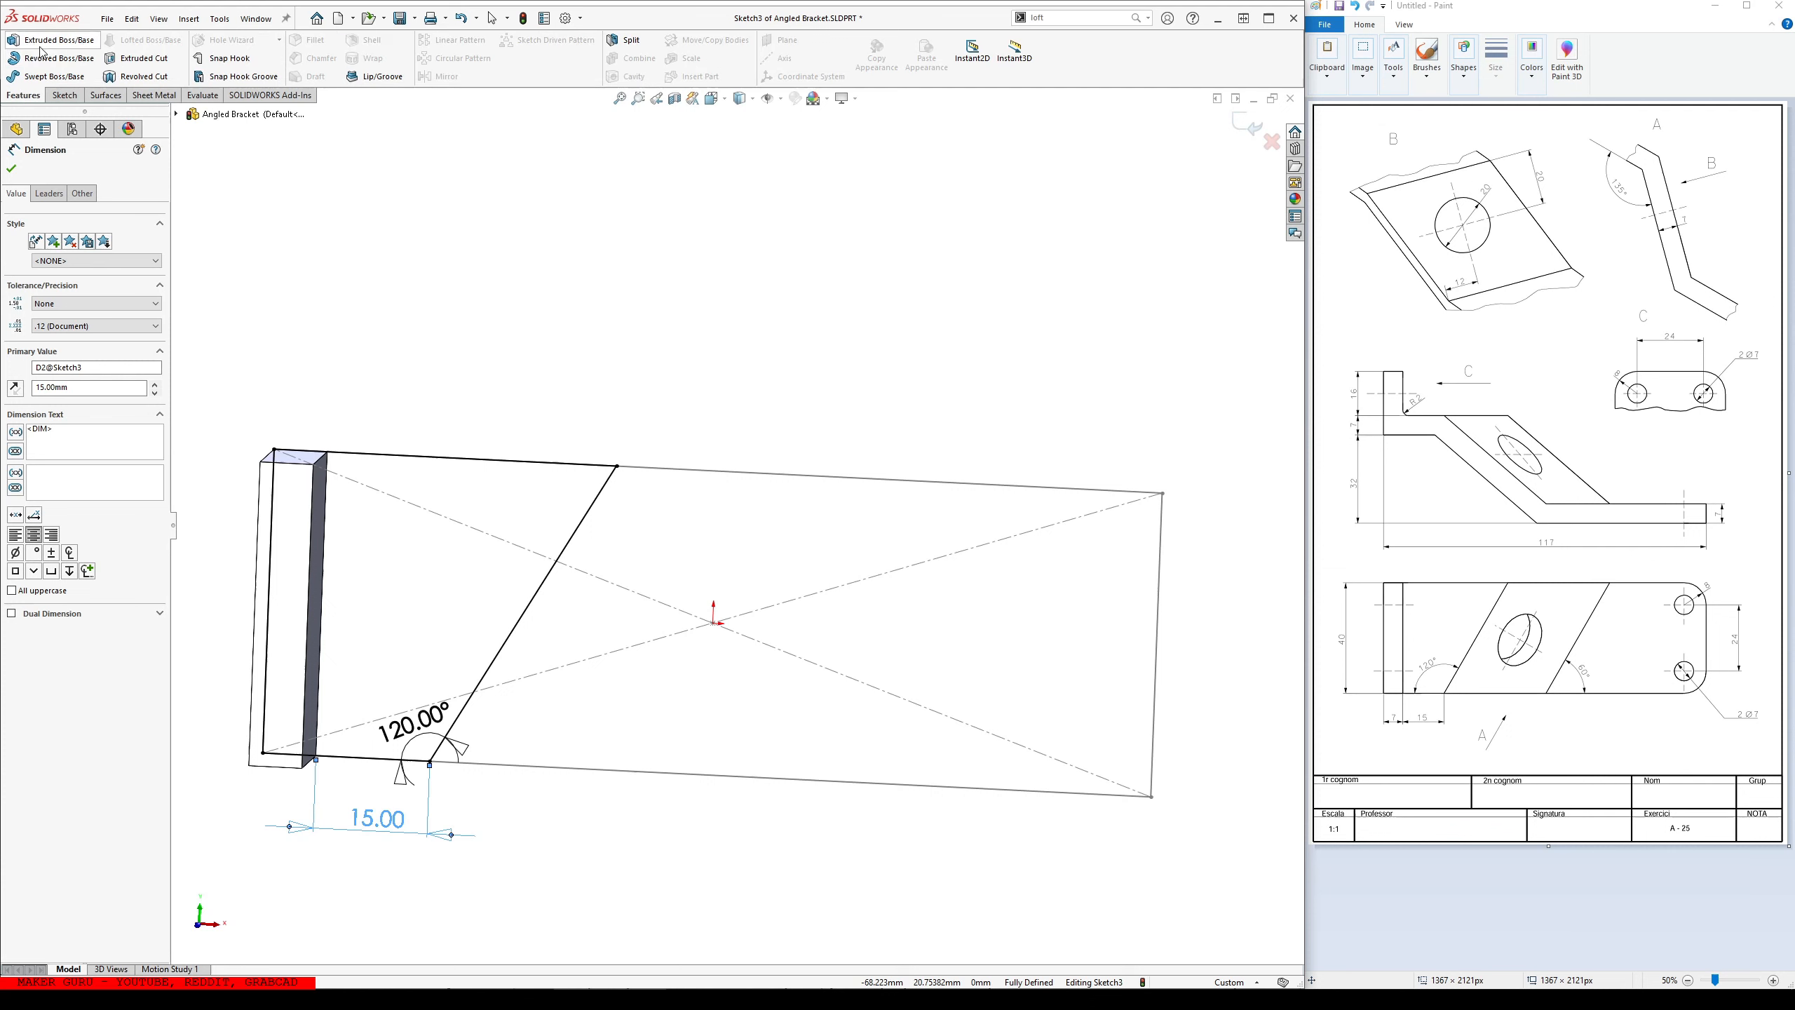
left_click(52, 40)
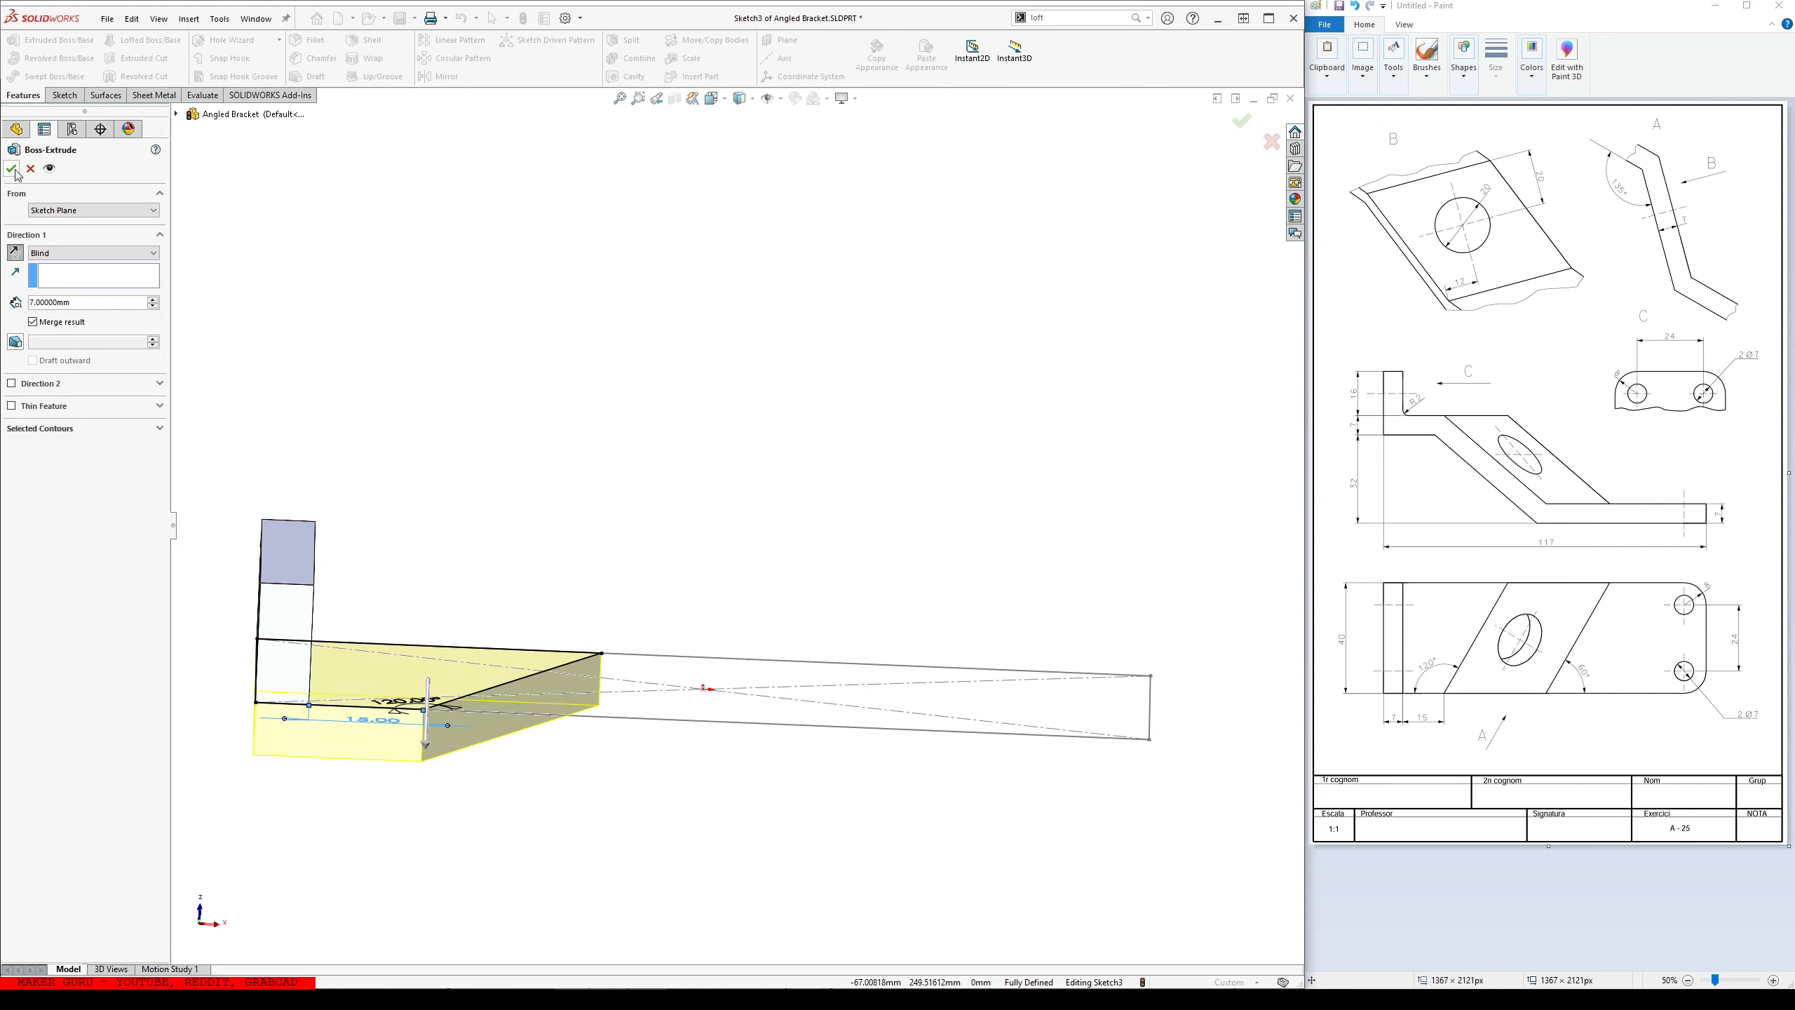
left_click(1241, 120)
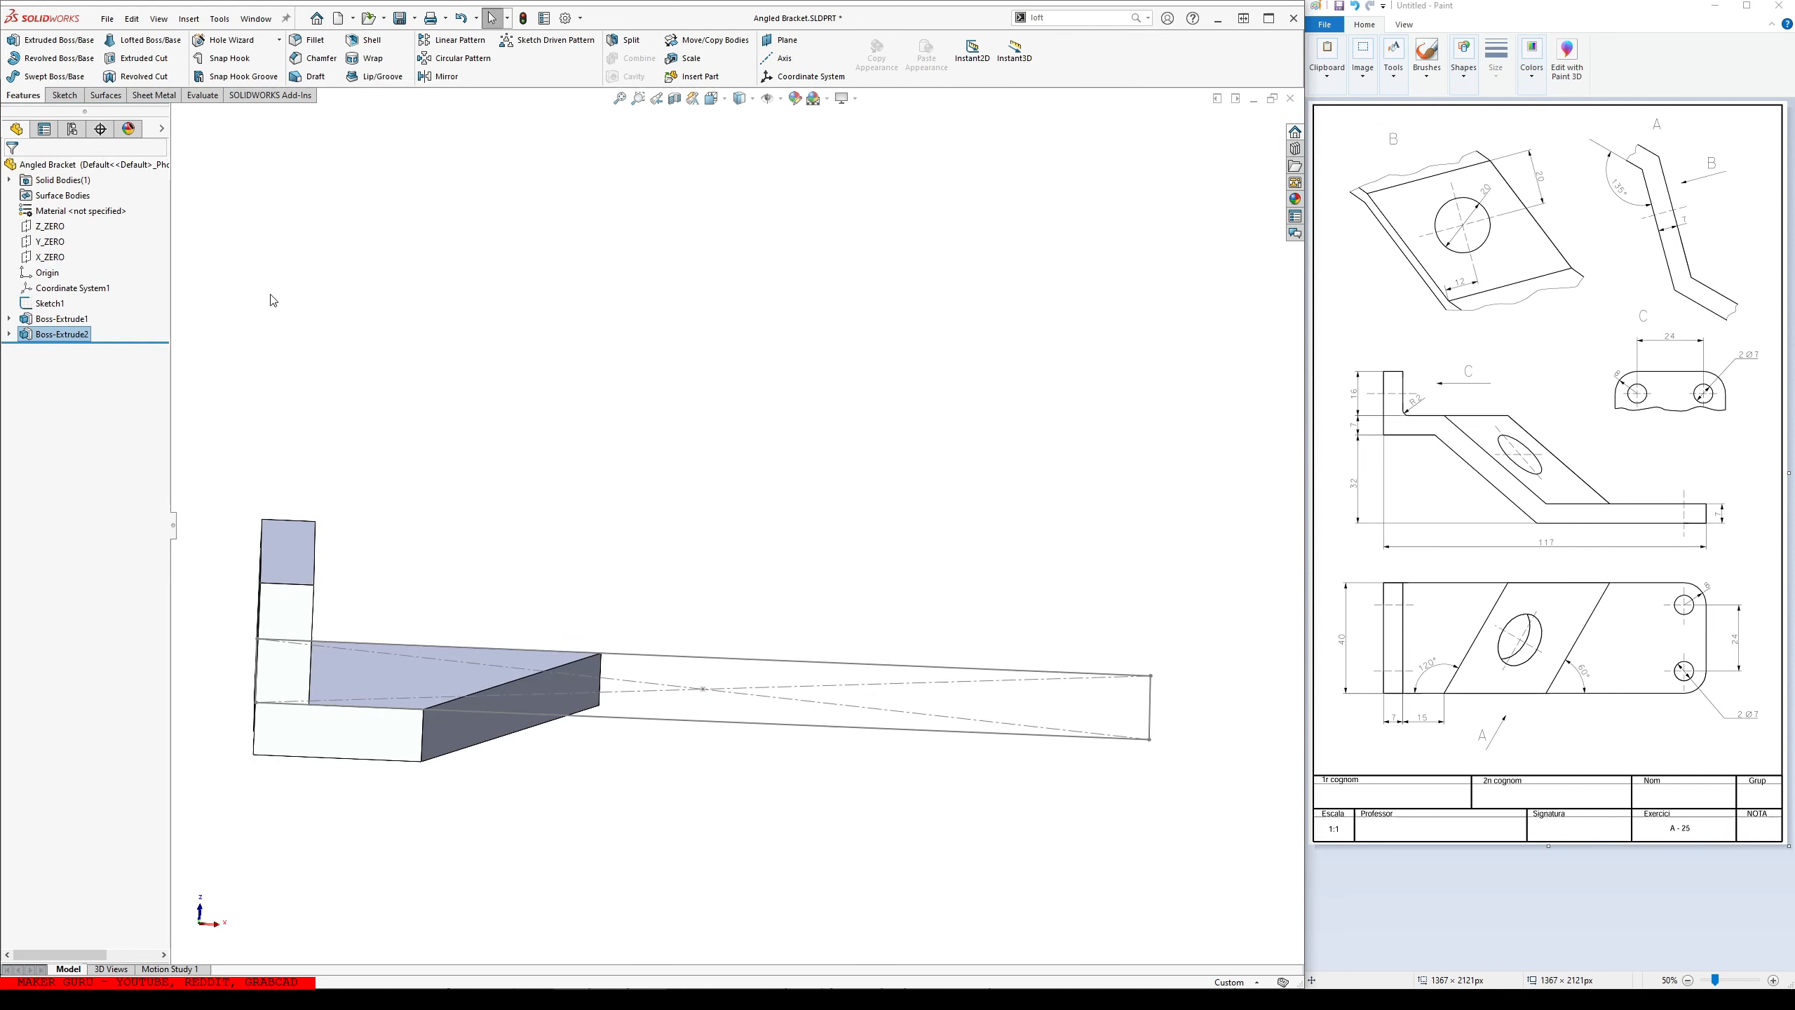
mouse_move(1505, 473)
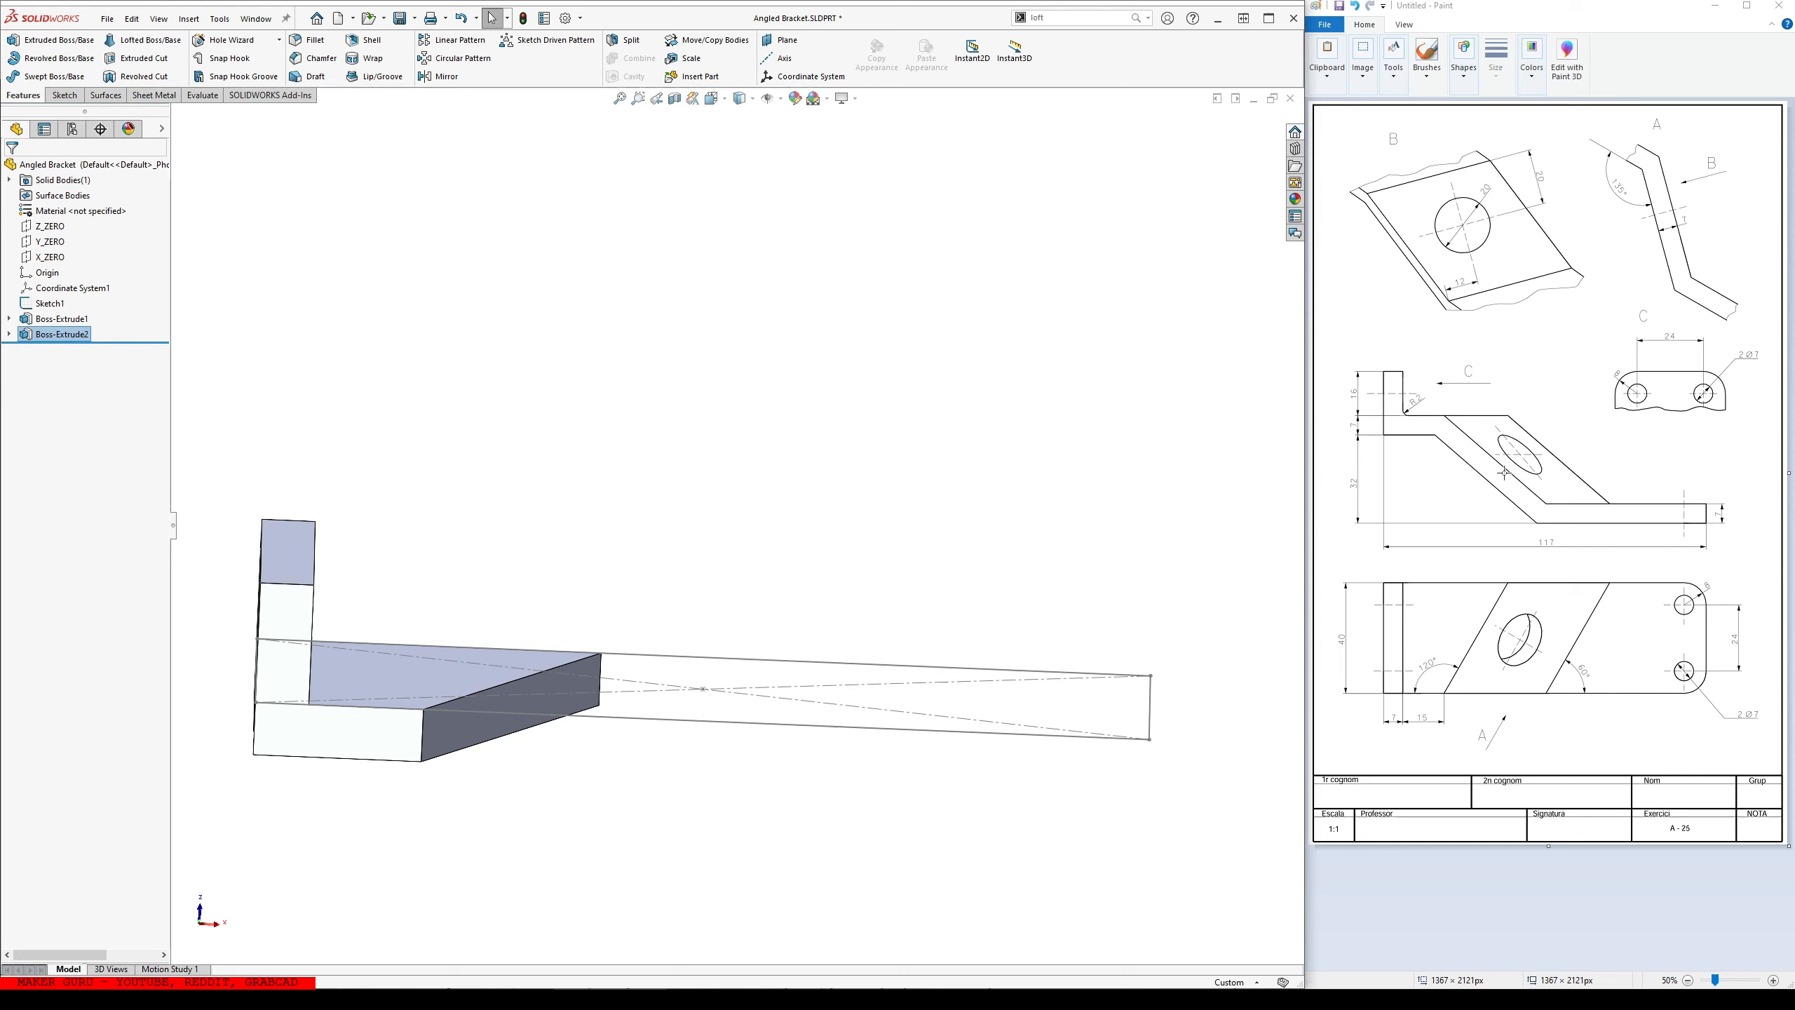
mouse_move(1621, 541)
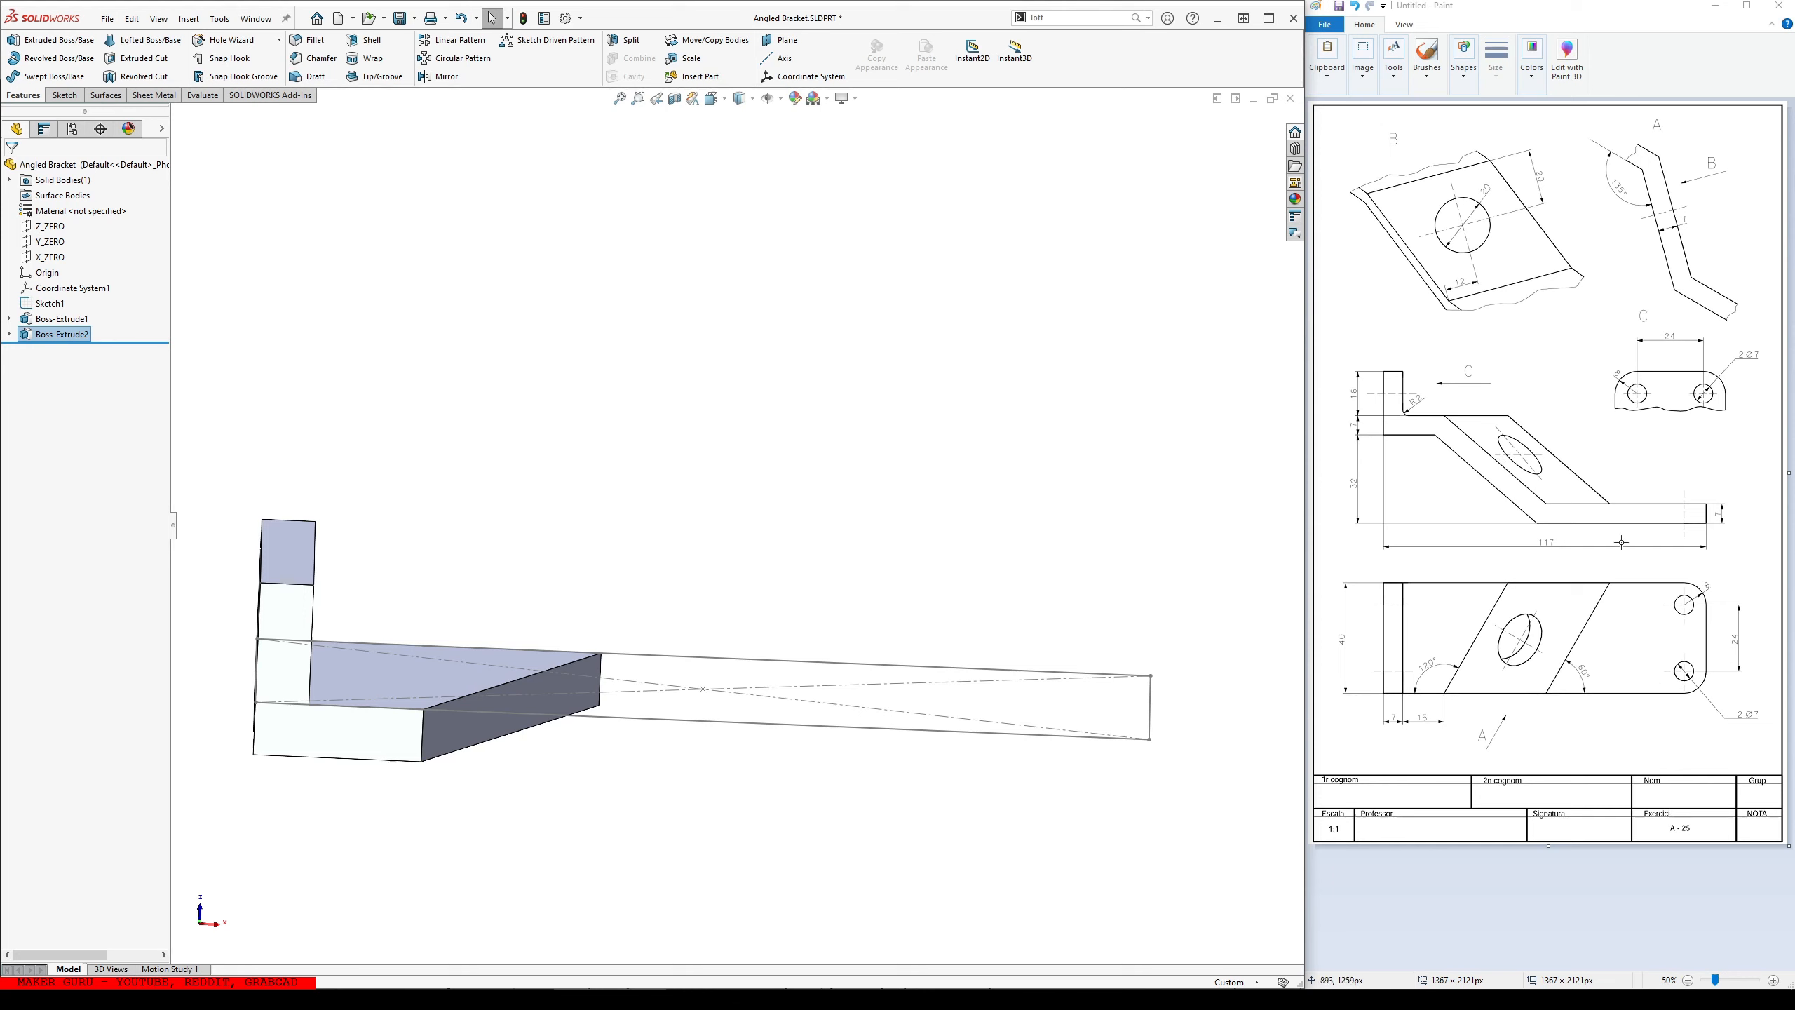
mouse_move(1001, 751)
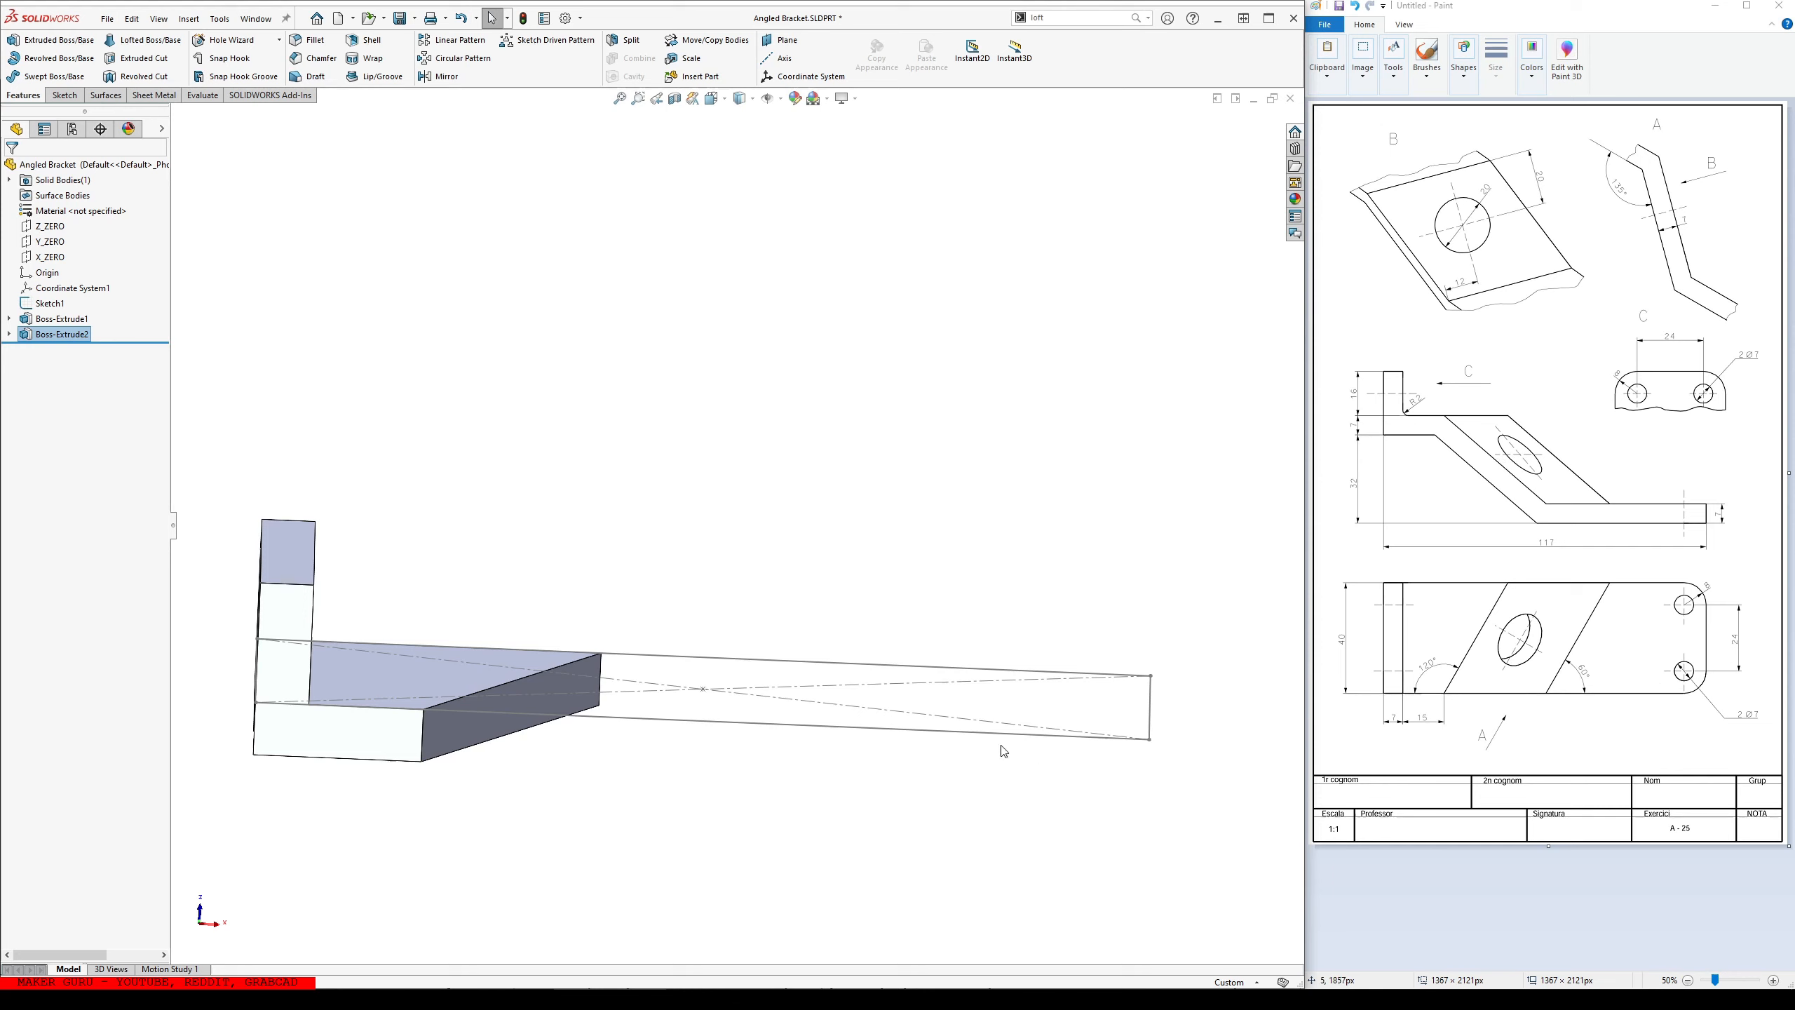
mouse_move(706, 701)
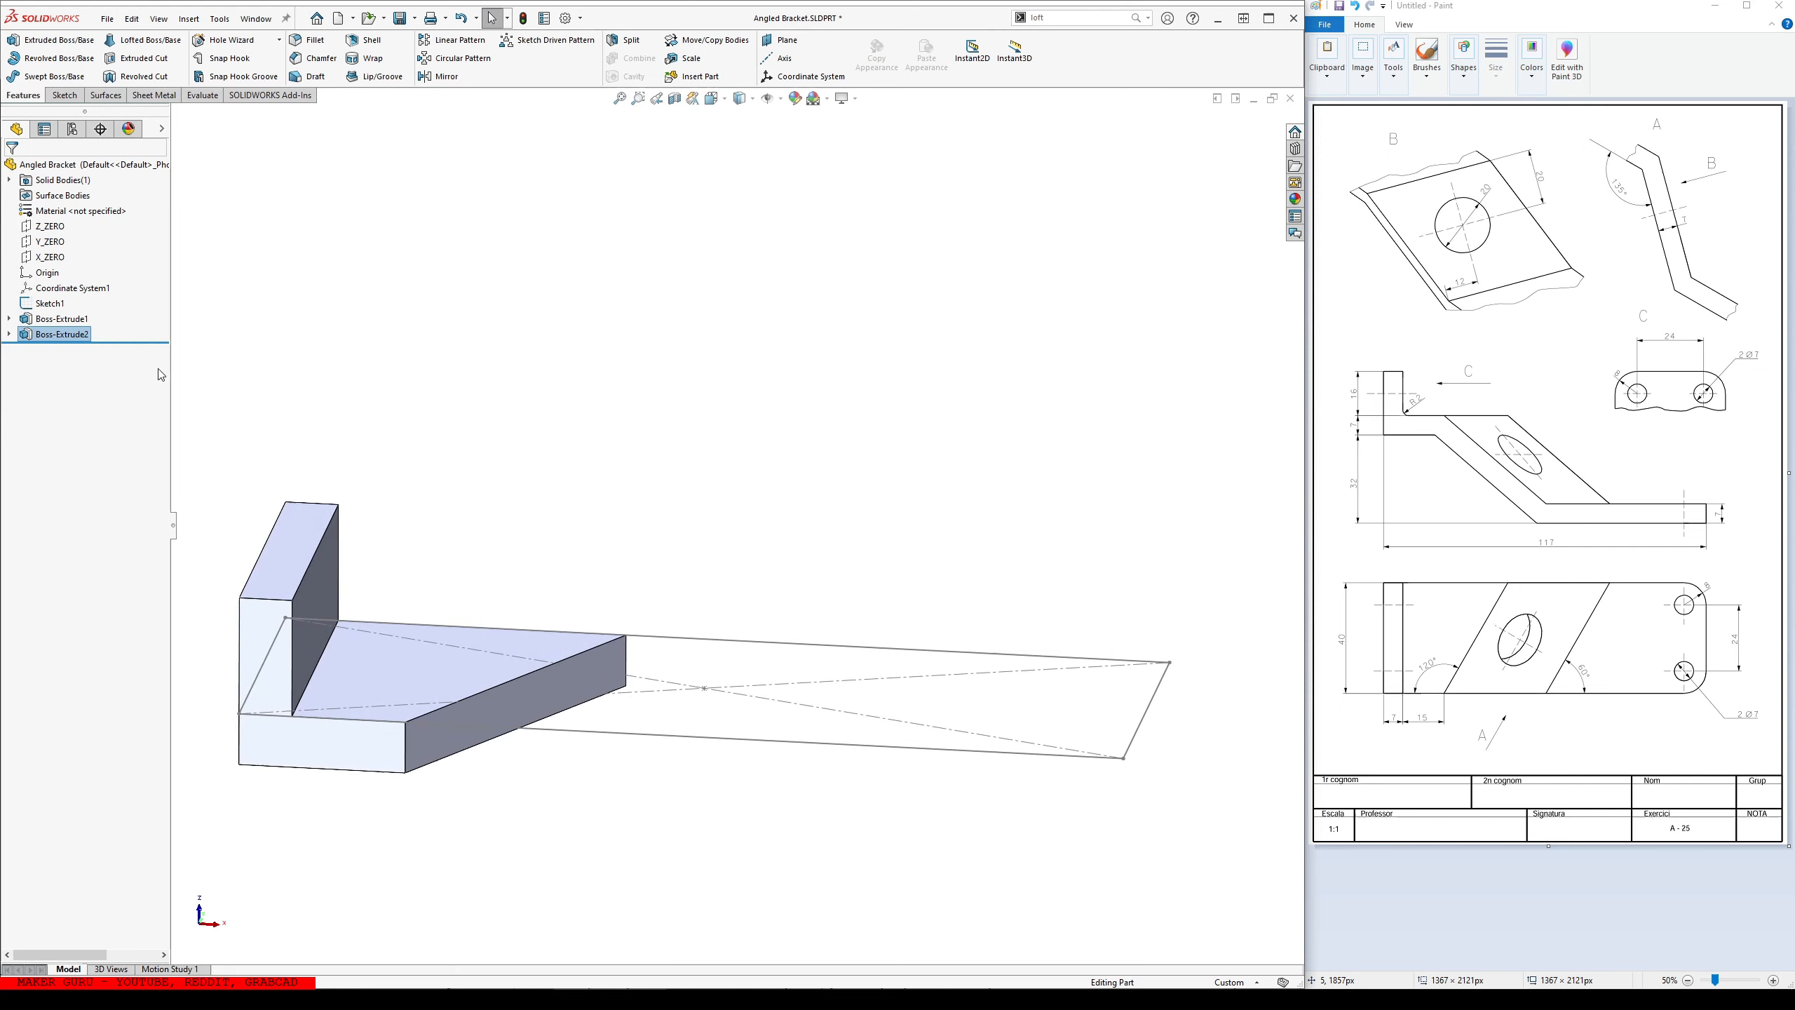
left_click(49, 303)
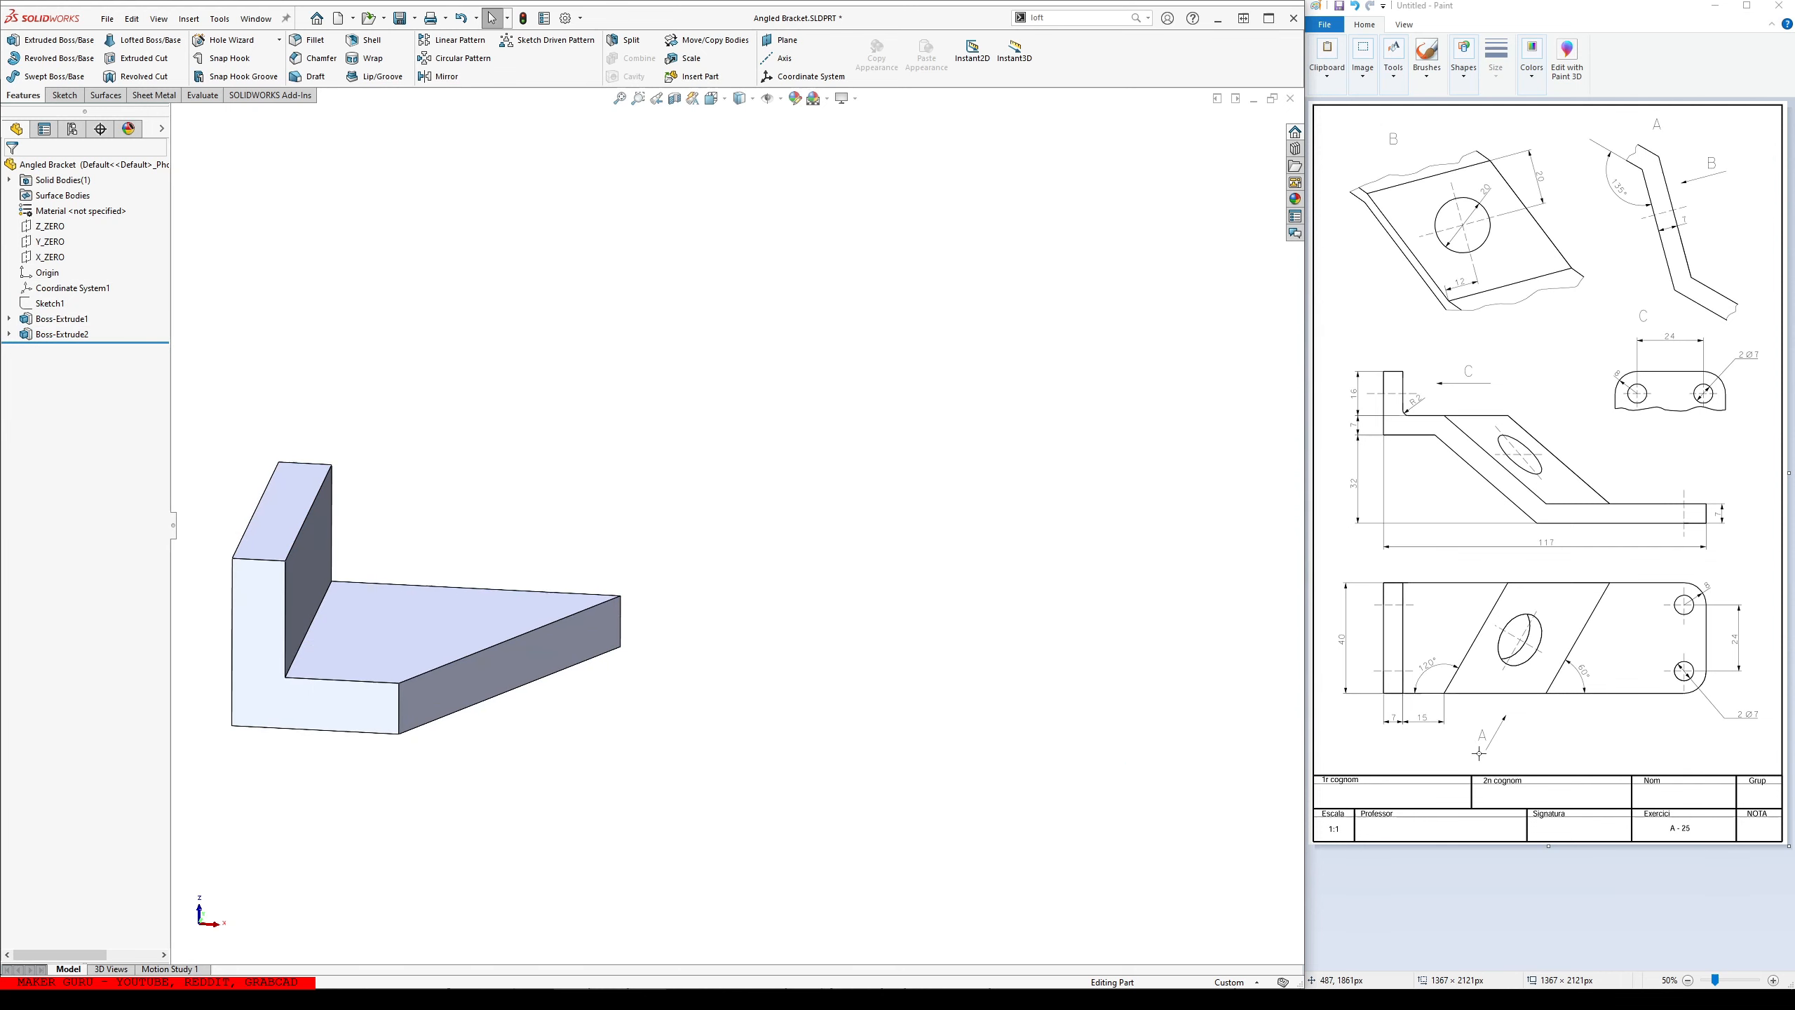
mouse_move(1635, 159)
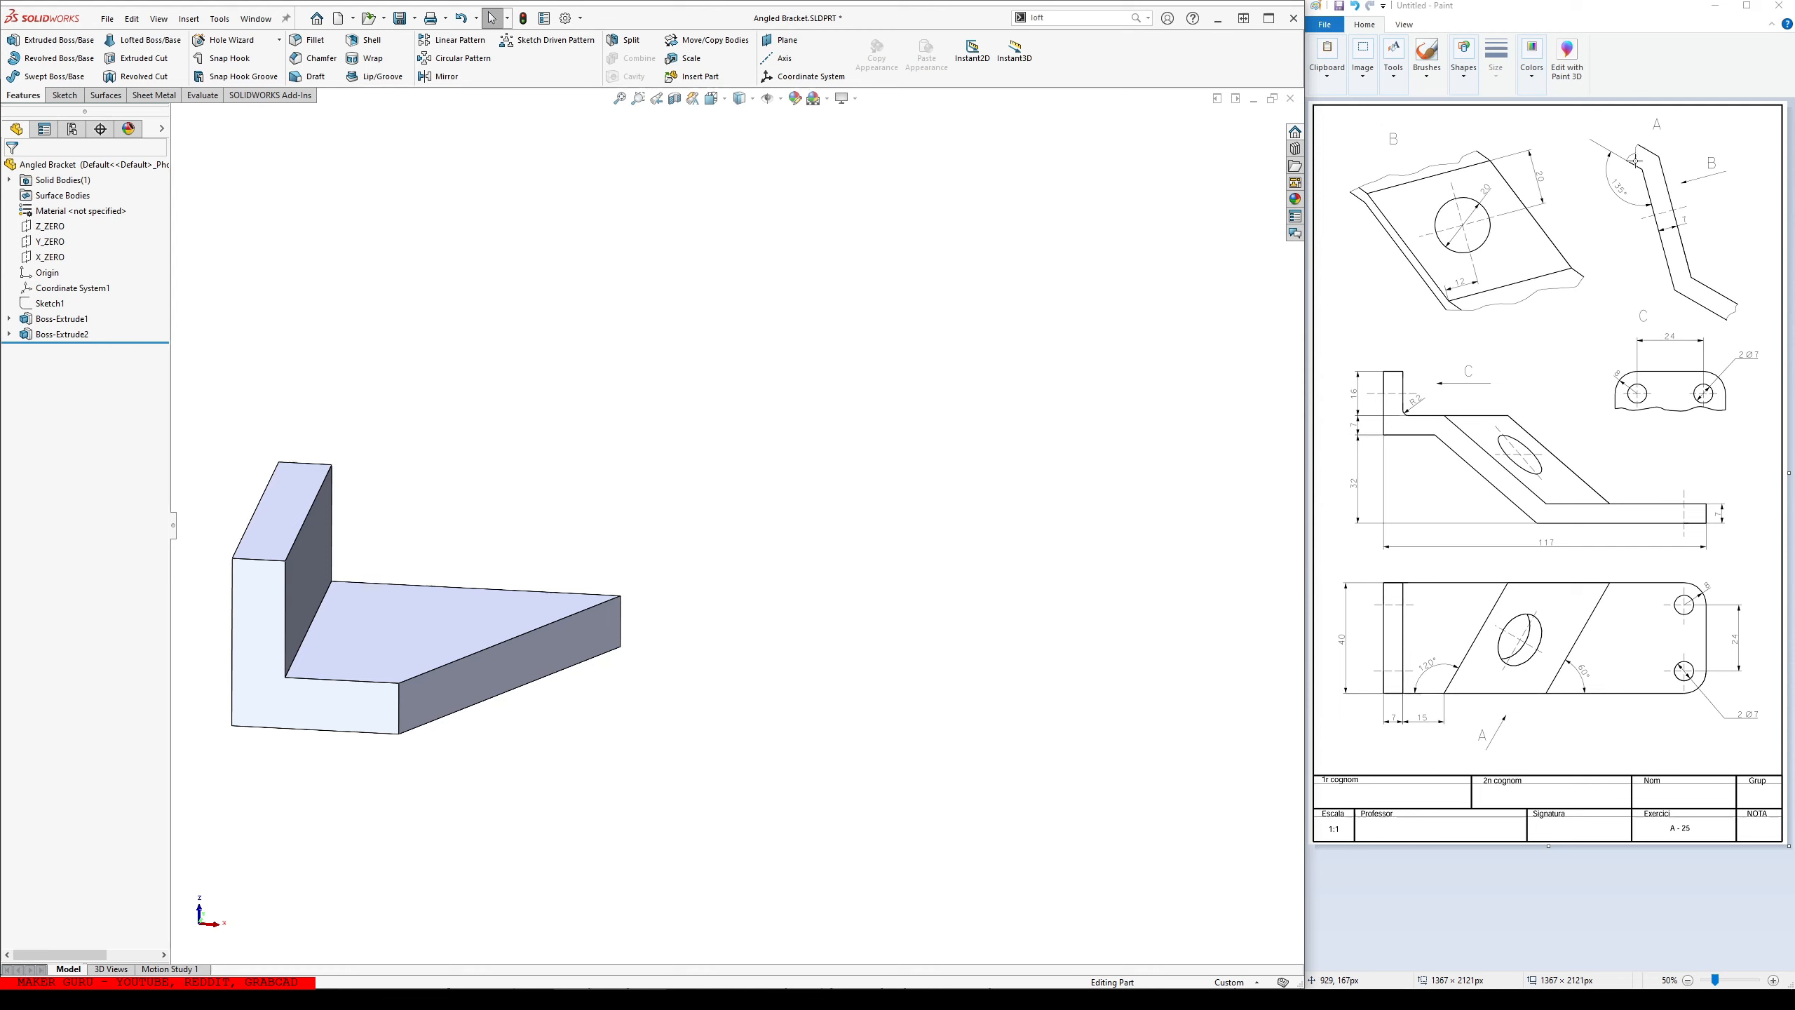
mouse_move(1531, 704)
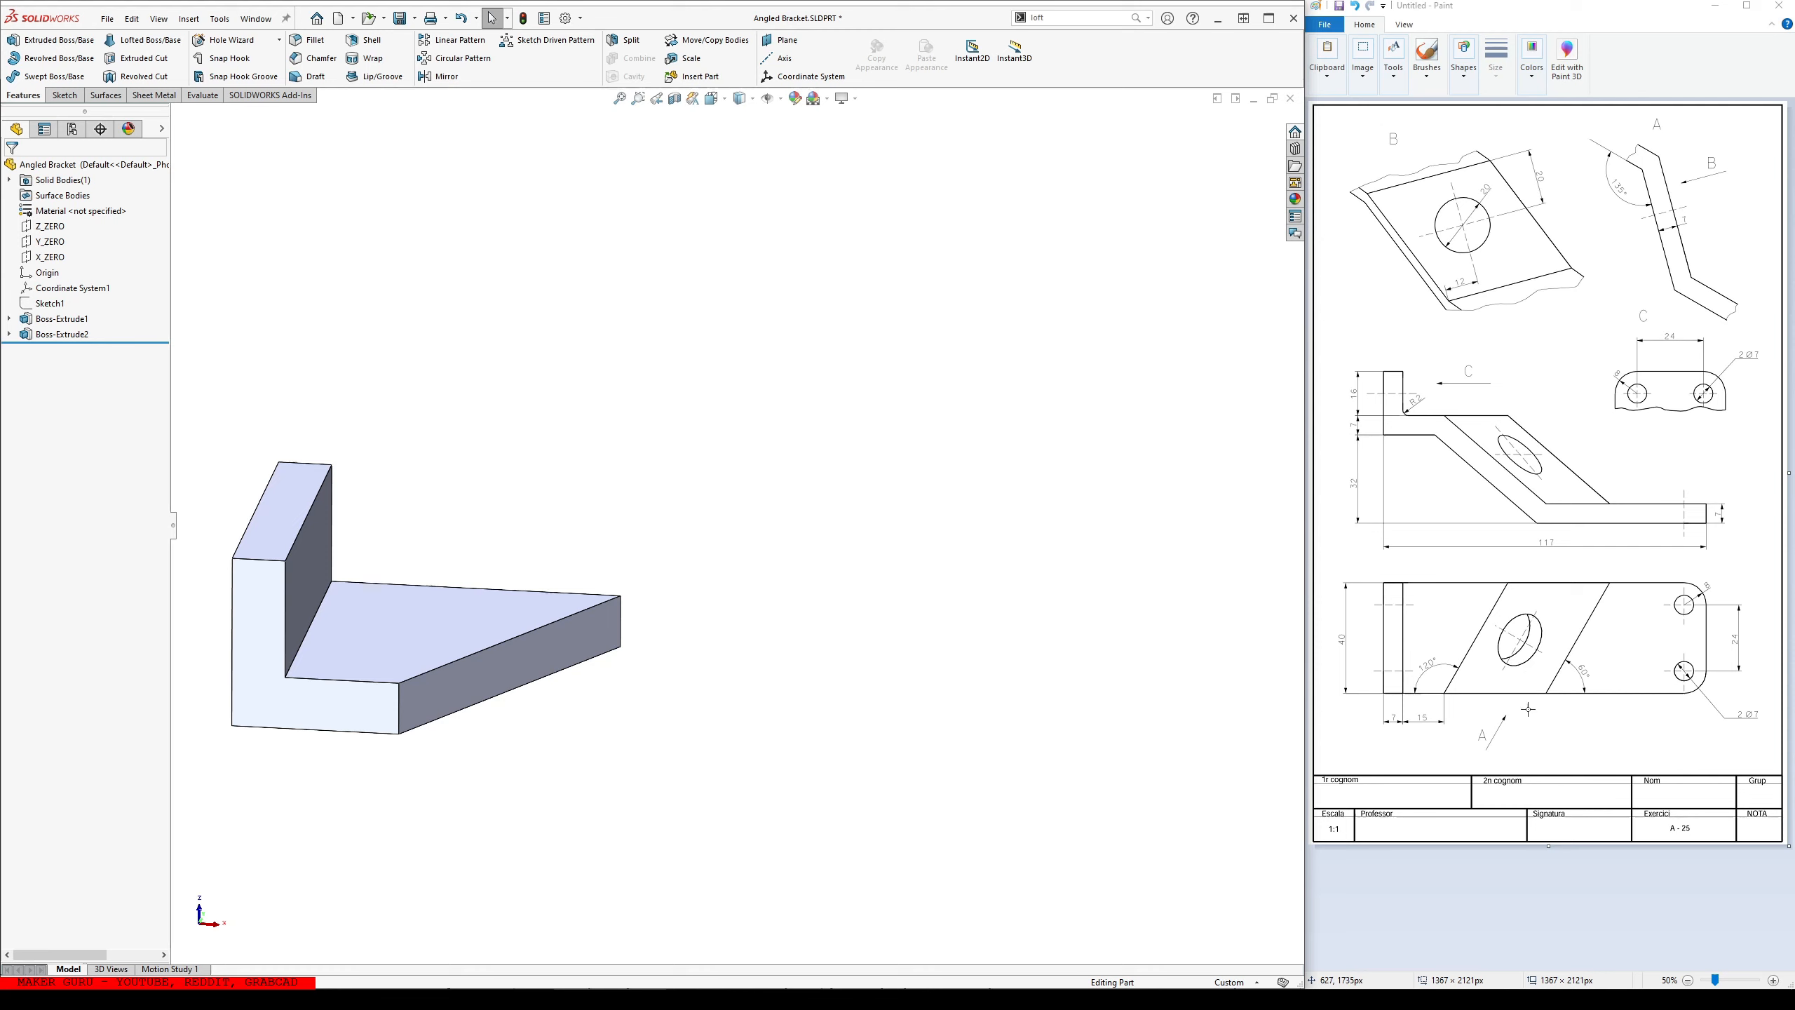
mouse_move(1636, 129)
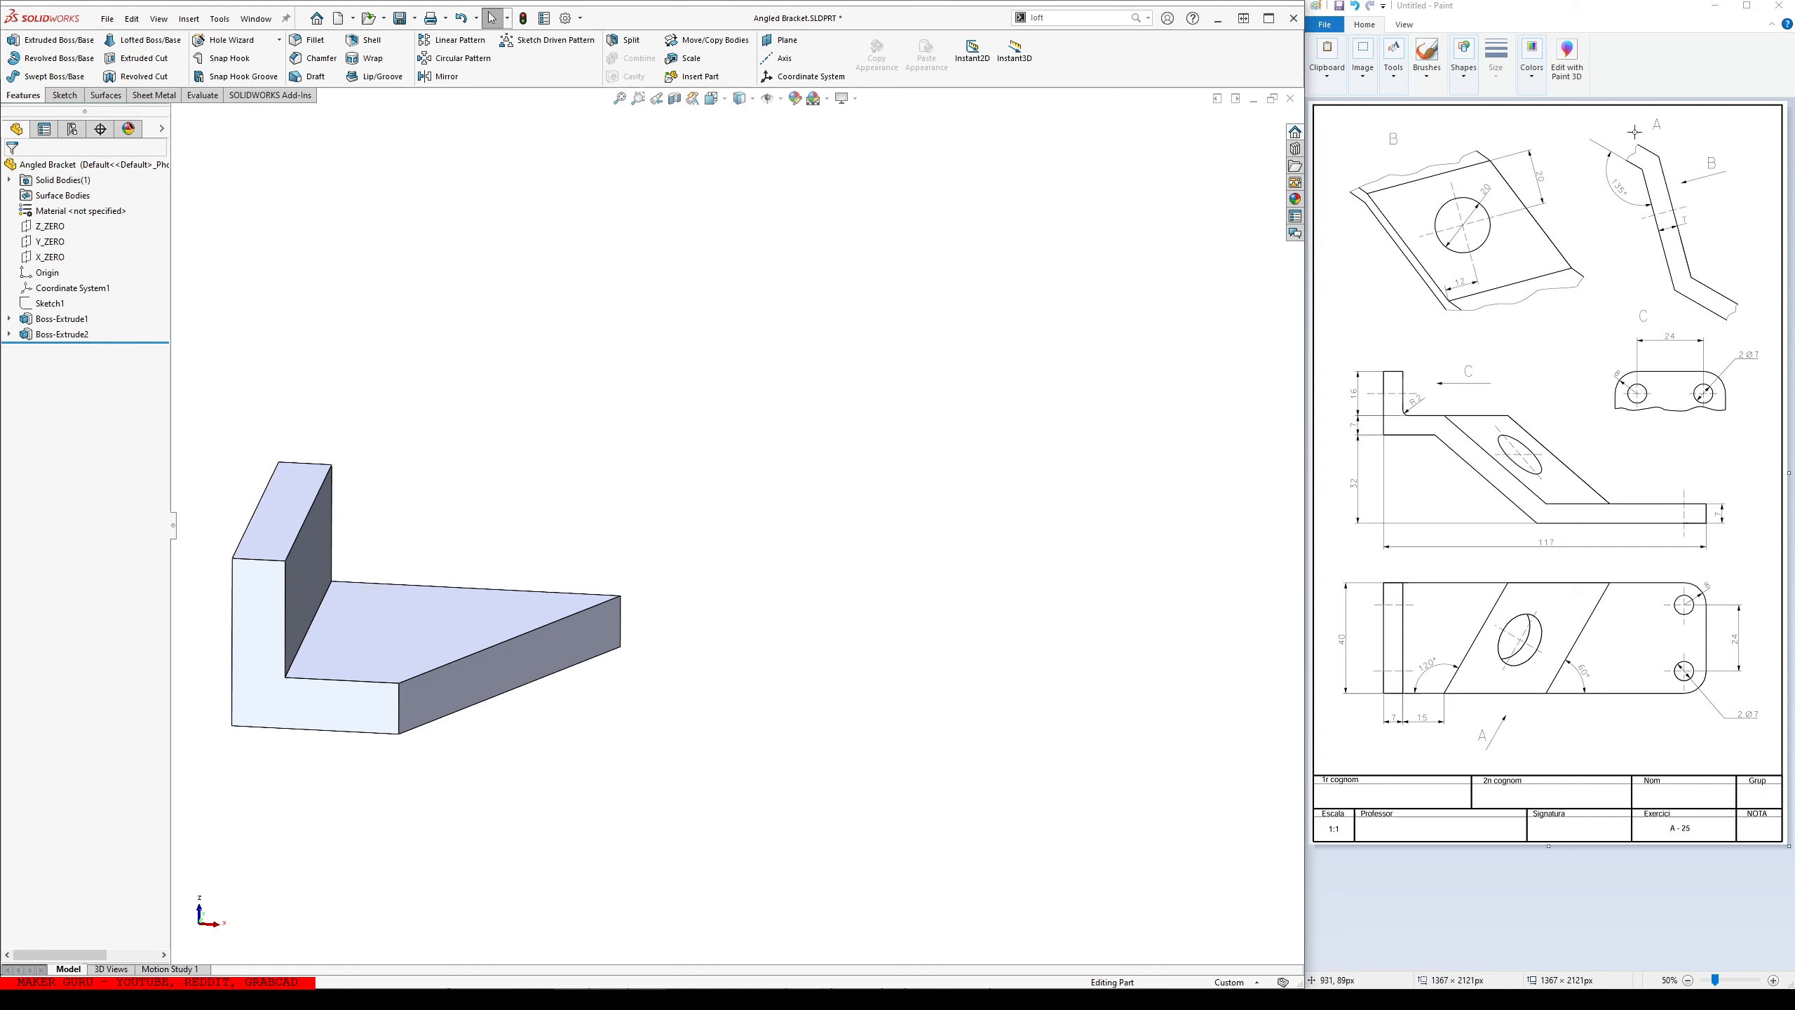
mouse_move(1448, 790)
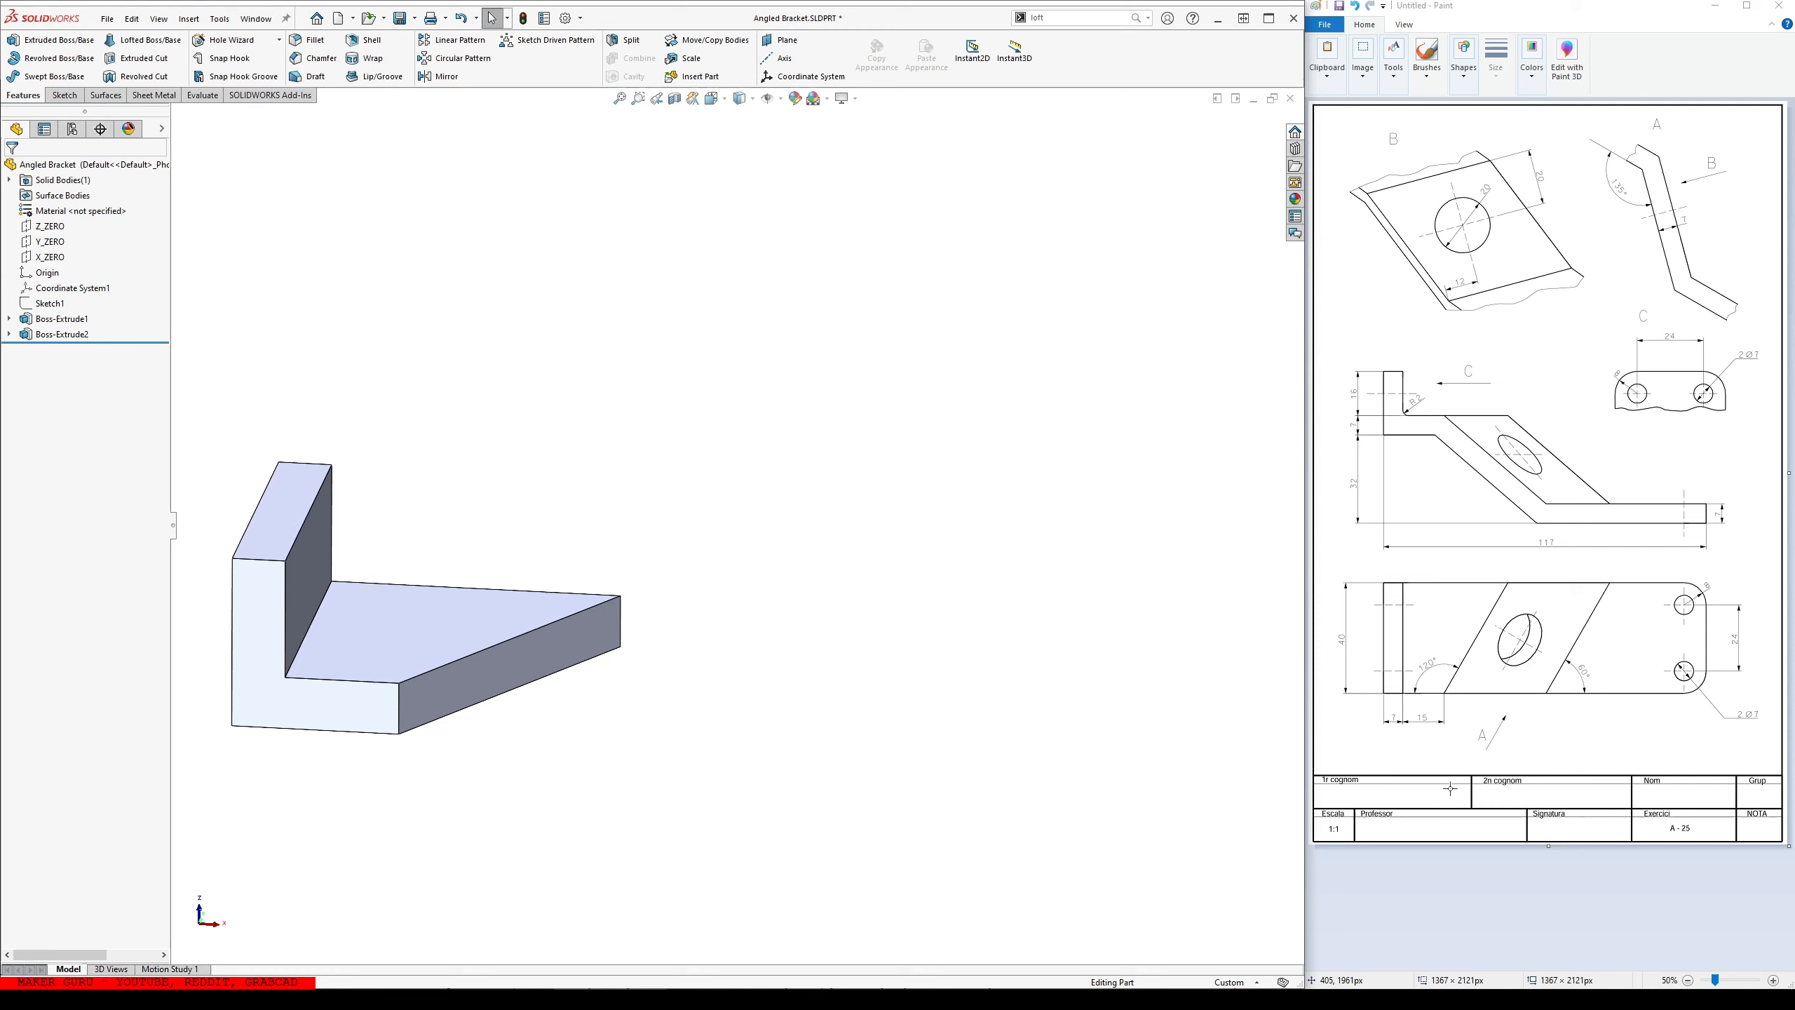
mouse_move(1538, 602)
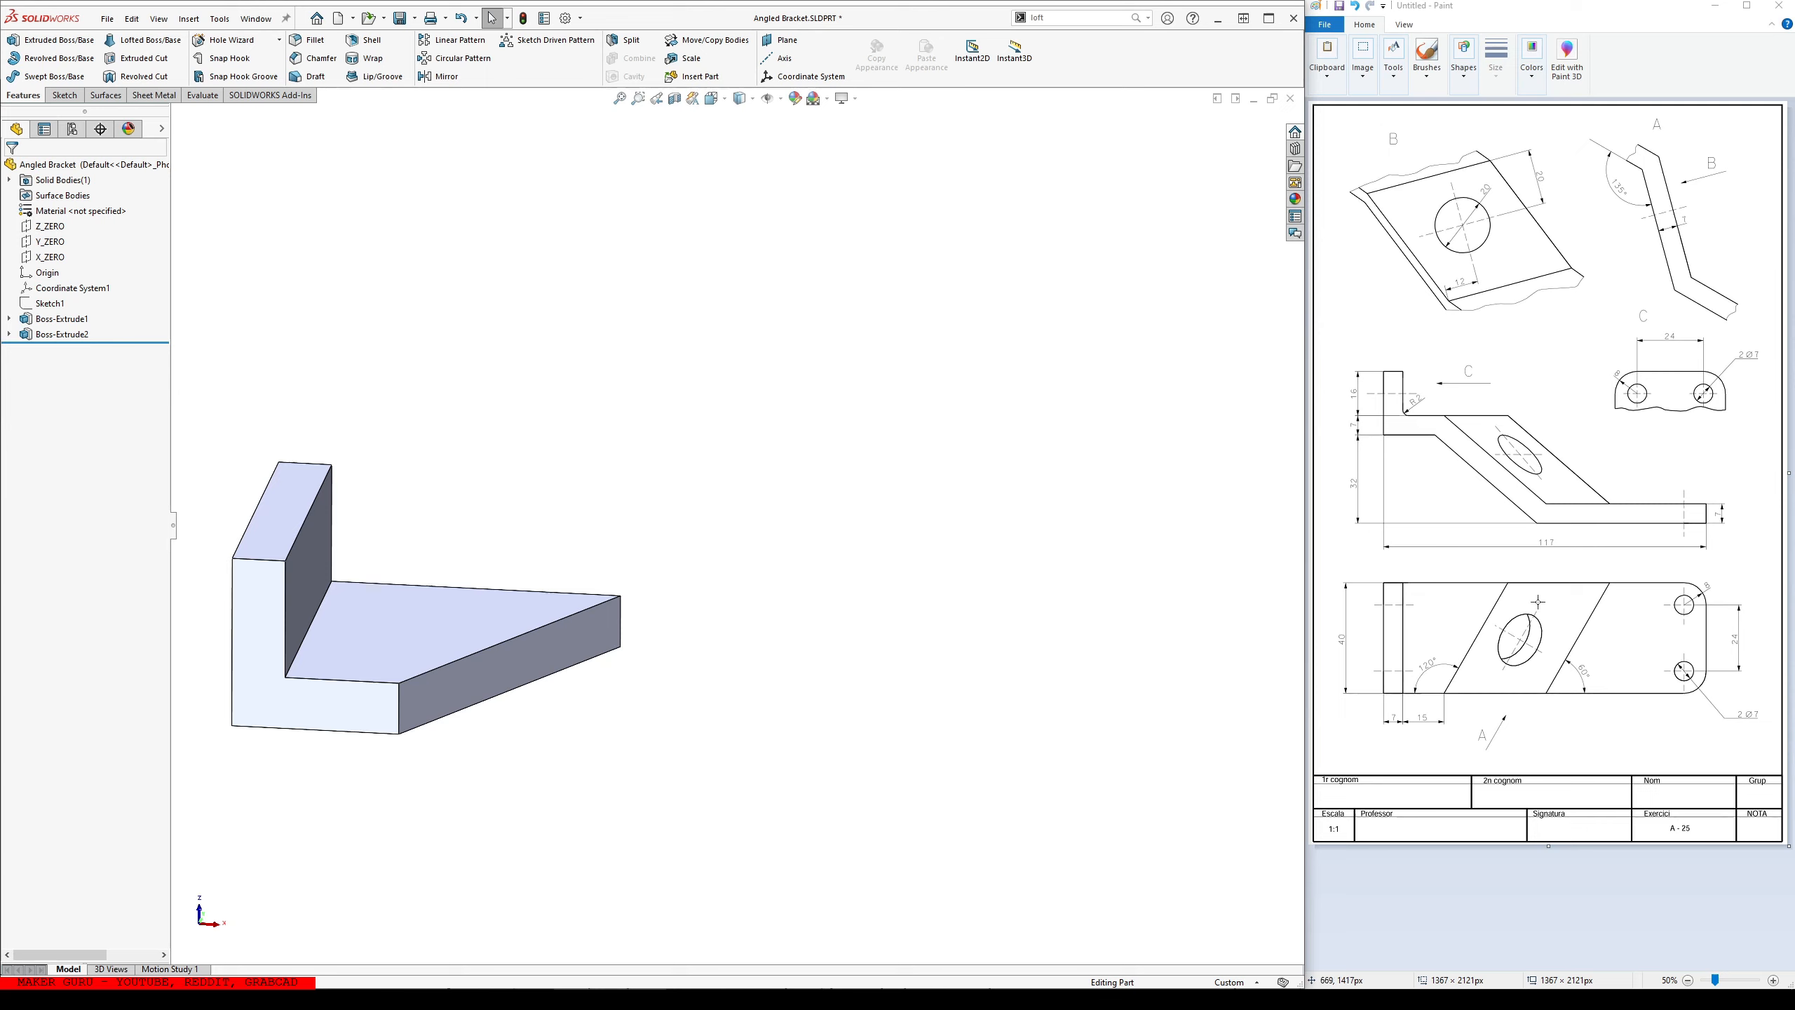
mouse_move(503, 649)
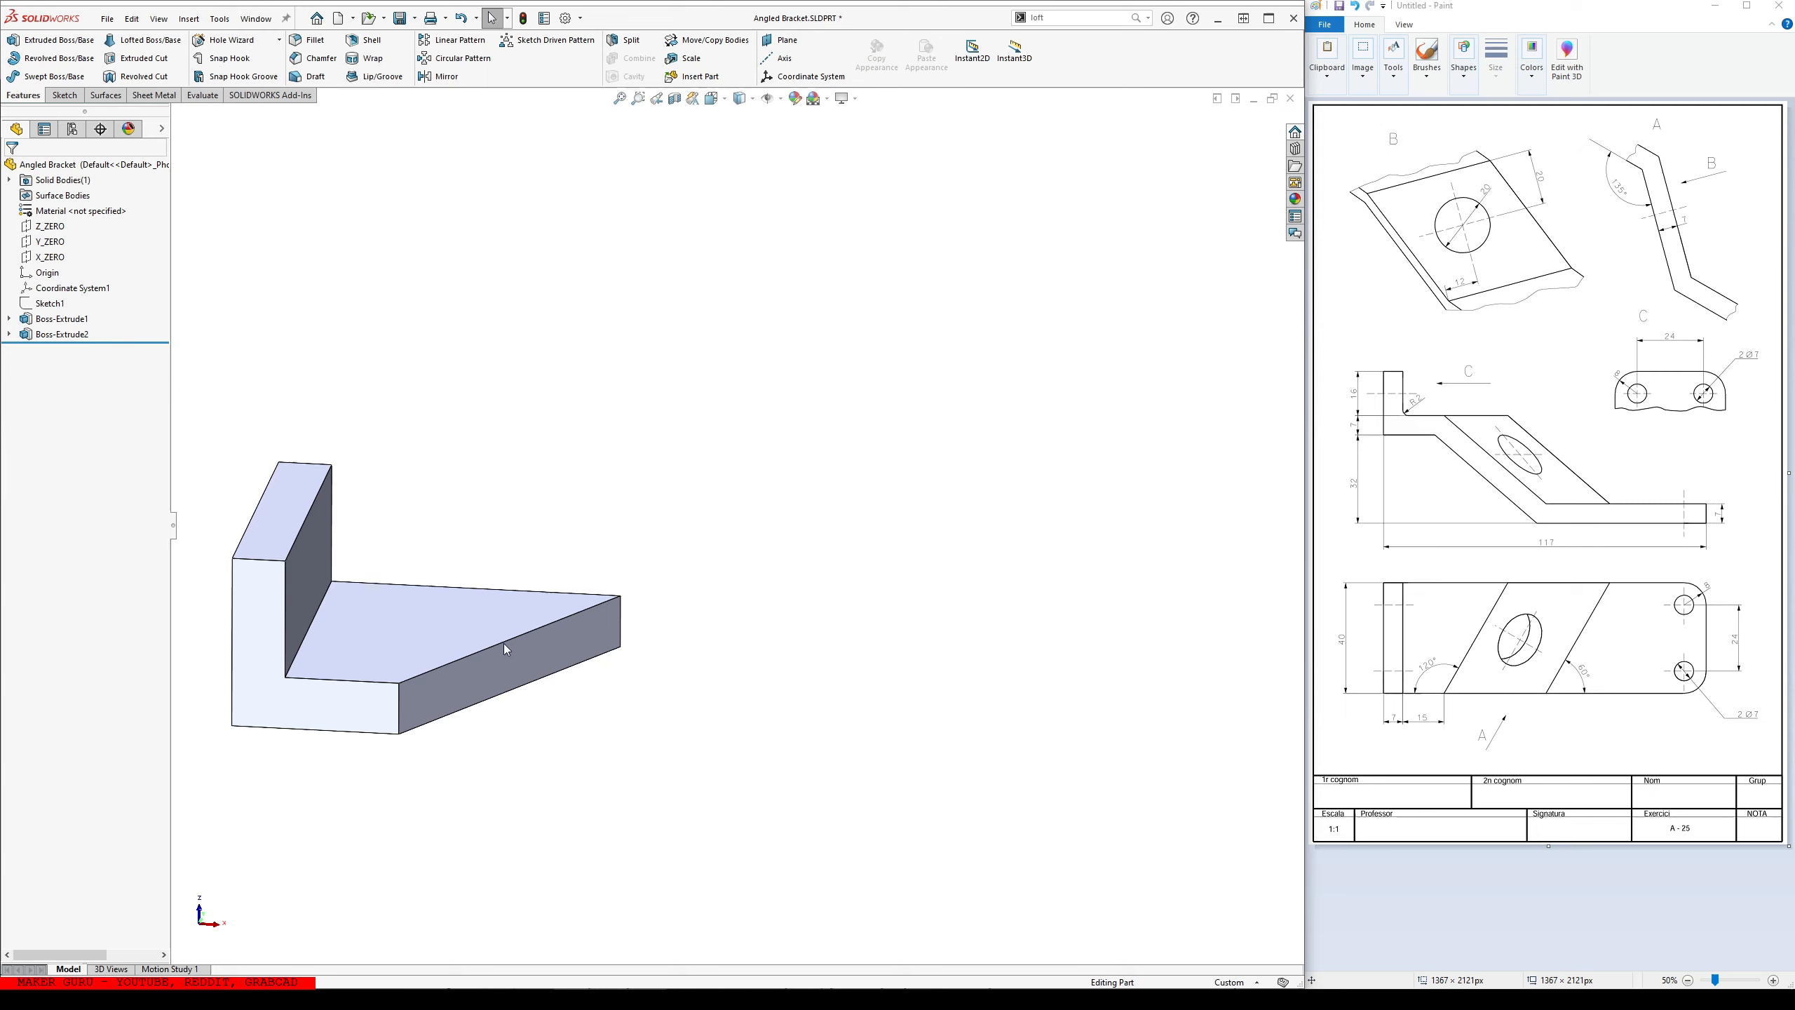
- Start a 3D sketch and draw a line from the base plate corner with its relation to the edge confirmed
left_click(63, 95)
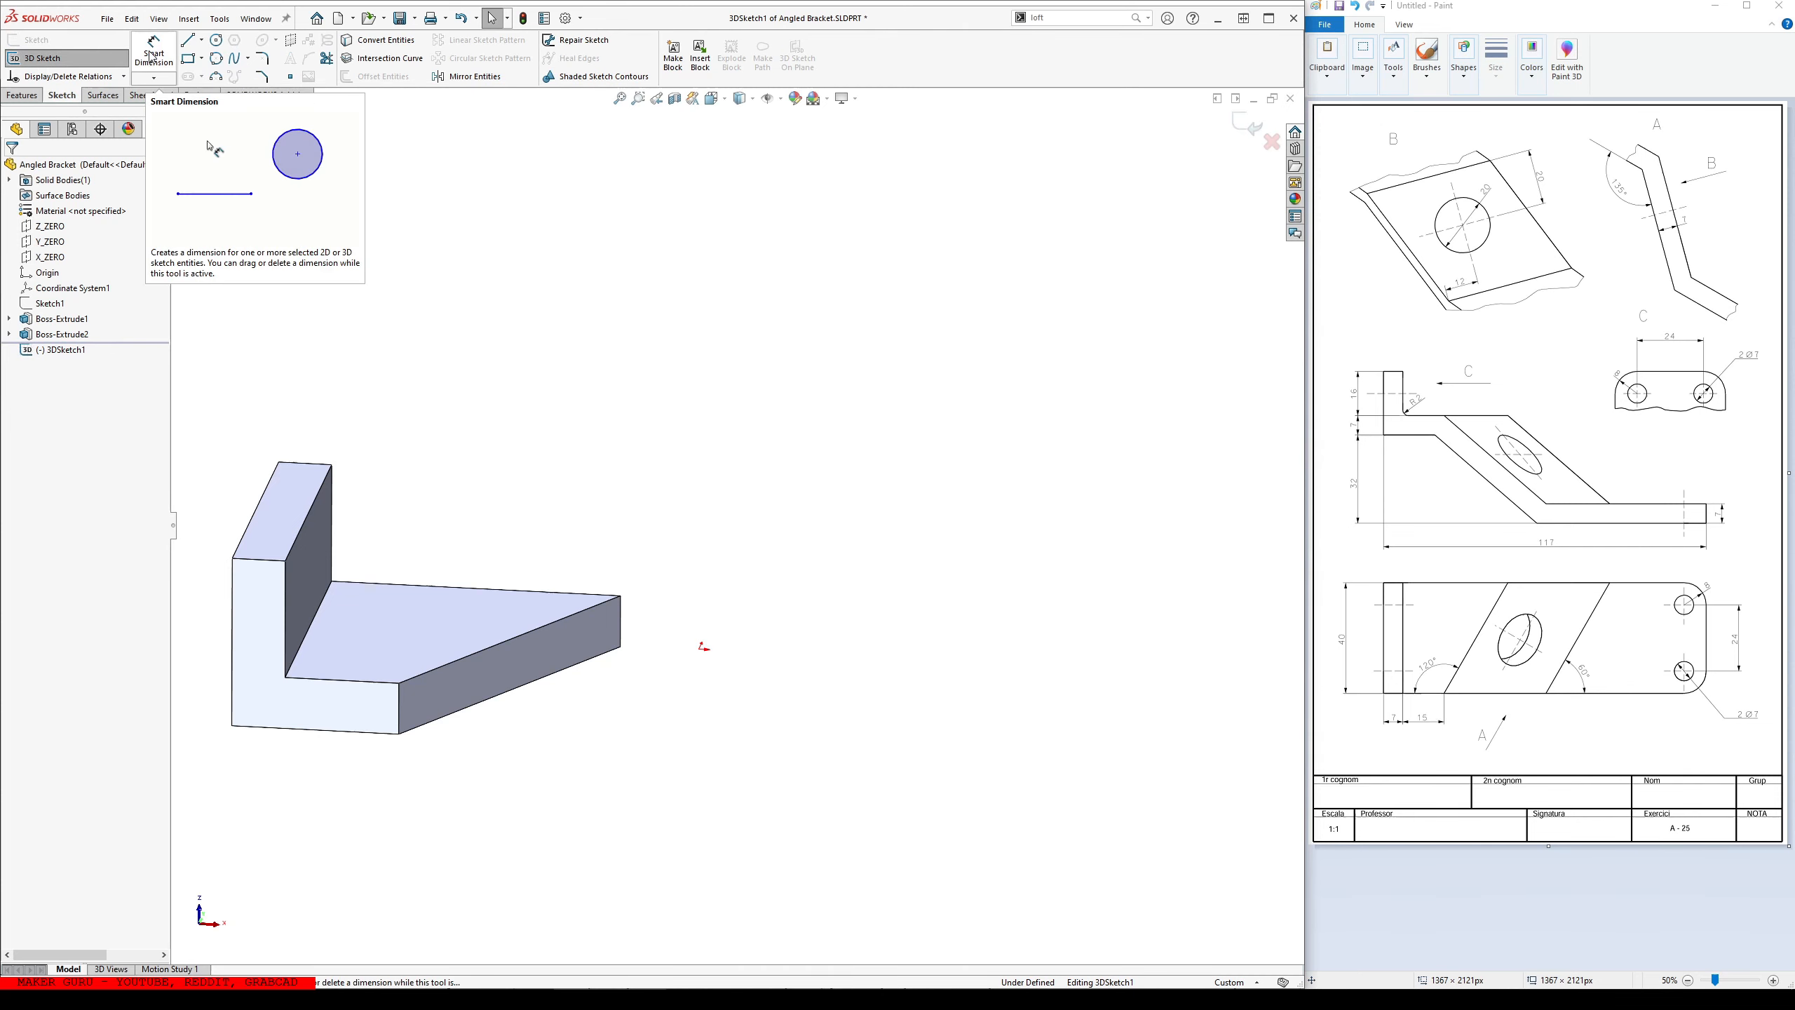
left_click(188, 40)
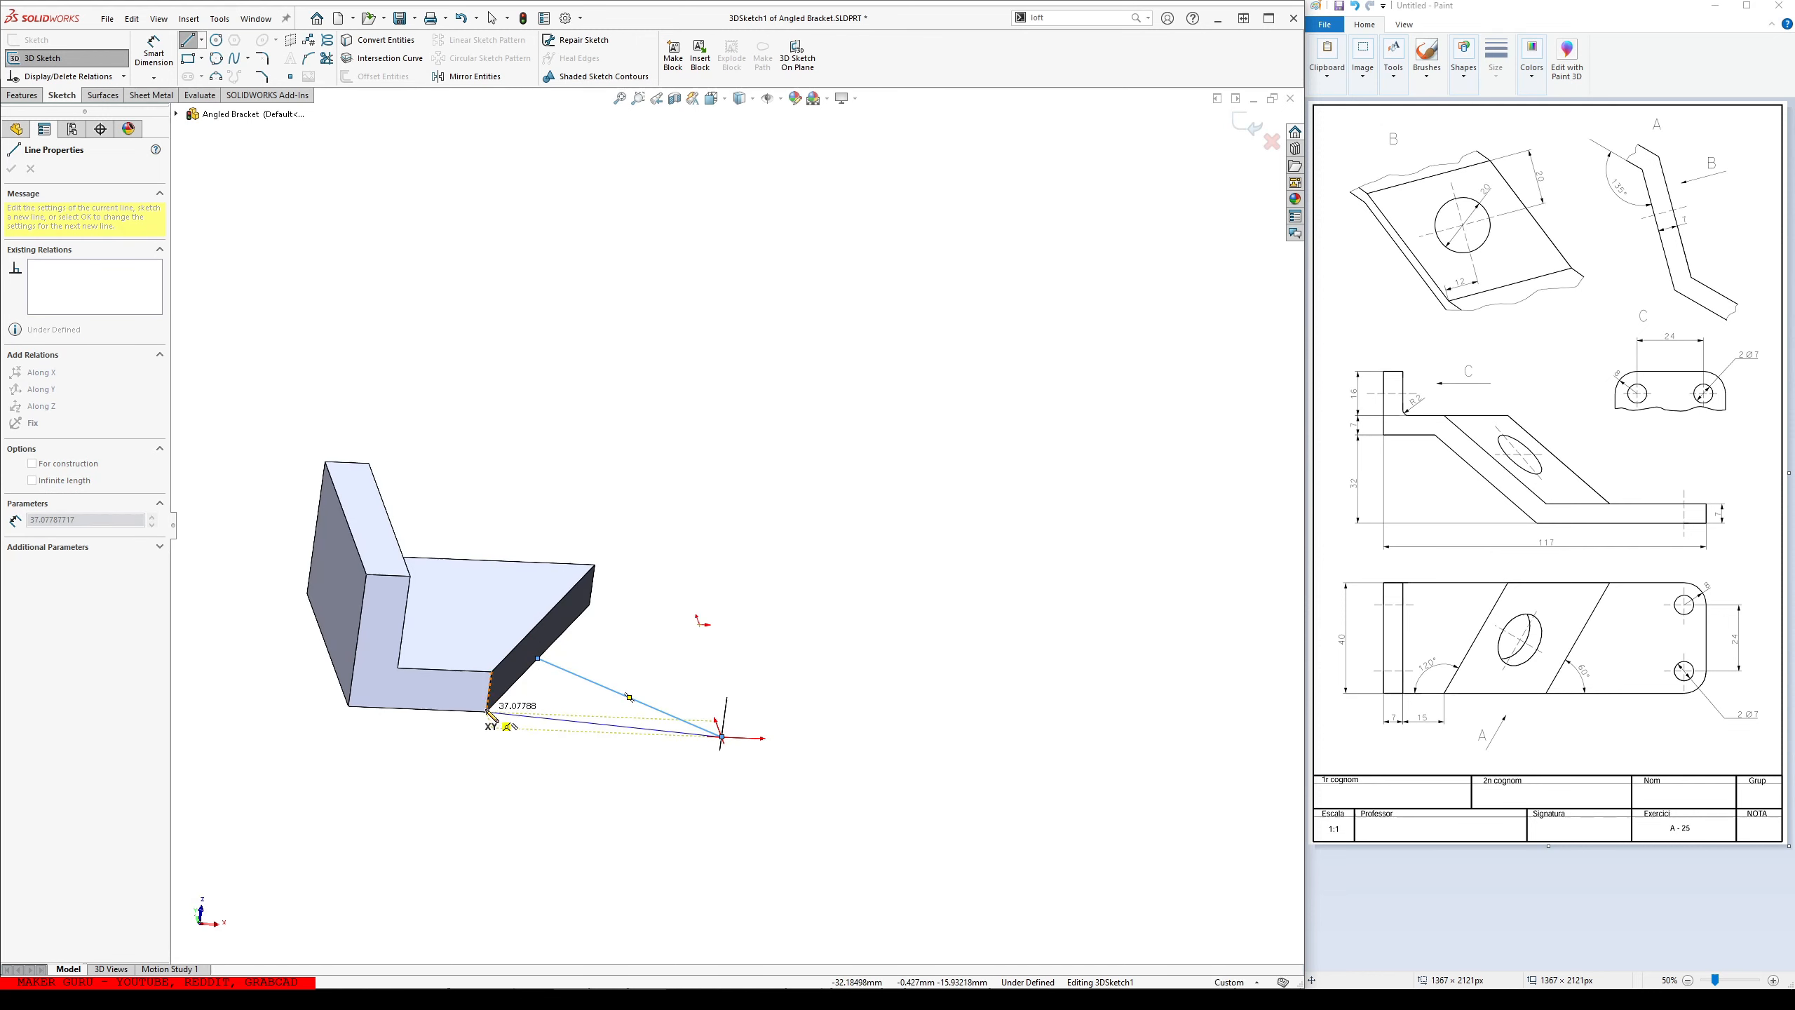
left_click(719, 735)
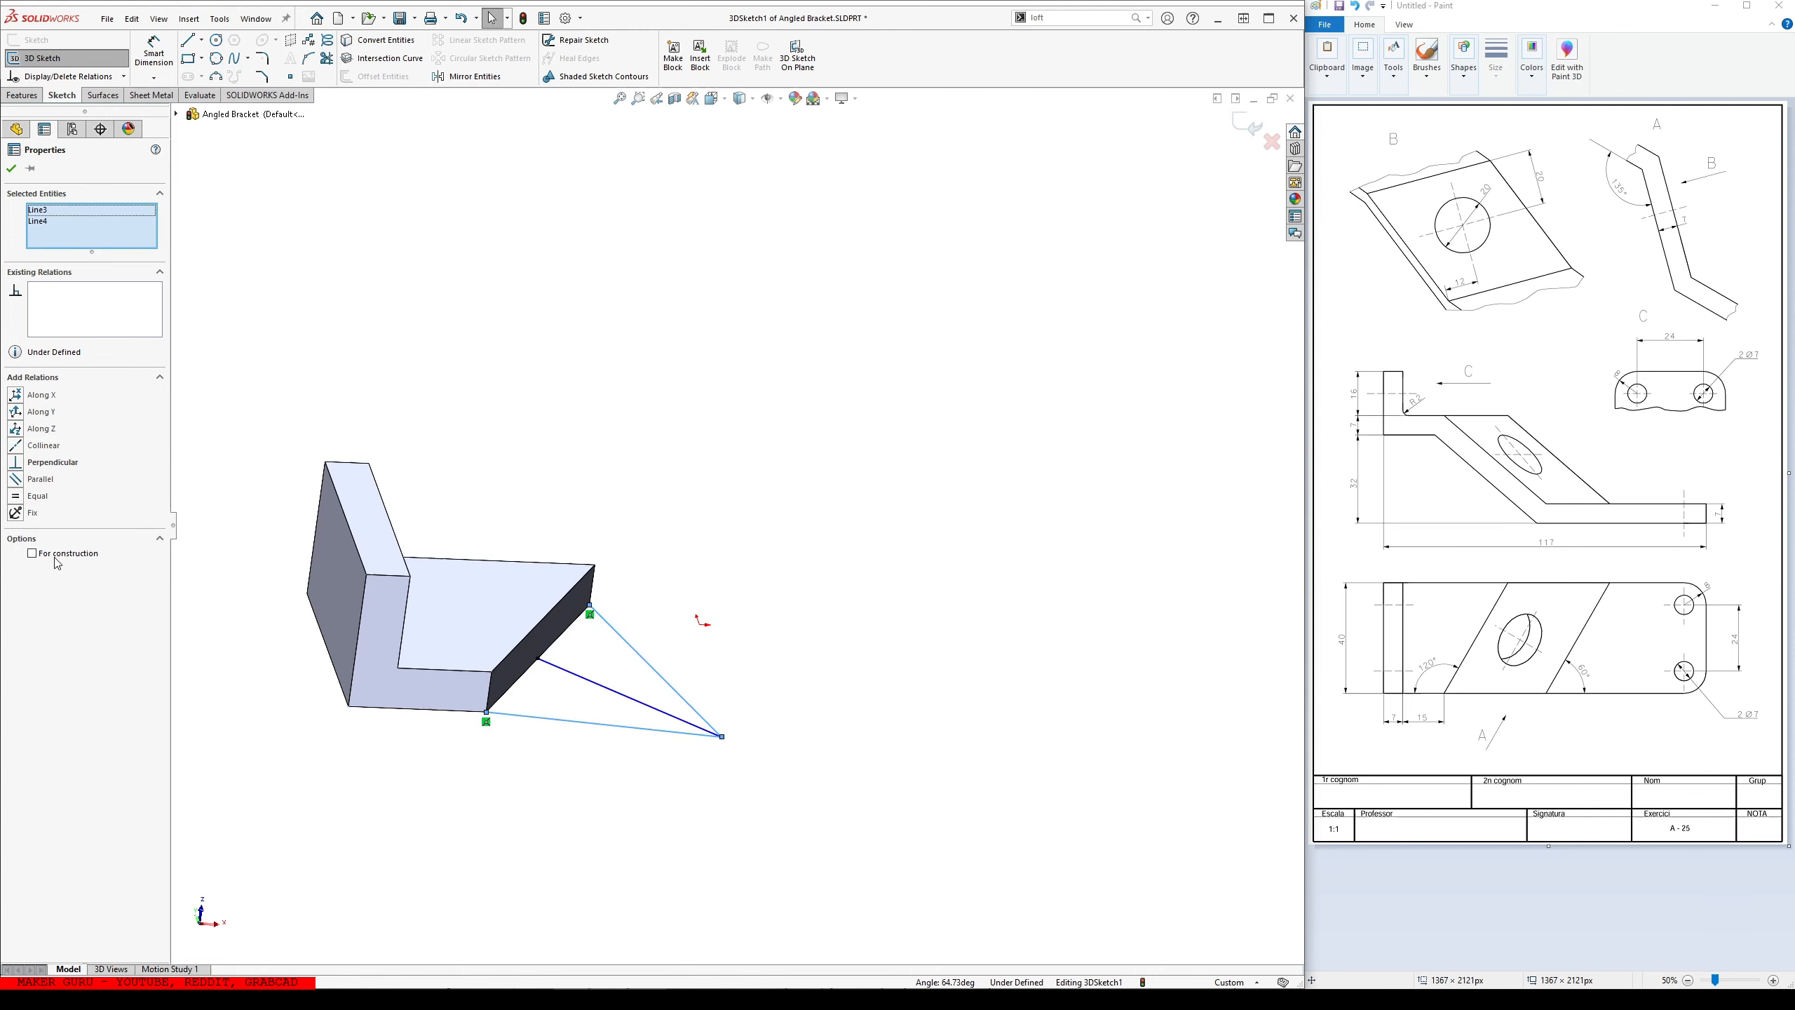
left_click(31, 553)
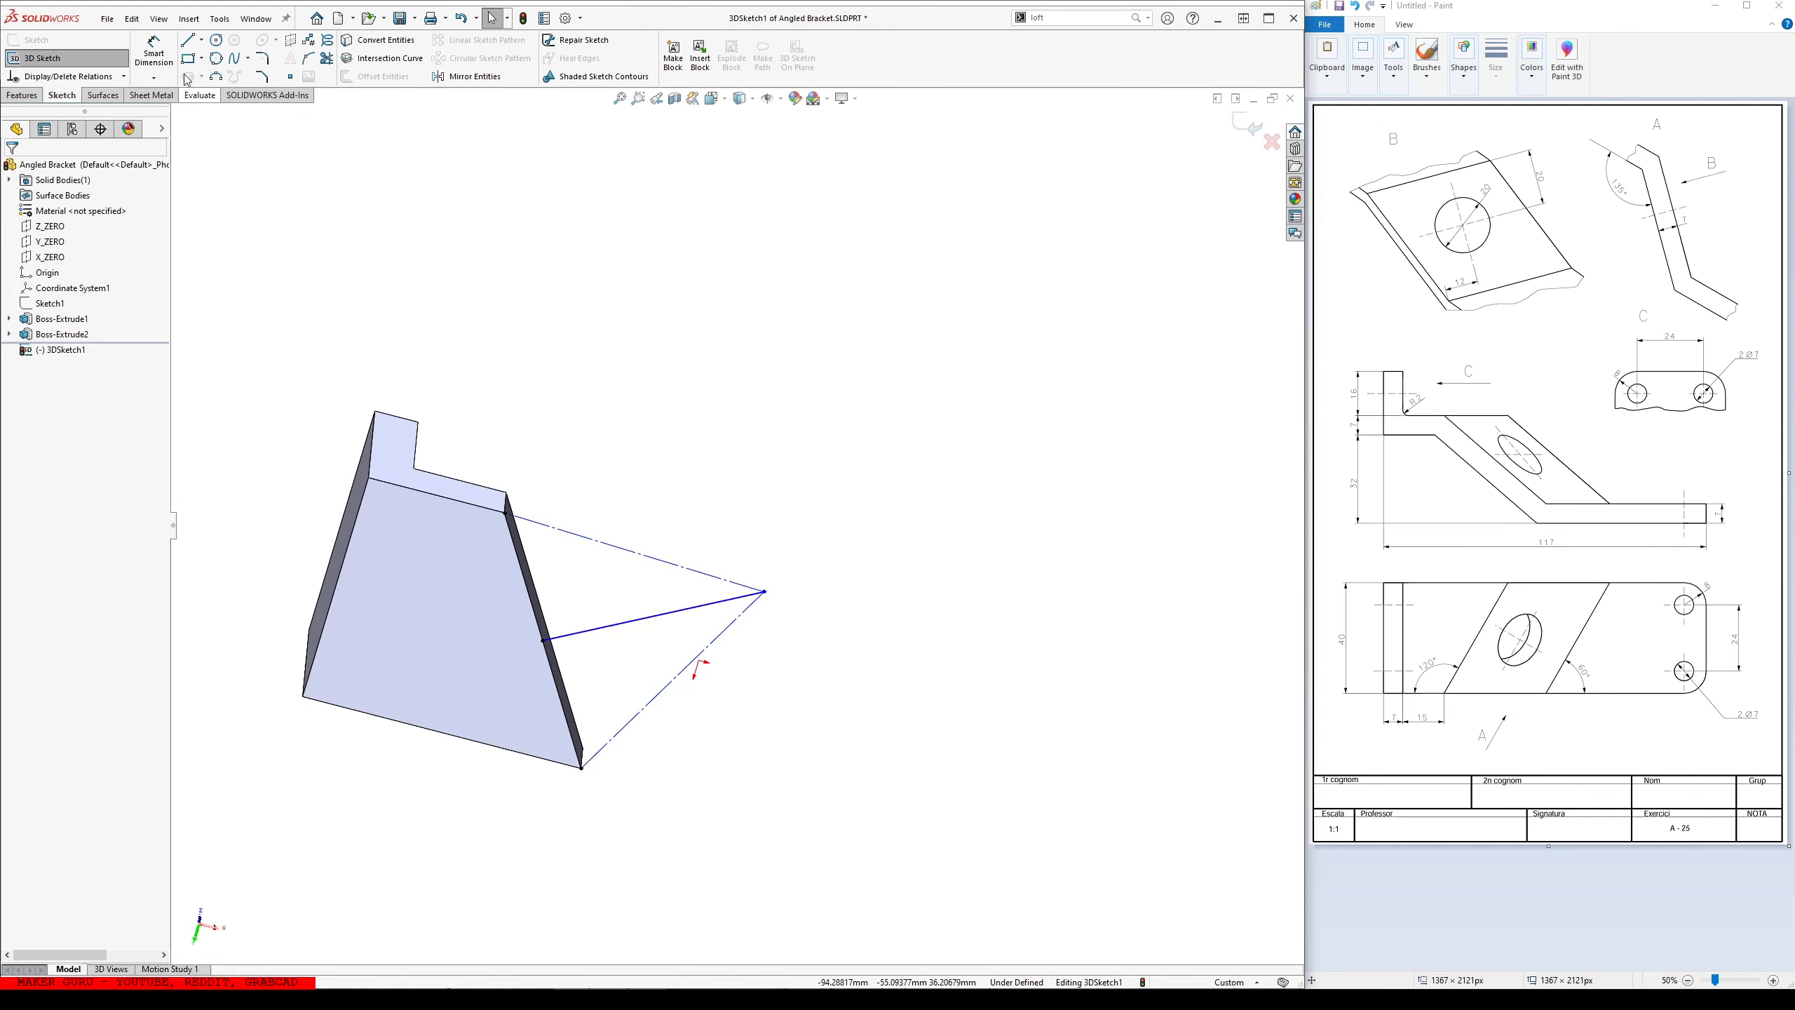
- Draw a second line from the base plate edge and dimension it at 135° and 32 mm to fully define the guide sketch
left_click(187, 40)
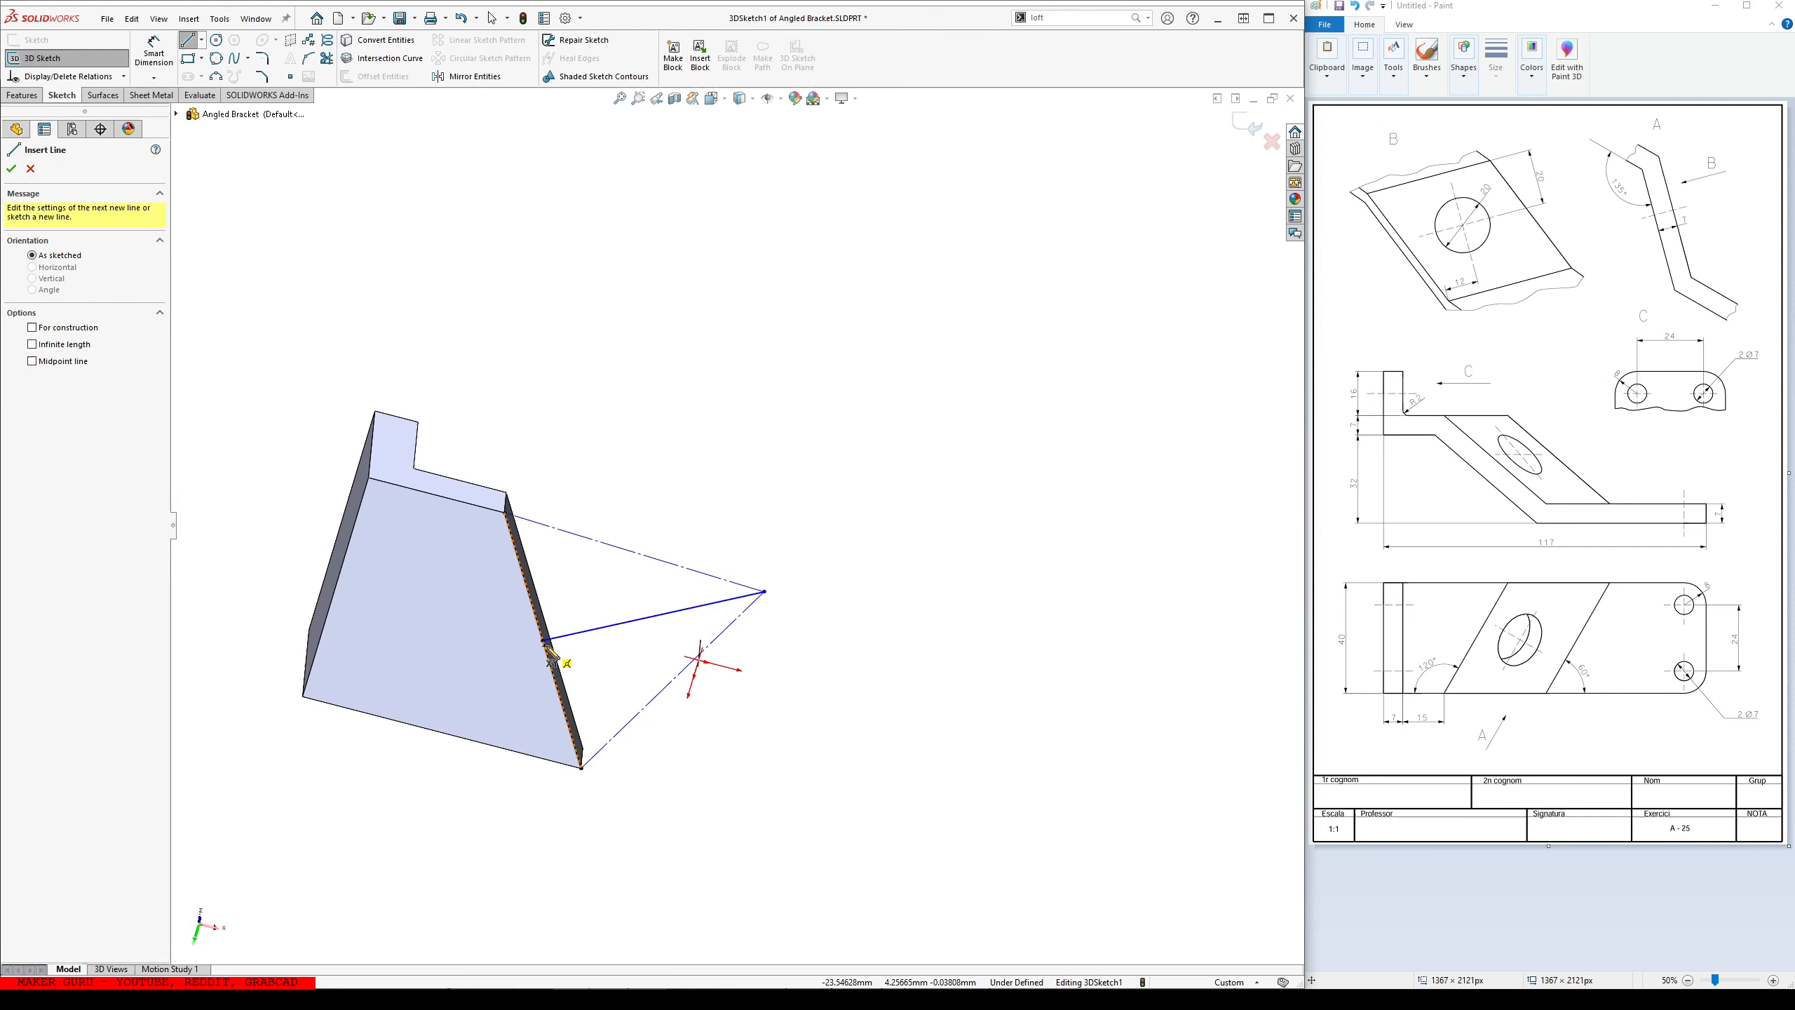
left_click(545, 643)
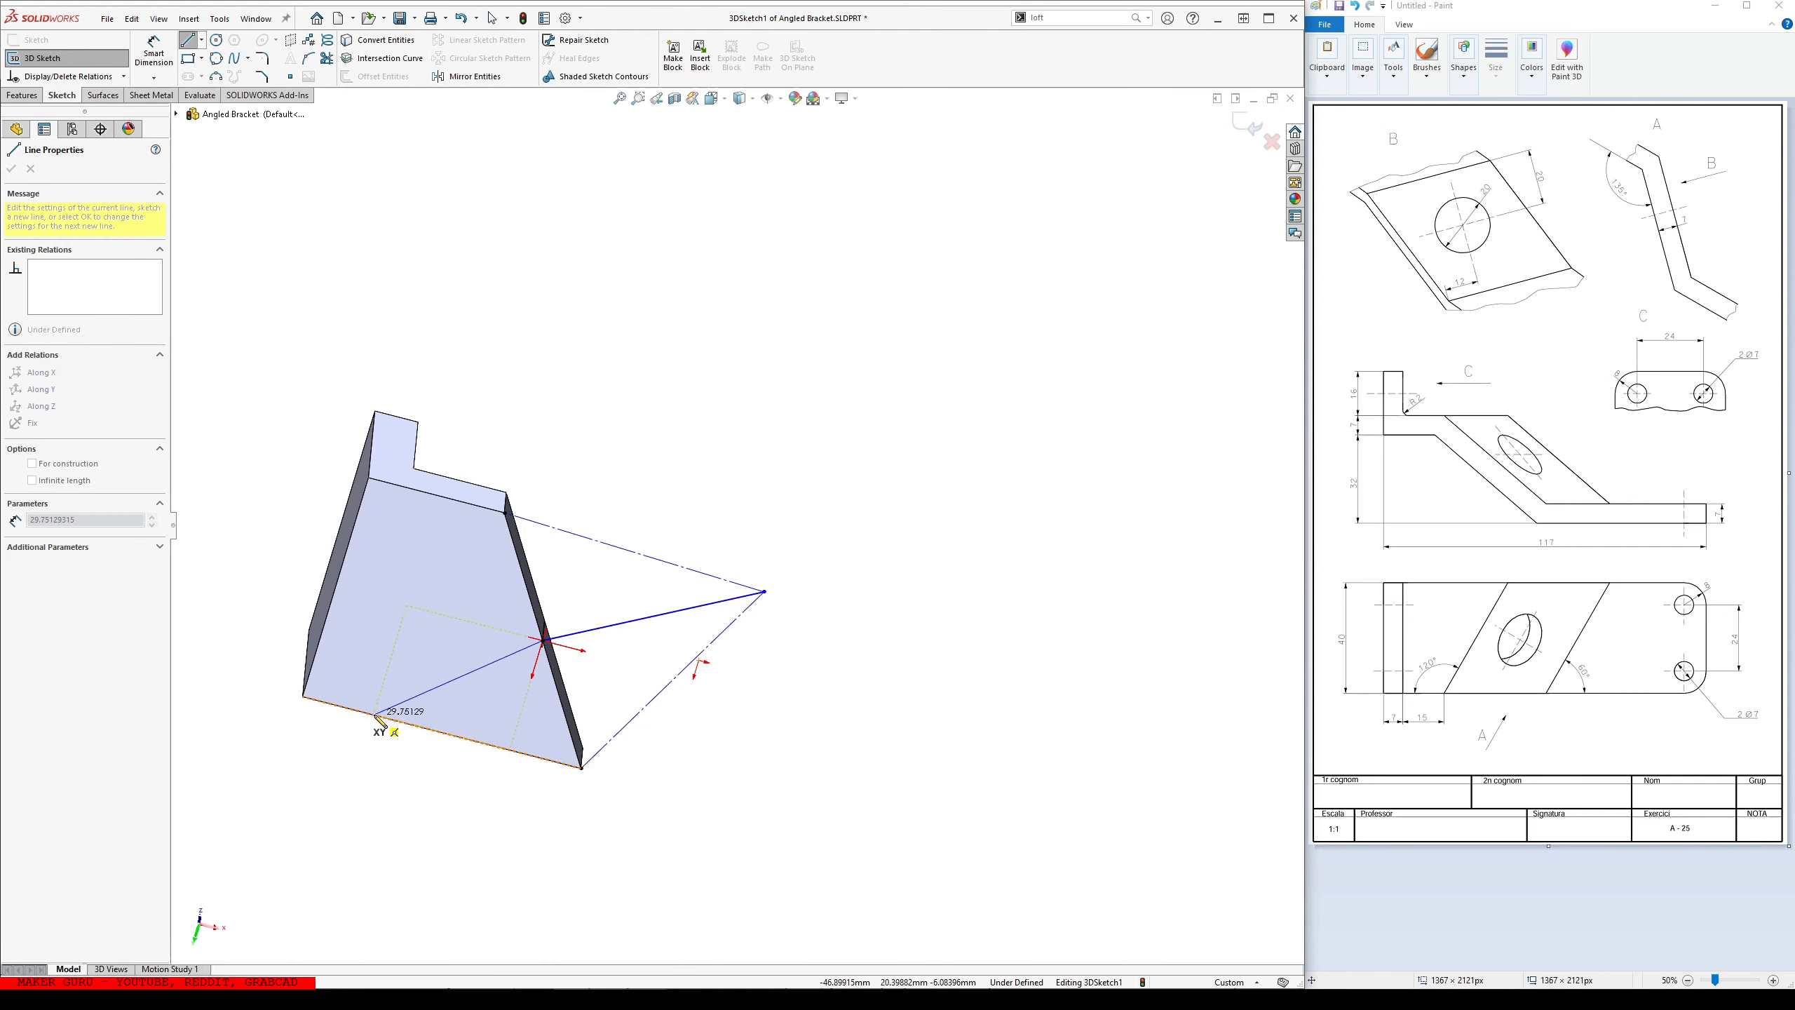
left_click(377, 710)
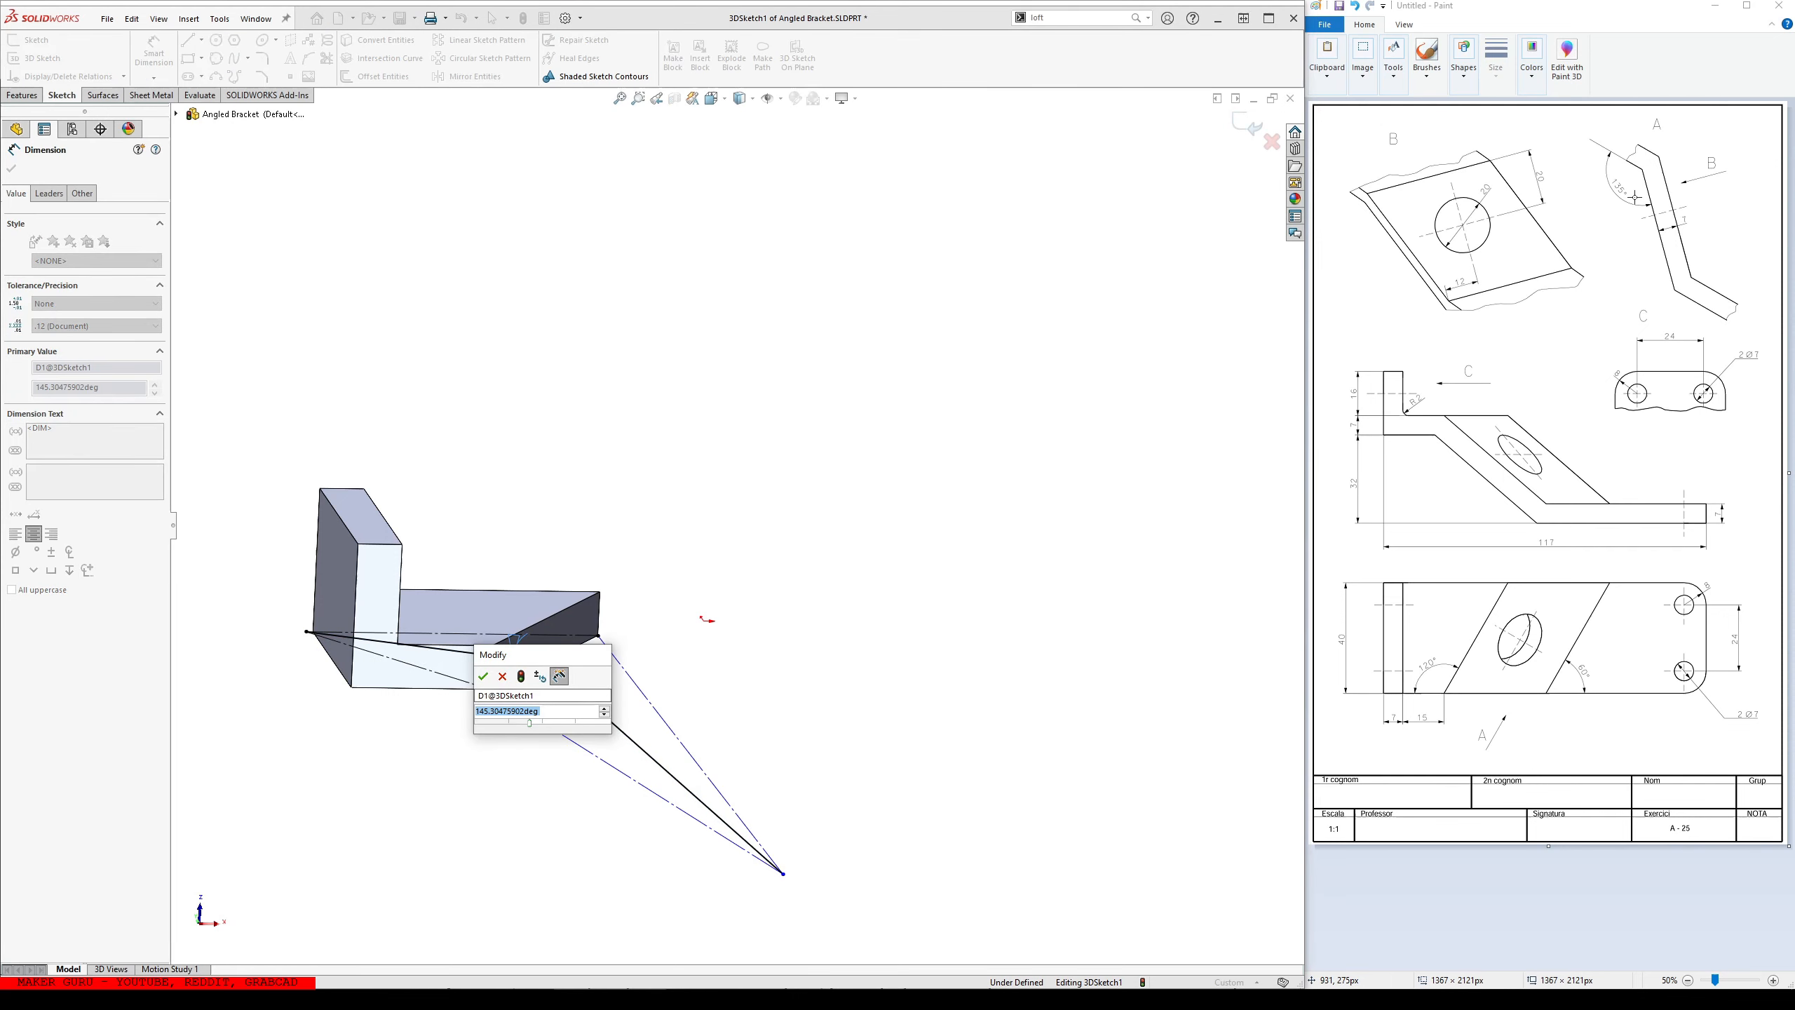
left_click(483, 676)
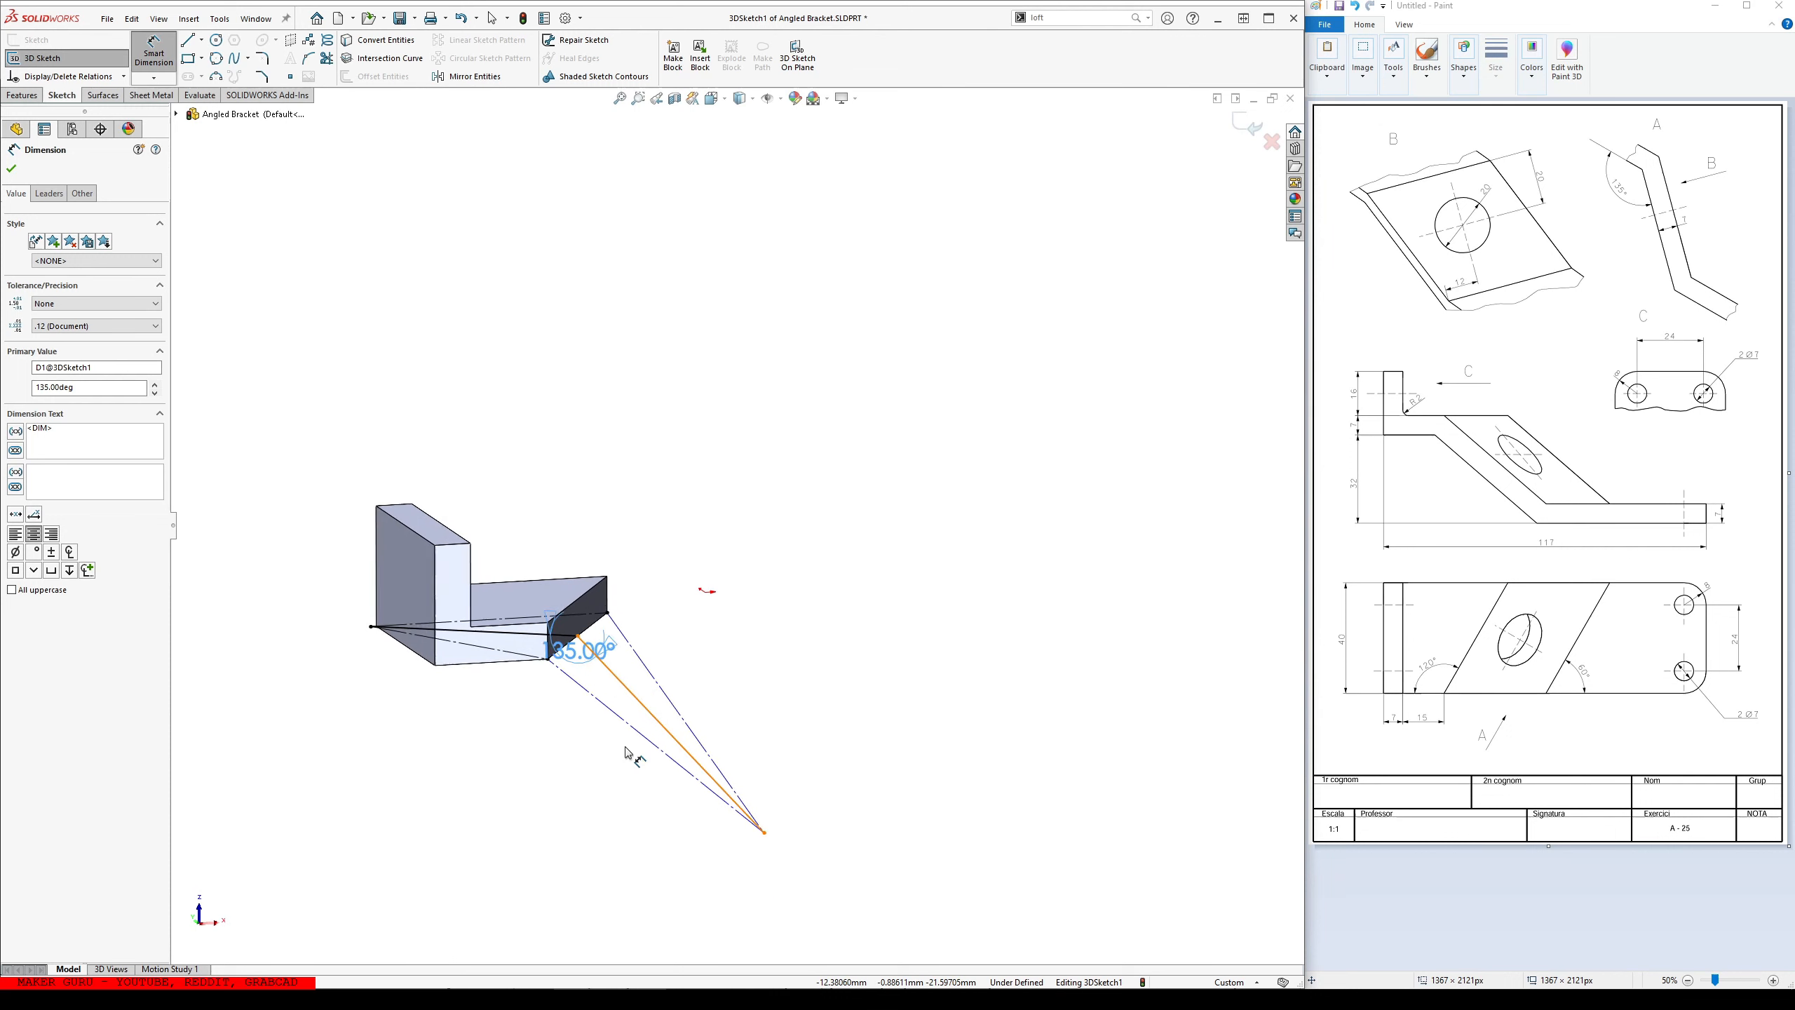
left_click(15, 170)
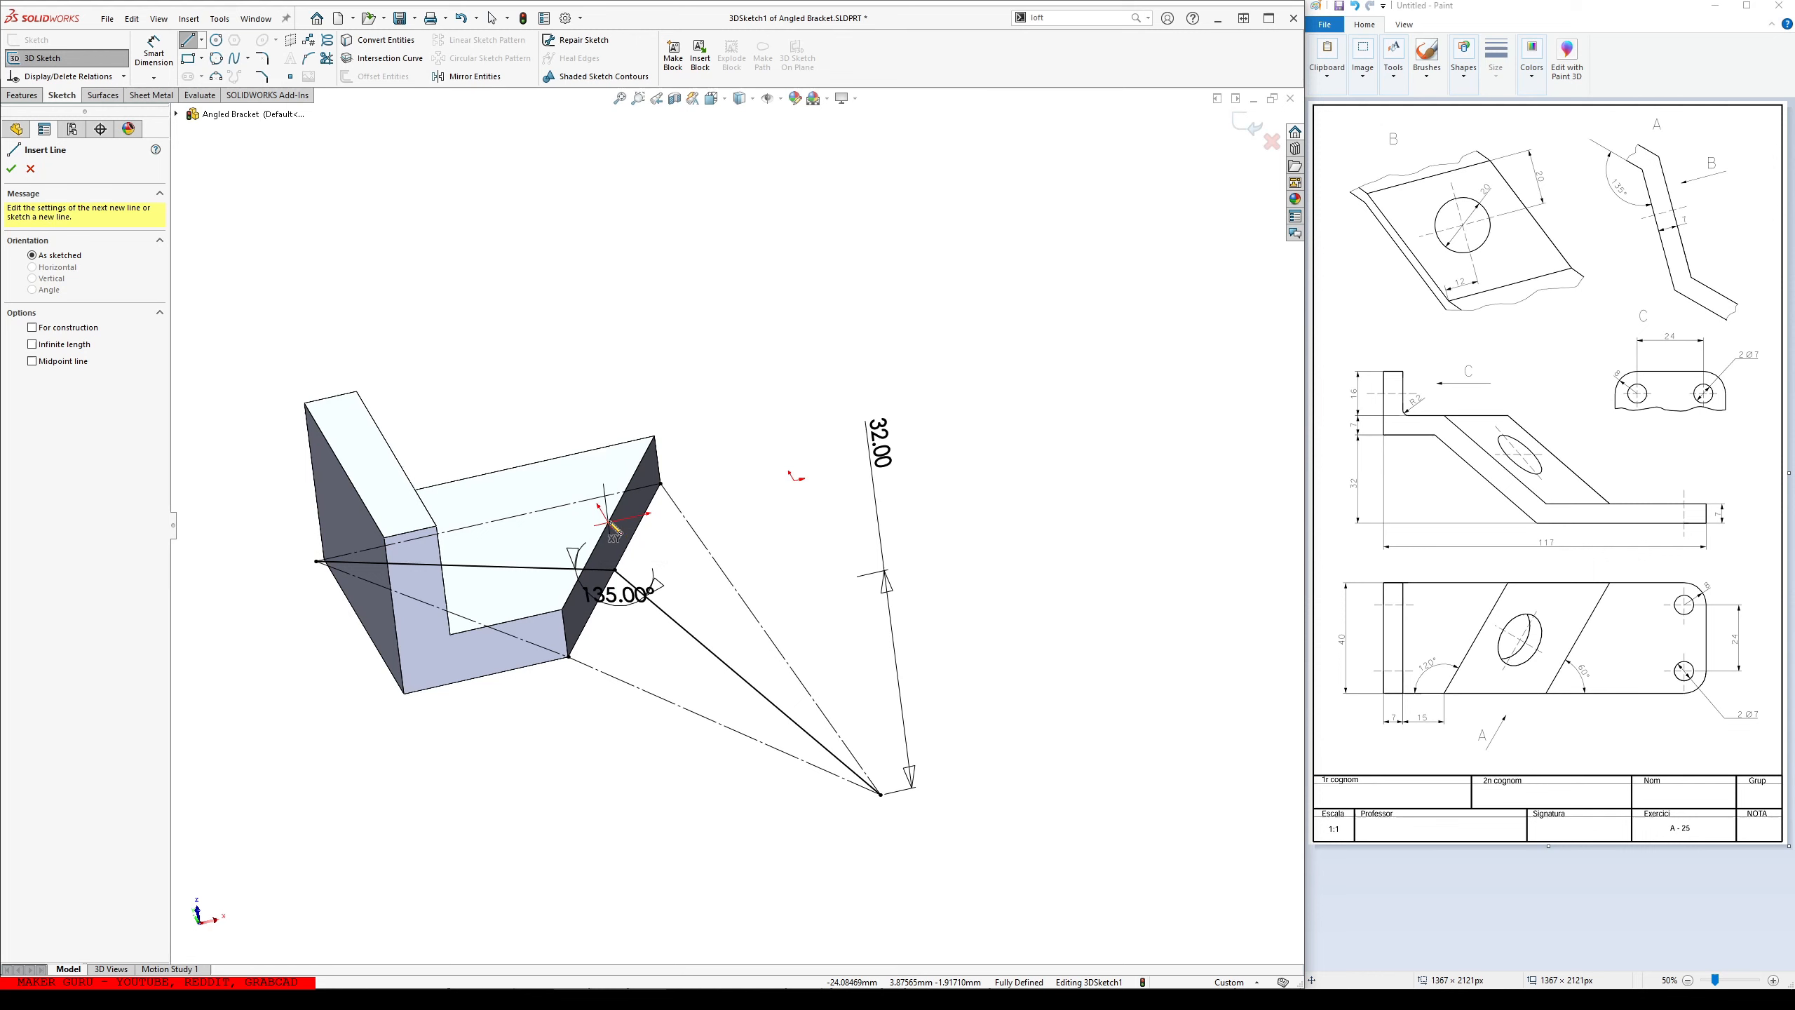
left_click(827, 595)
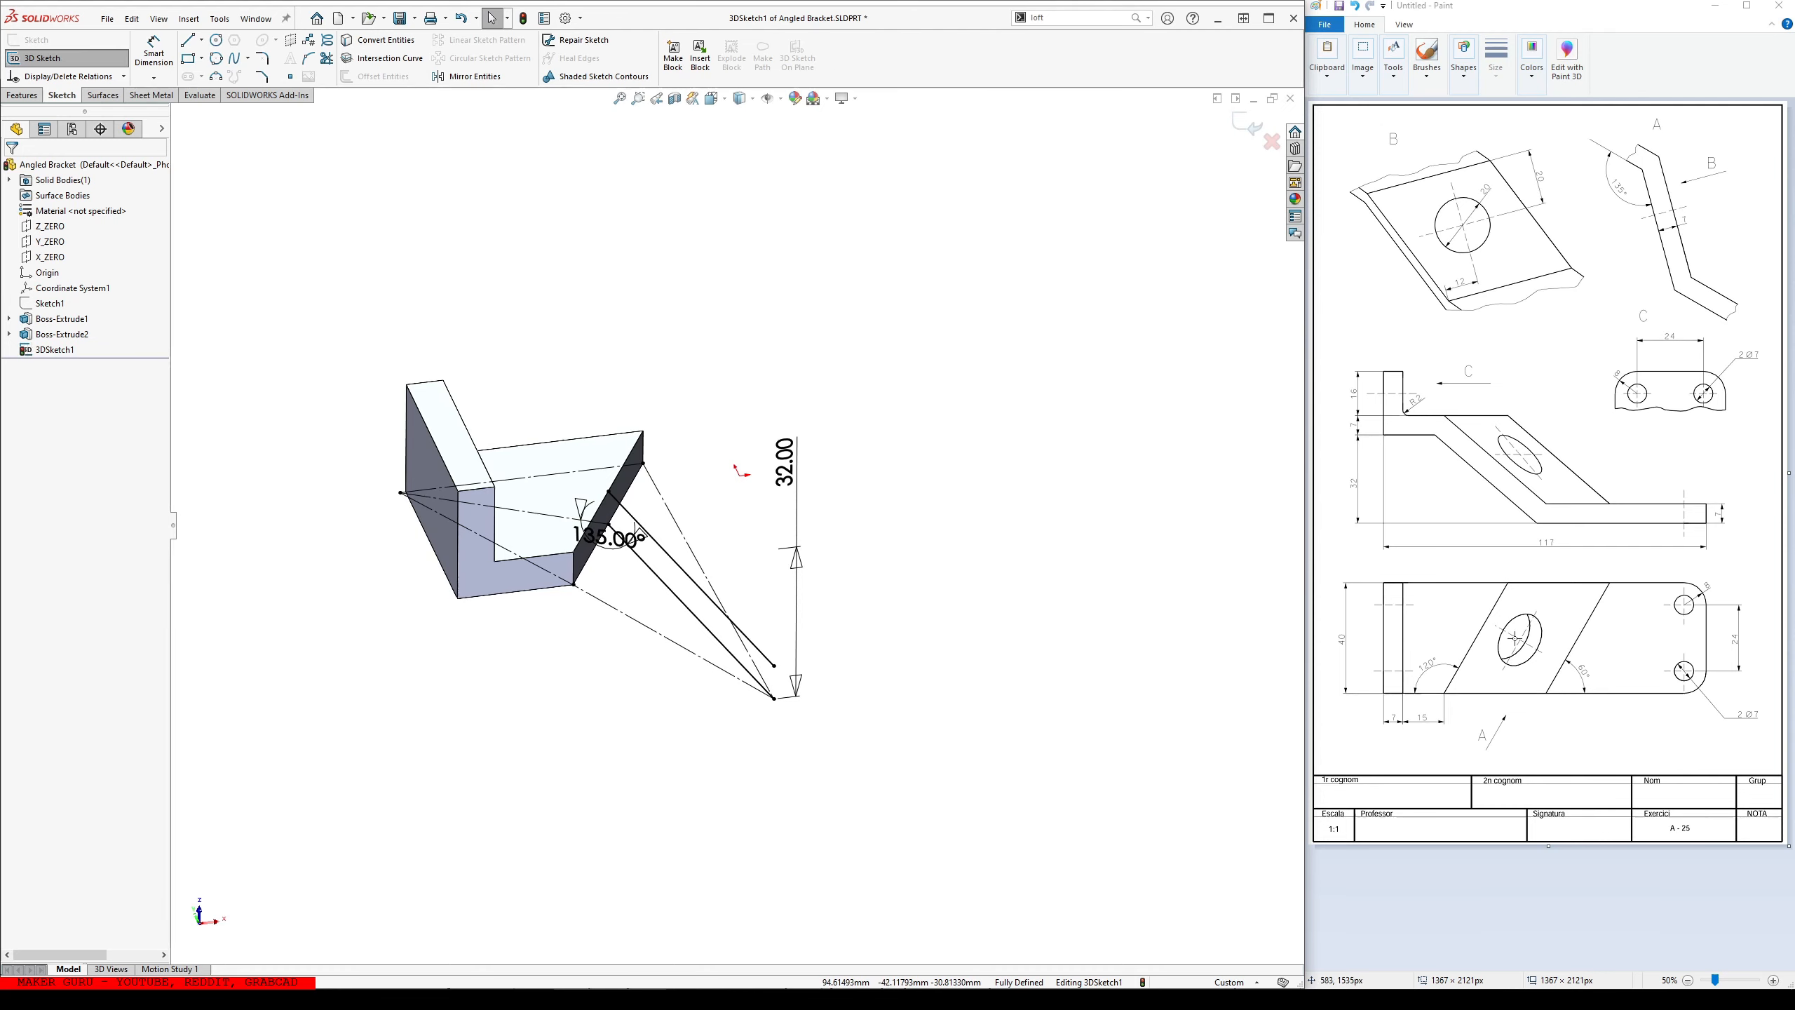
mouse_move(1572, 646)
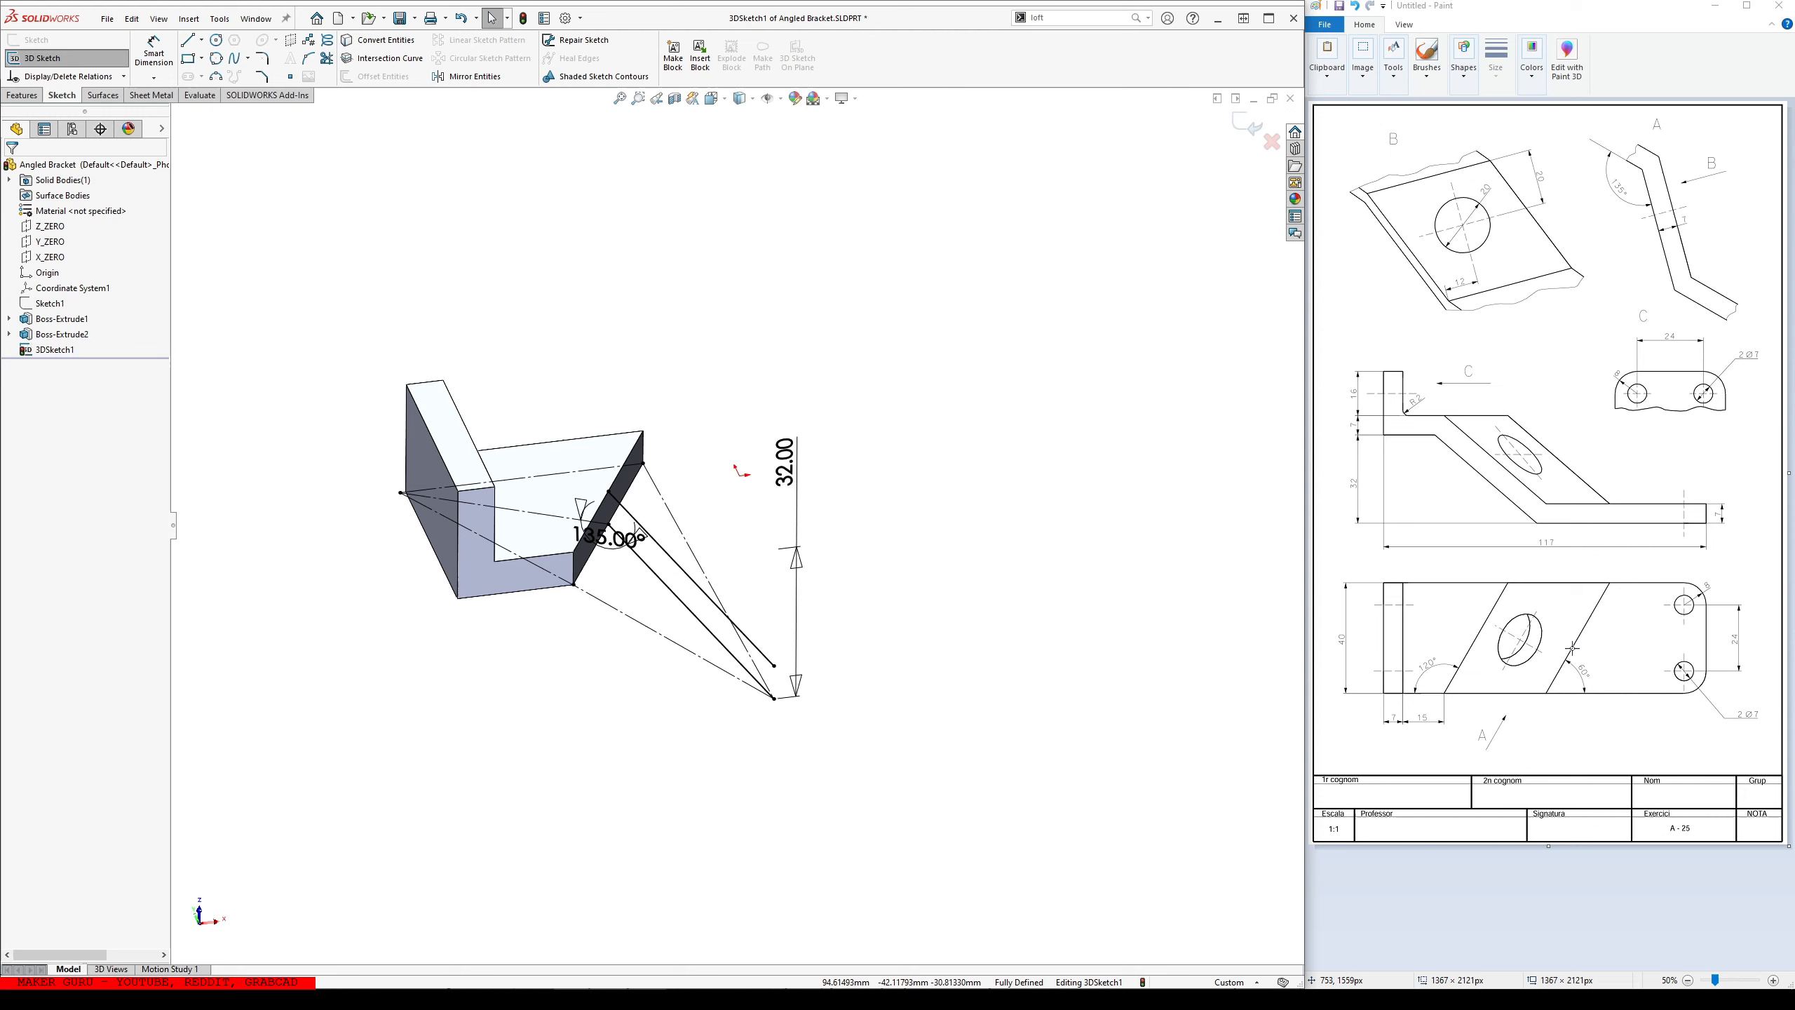
mouse_move(776, 671)
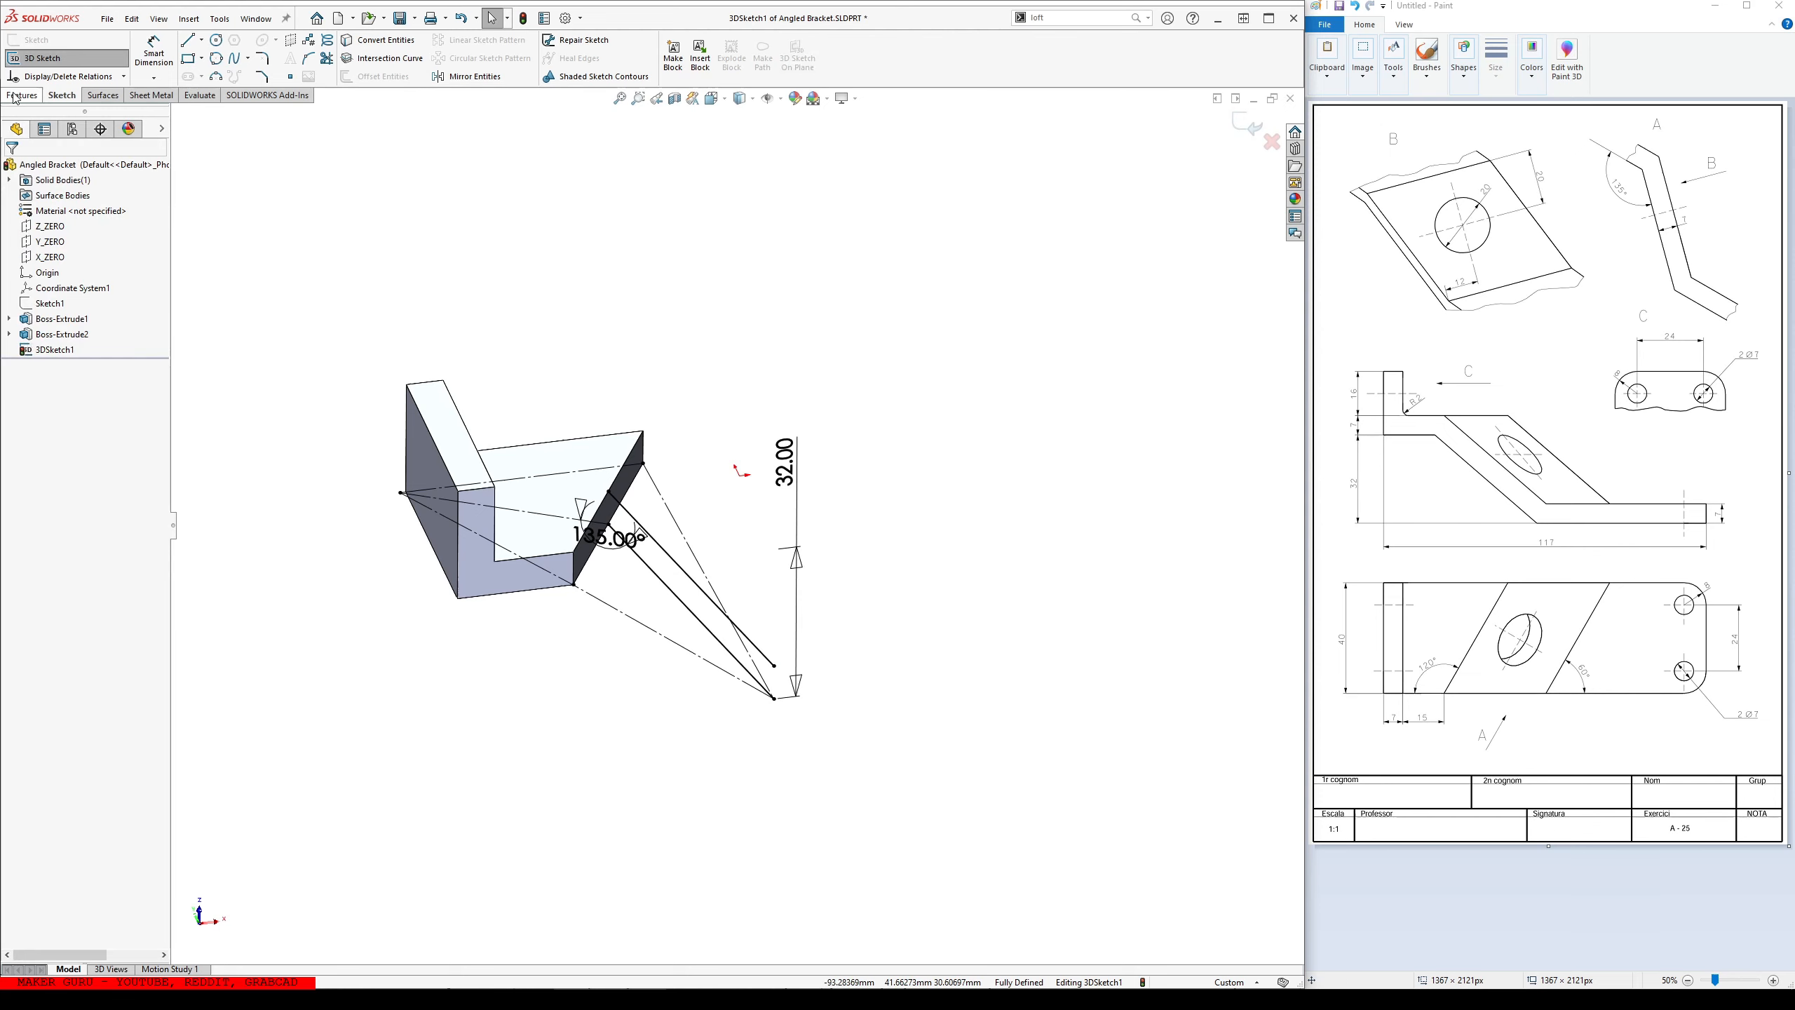
- Exit the 3D sketch and create Plane1 offset 32 mm from Z_ZERO for the new sketch
left_click(53, 350)
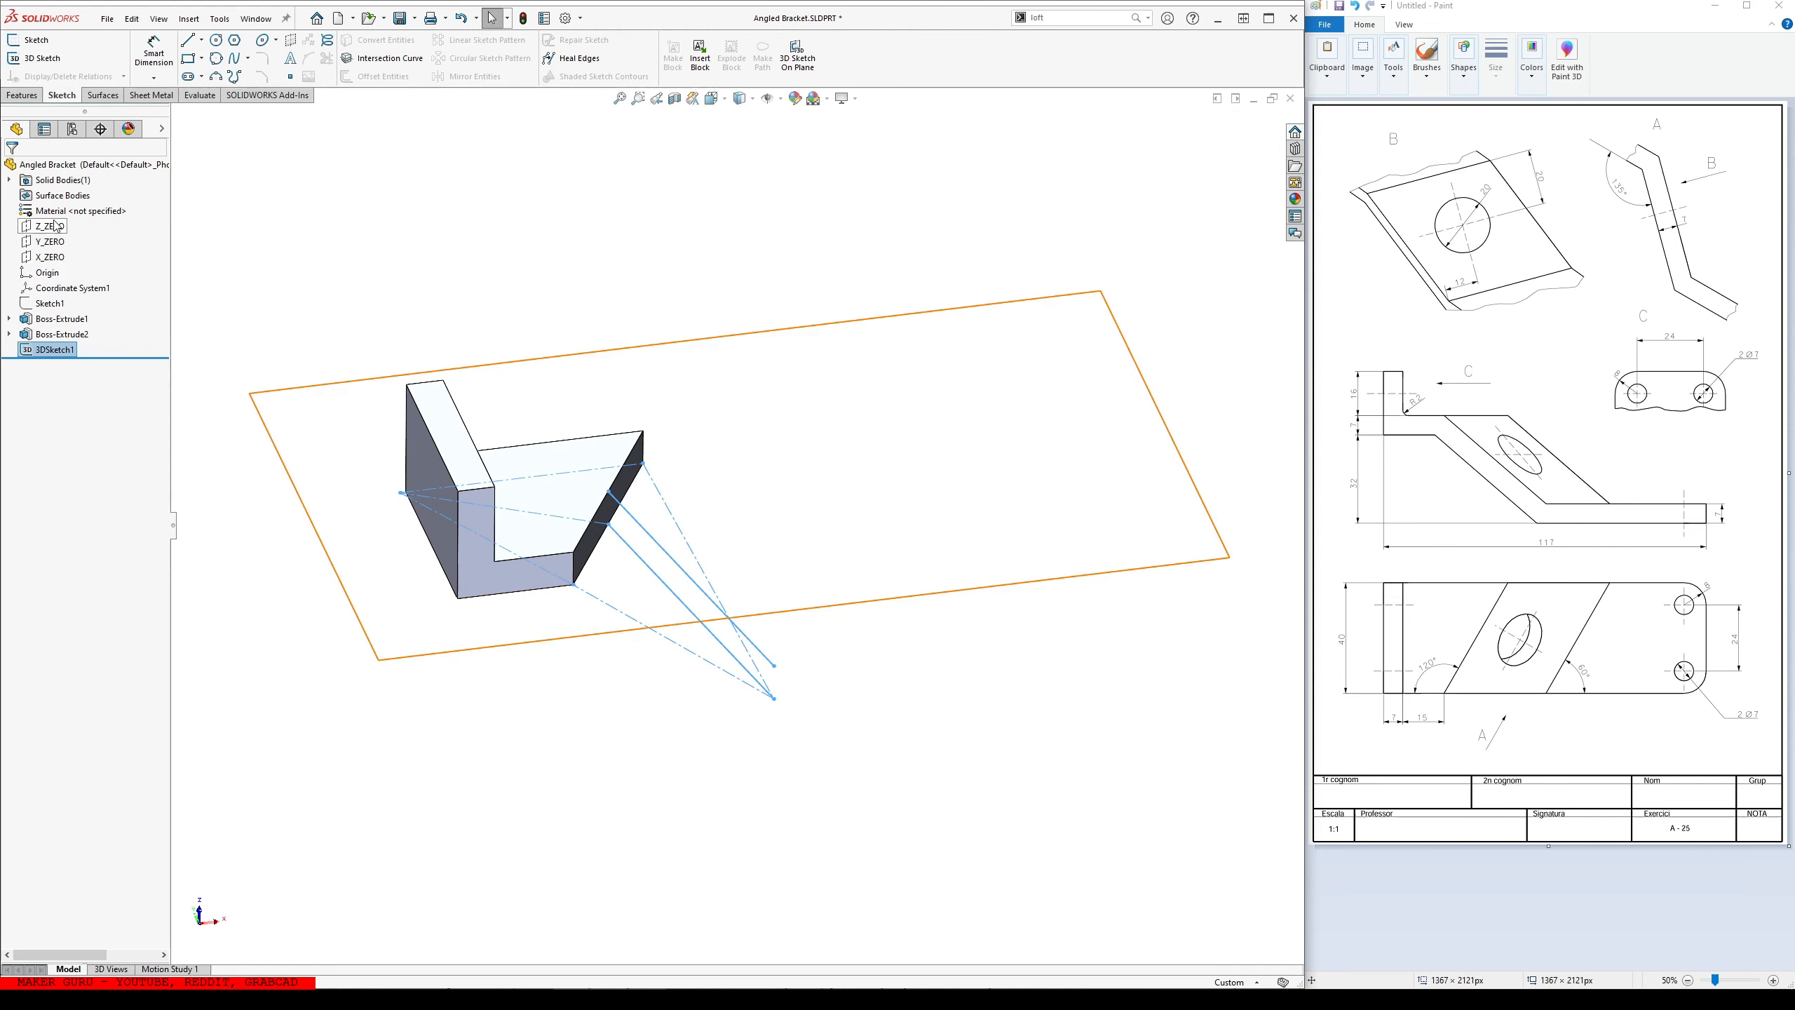
left_click(50, 226)
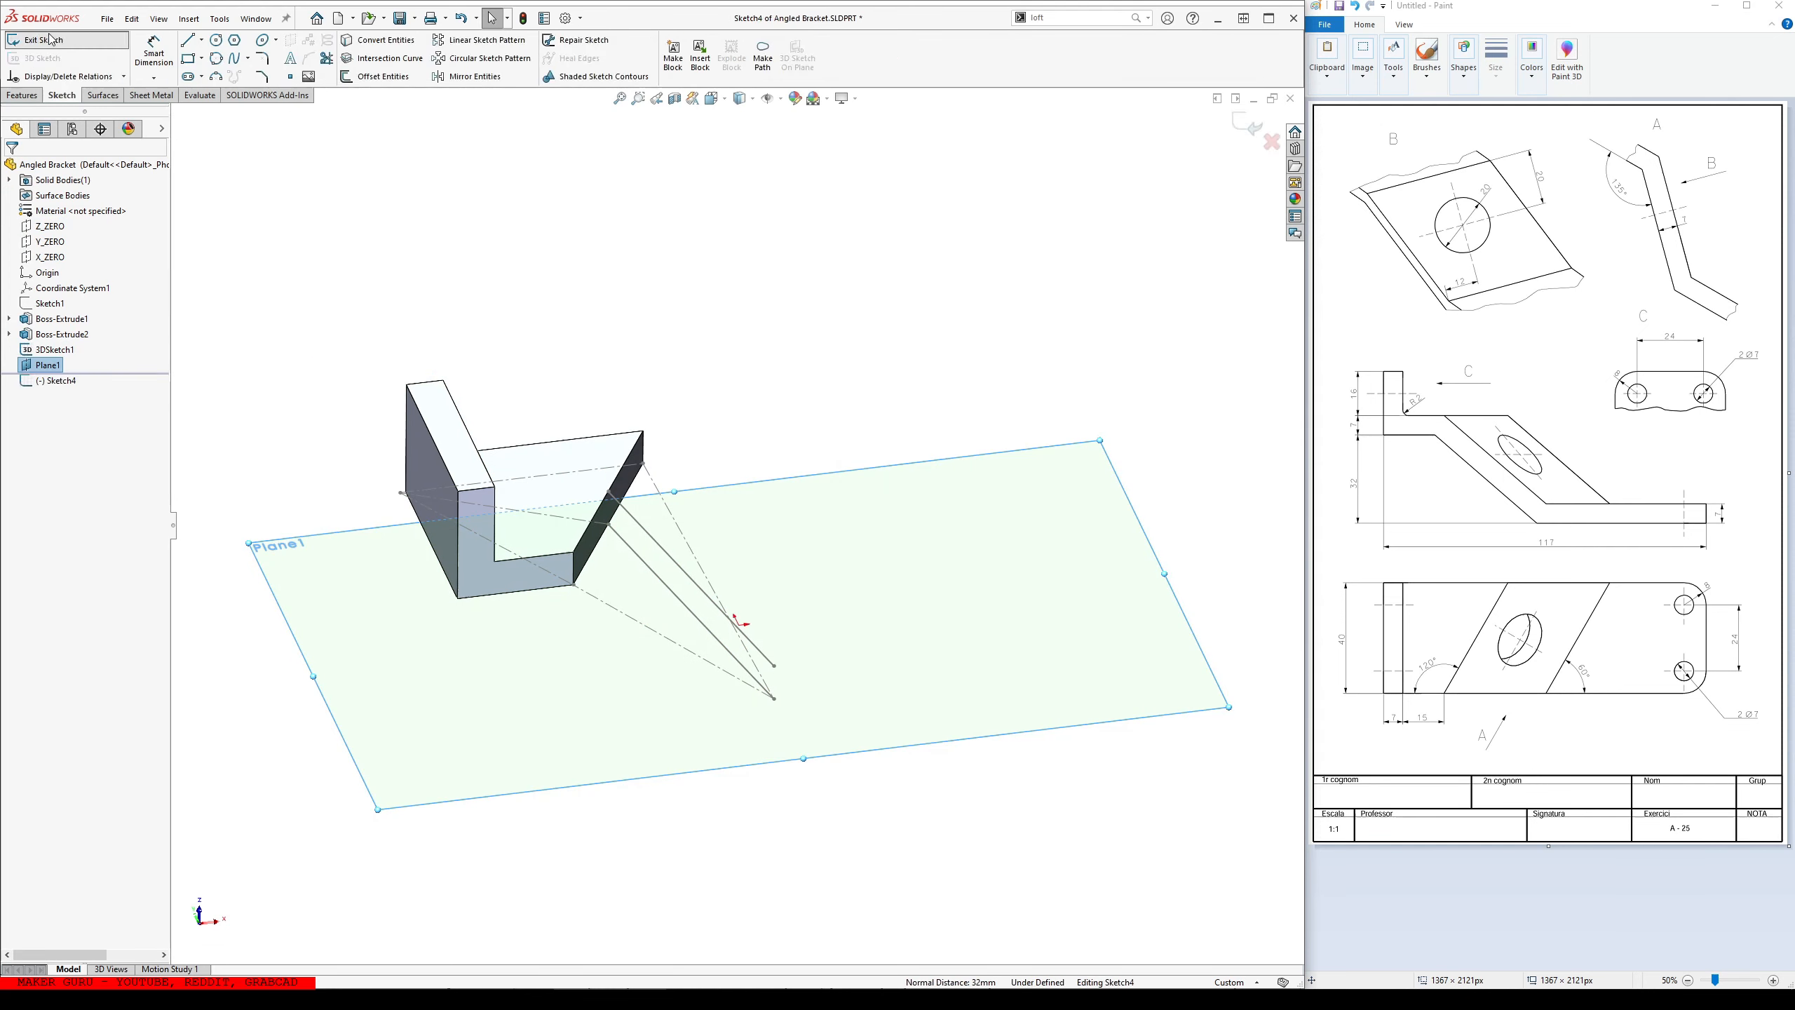
left_click(327, 426)
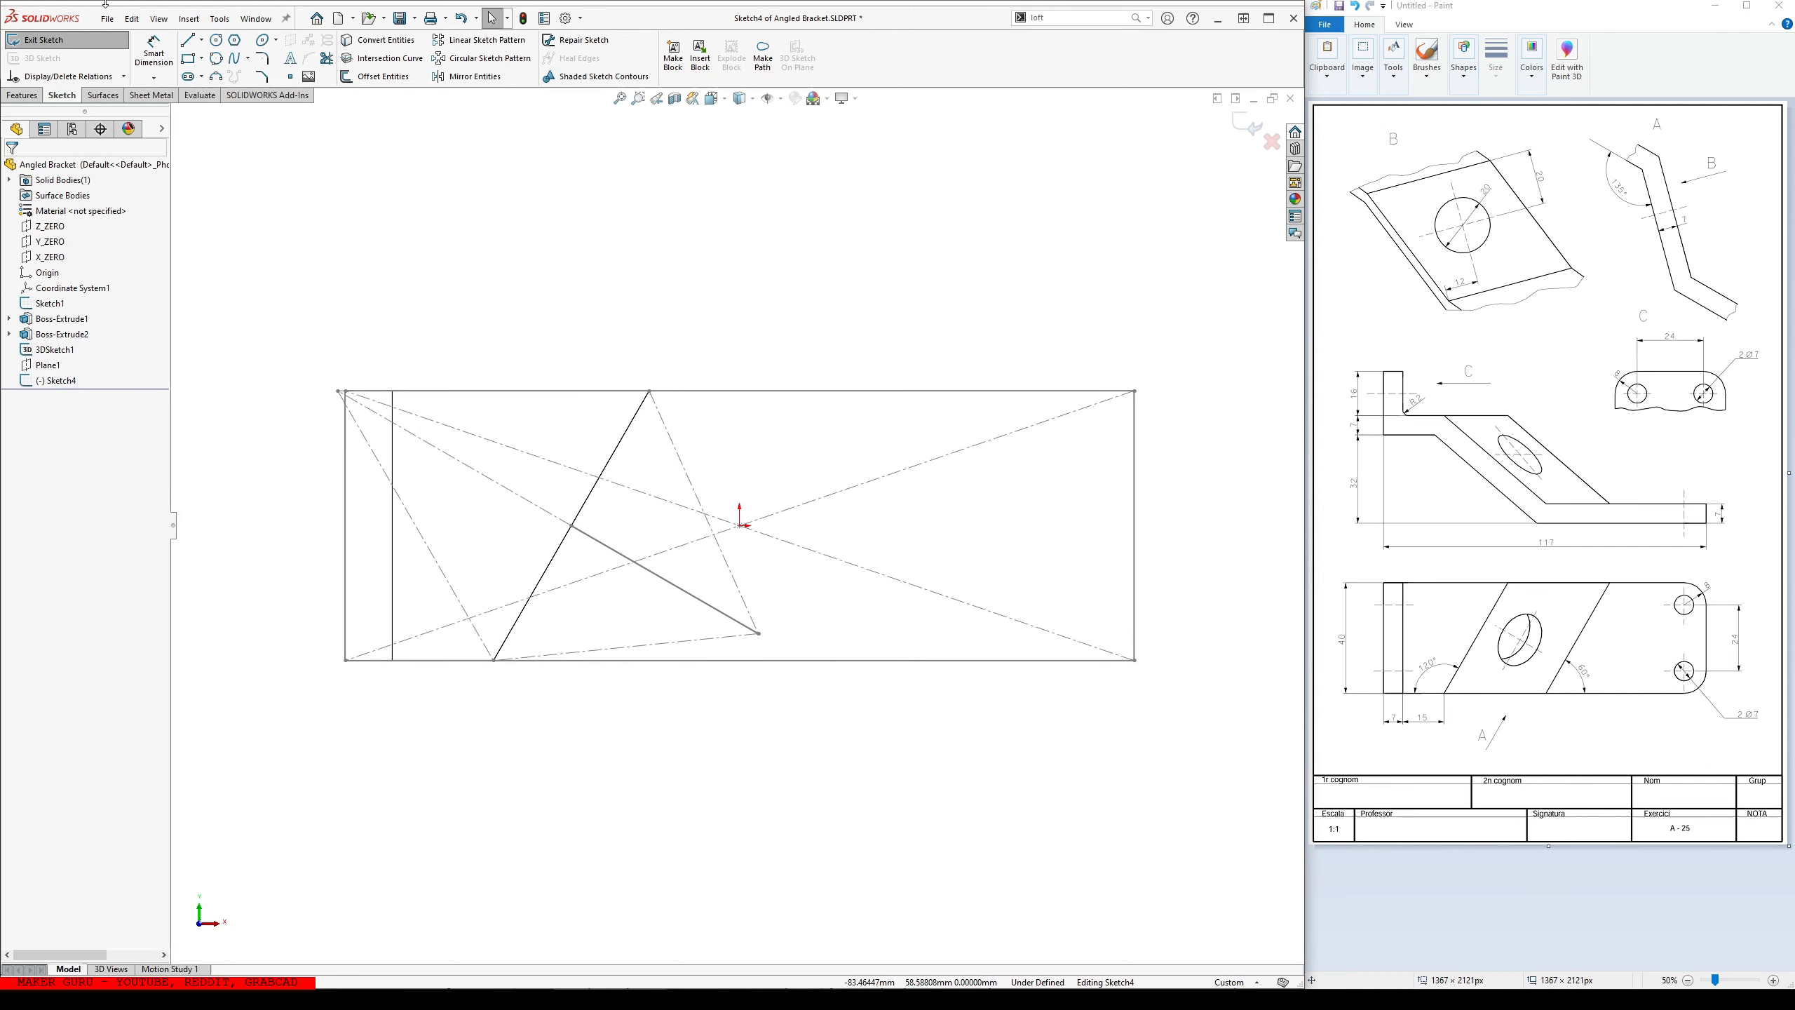
- Draw the slanted closing line of the base plate outline on Plane1 and dimension it at 60°
left_click(739, 390)
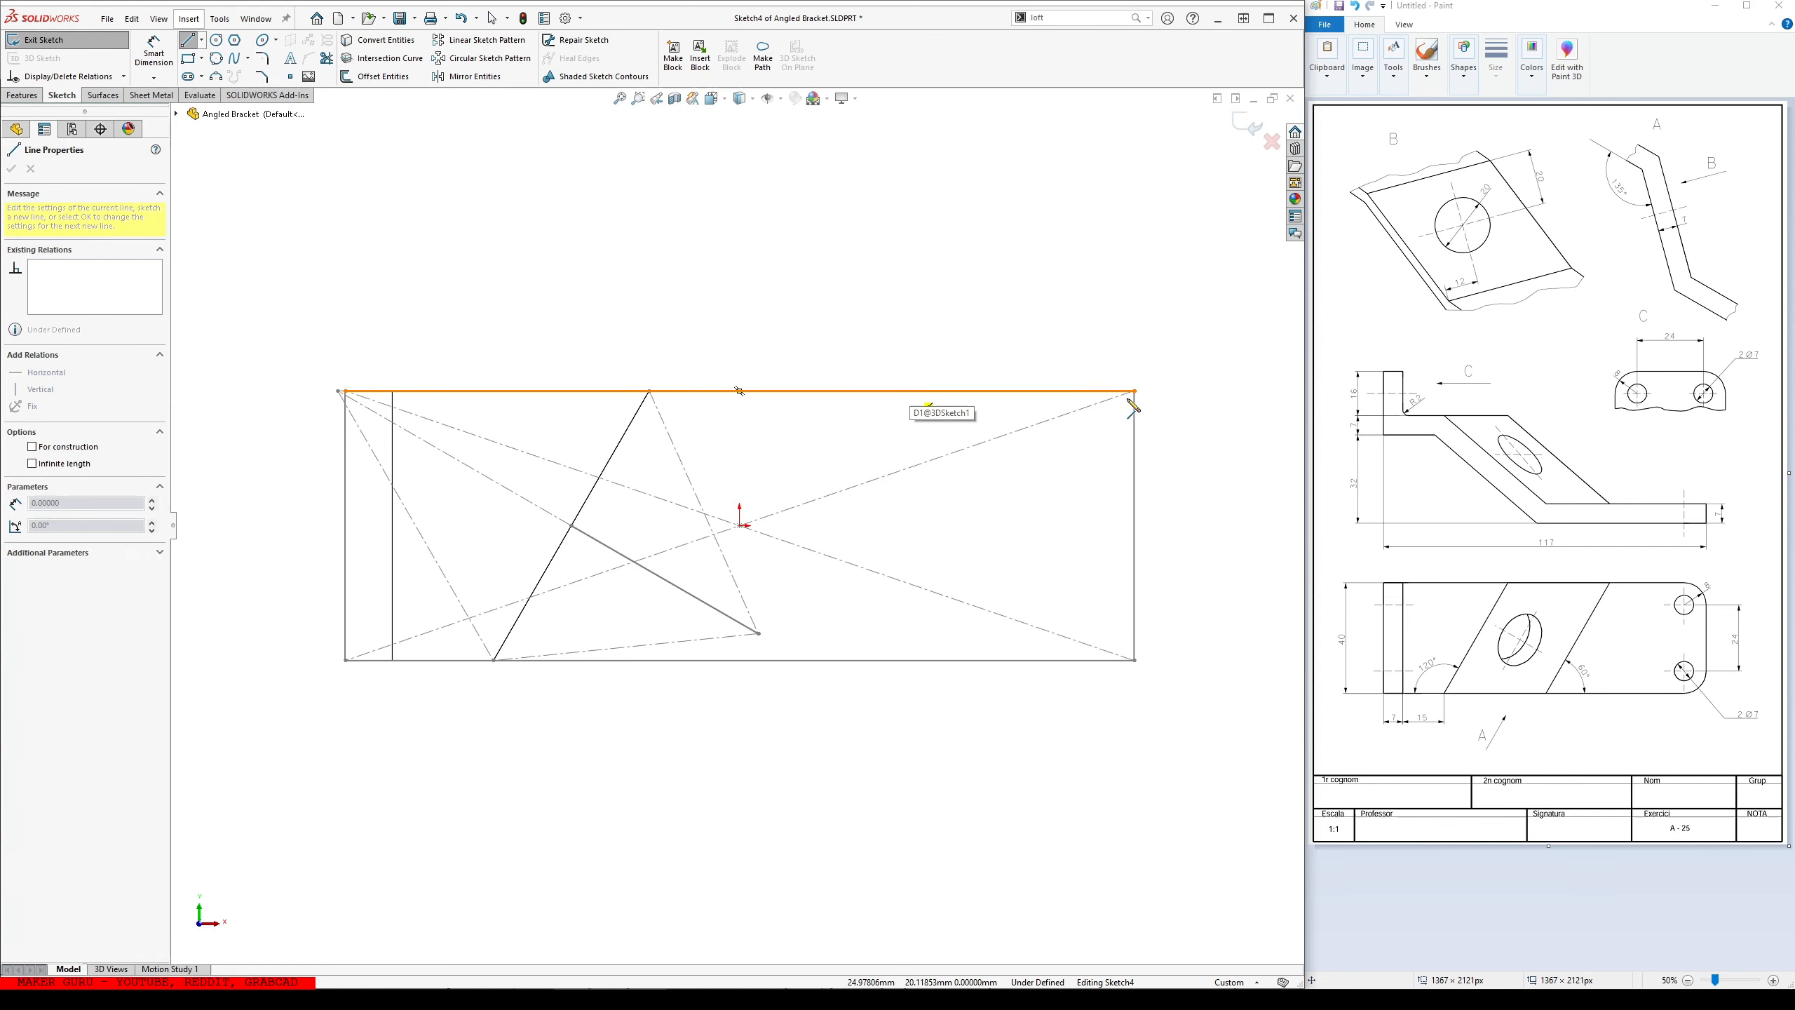
left_click(1137, 667)
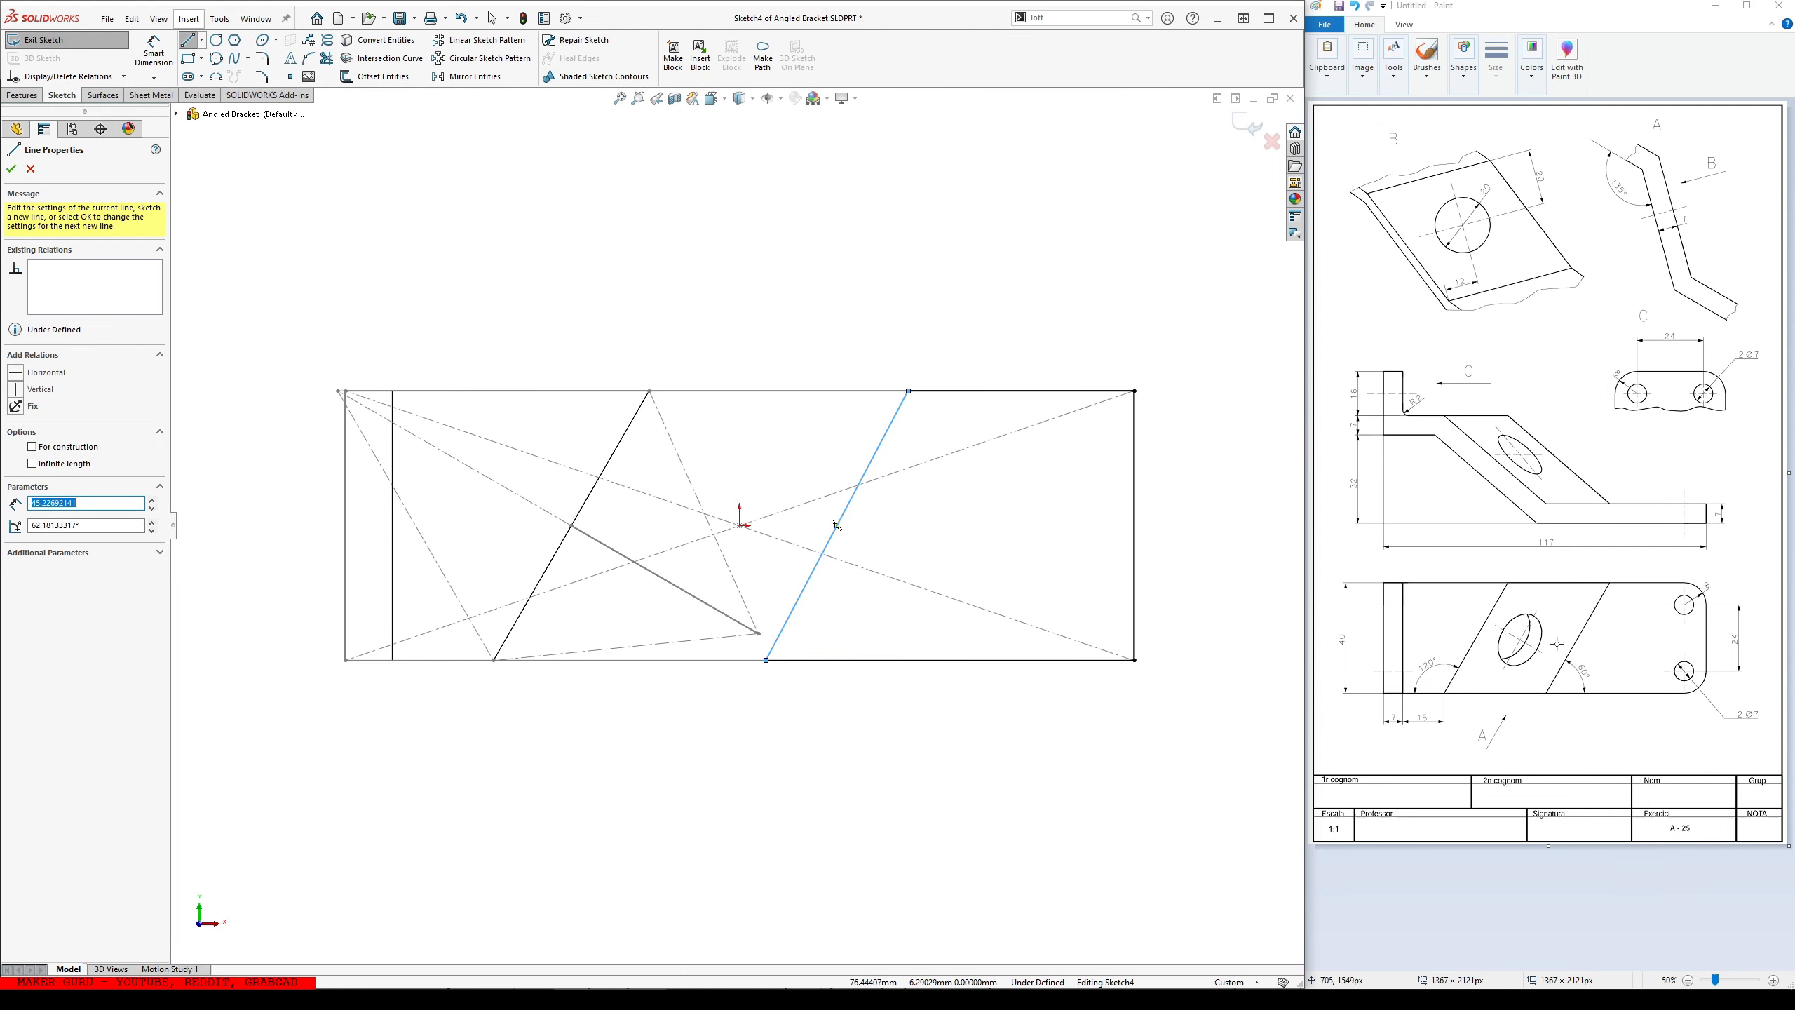
left_click(13, 168)
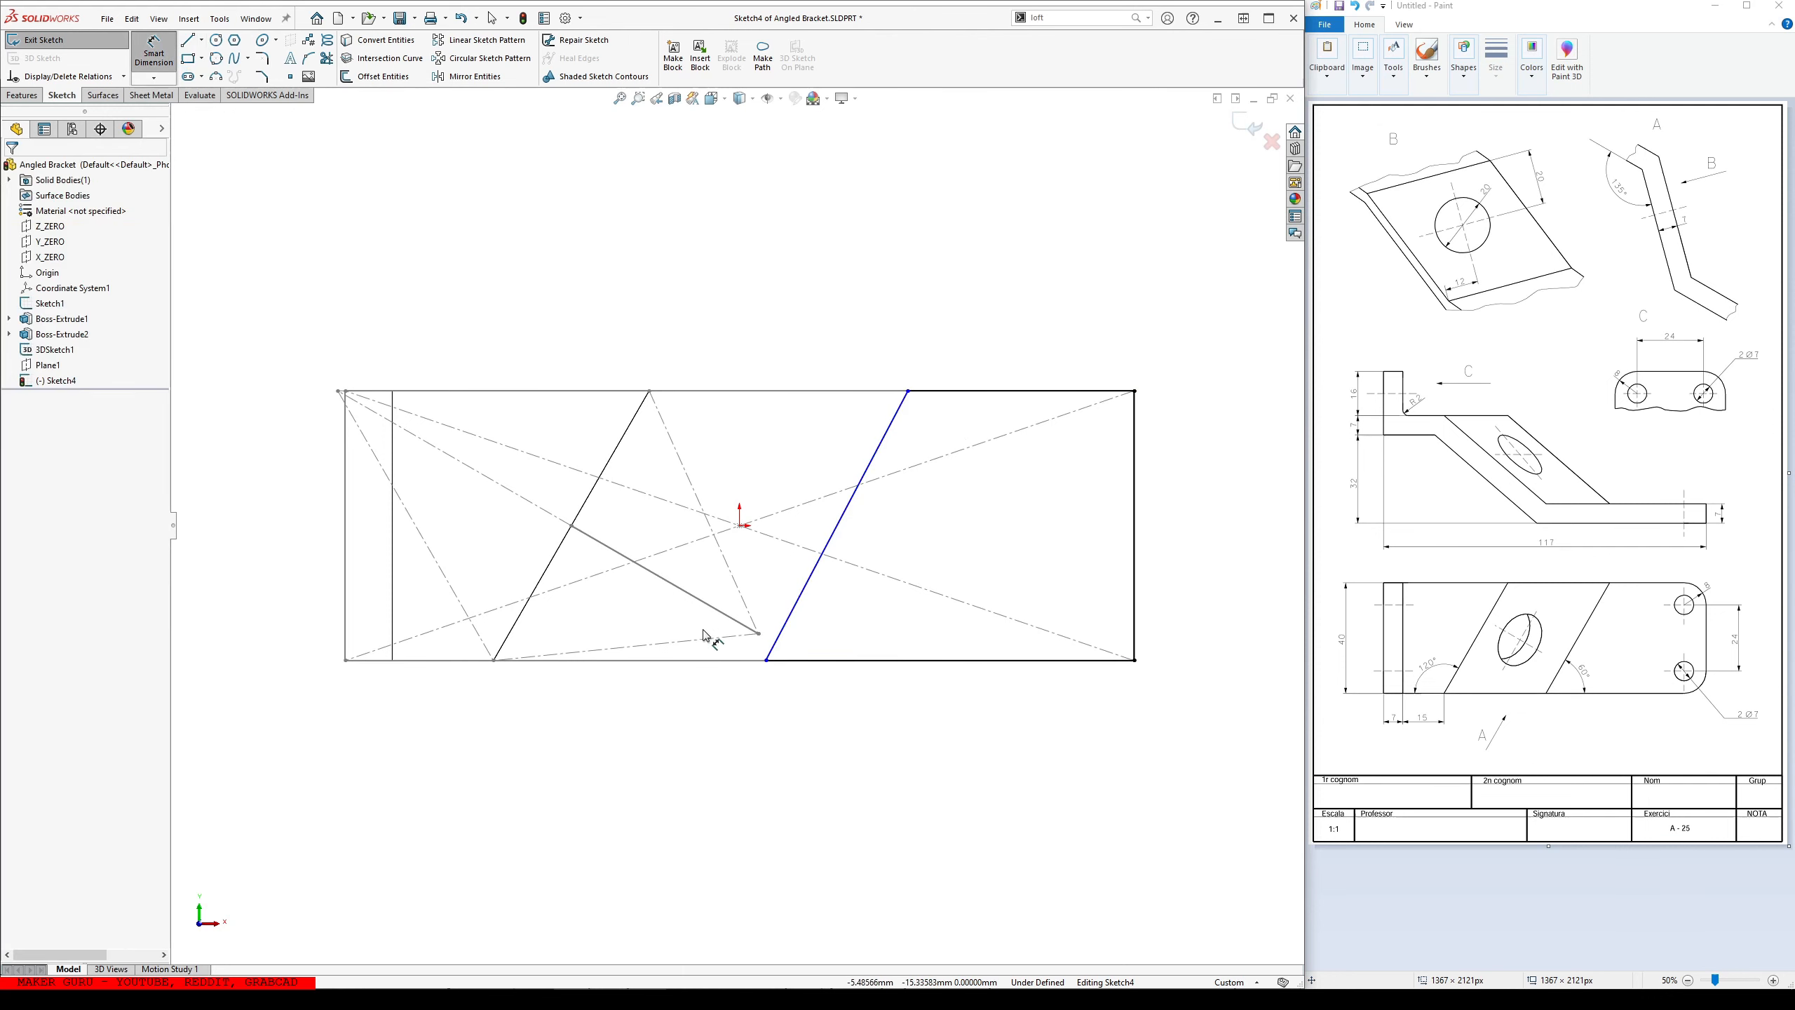
left_click(816, 632)
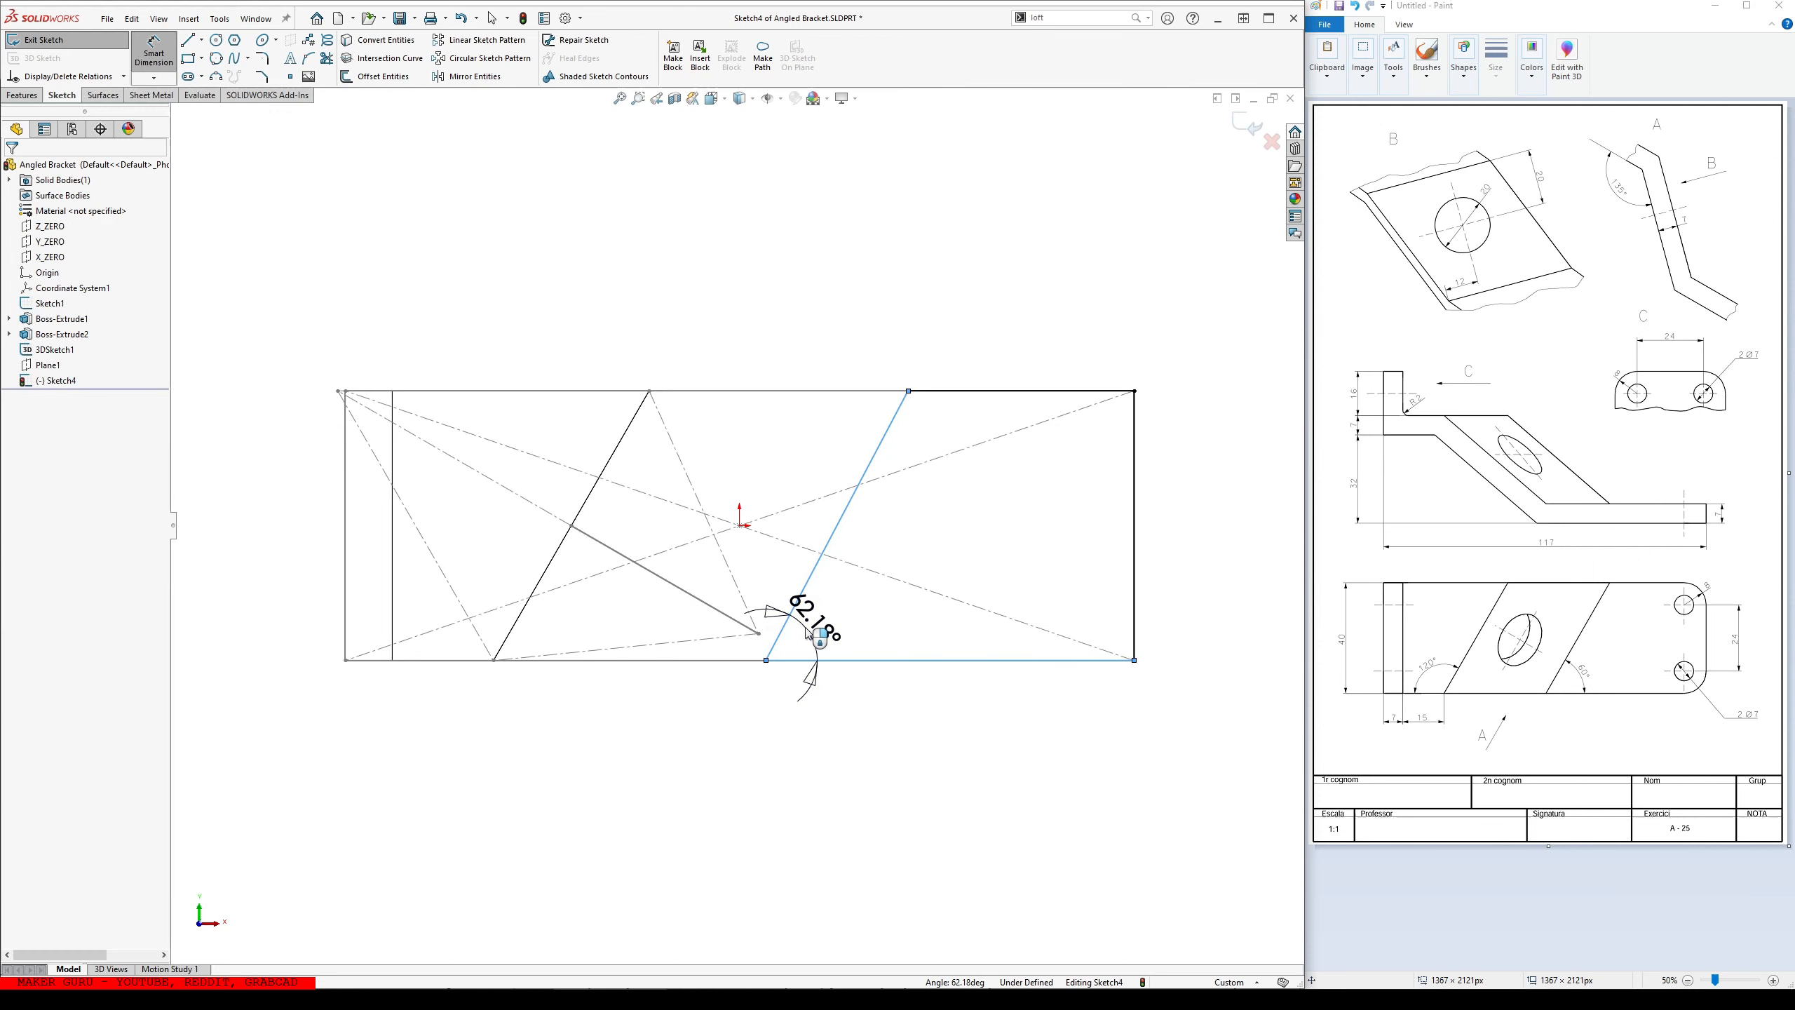
left_click(813, 629)
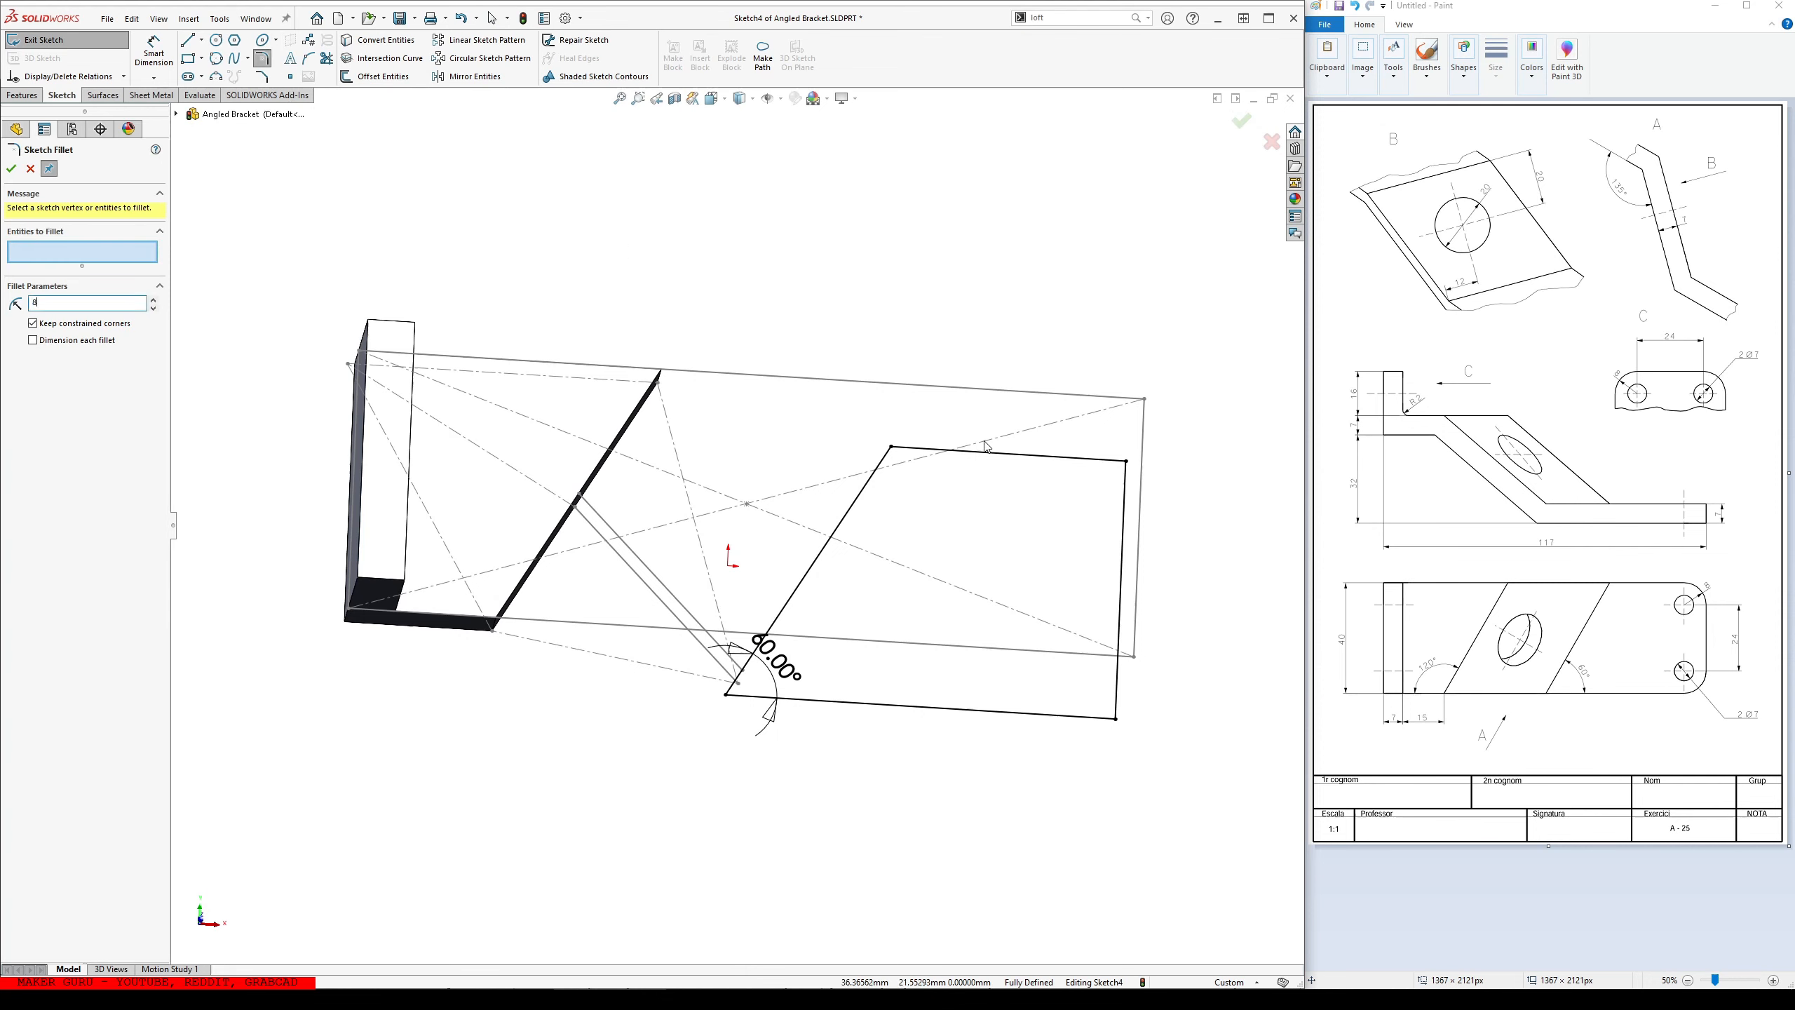
- Round the two right-hand plate corners with 8 mm sketch fillets and start circles at their centre points
left_click(1127, 443)
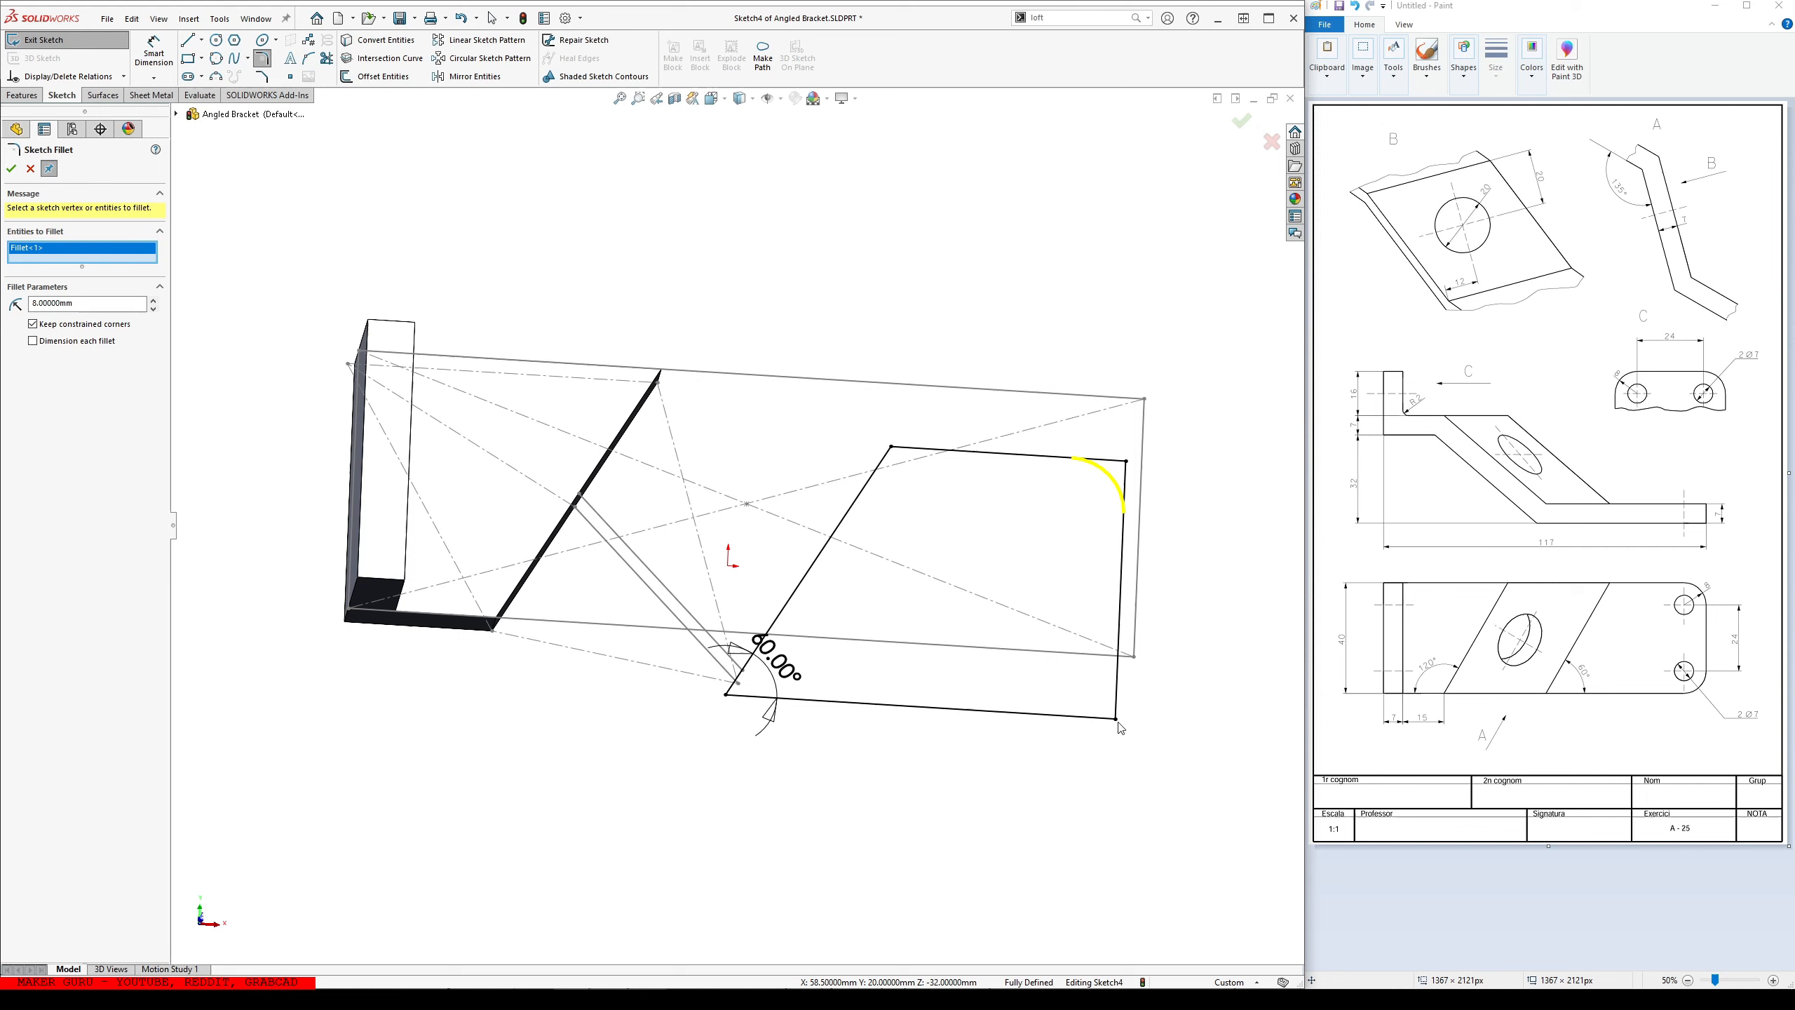
left_click(10, 168)
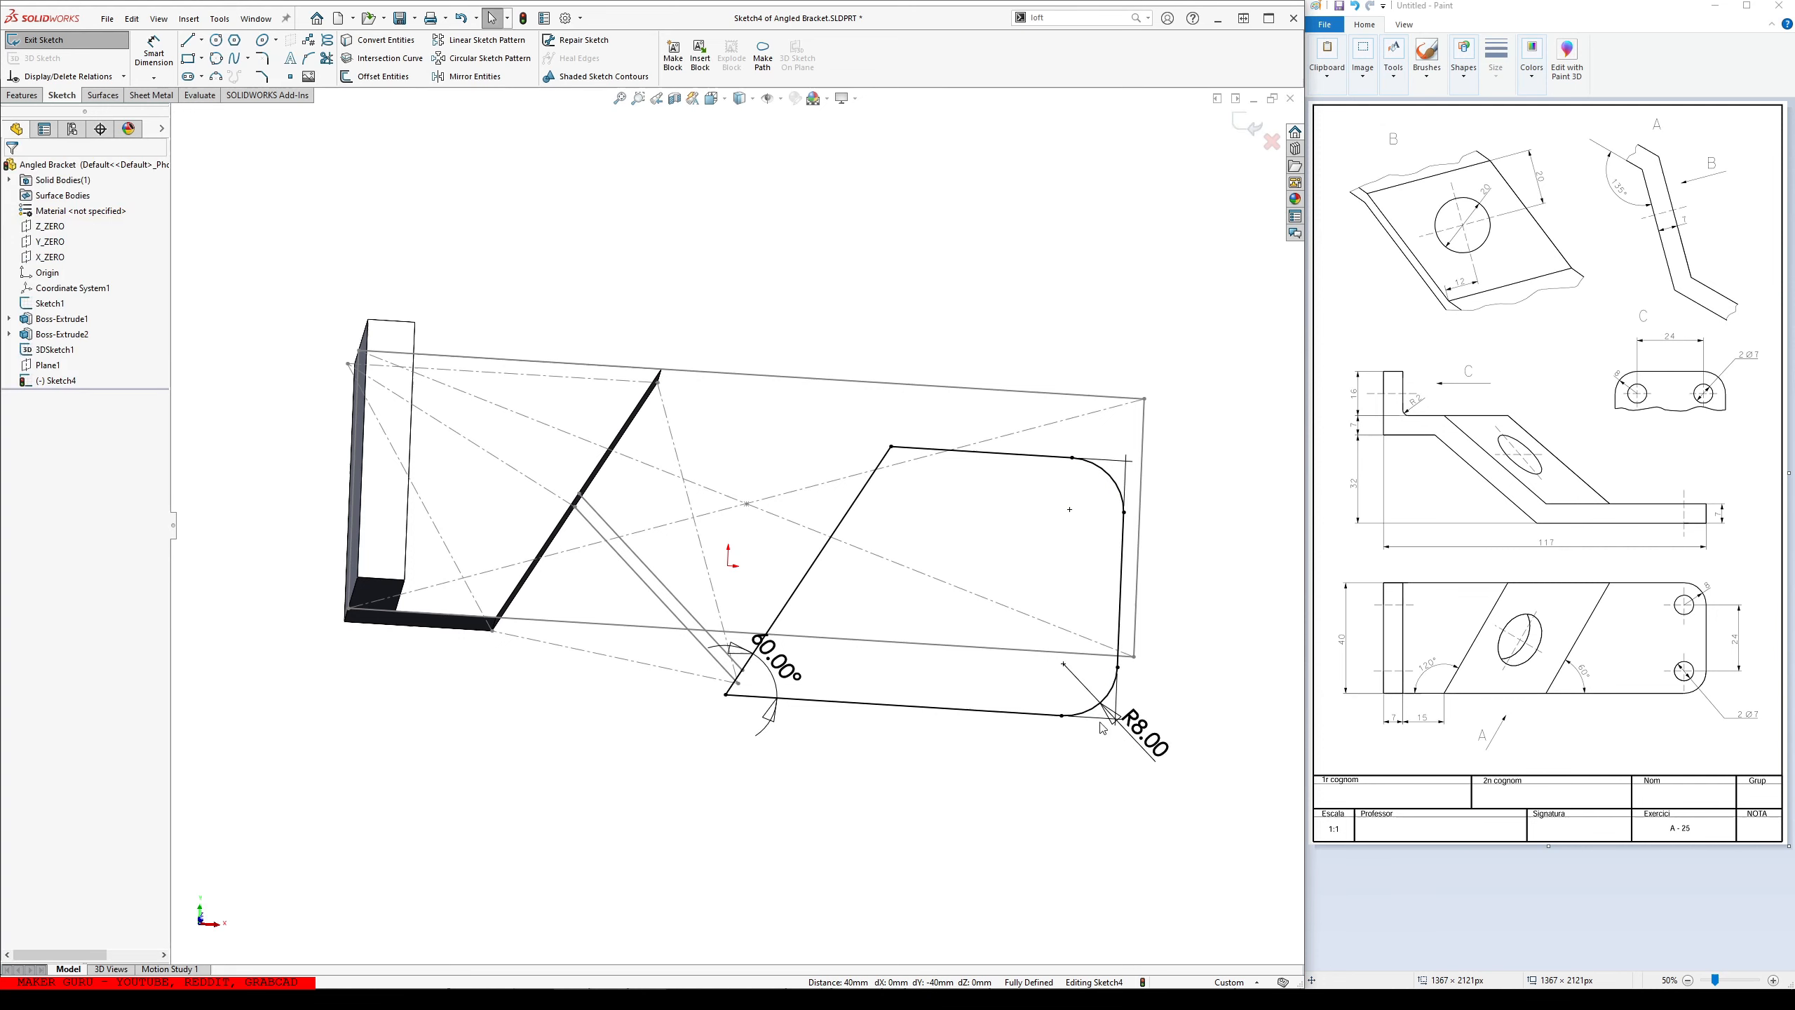
left_click(1060, 664)
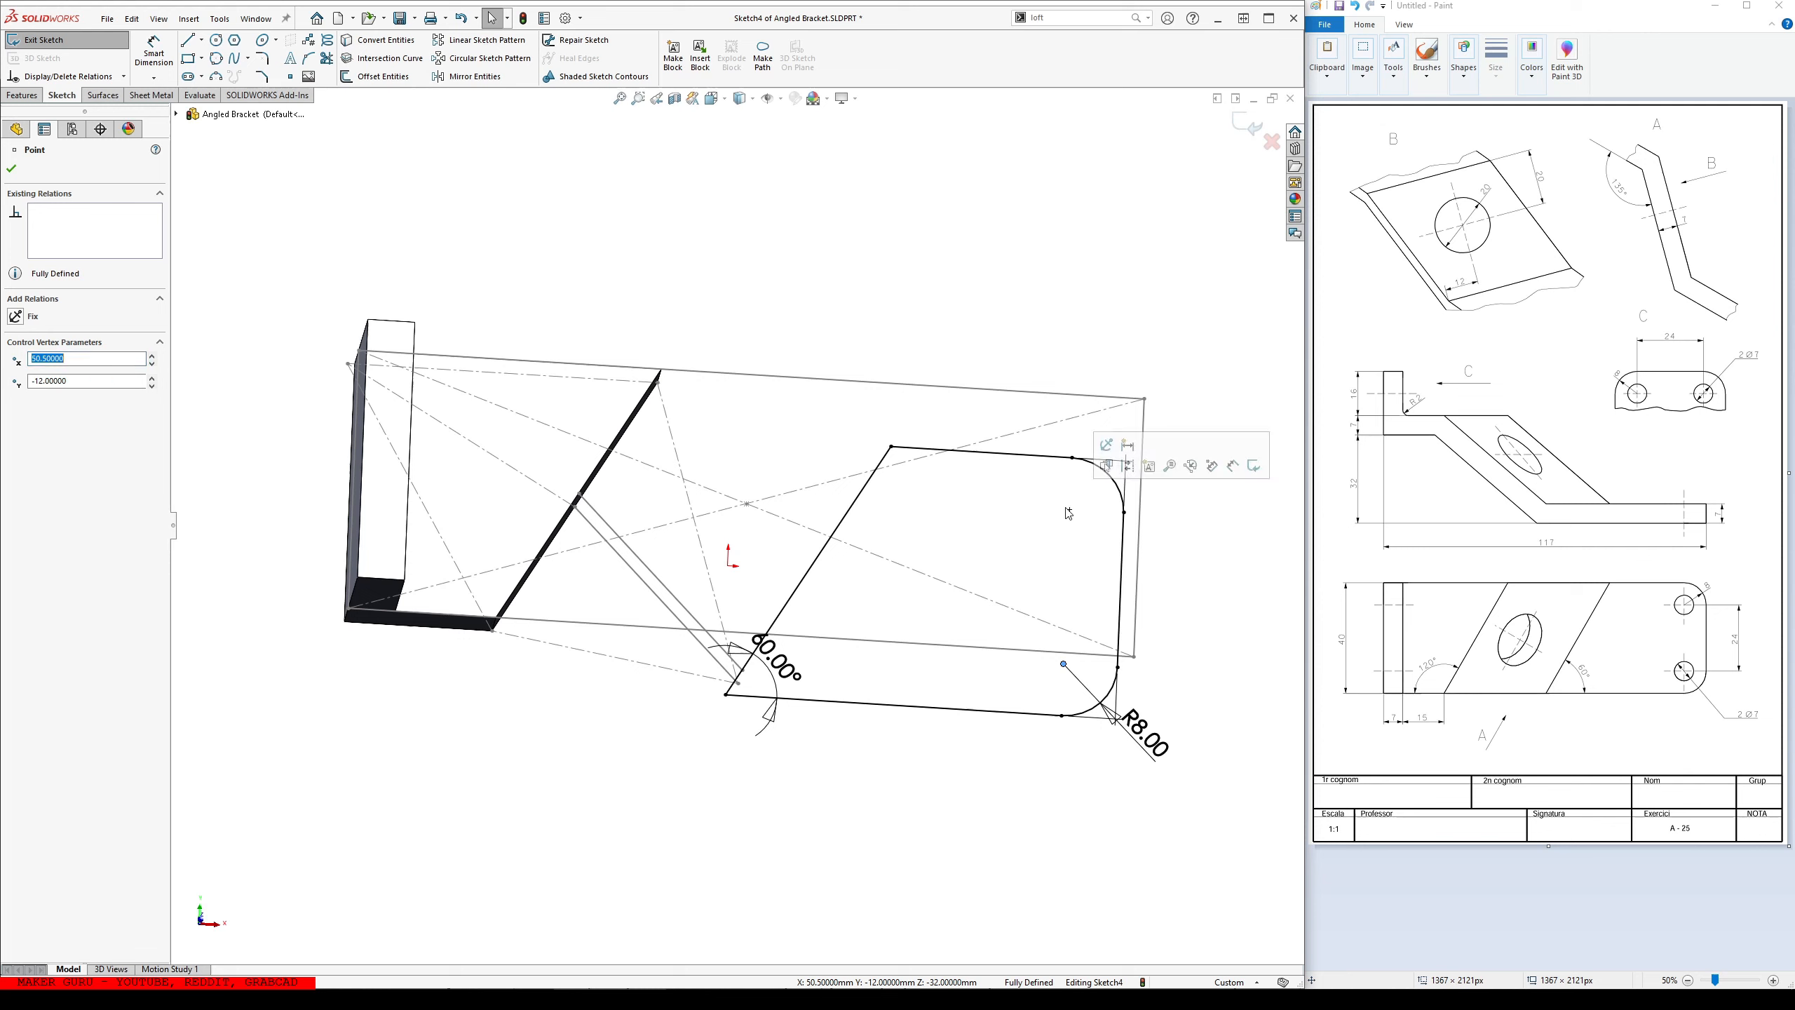
left_click(1068, 508)
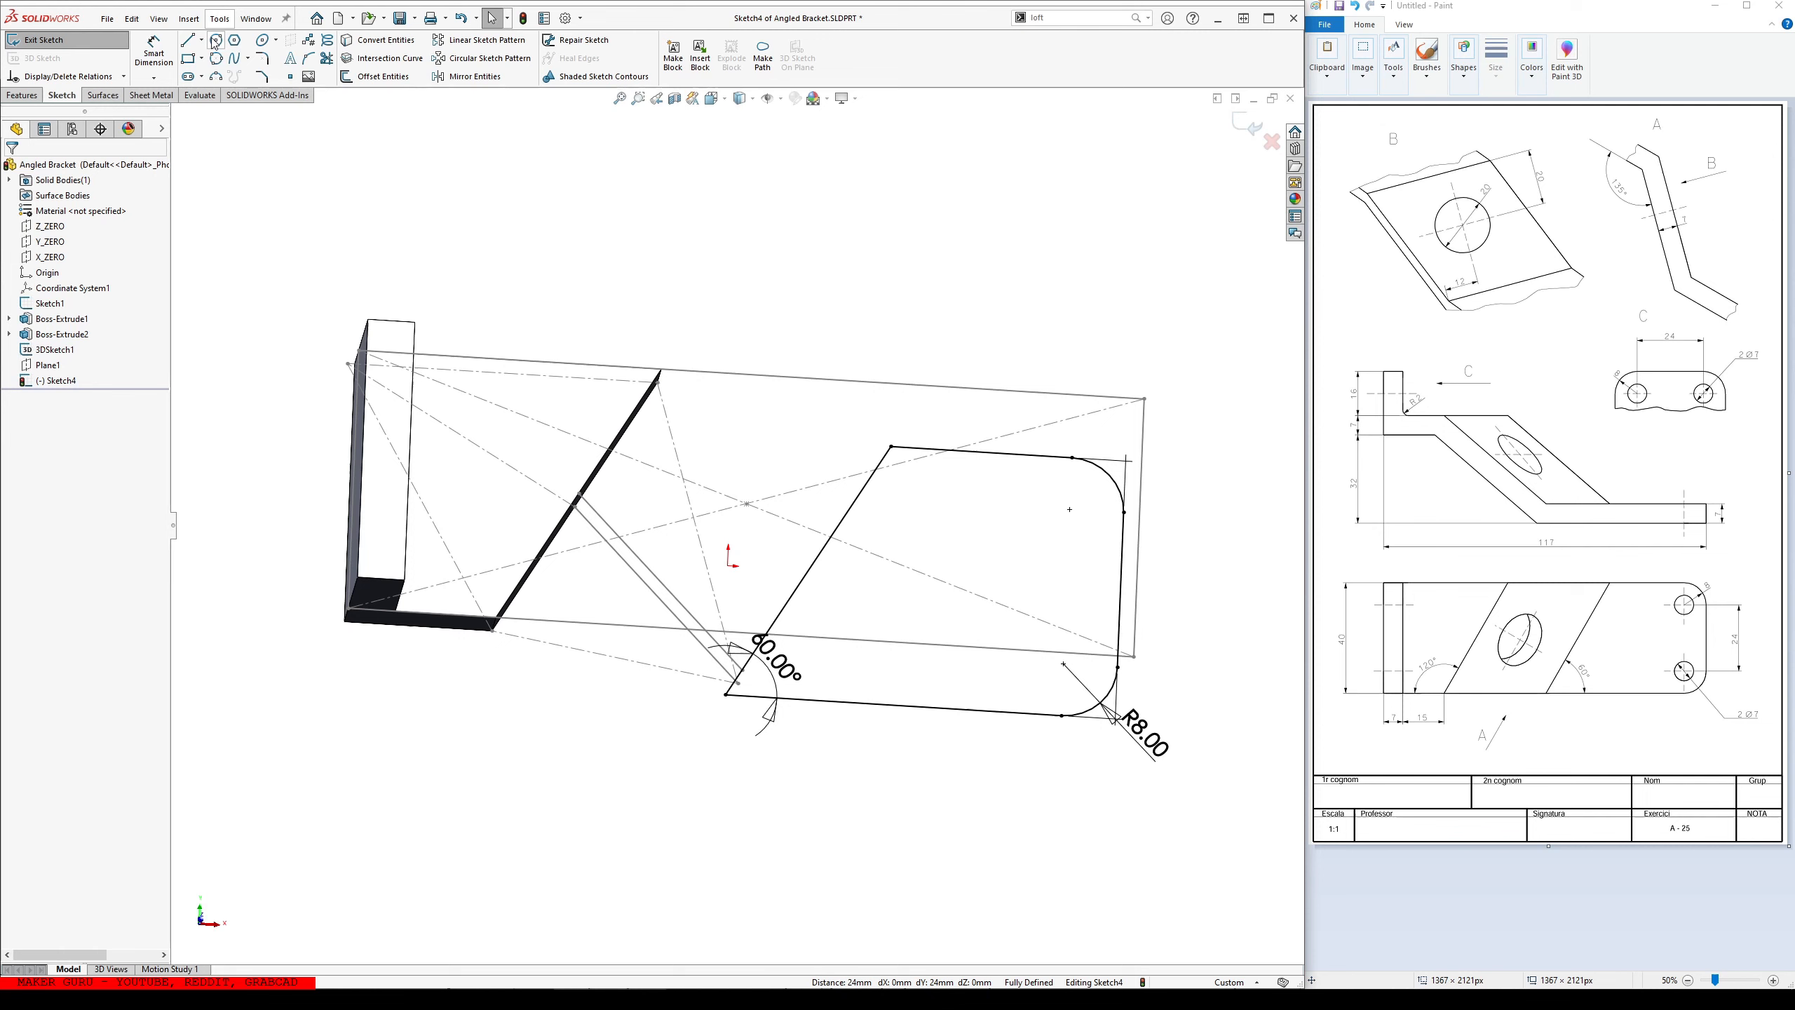
left_click(1069, 509)
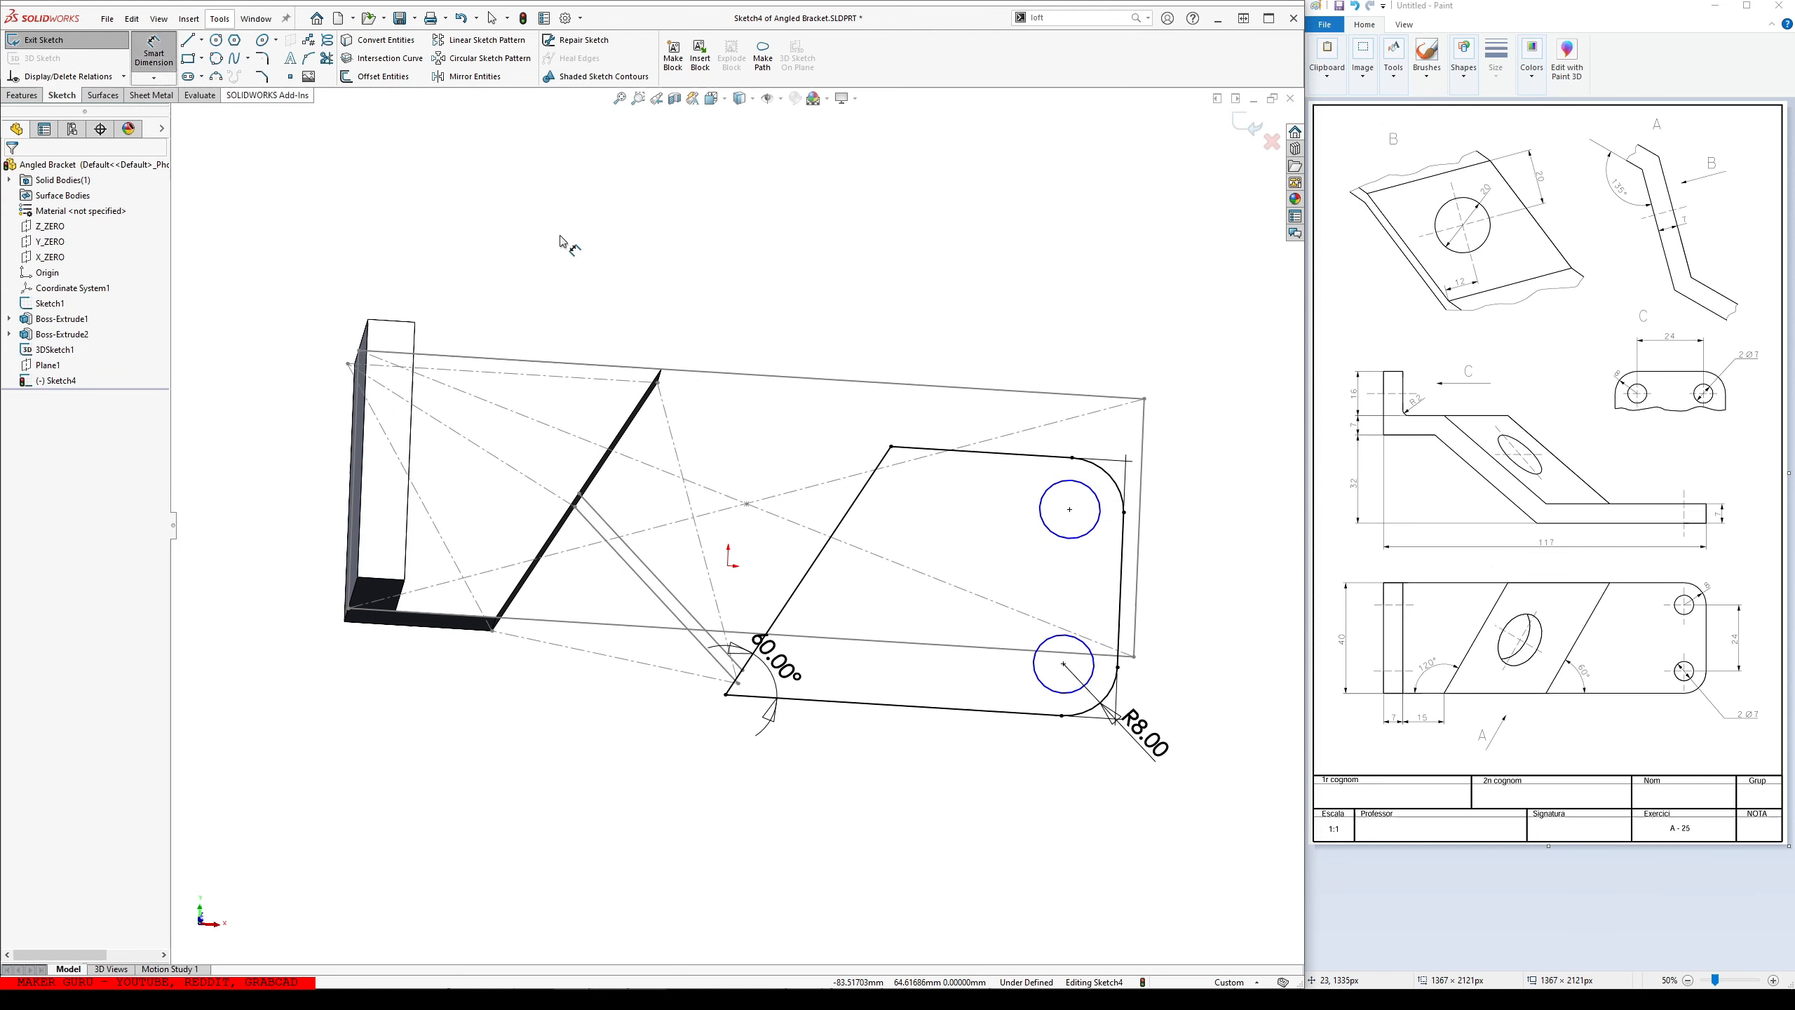
- Dimension the hole circles to Ø7 and extrude the base plate 7 mm blind as Boss-Extrude3
left_click(1068, 481)
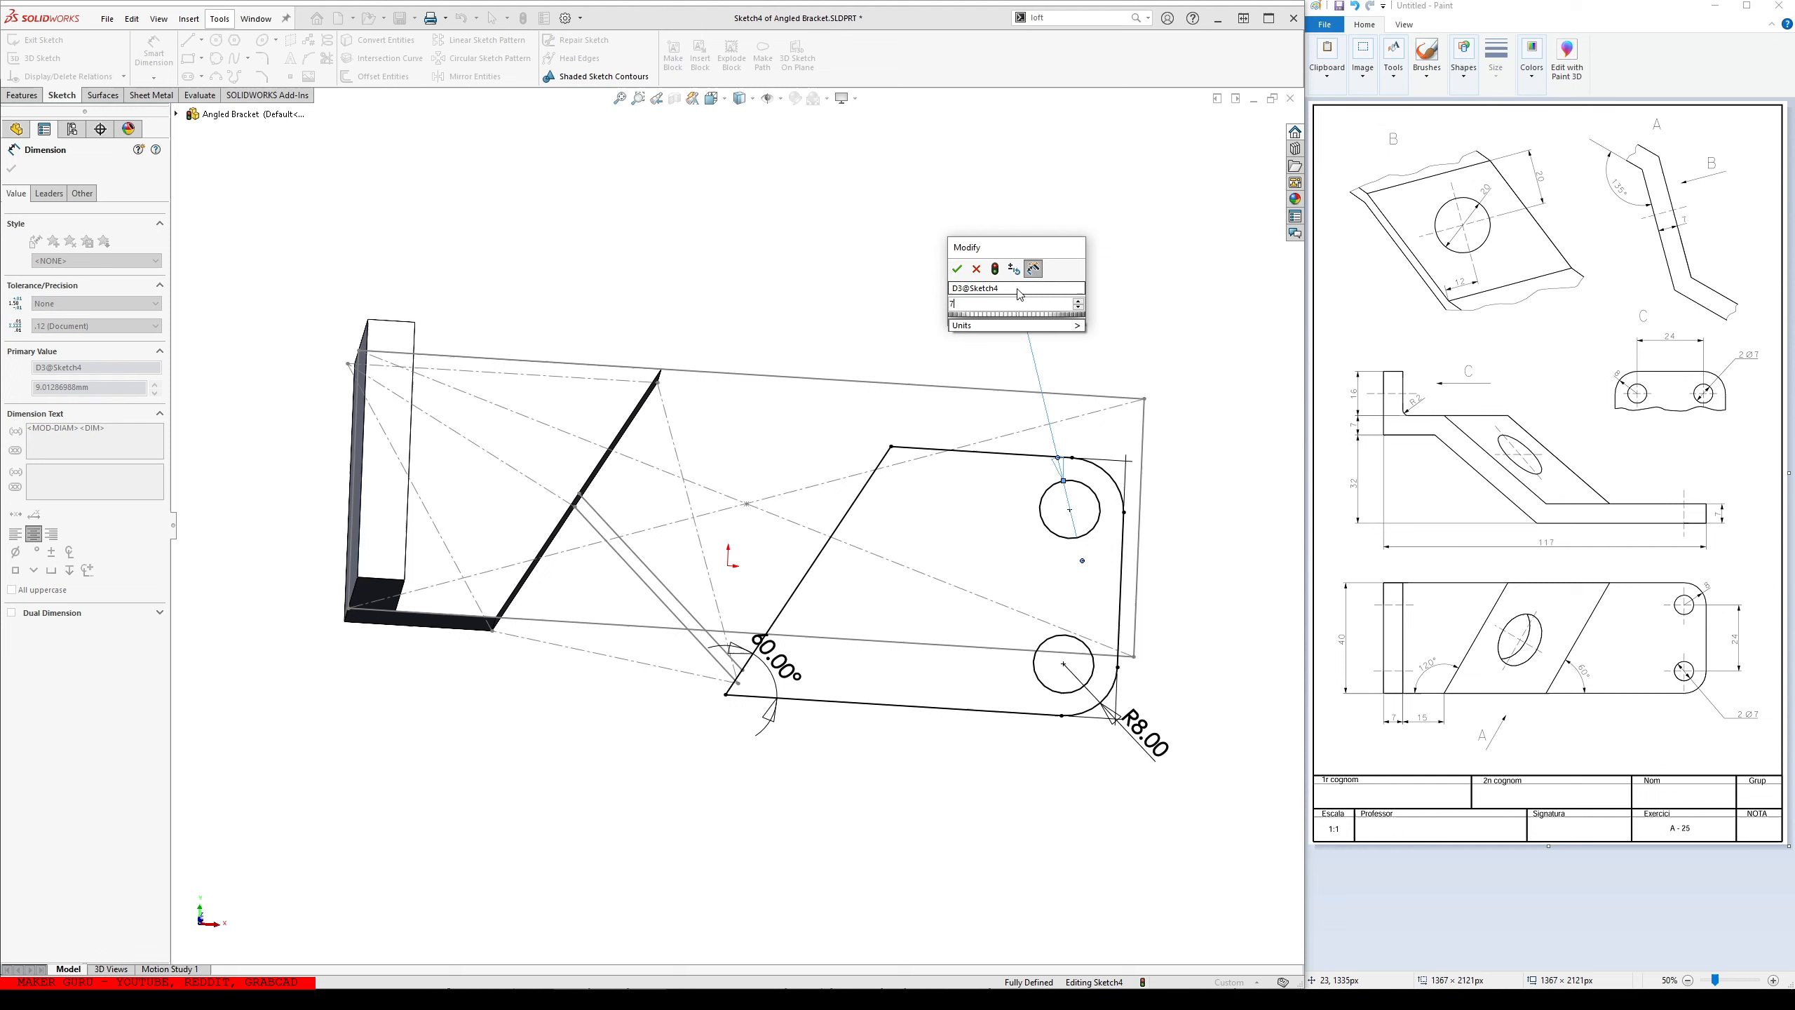
left_click(957, 268)
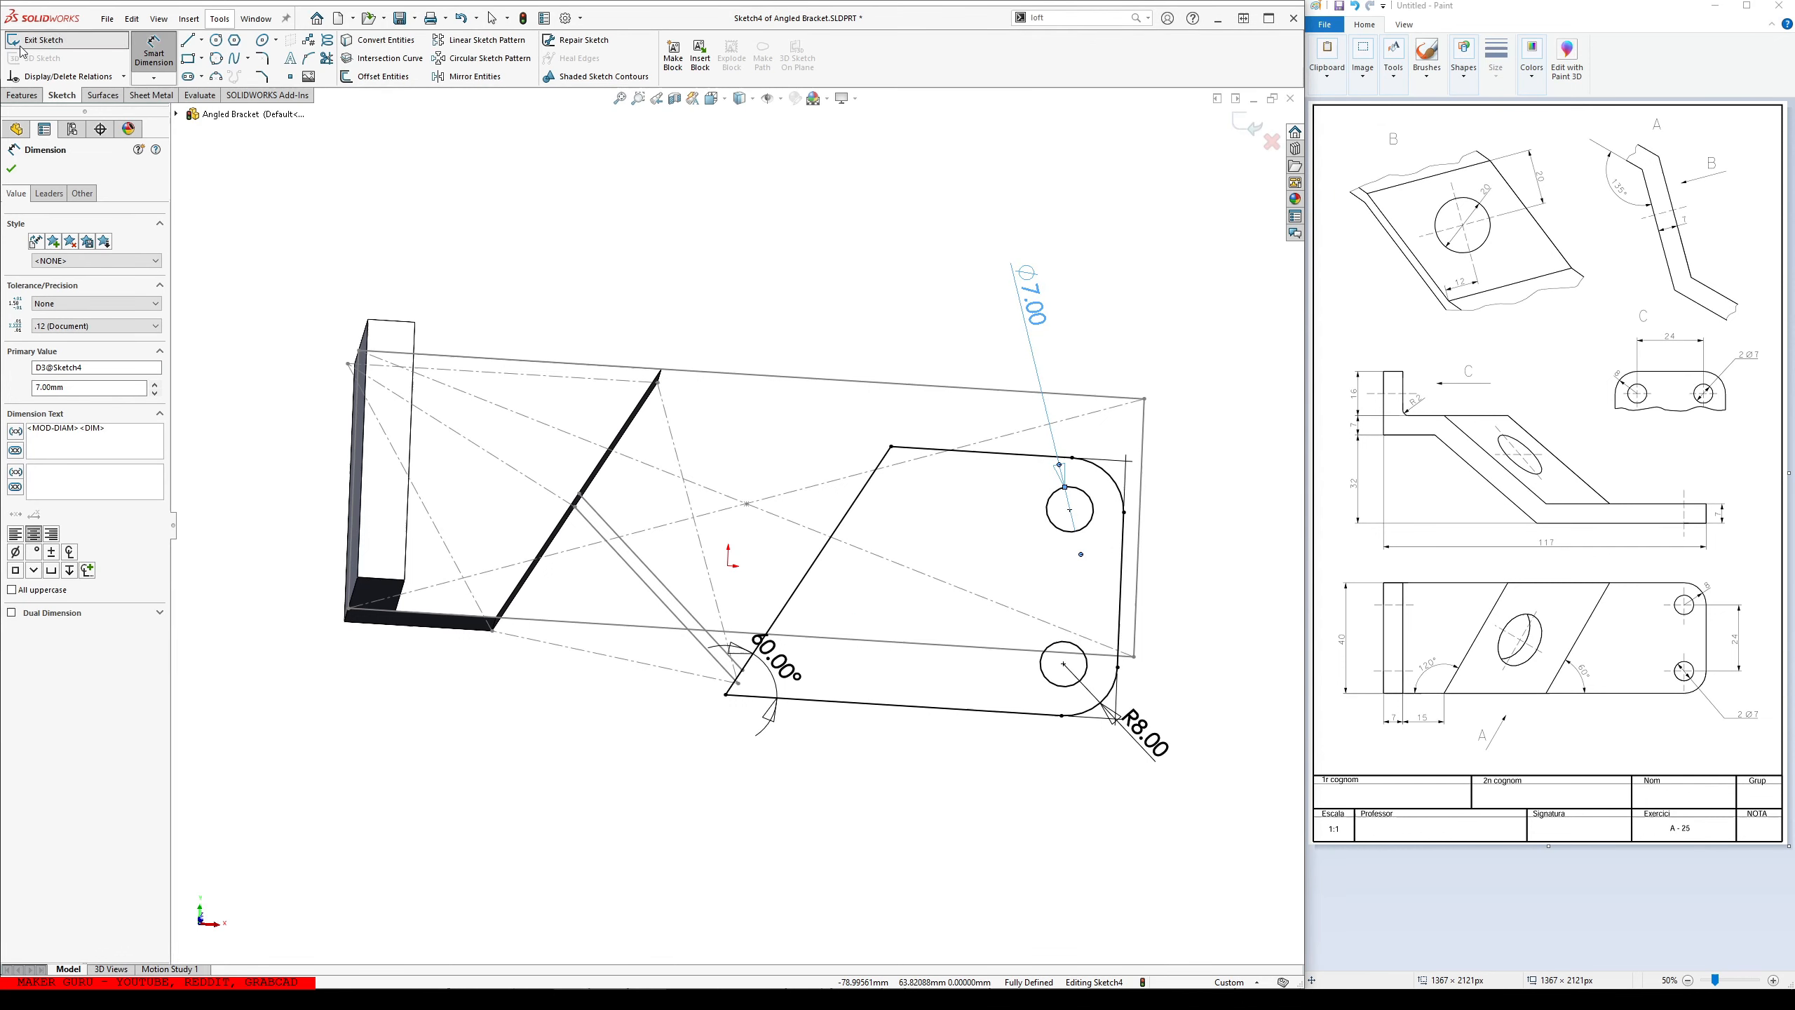
left_click(54, 40)
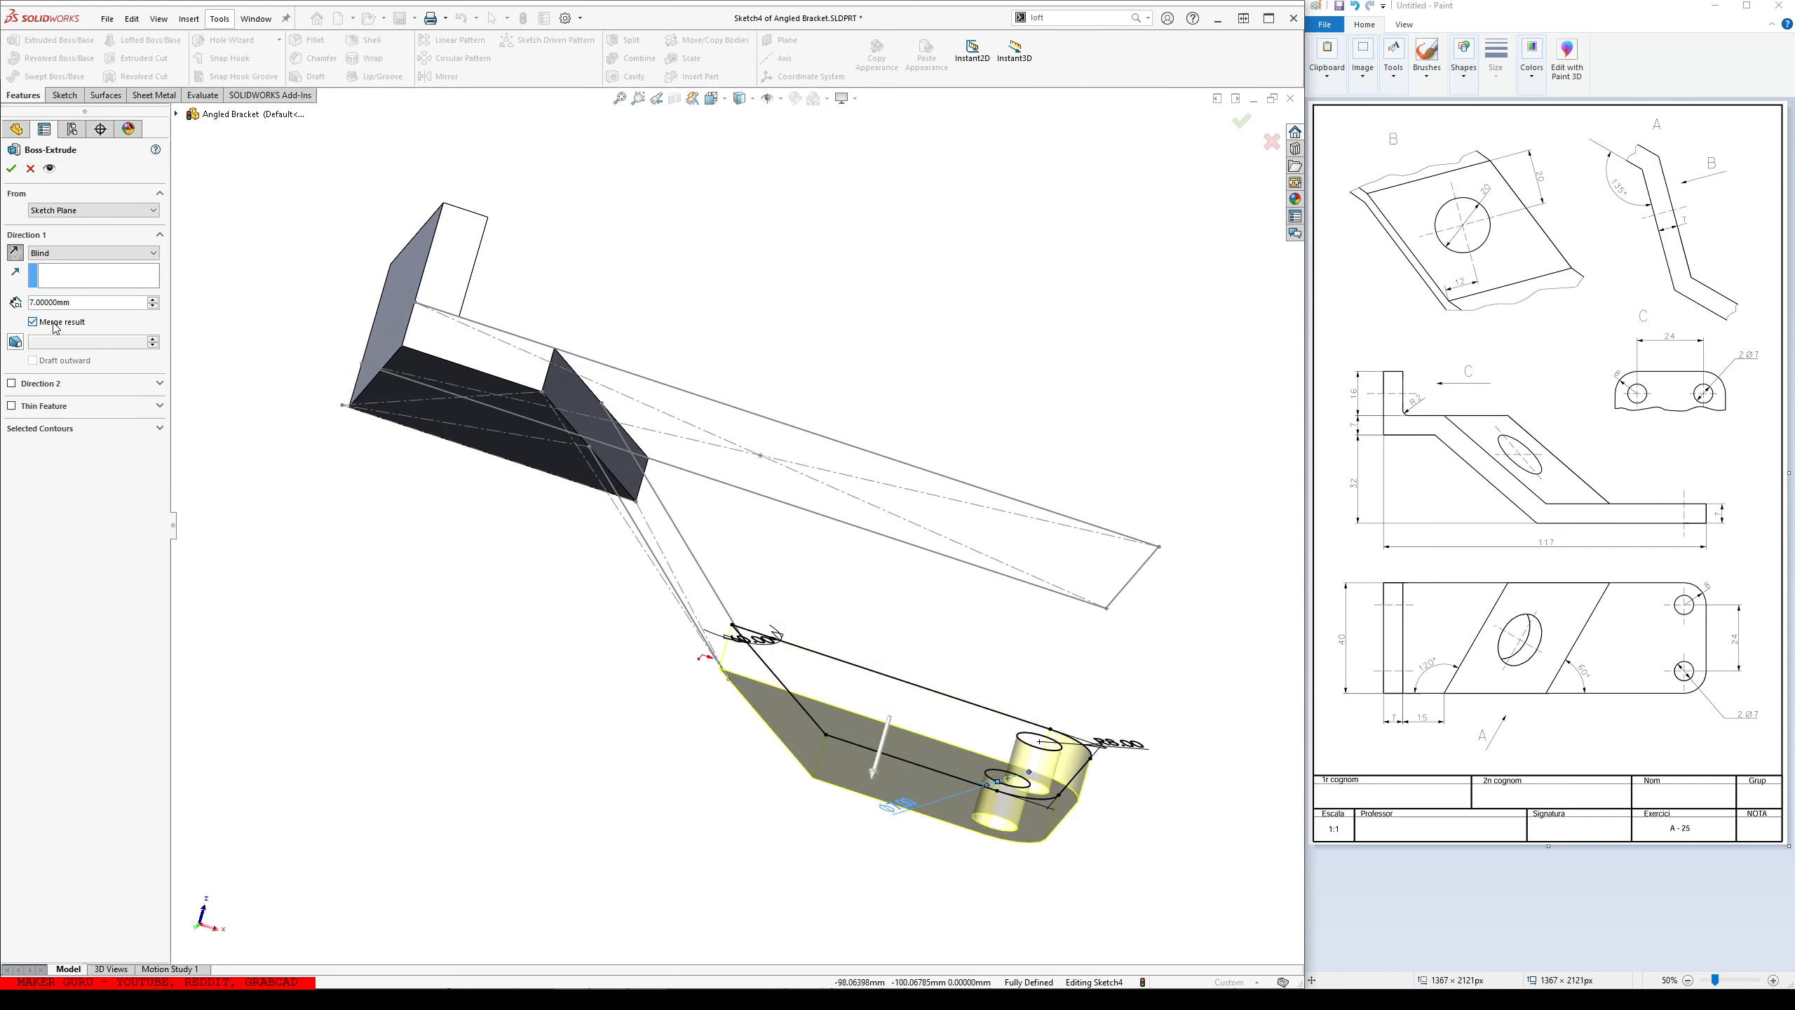
left_click(1241, 121)
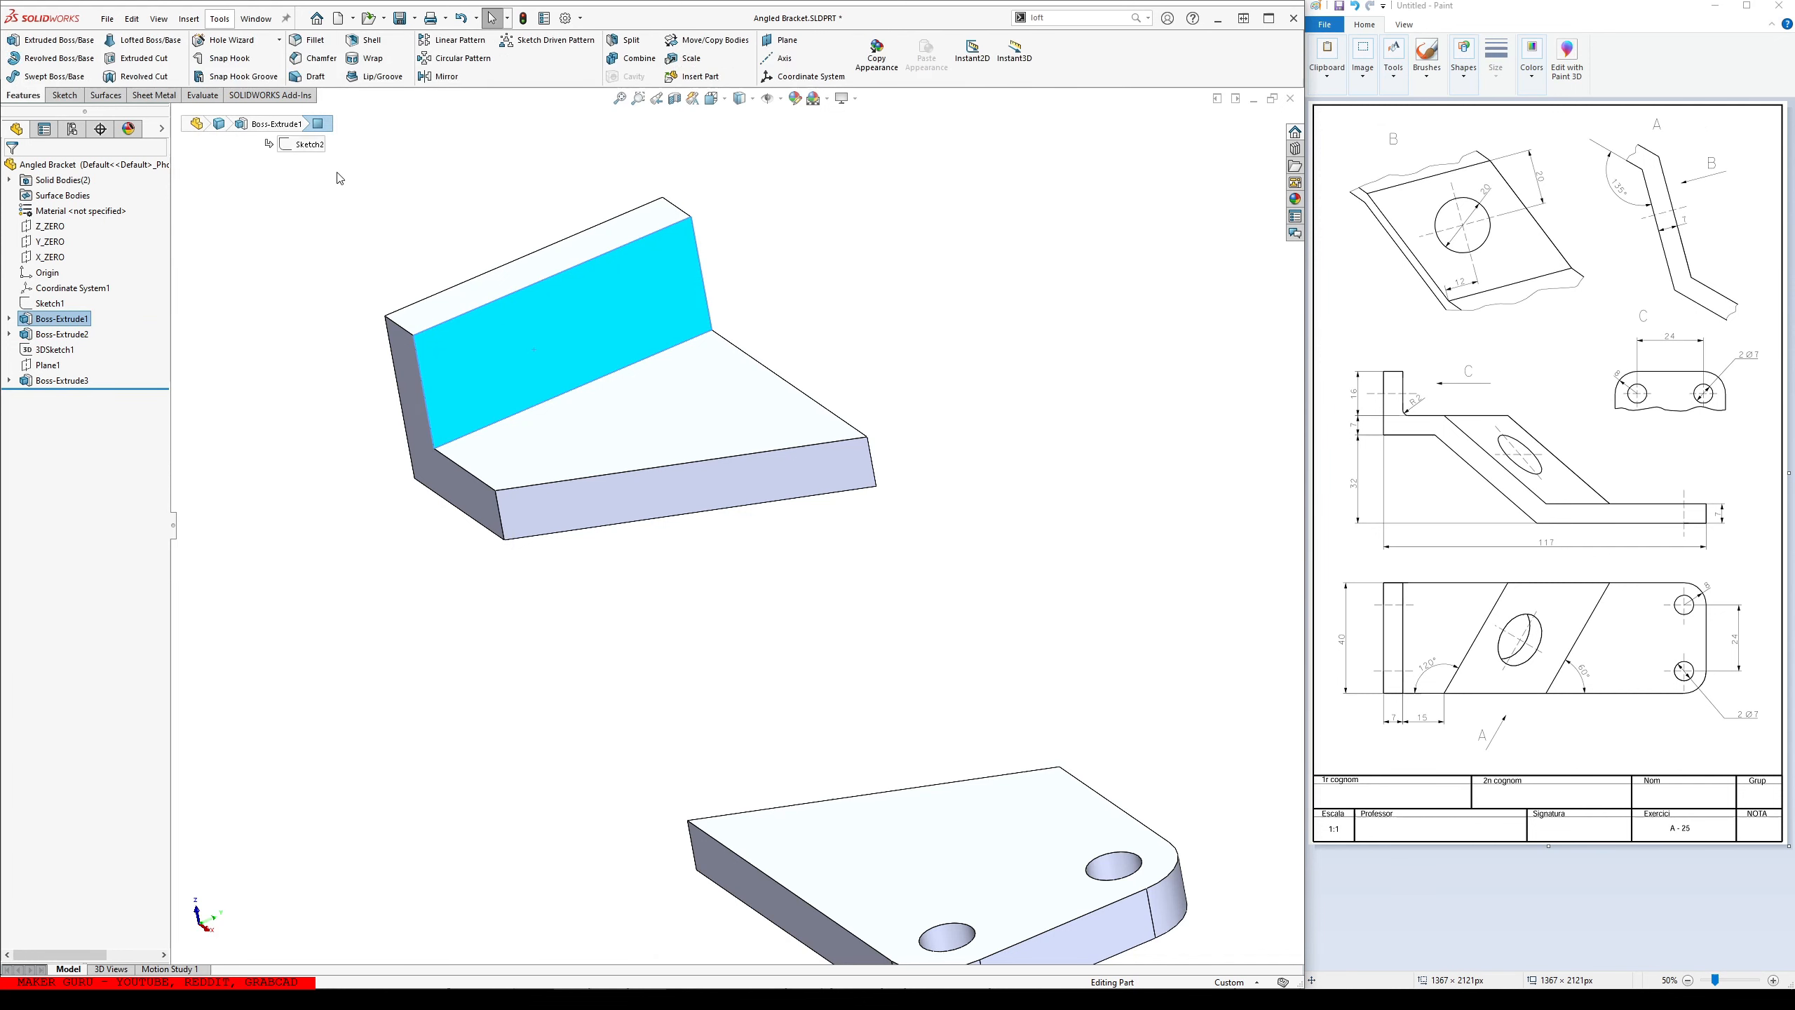
- Fillet the back wall's top edges and sketch two Ø7 circles on its face
left_click(308, 40)
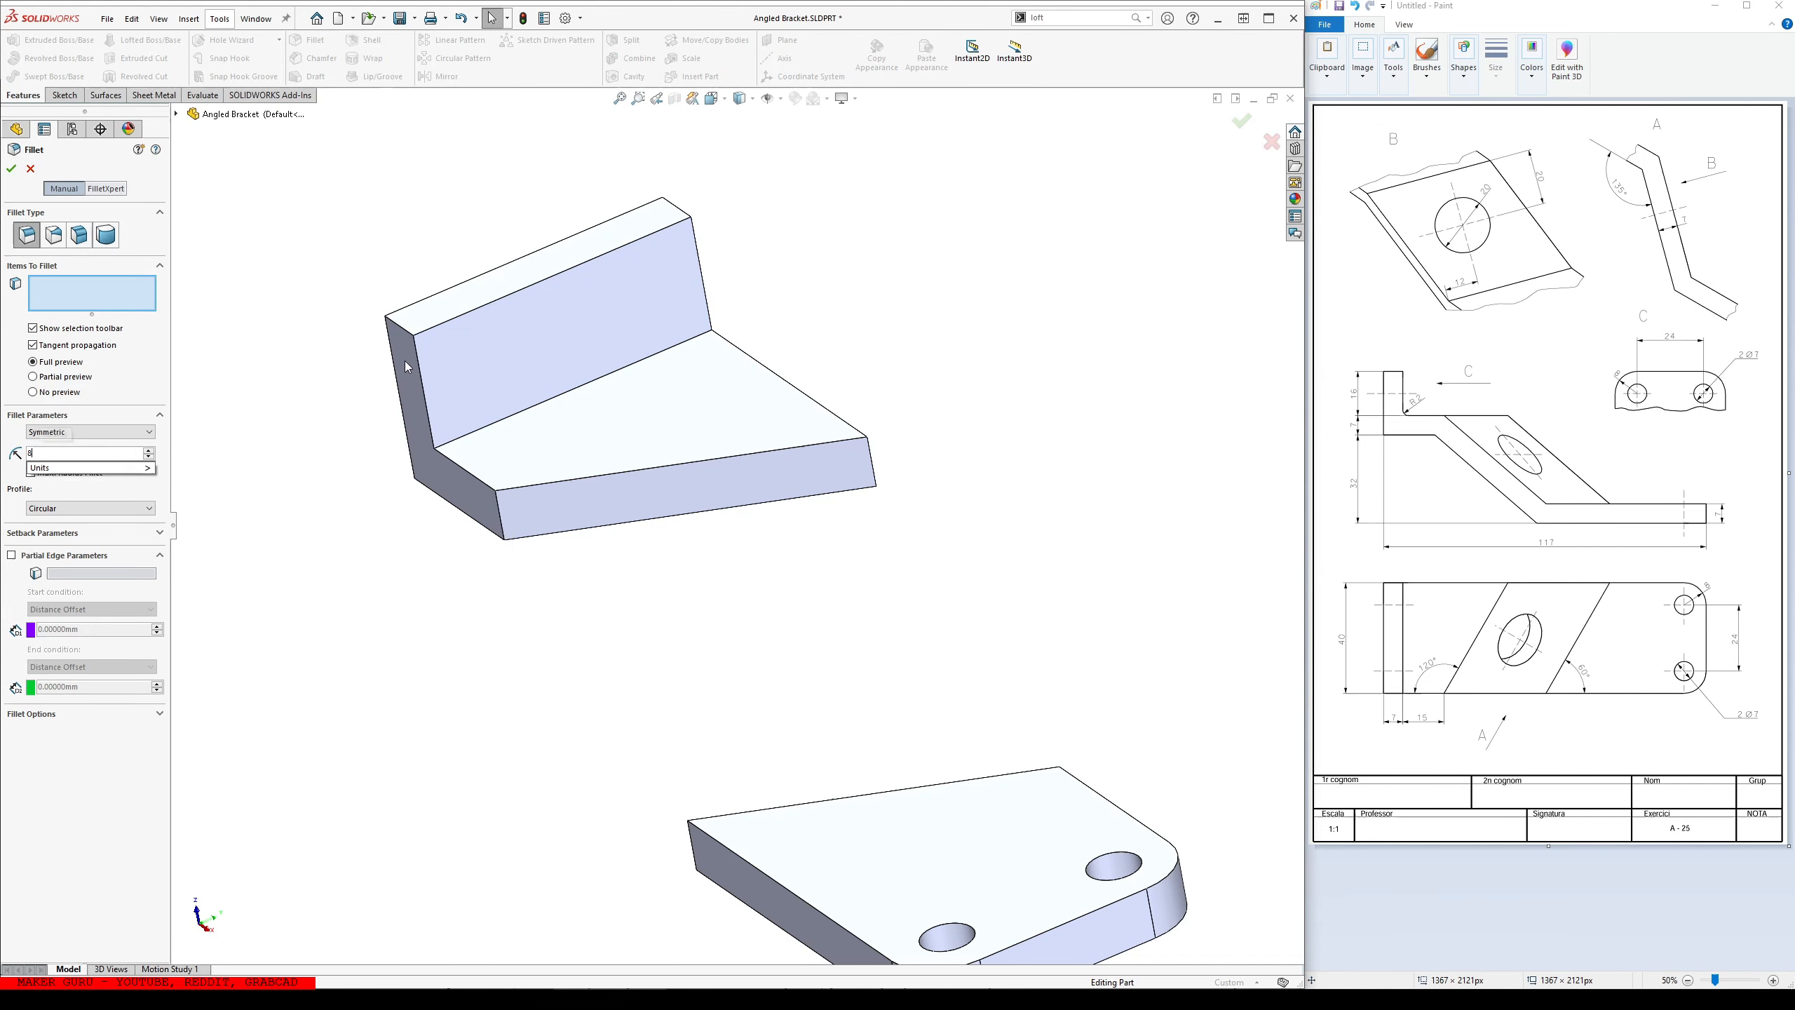
left_click(429, 333)
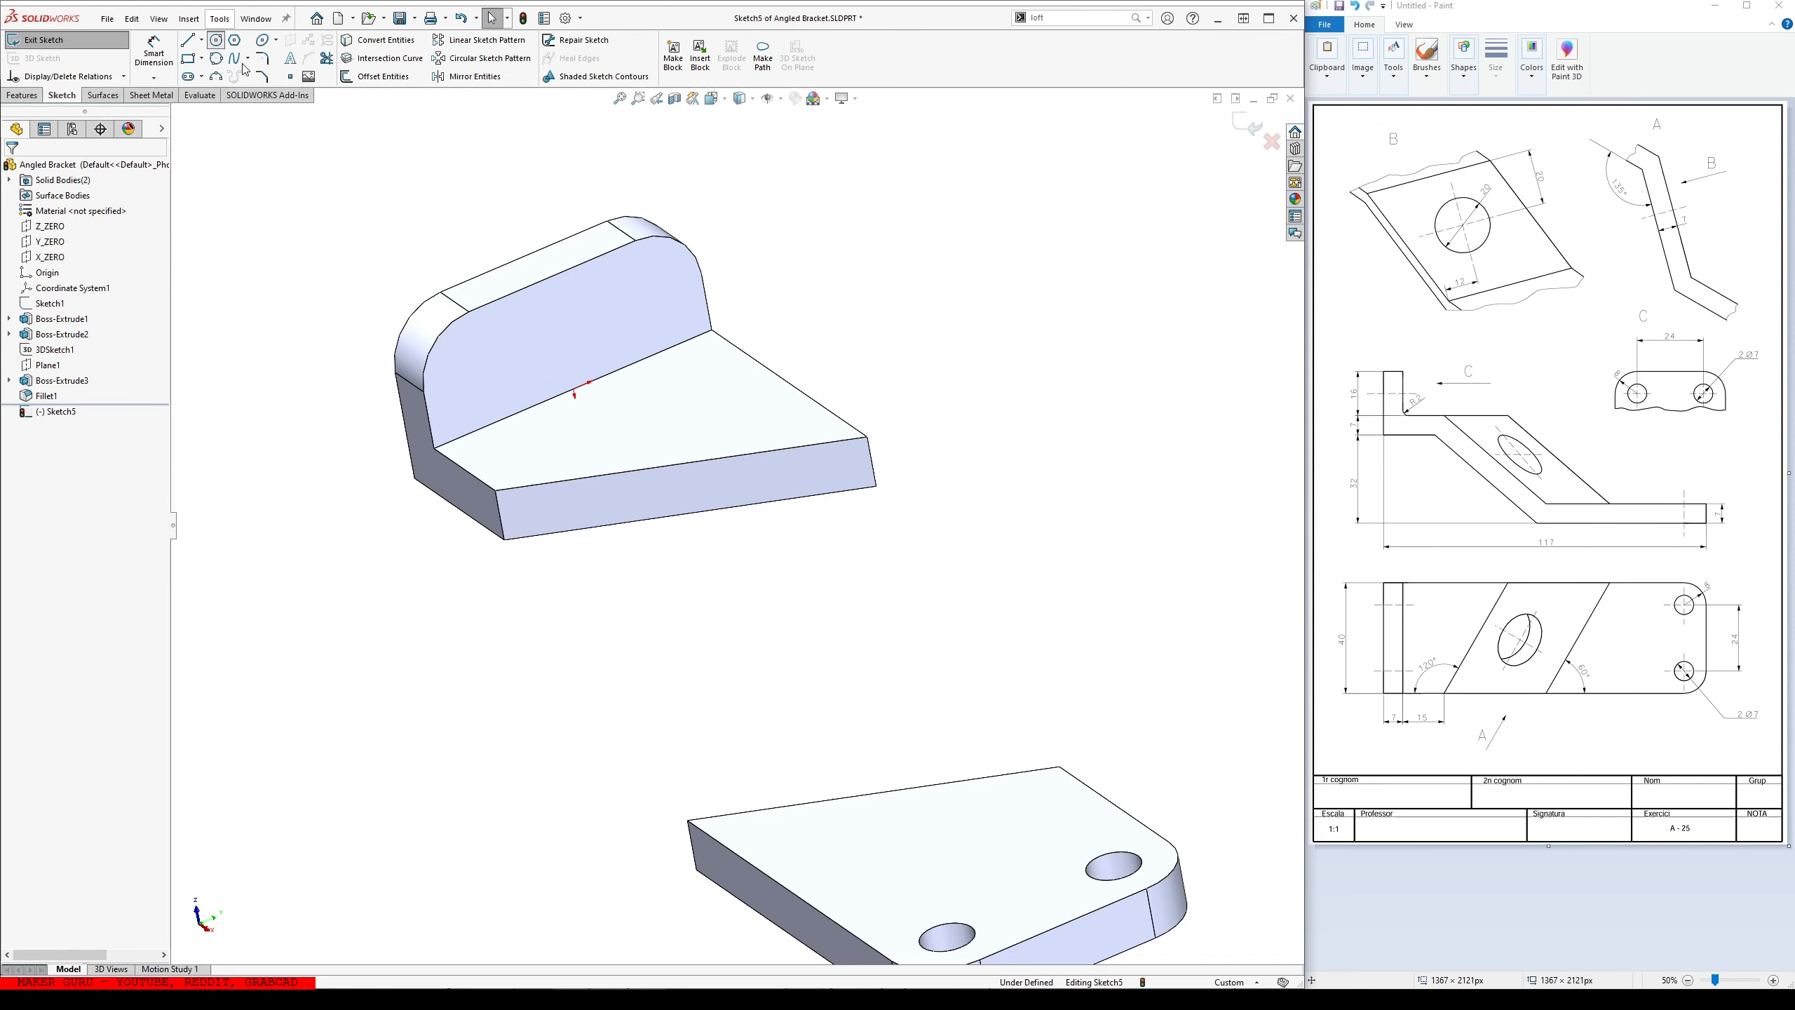
left_click(502, 360)
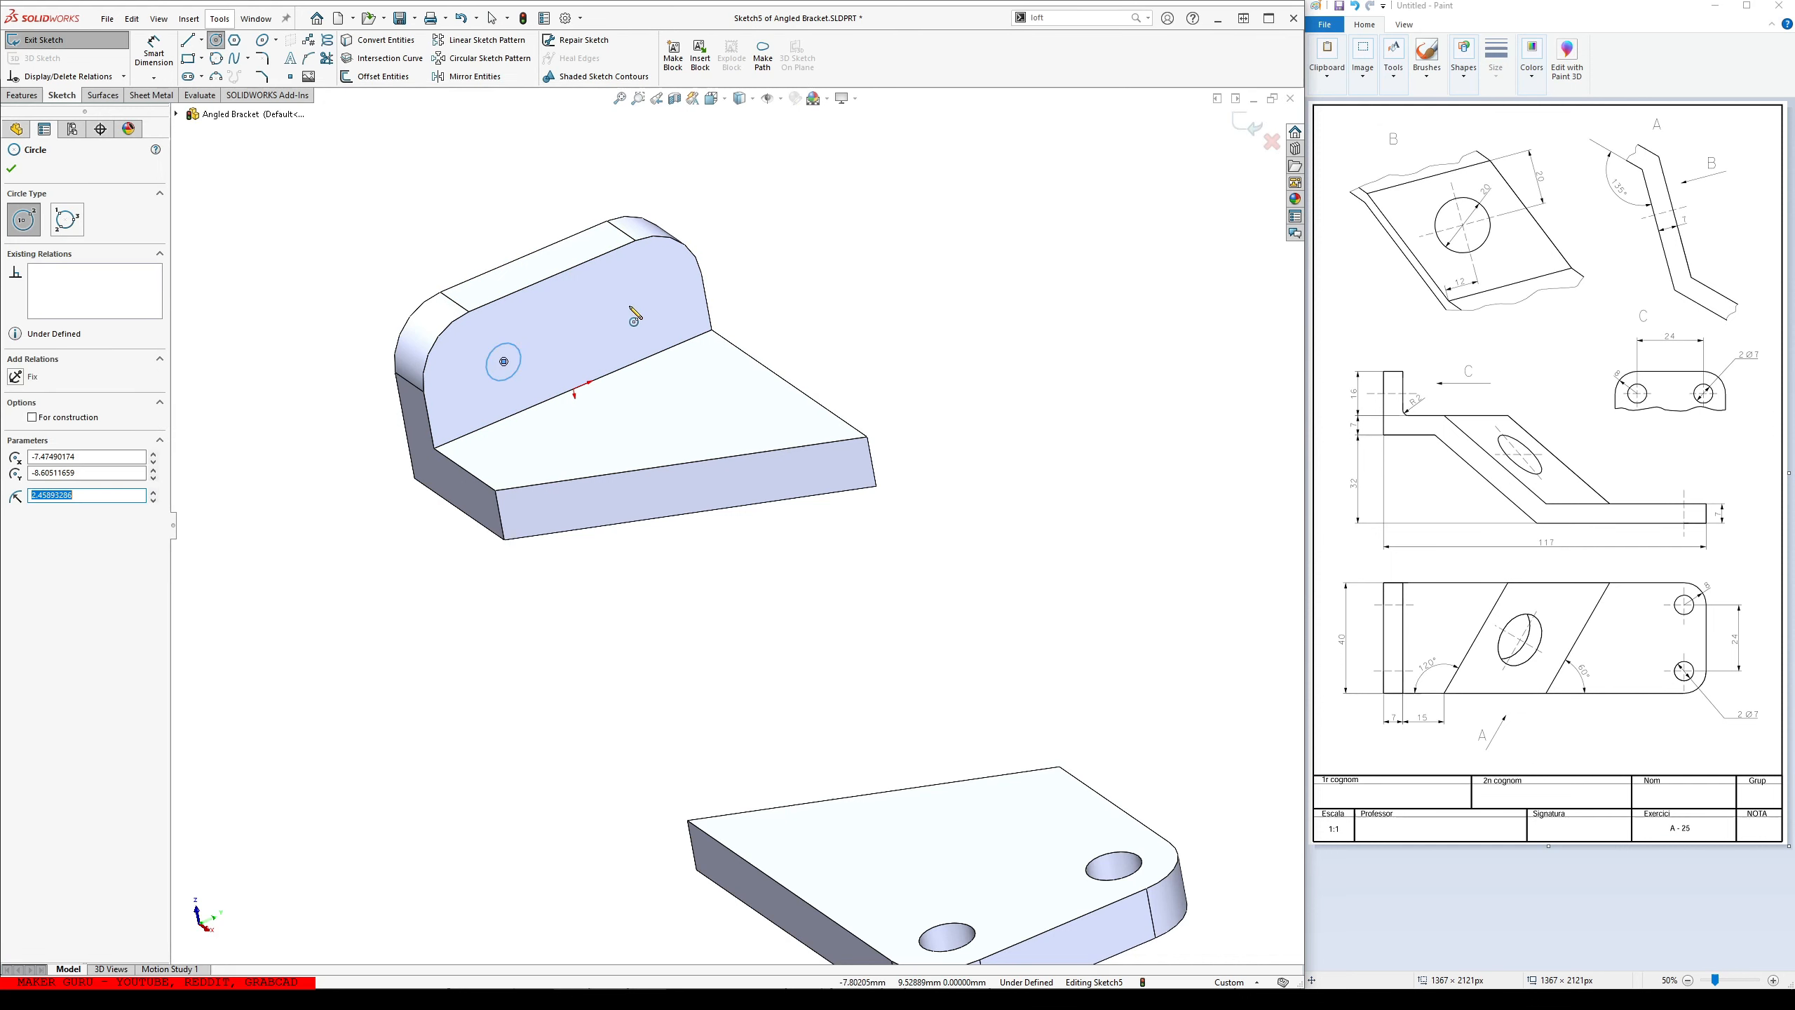
left_click(650, 275)
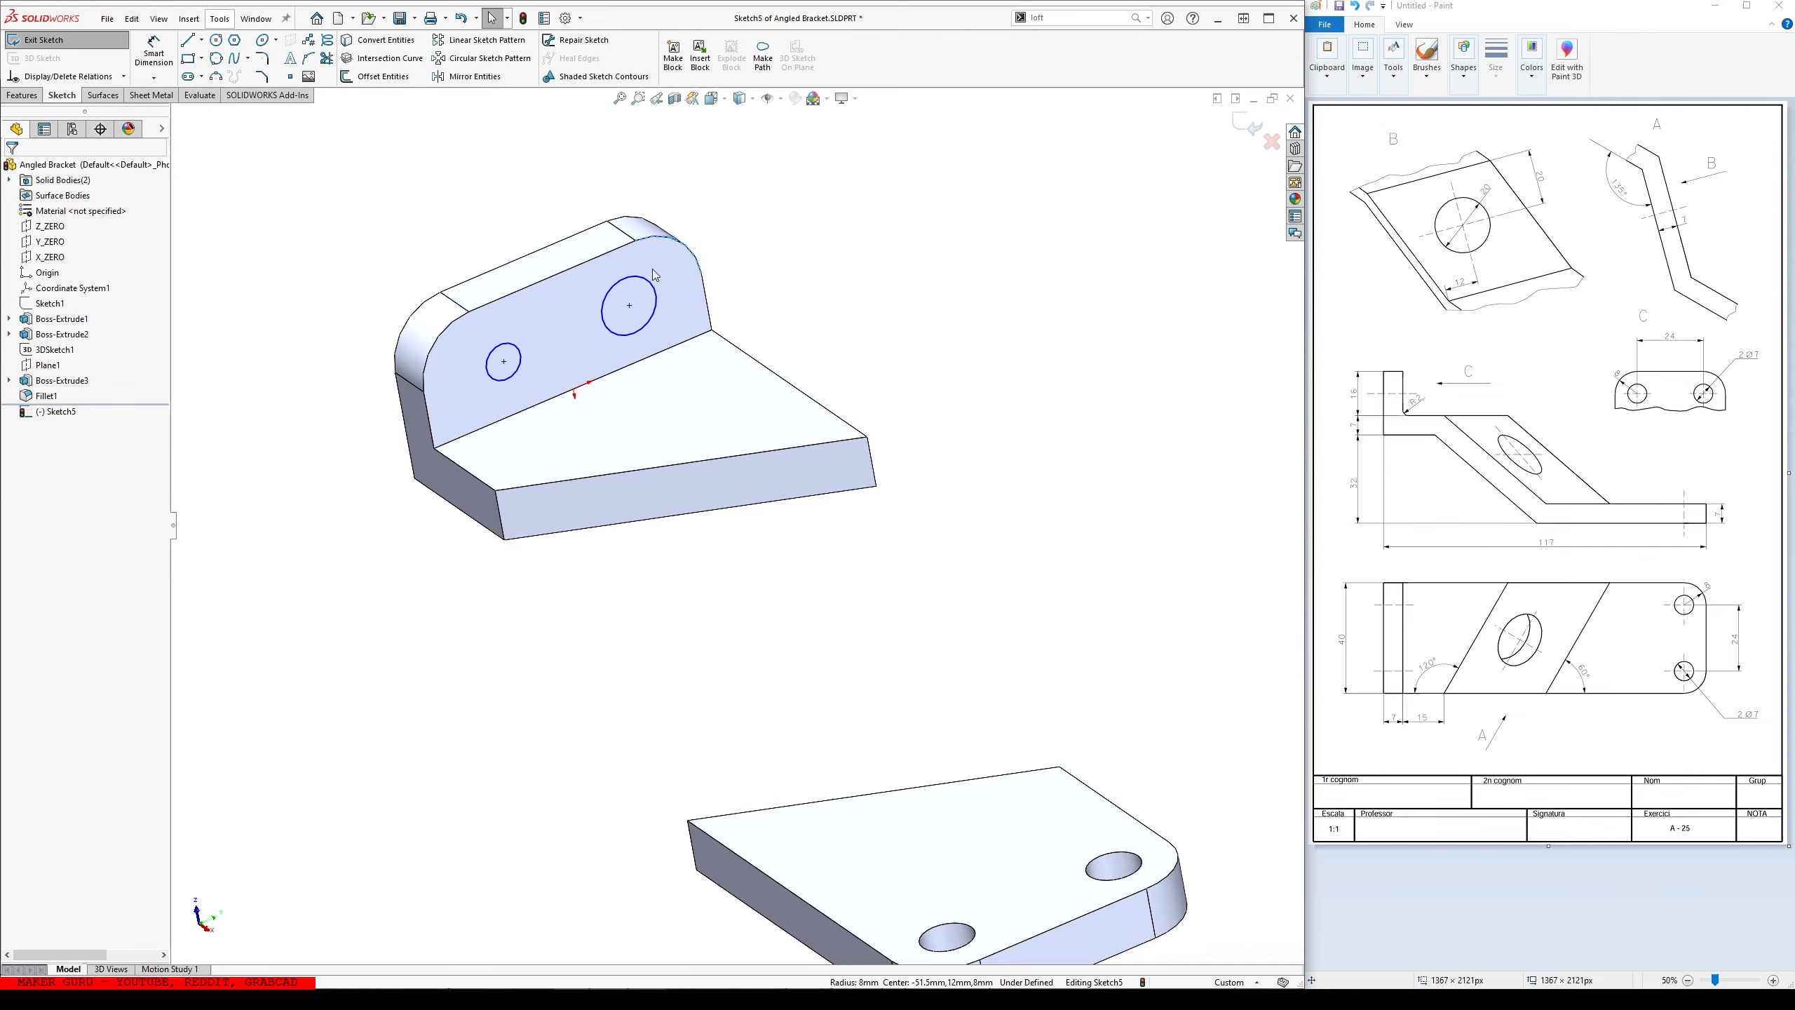
left_click(627, 303)
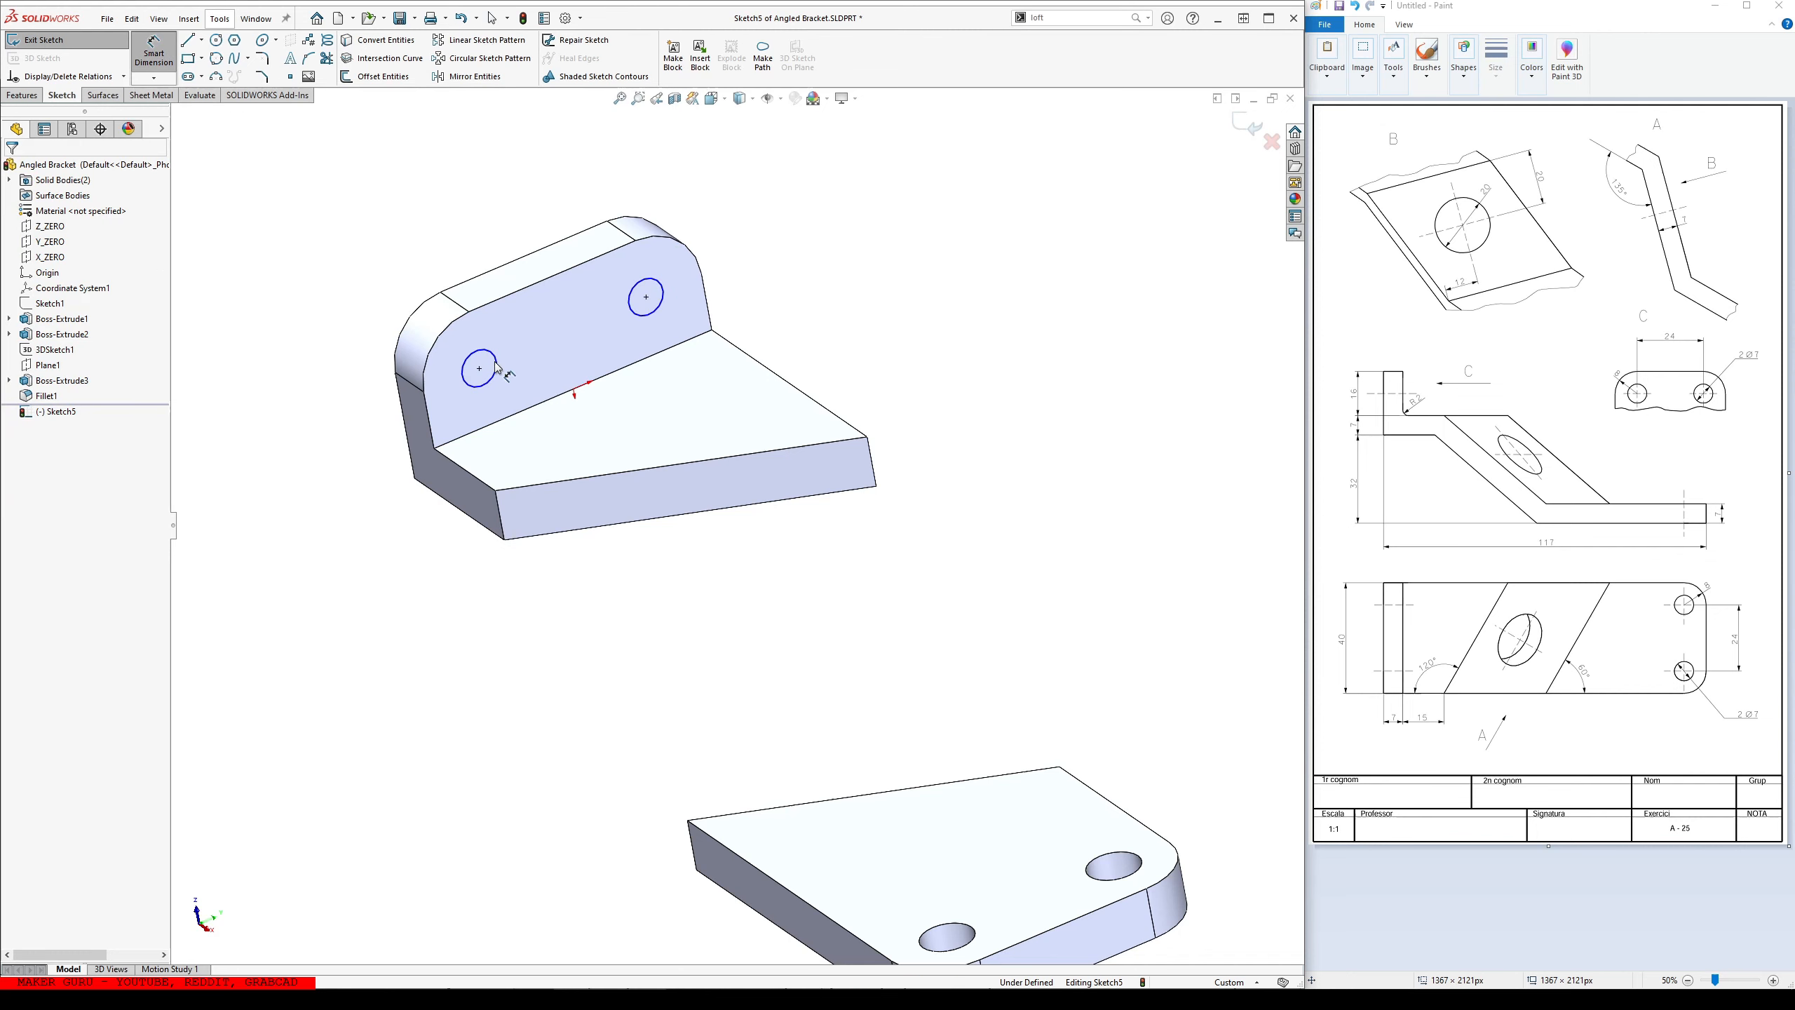
left_click(479, 364)
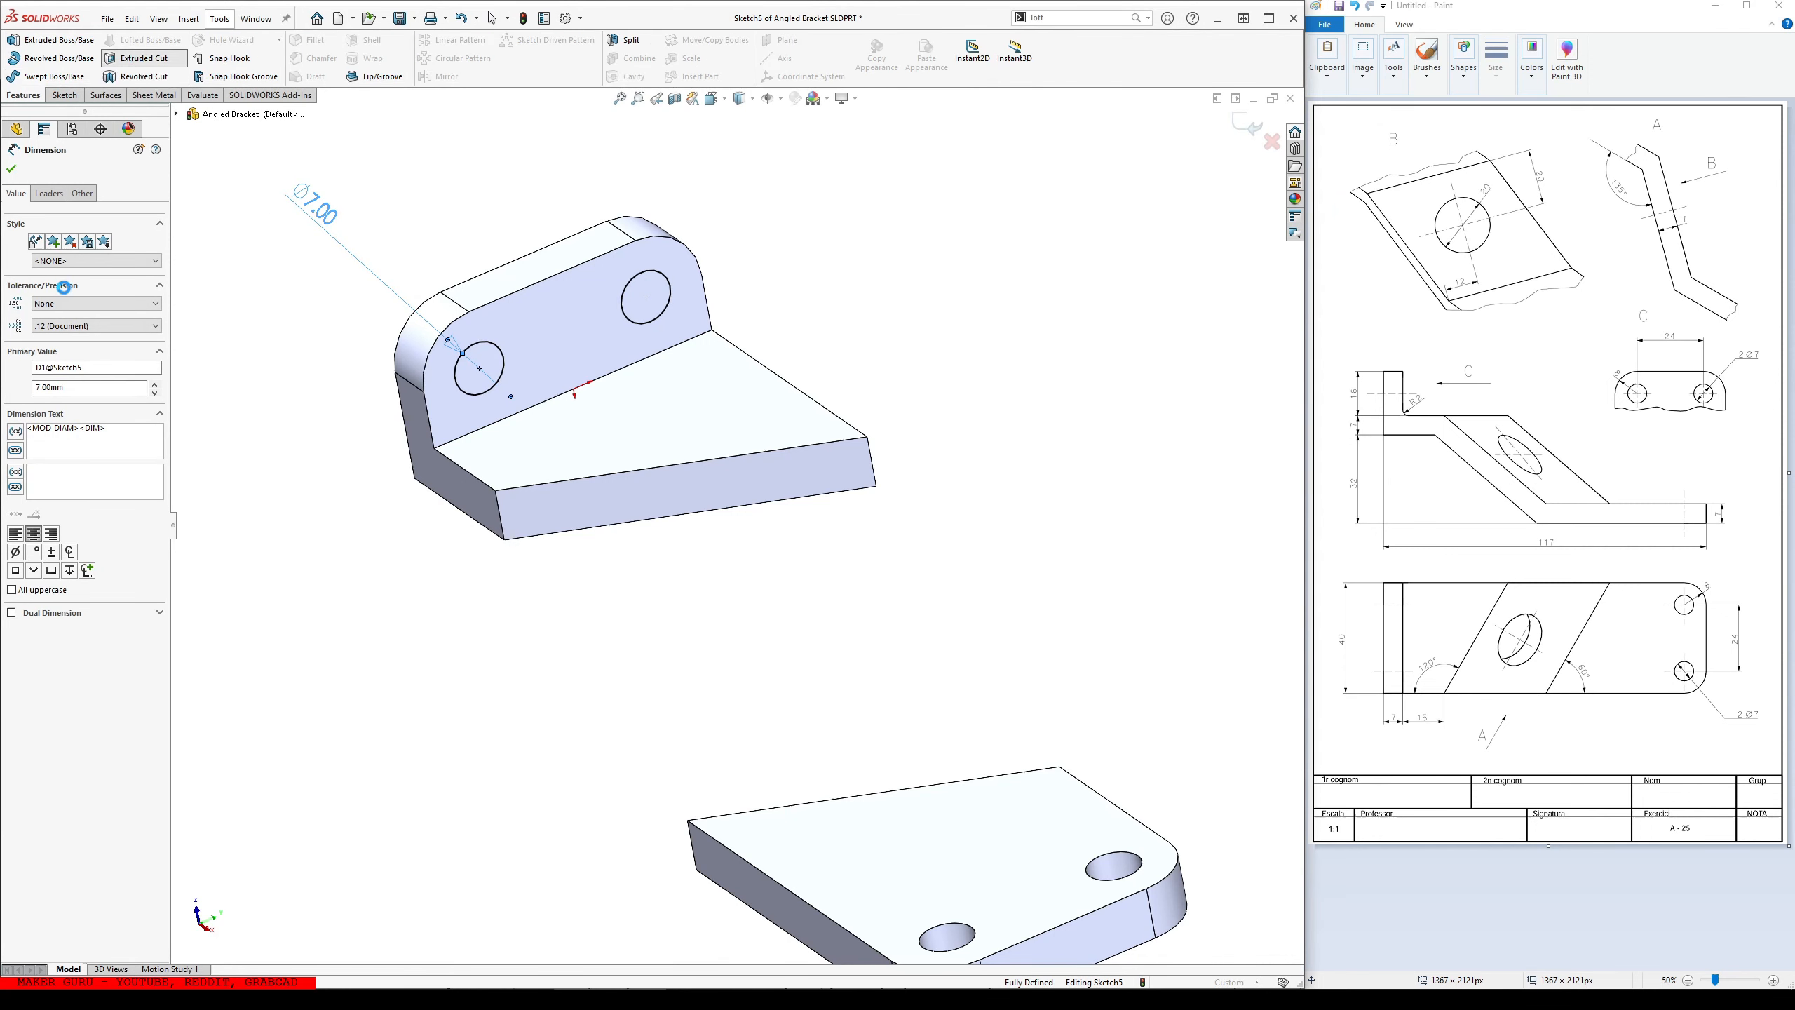
- Cut the two holes through the back wall with Extruded Cut set to Through All - Both
left_click(142, 41)
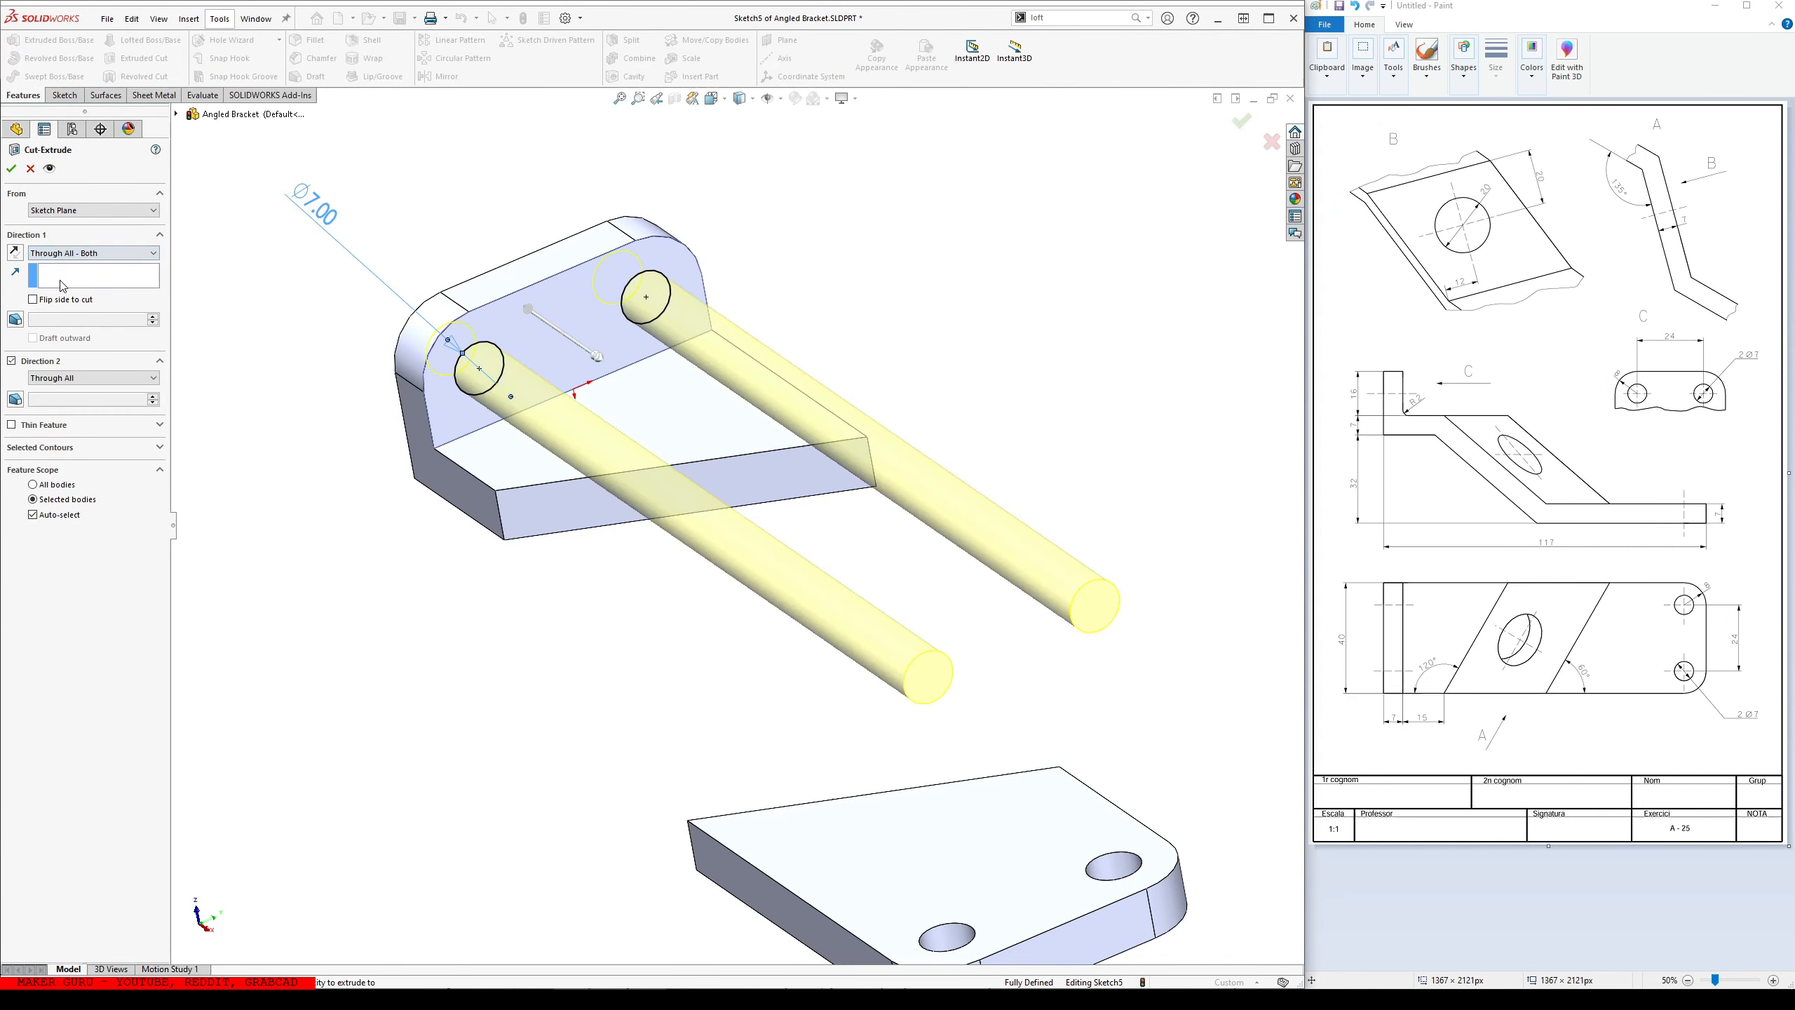
left_click(92, 253)
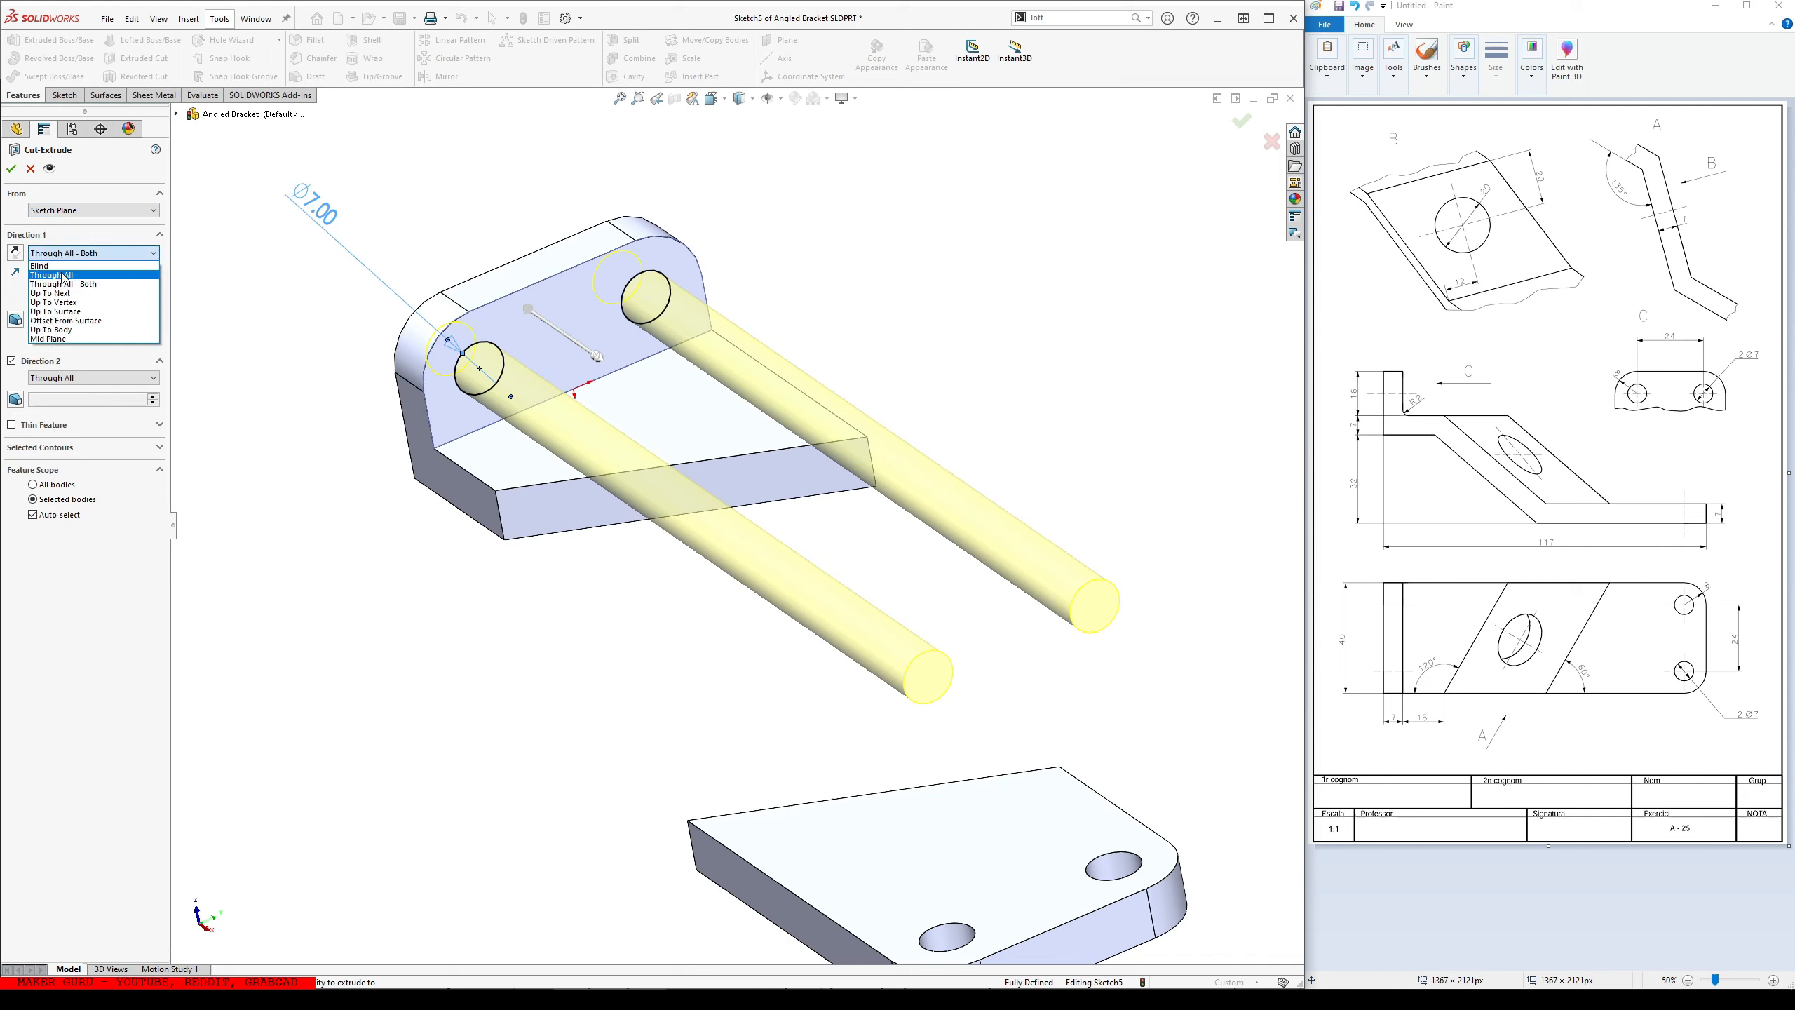
left_click(55, 275)
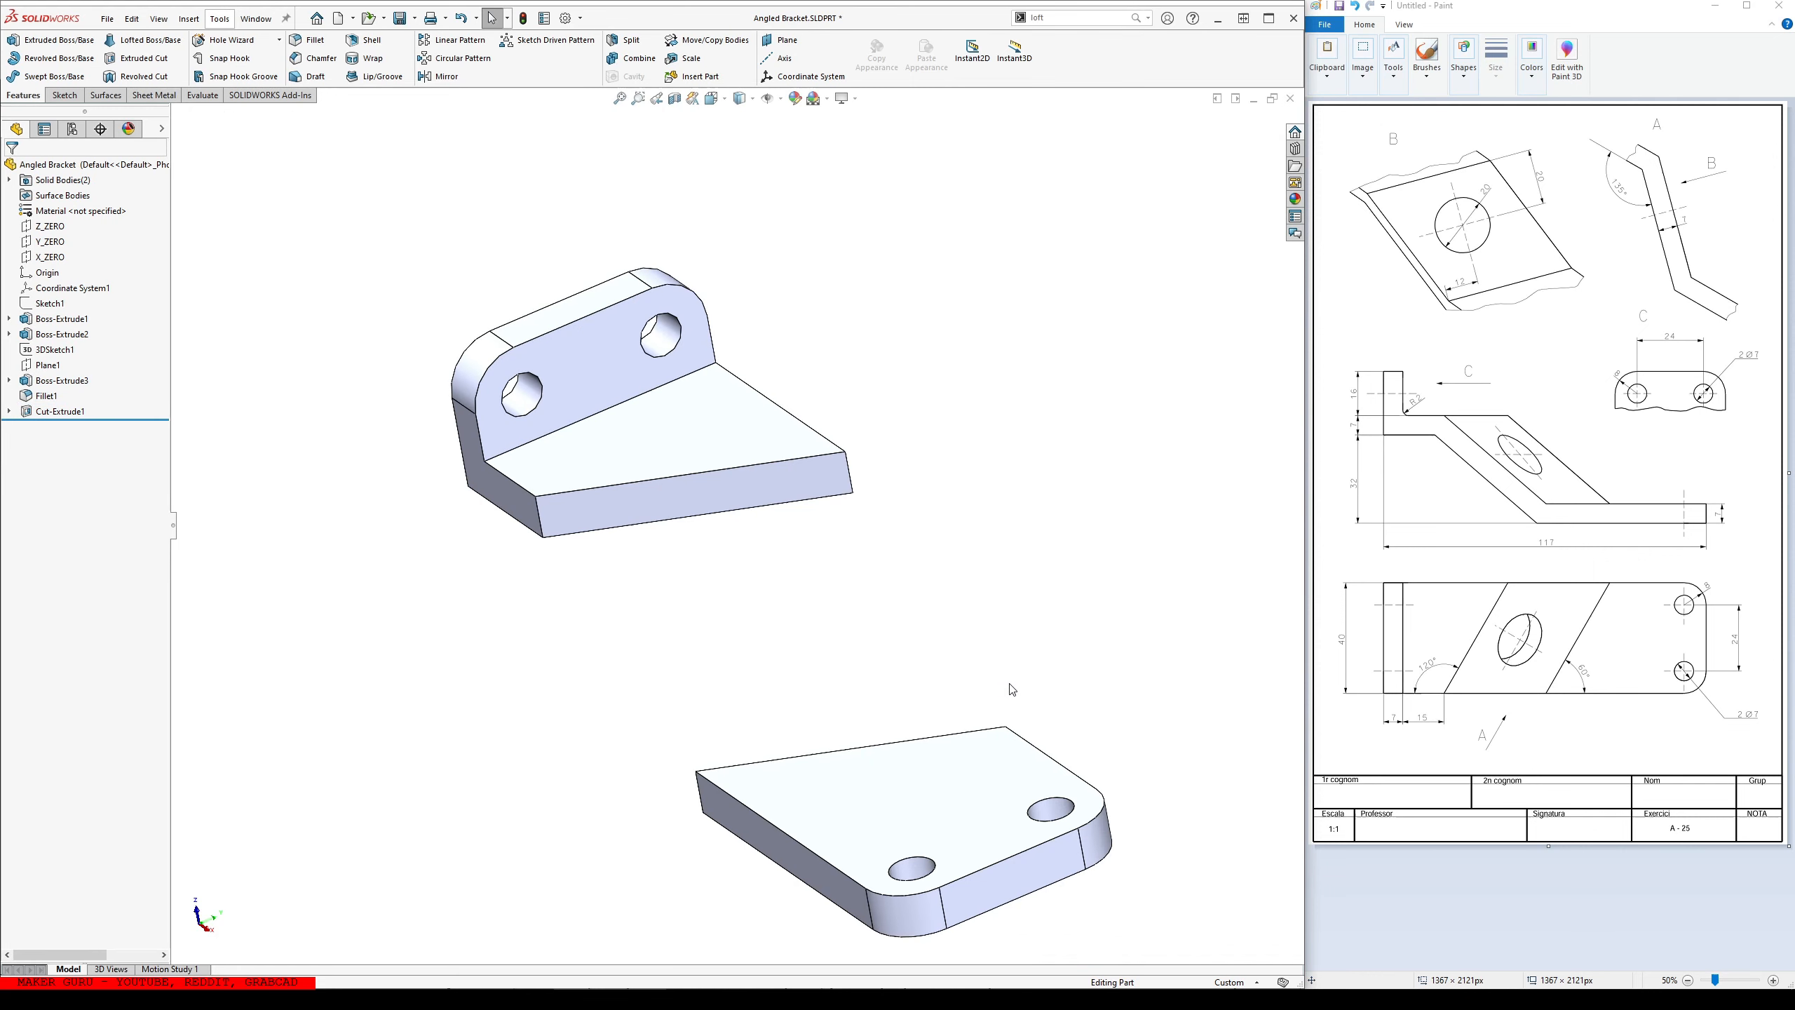
mouse_move(822, 821)
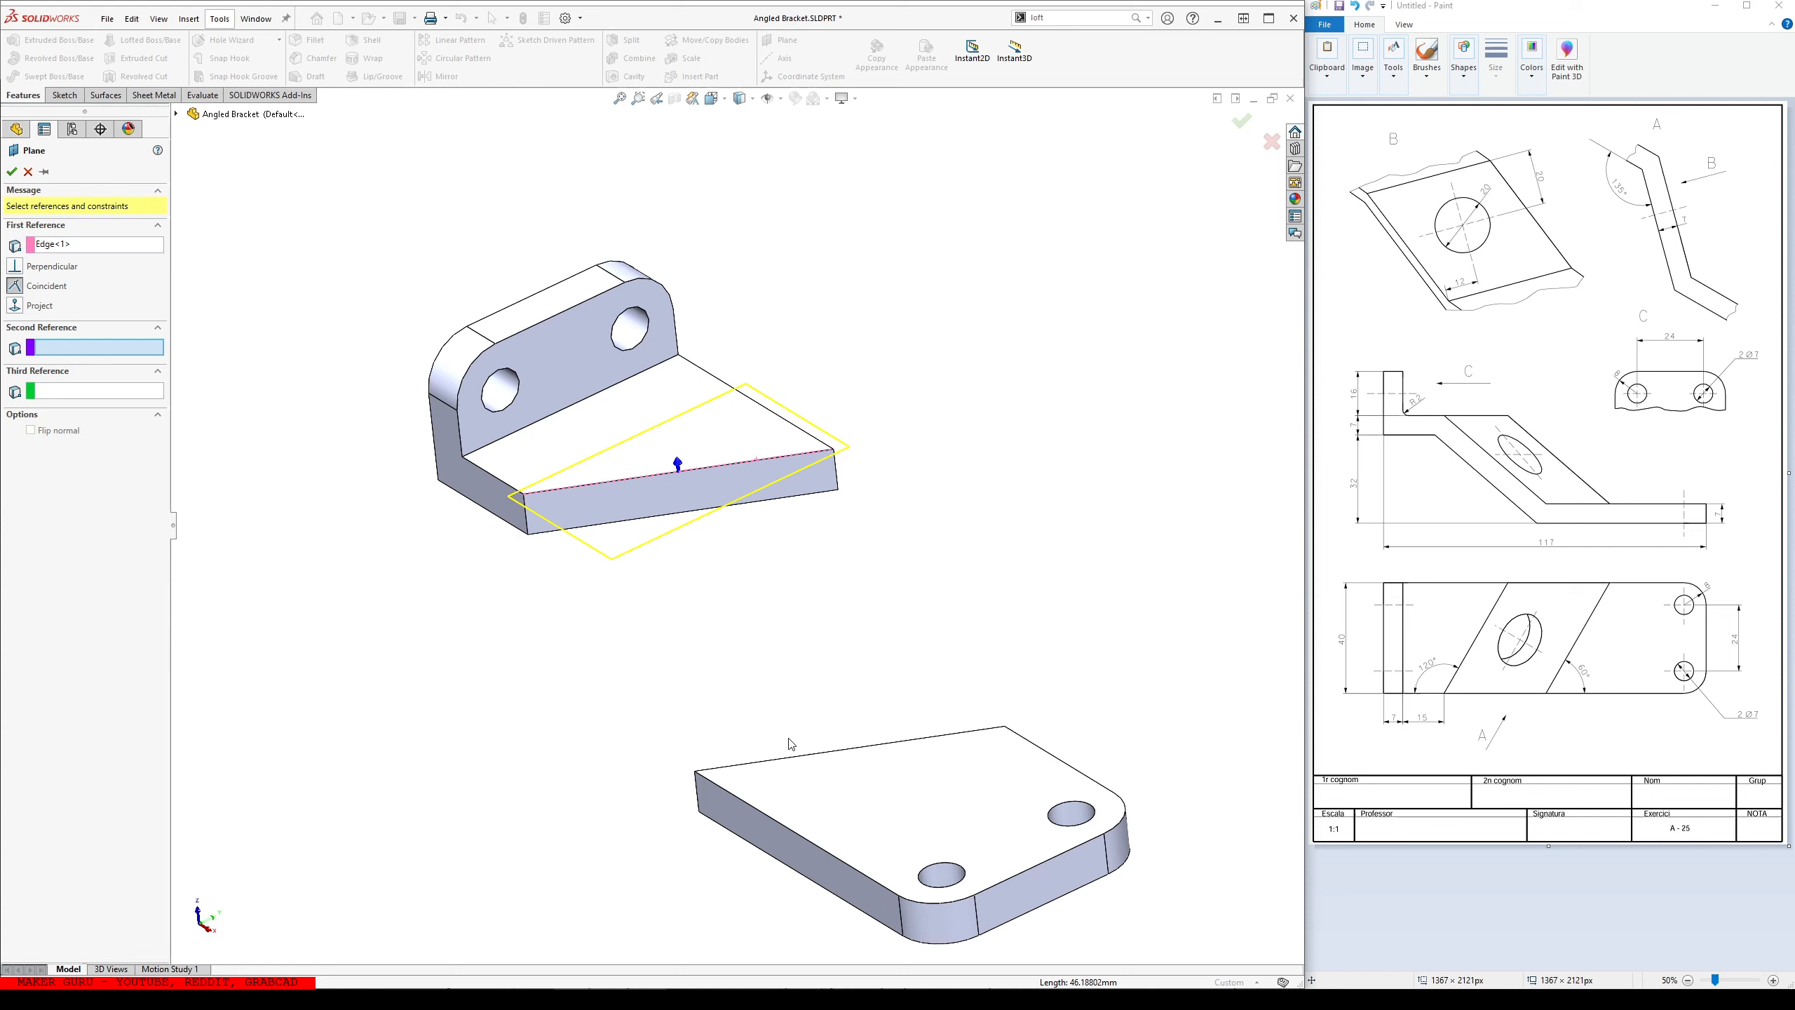
- Pick the angled section's edge for Plane2 and the planar surface between wall and base plate
left_click(844, 753)
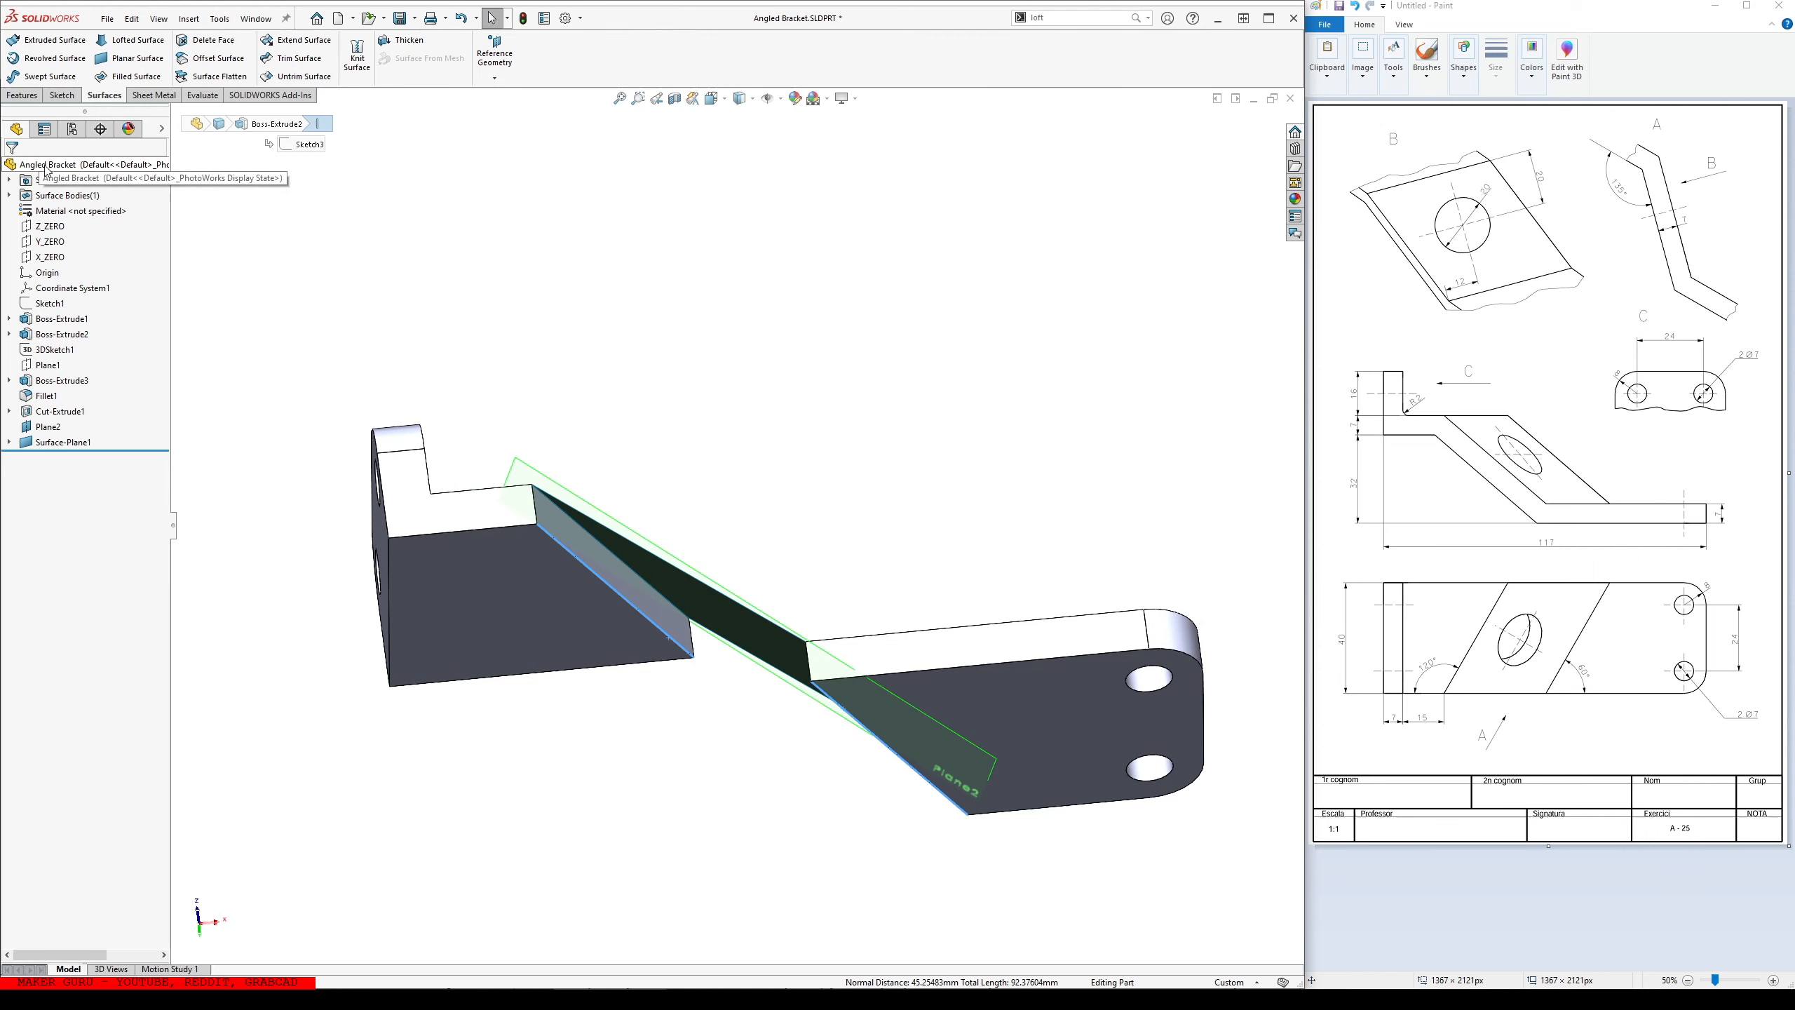
- Create offset Plane3 and add Surface-Plane2 on it as the angled section's second face
left_click(495, 55)
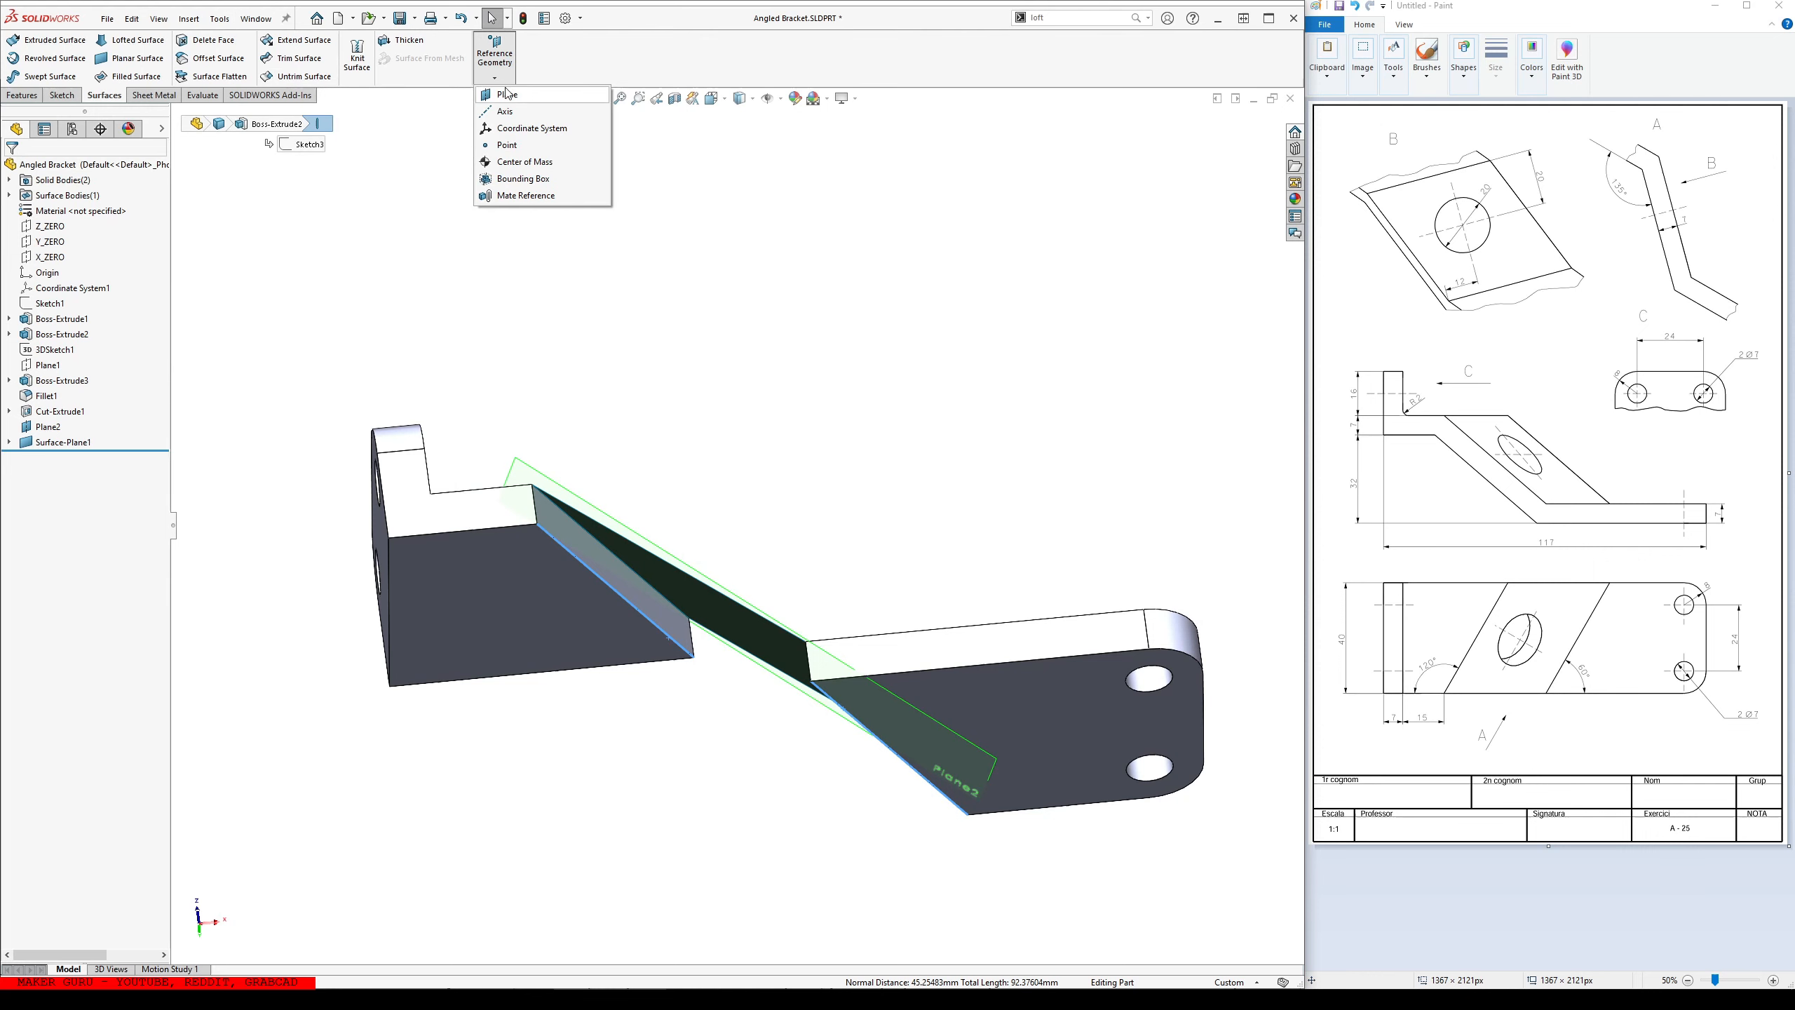
left_click(508, 94)
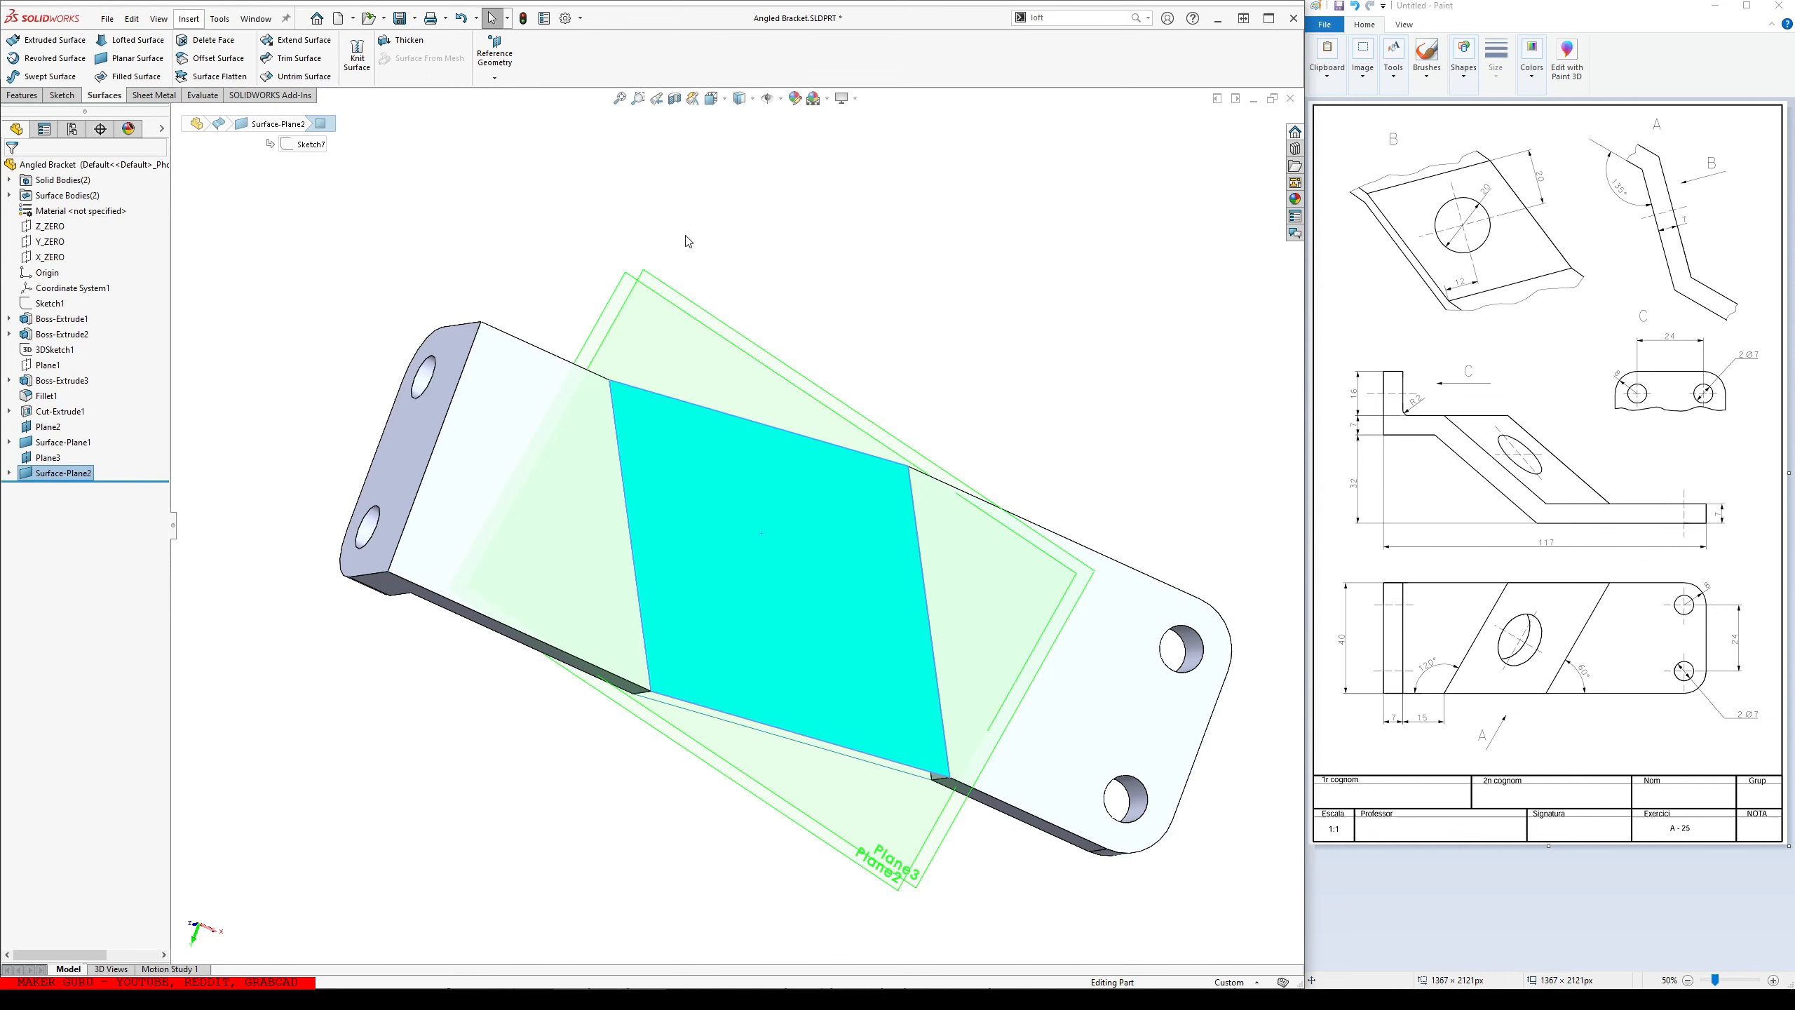
left_click(63, 442)
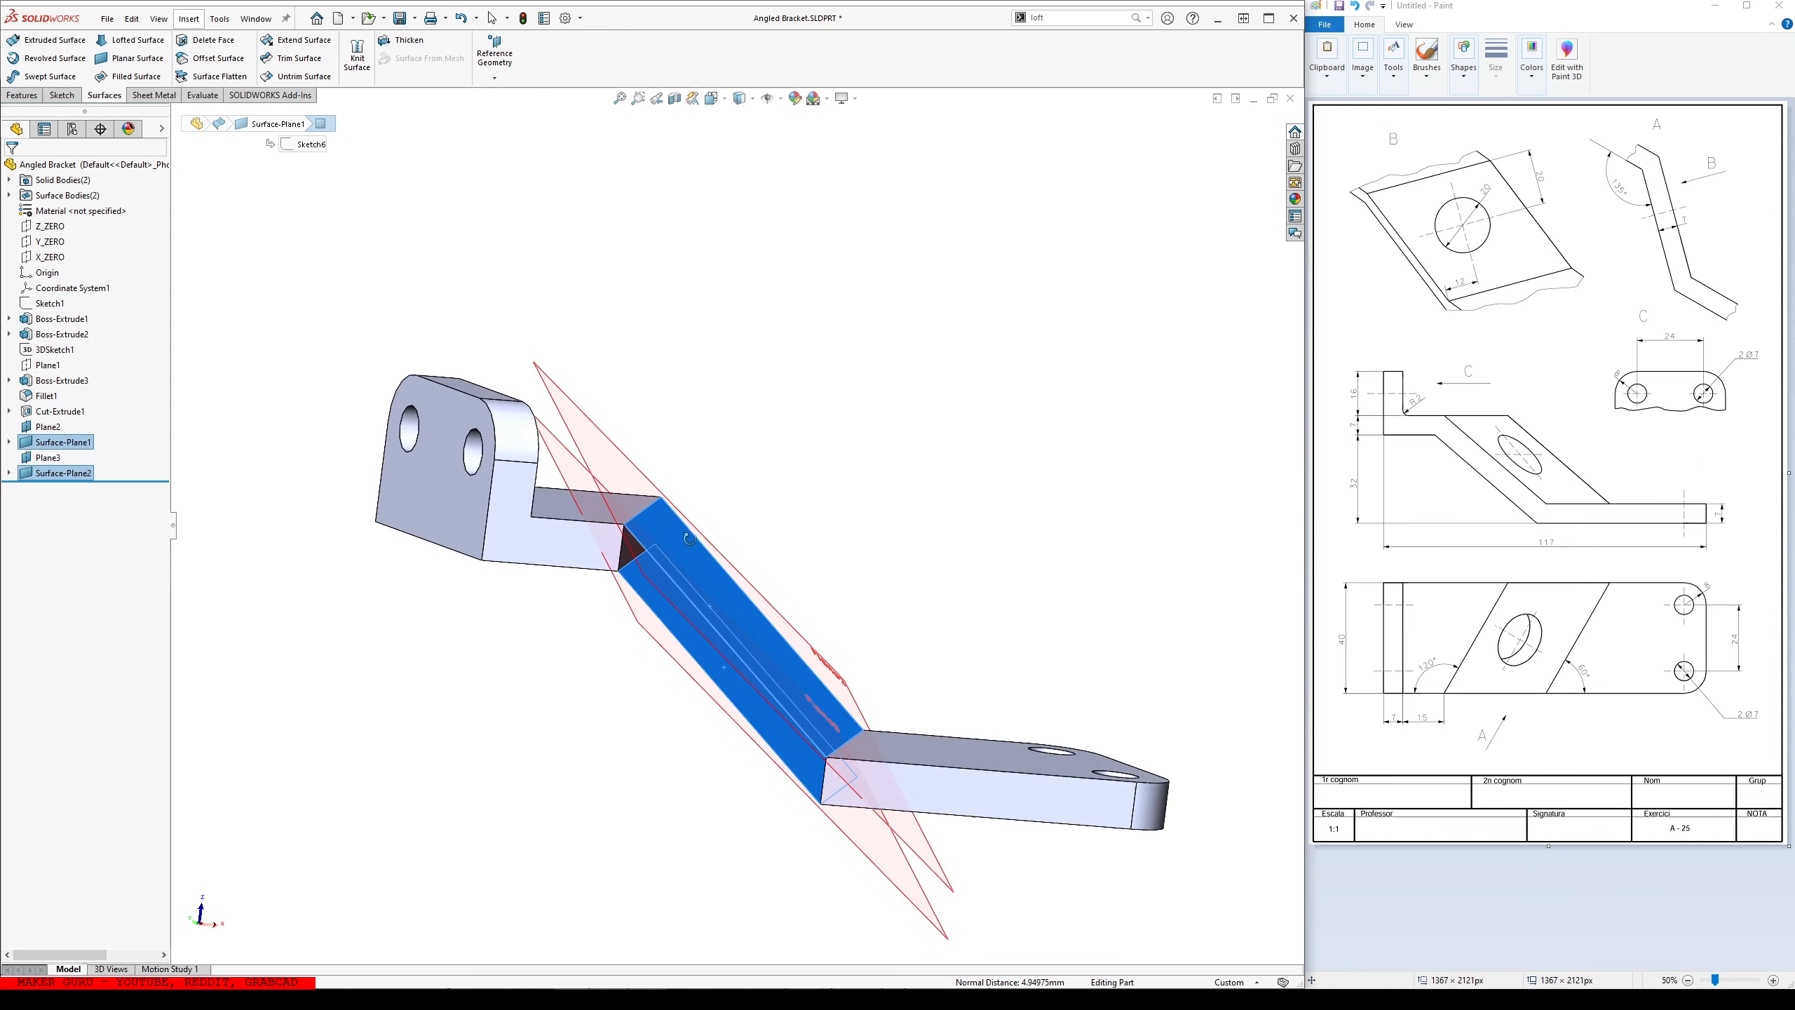
mouse_move(678, 614)
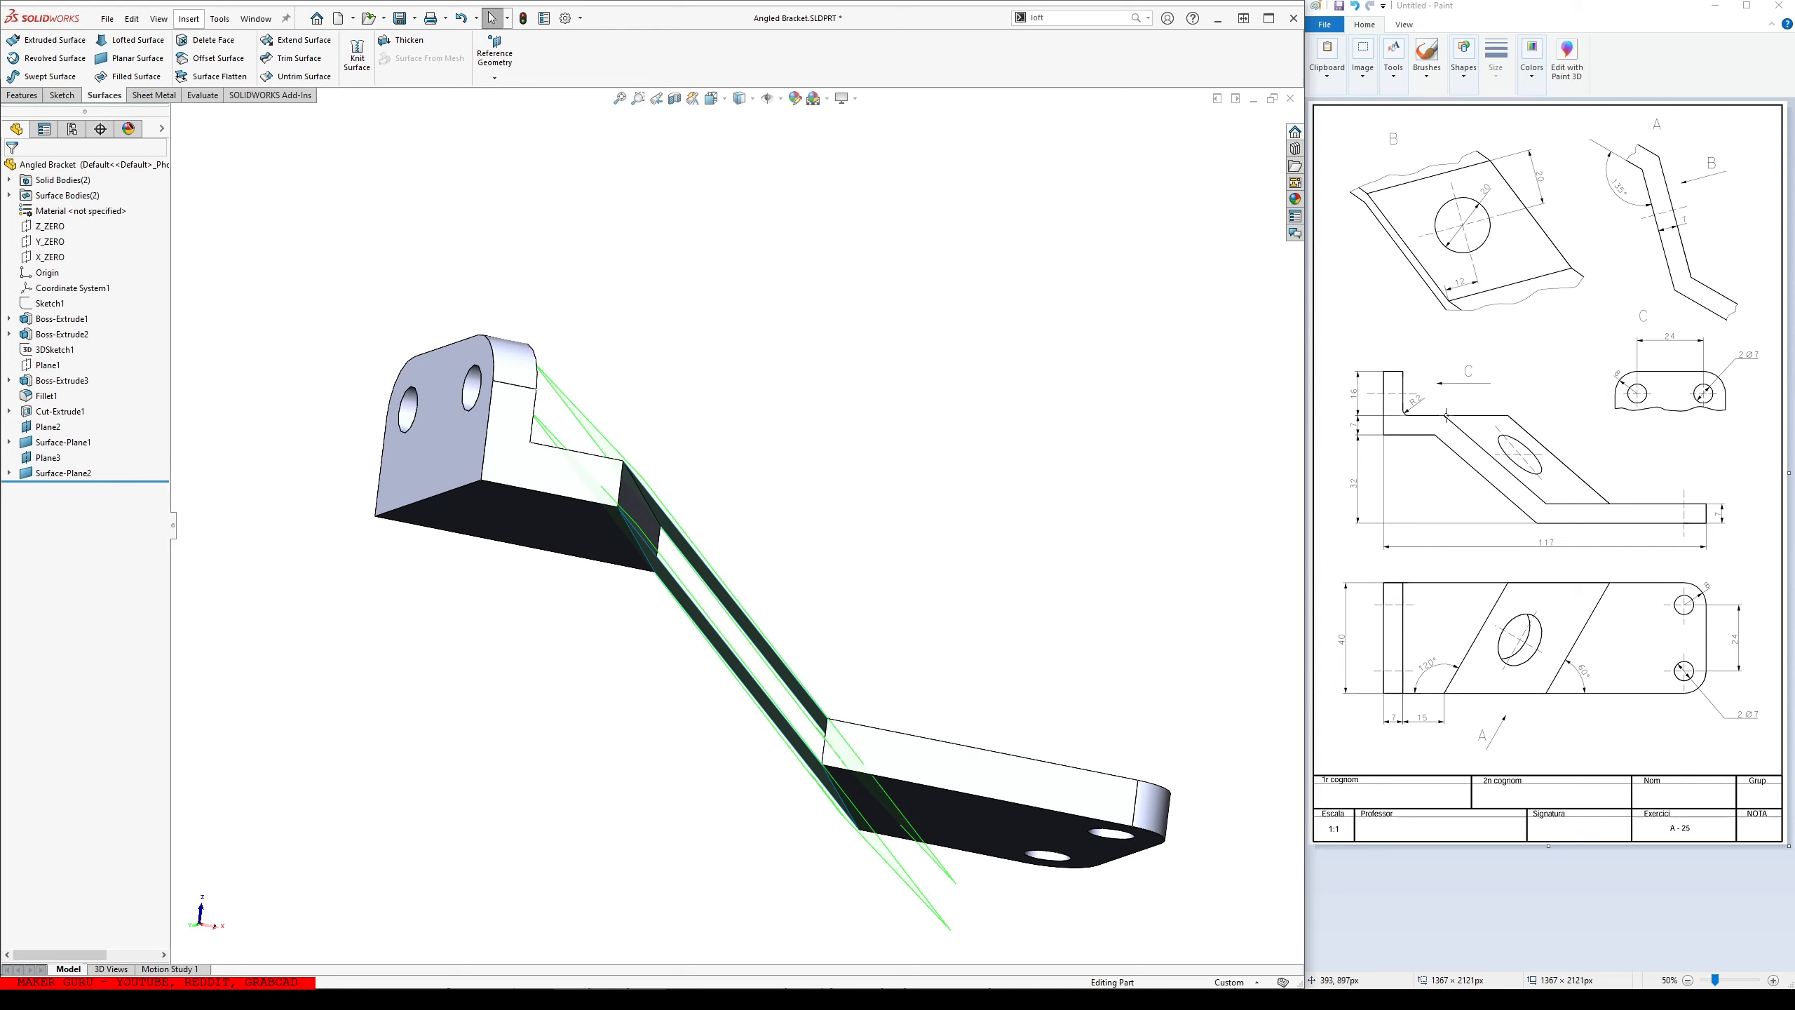
mouse_move(1448, 413)
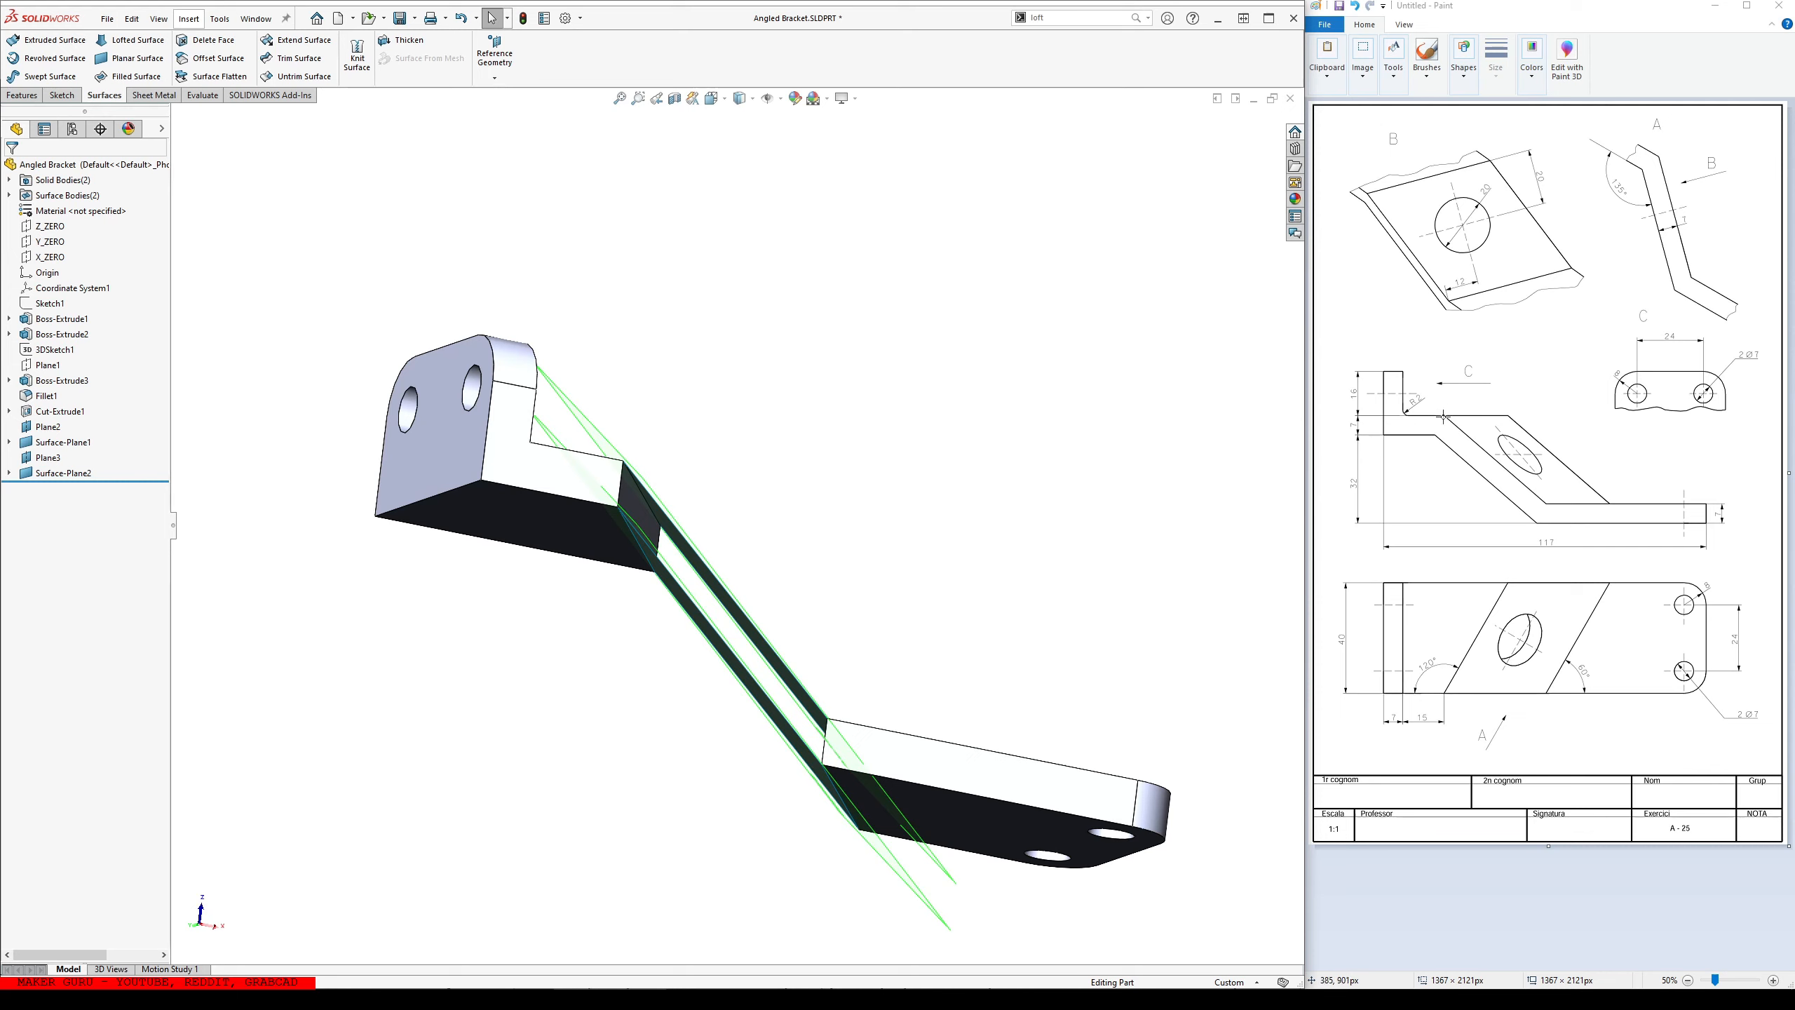
mouse_move(1430, 440)
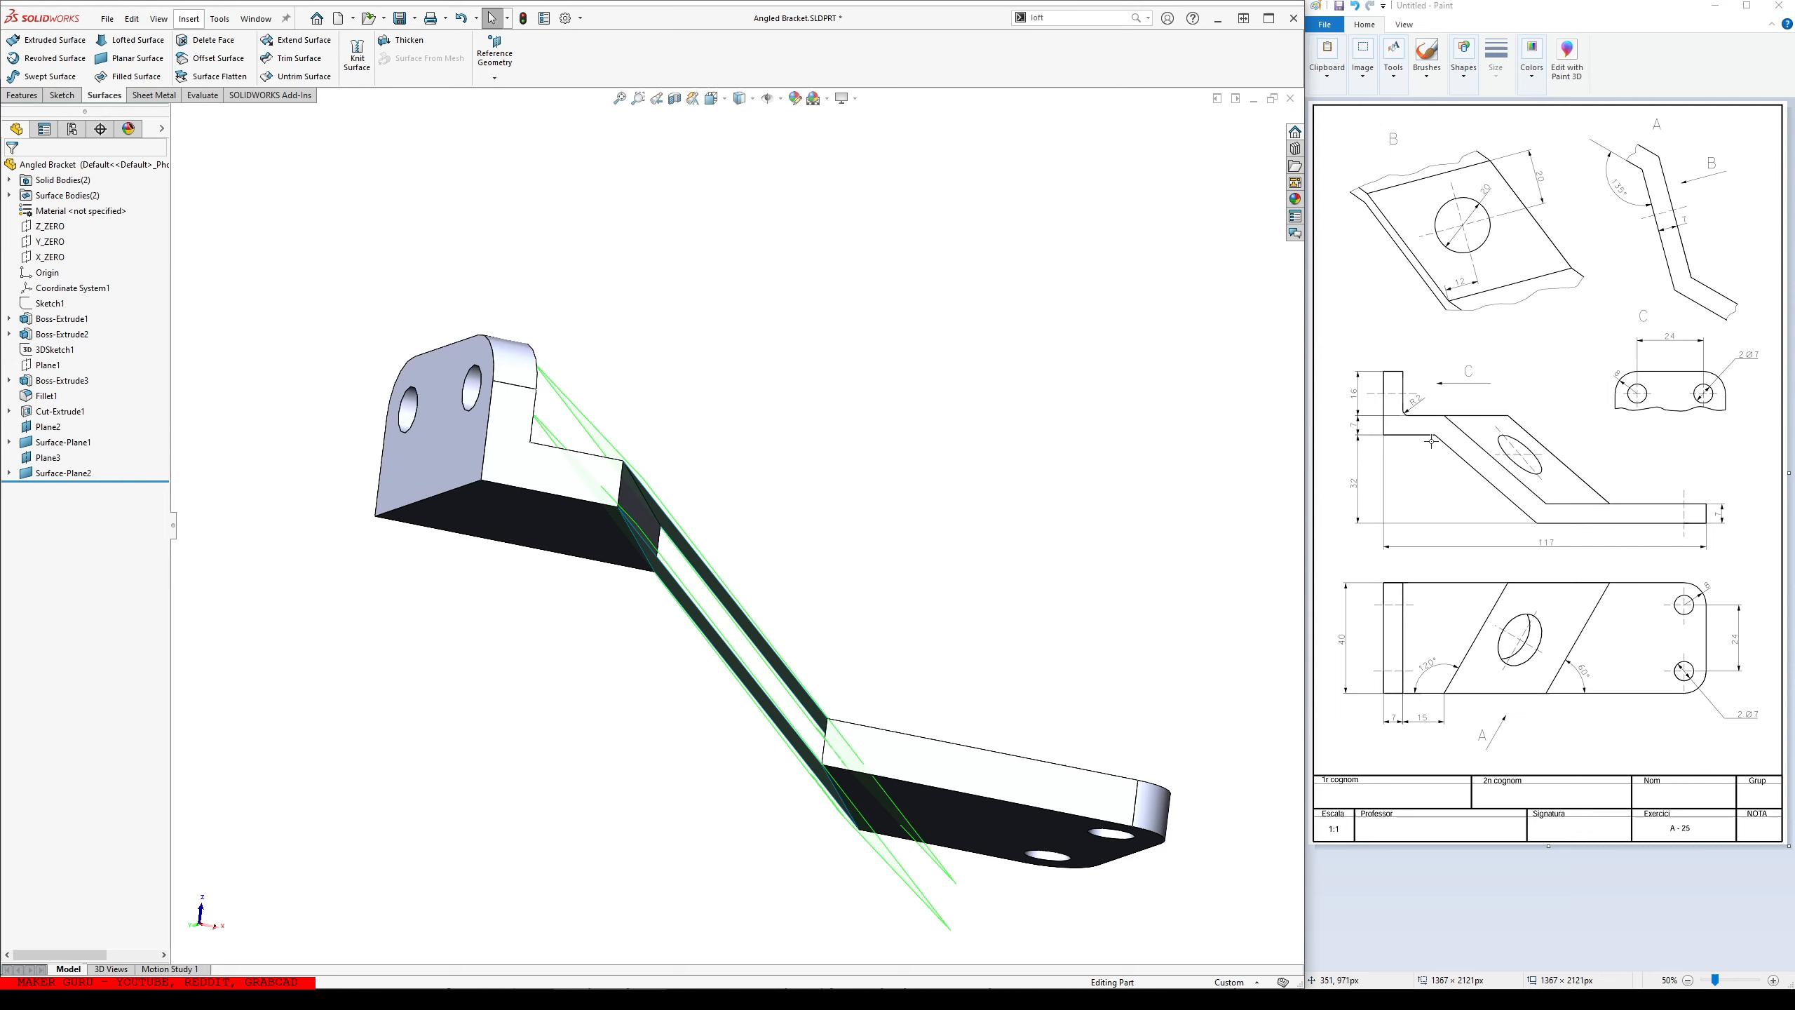
mouse_move(1408, 444)
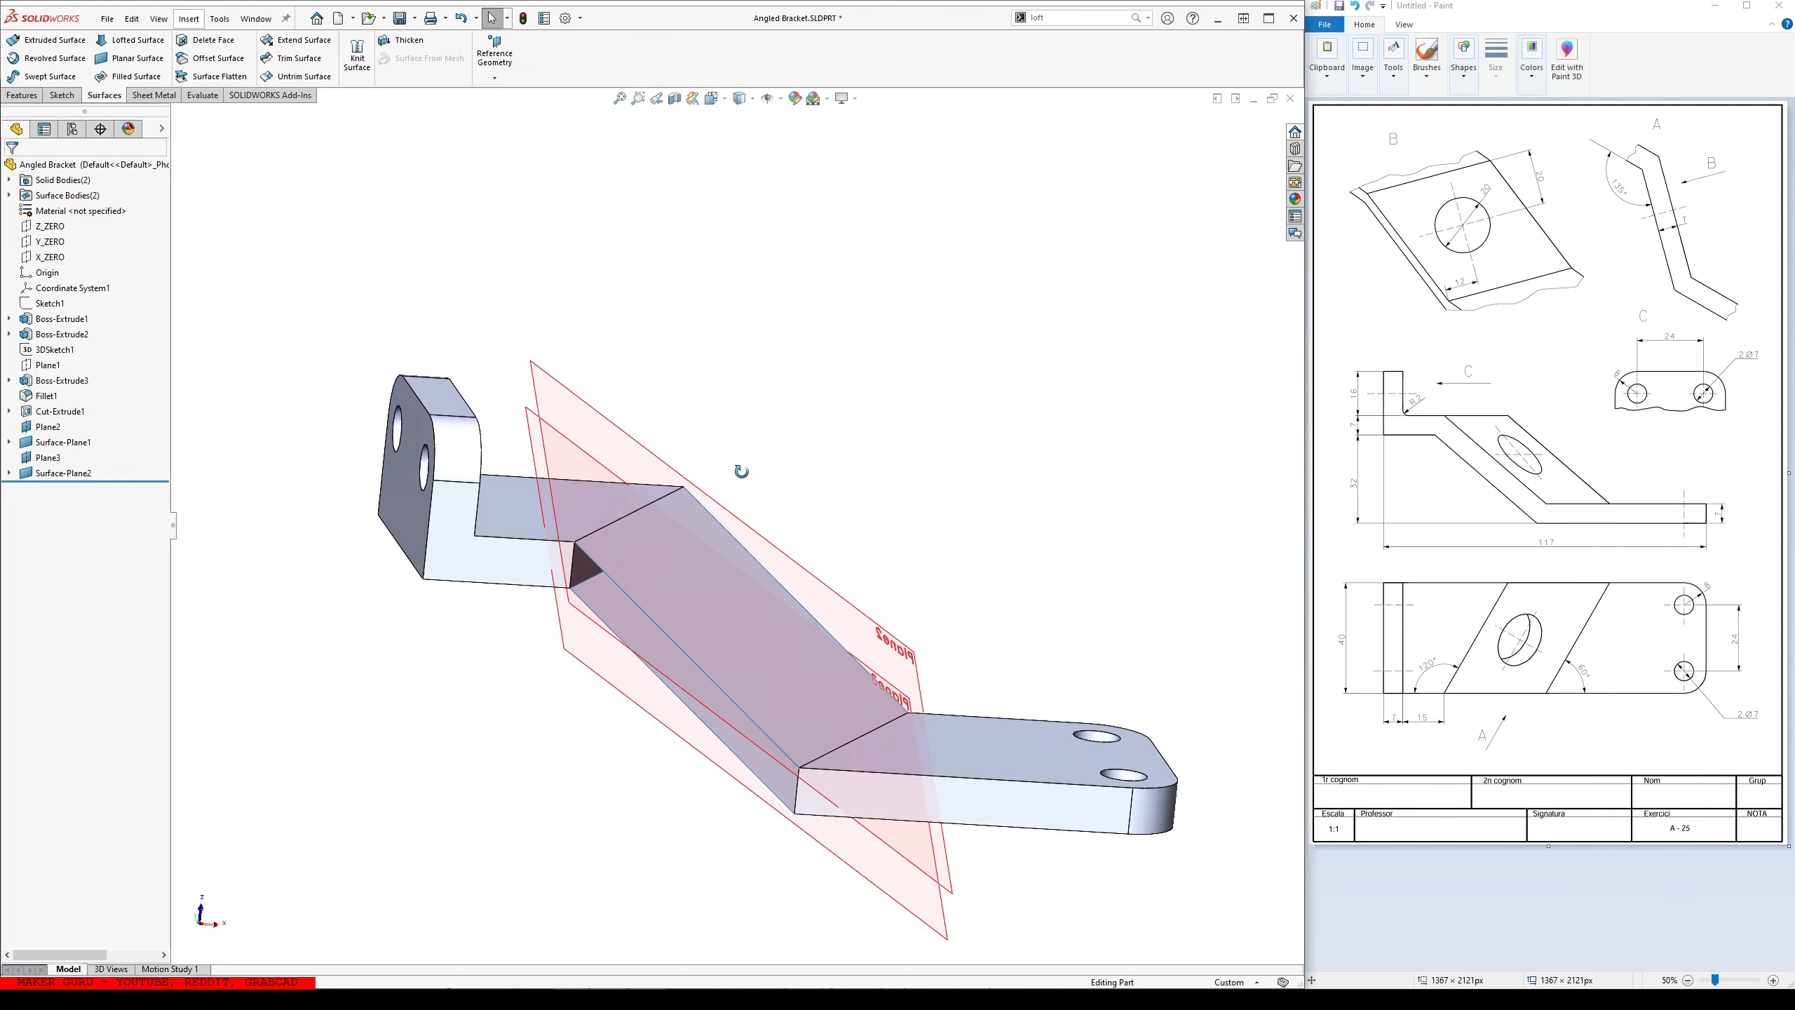
- Draw a 40 mm line across the top face in 3DSketch1 and make Line13 and Line14 perpendicular
left_click(51, 349)
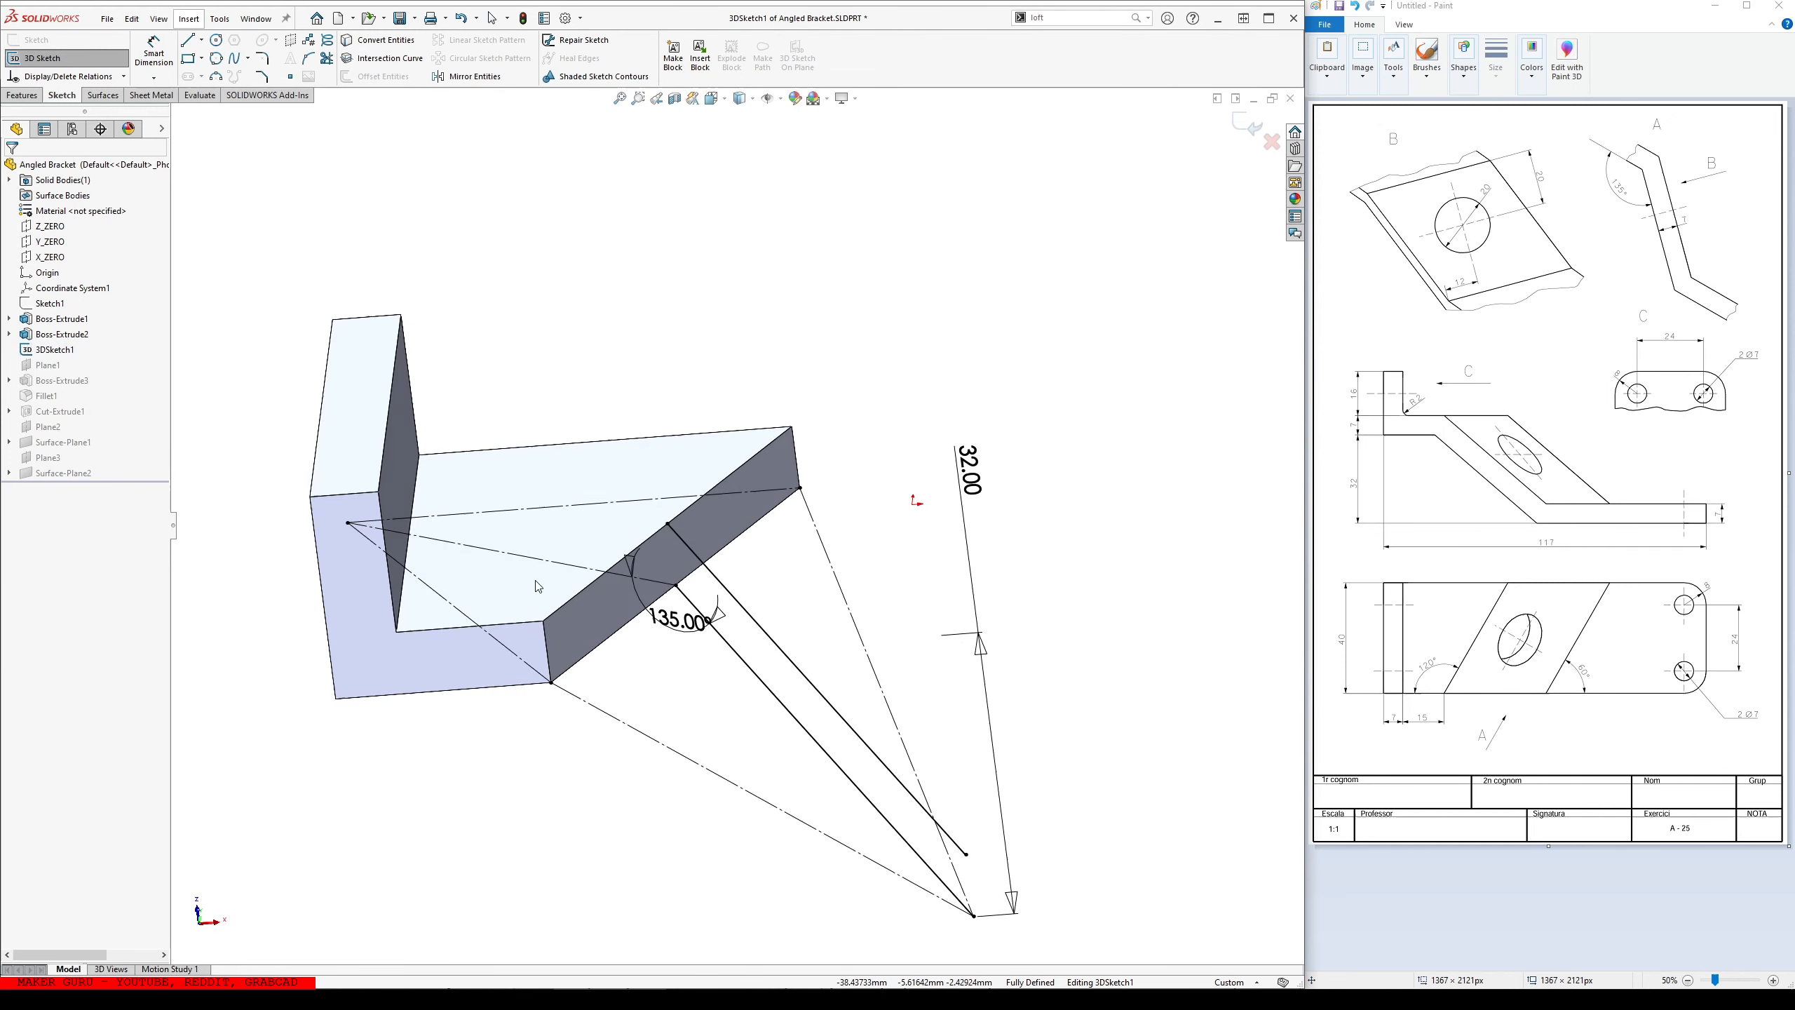
left_click(188, 40)
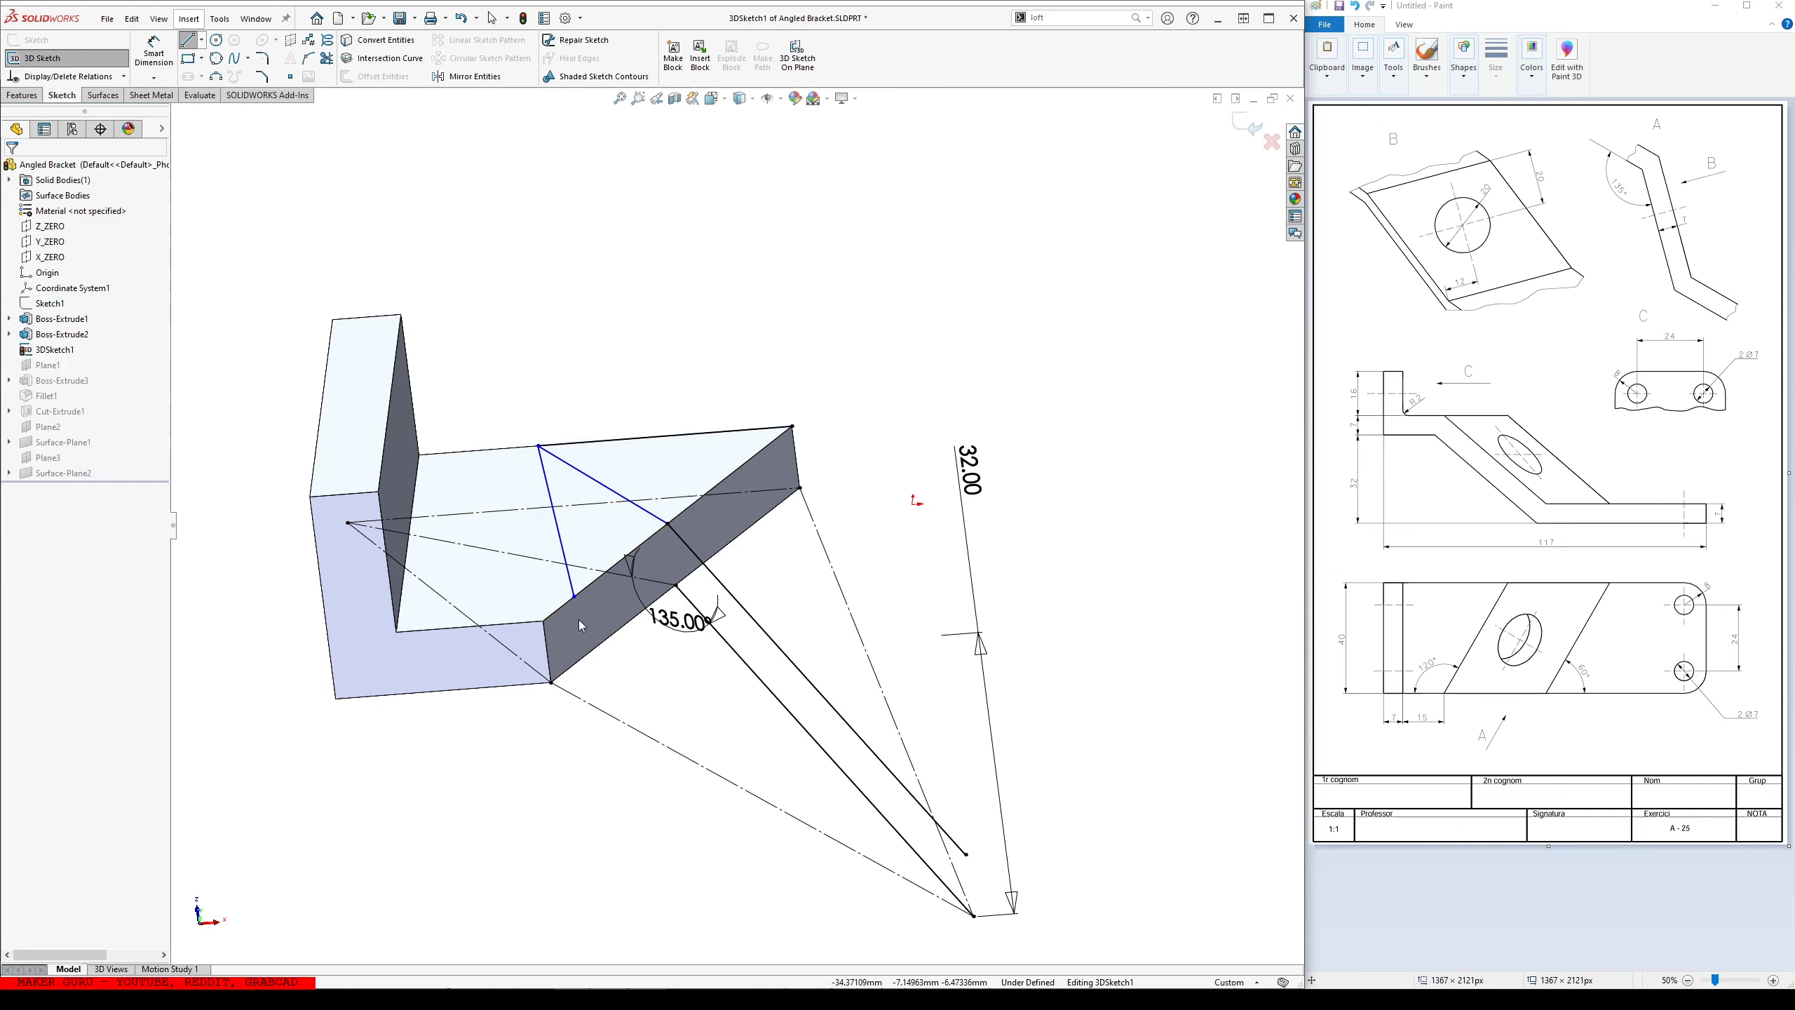
left_click(575, 588)
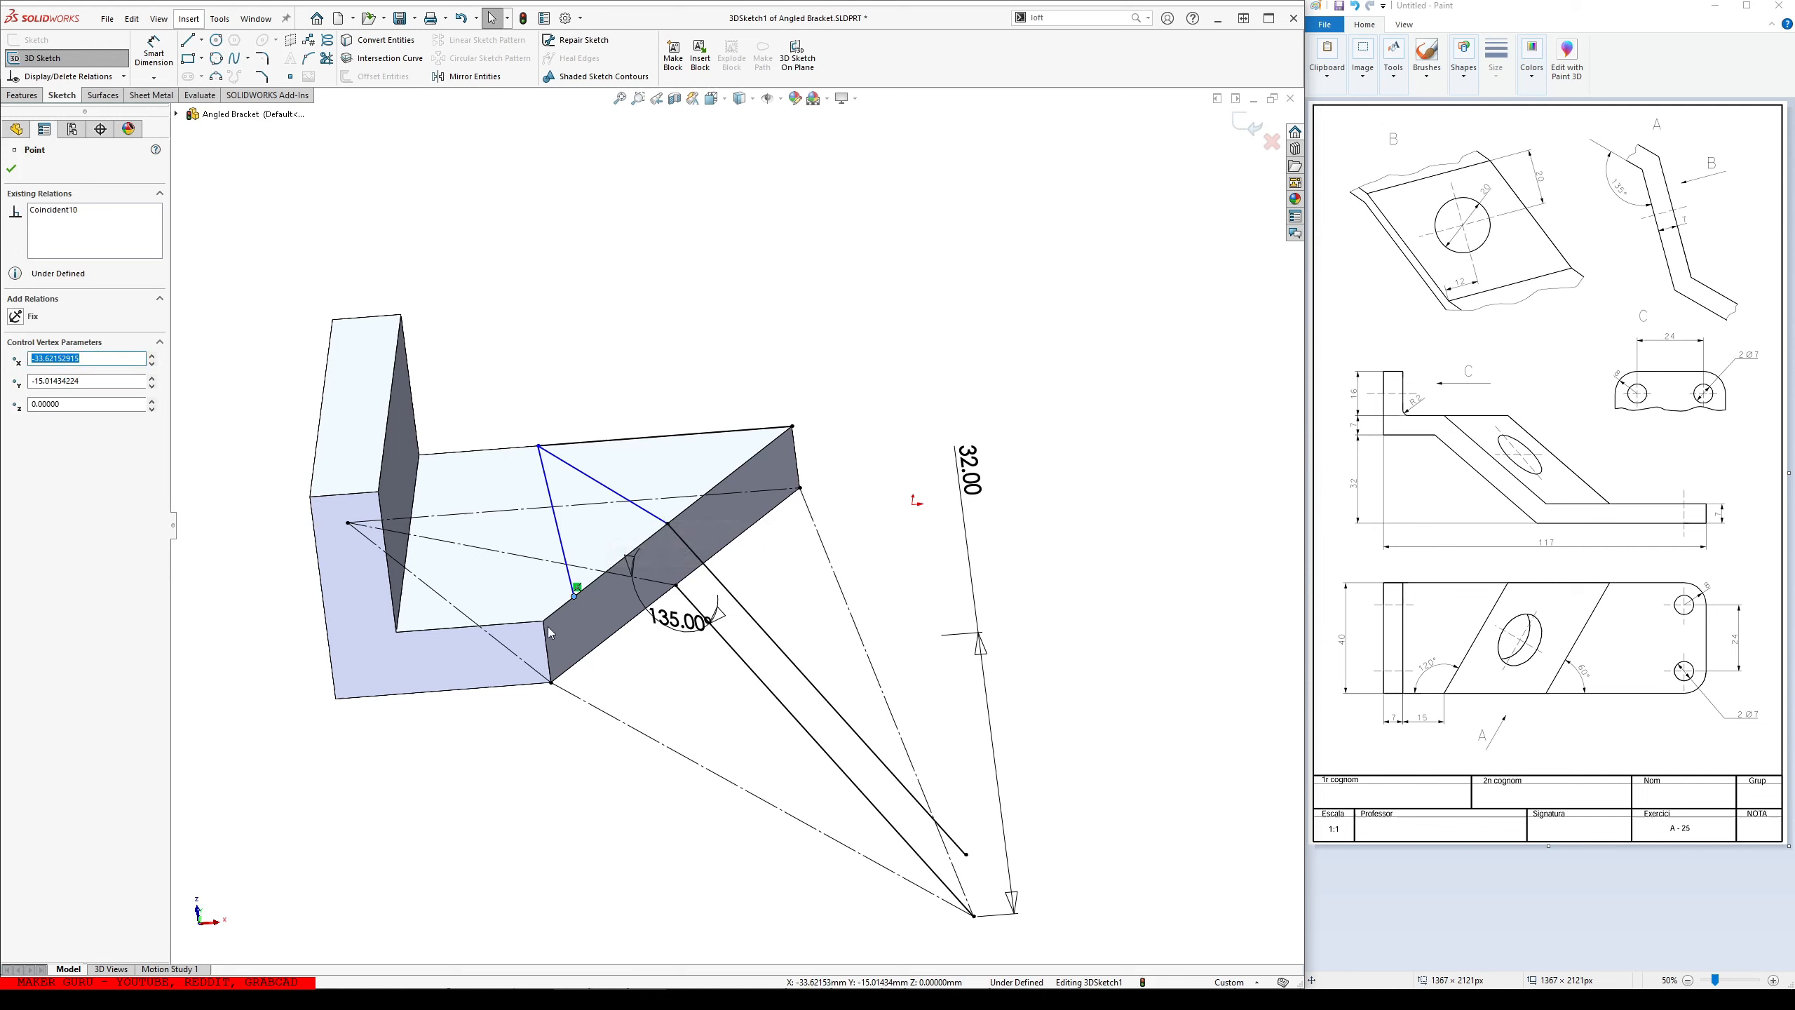
left_click(547, 630)
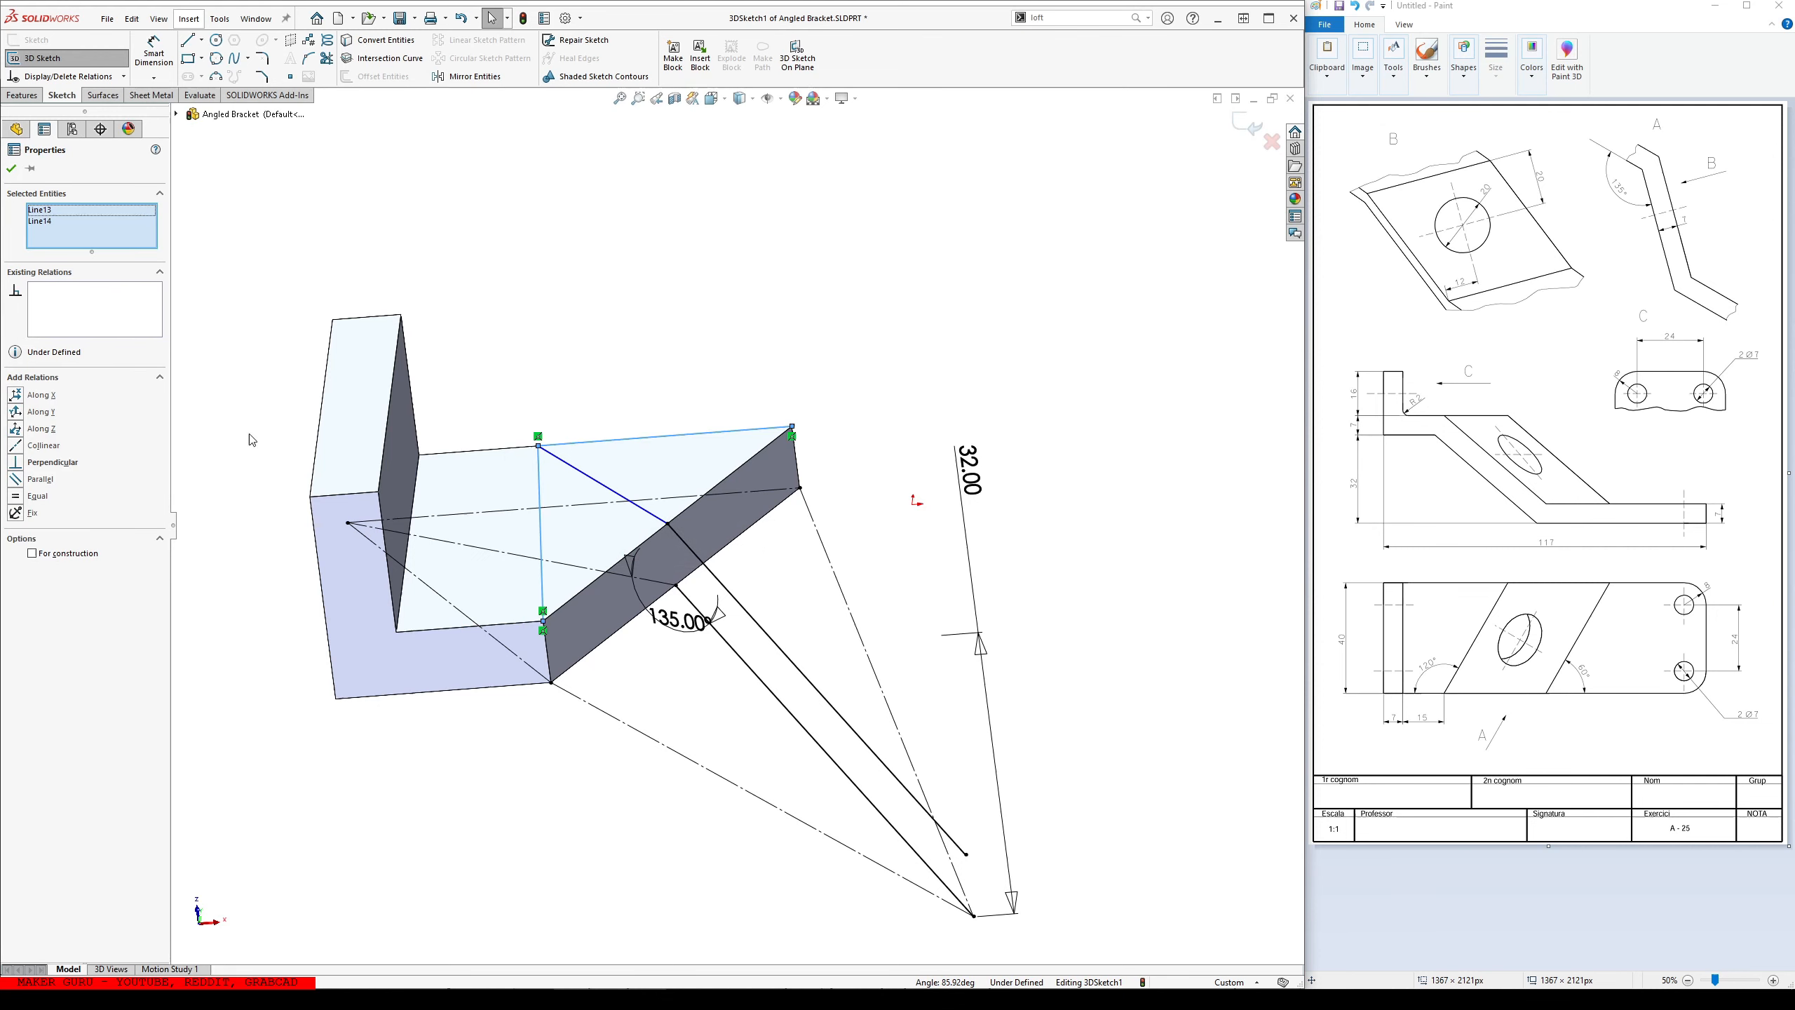
left_click(37, 495)
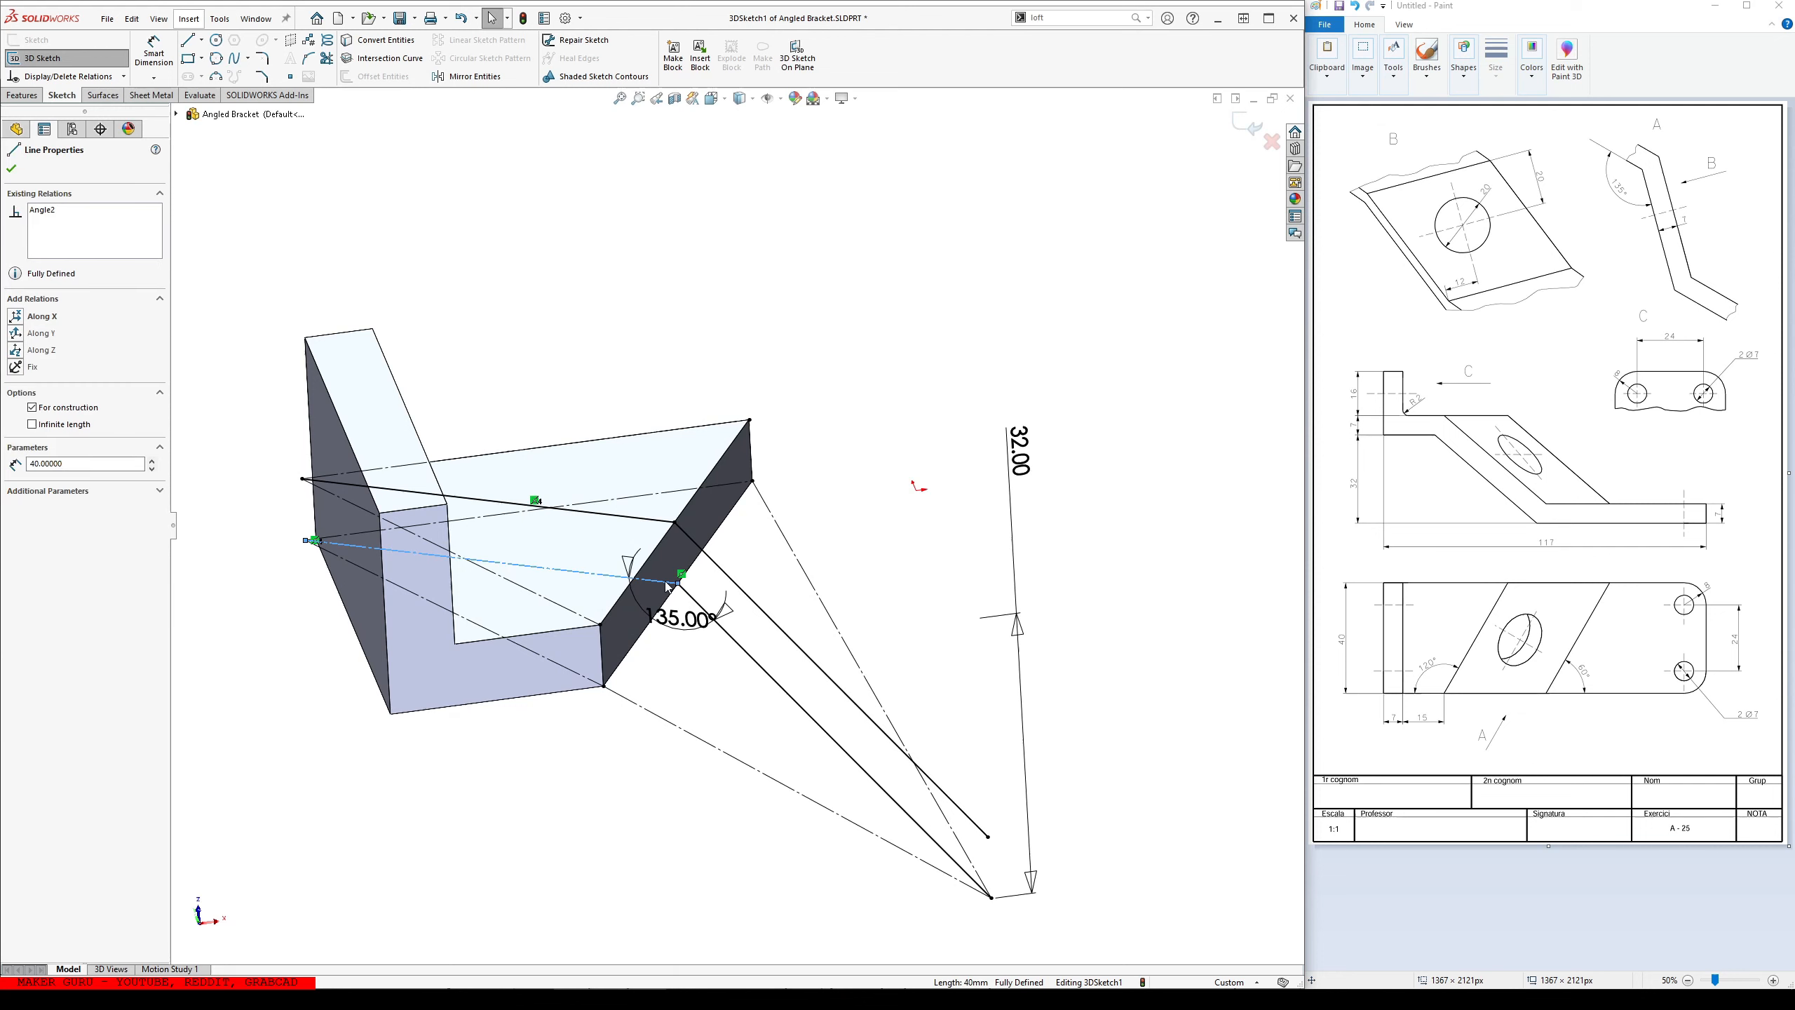
mouse_move(689, 622)
type("3")
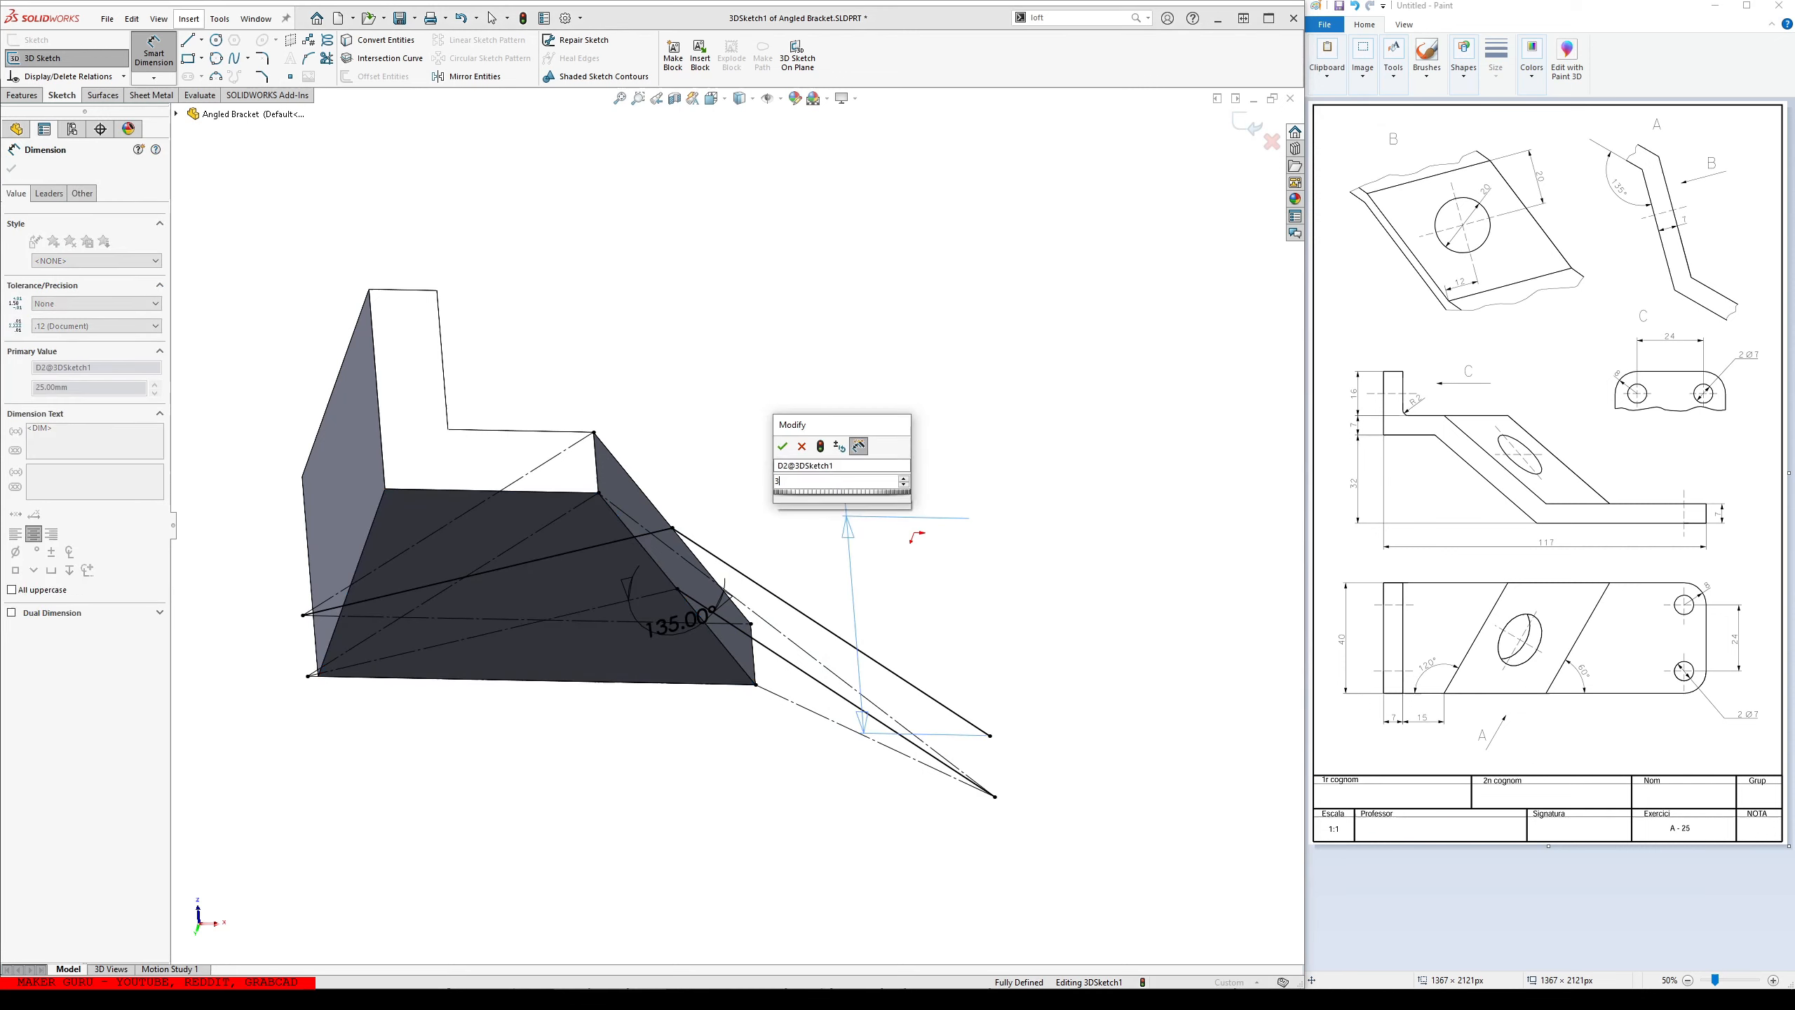
- Change the 32 mm height dimension in 3DSketch1 to 25 mm
left_click(782, 446)
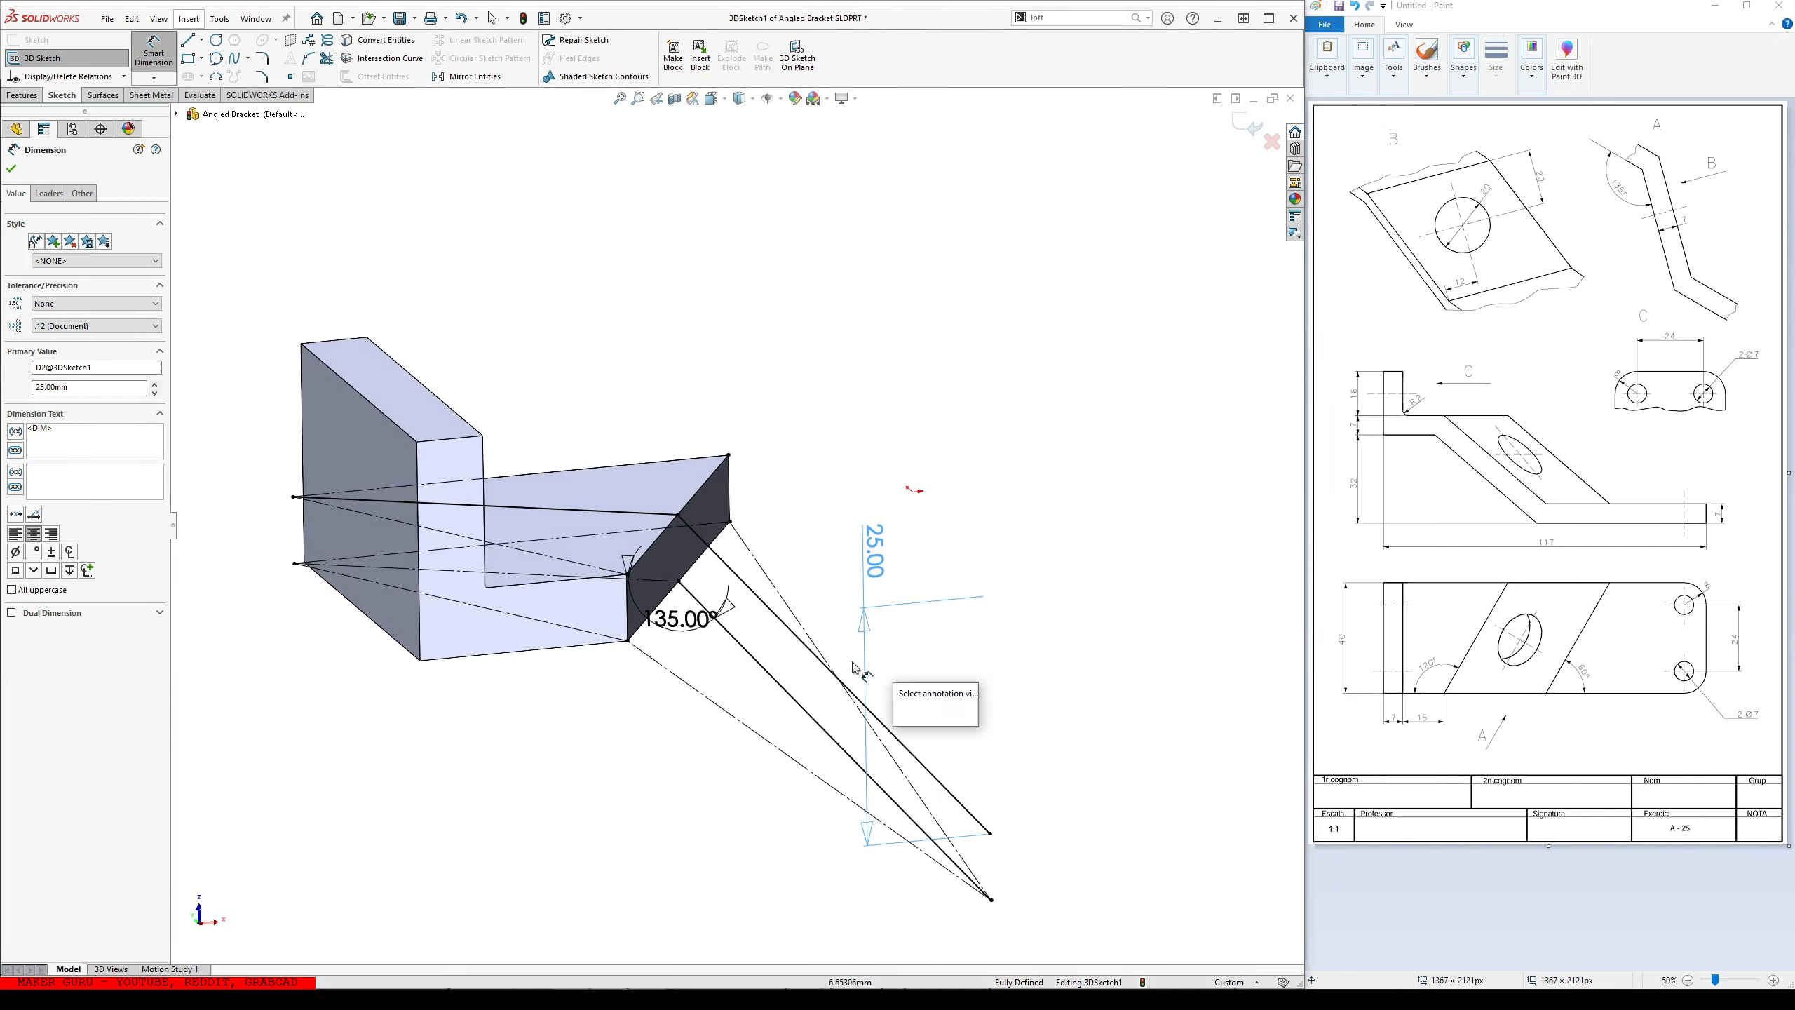
left_click(11, 168)
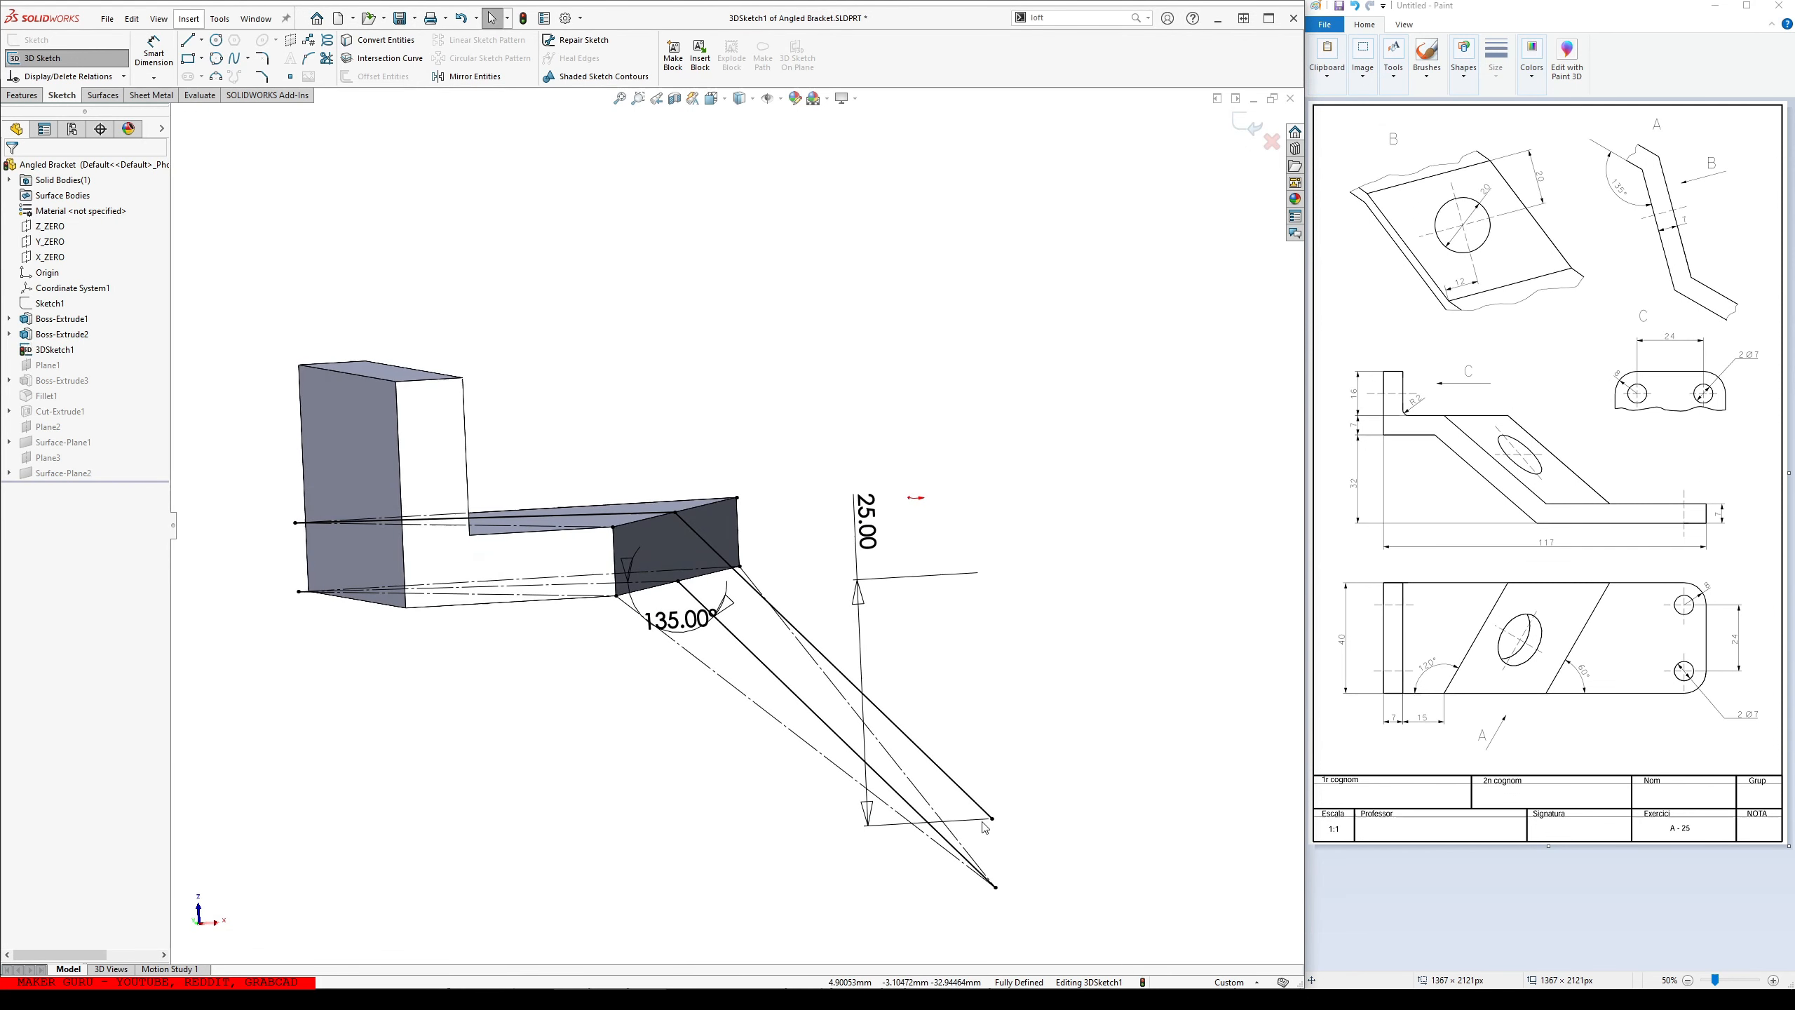
mouse_move(1543, 535)
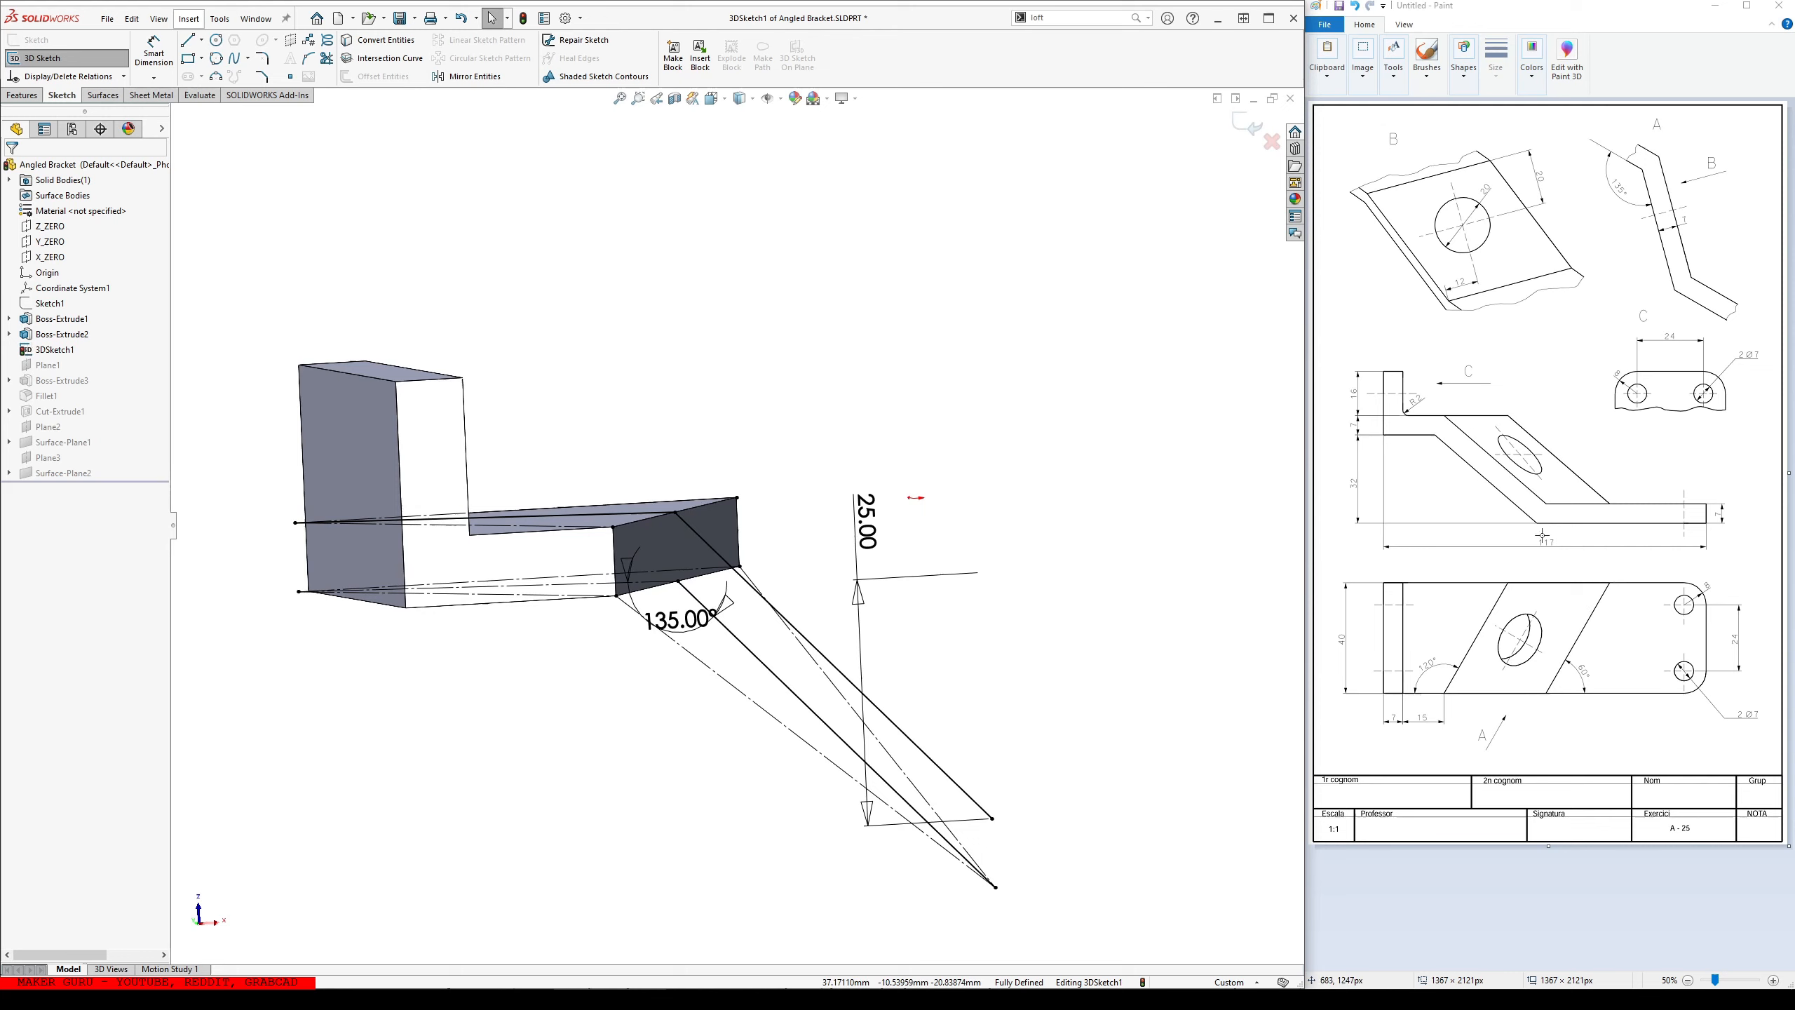
mouse_move(839, 621)
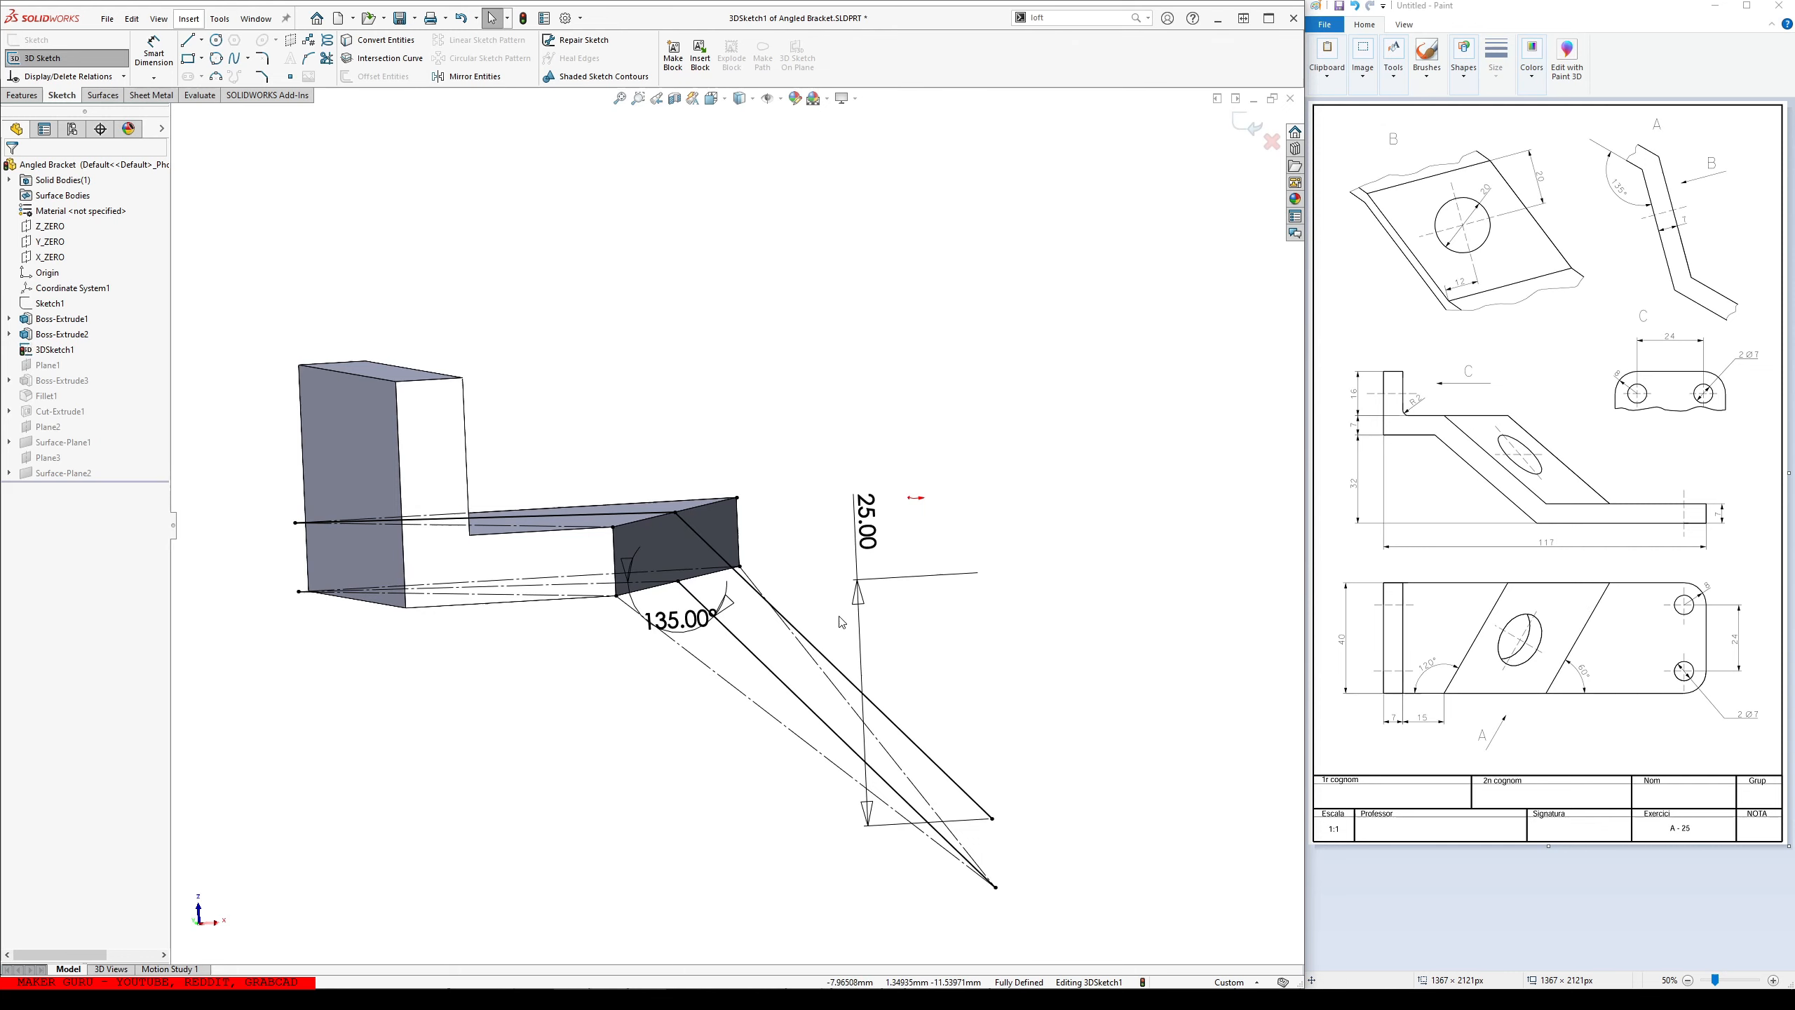
mouse_move(34, 59)
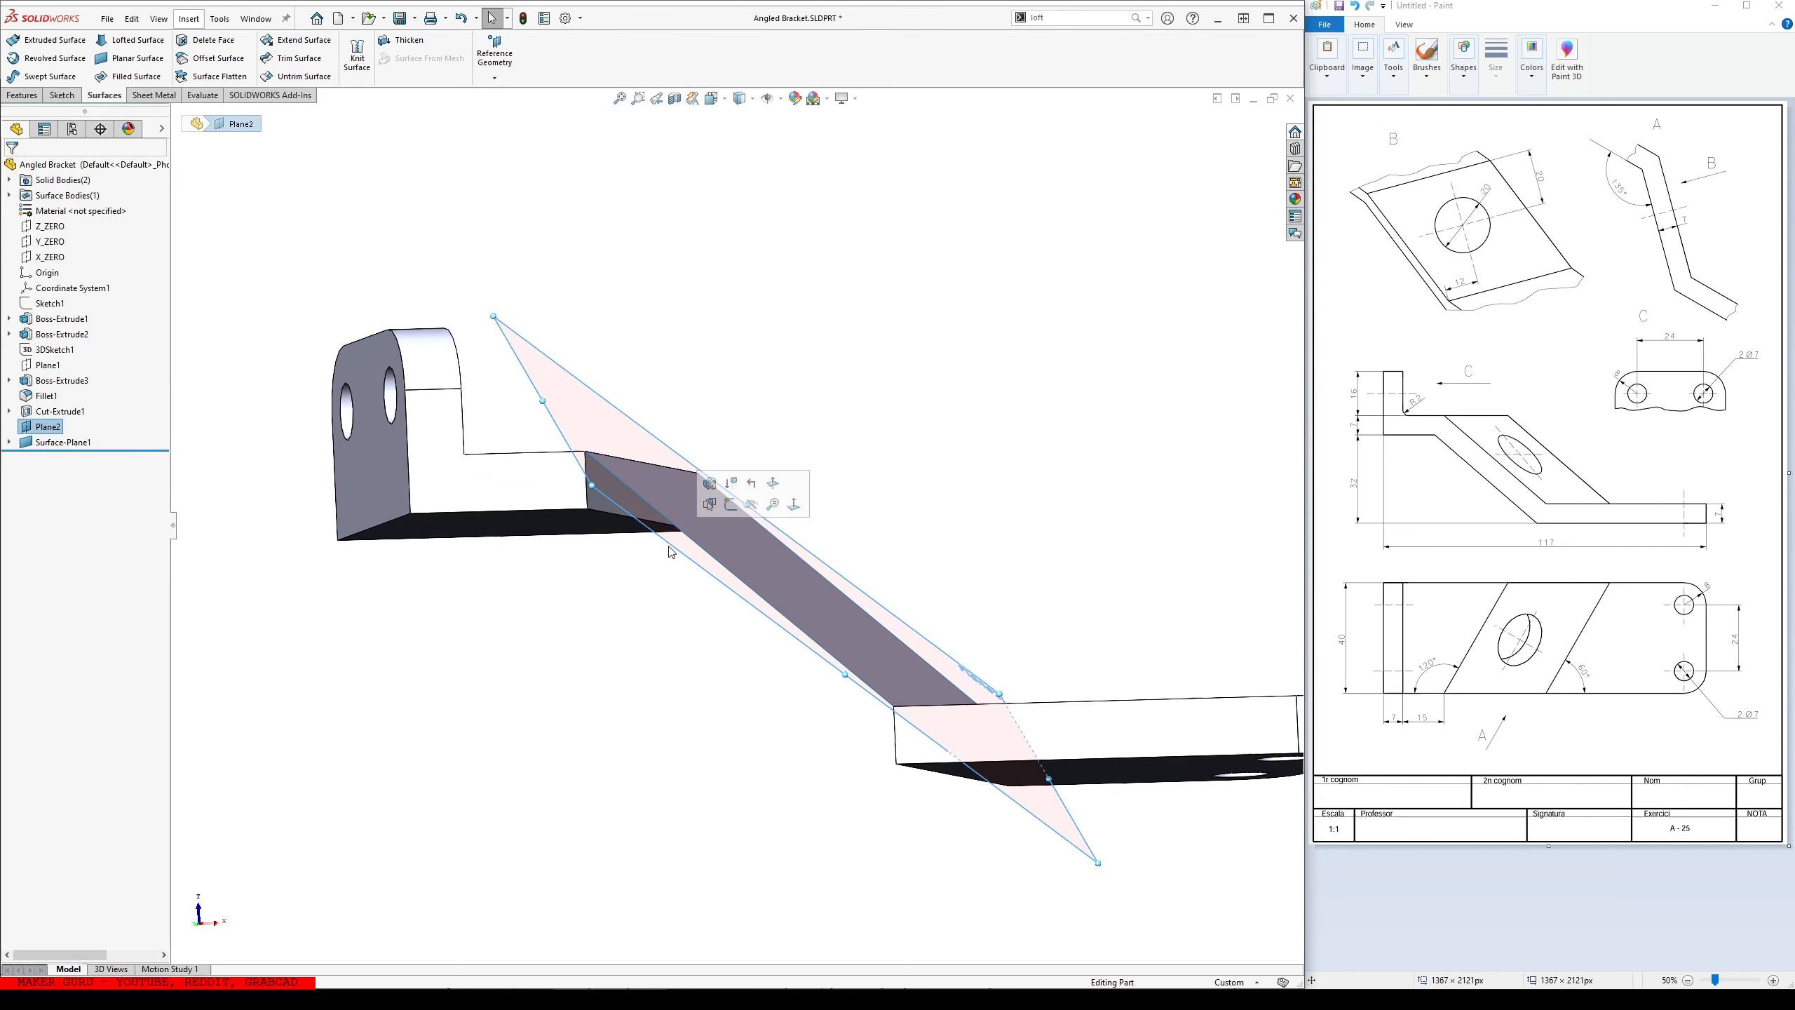
- Exit 3DSketch1 and begin a new reference plane from Plane2
left_click(493, 53)
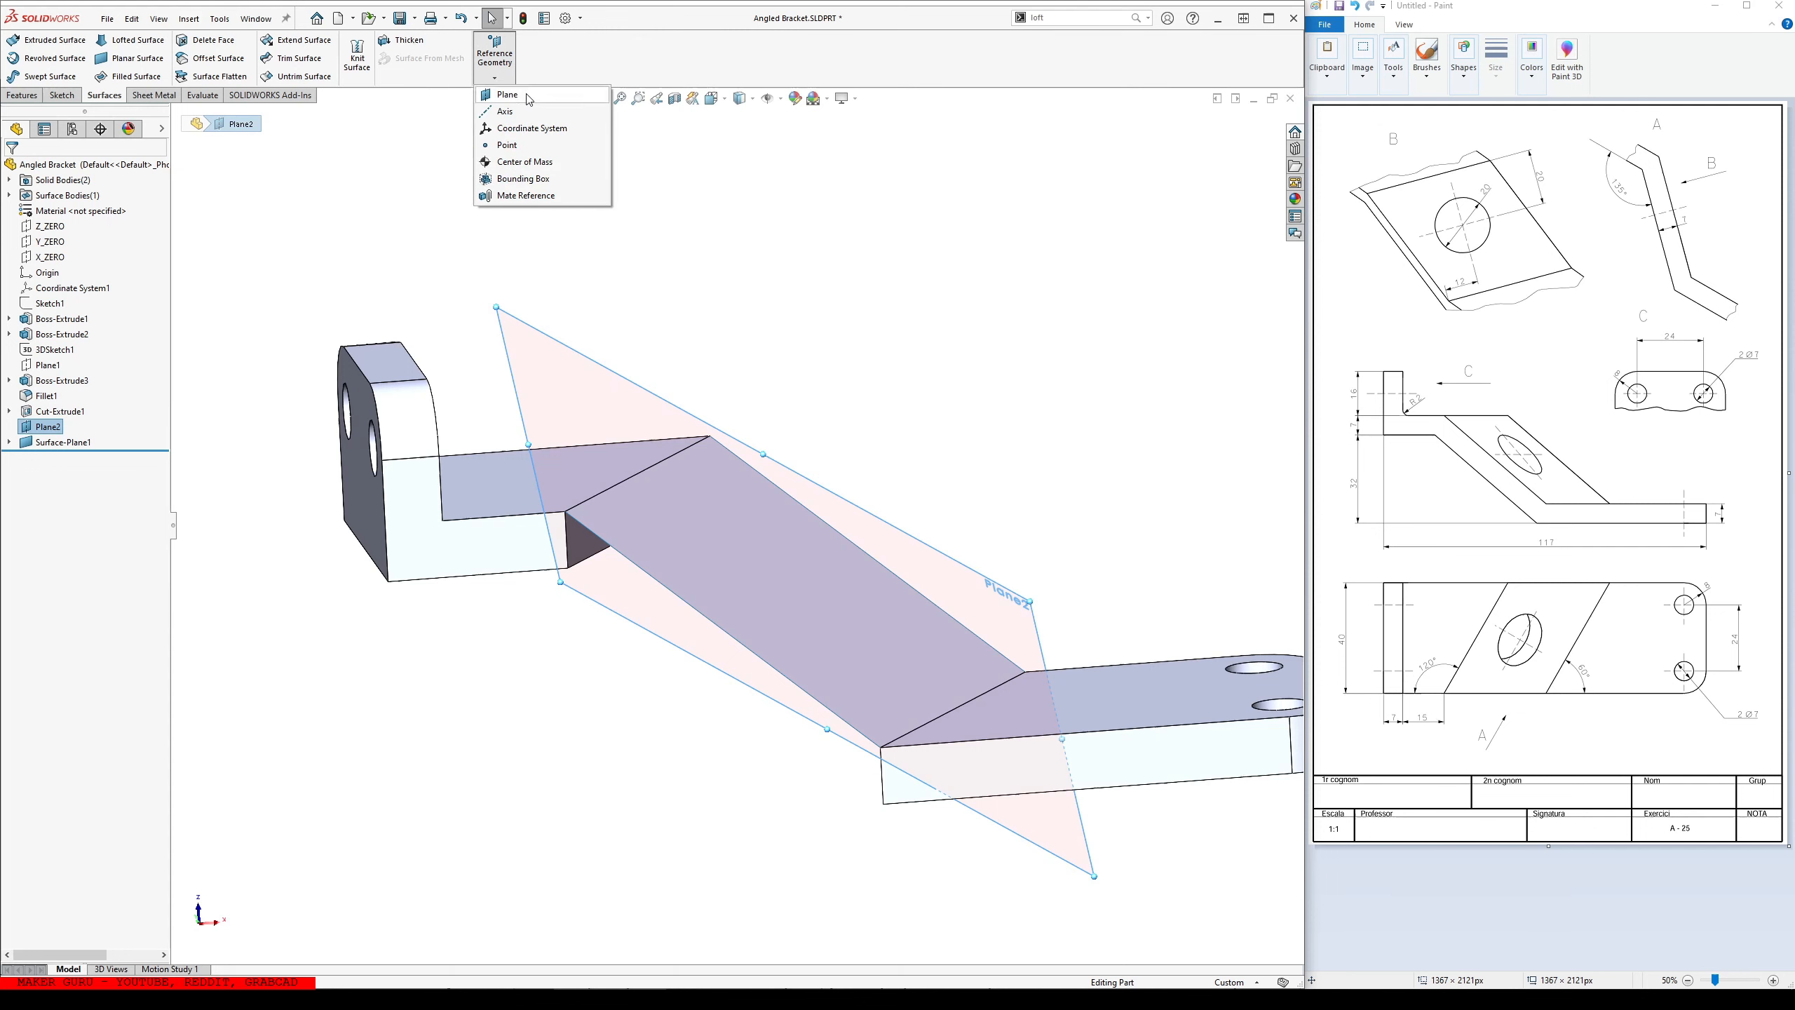
- Create Plane4, convert the base face edges into a sketch on it and extrude Boss-Extrude4
left_click(506, 94)
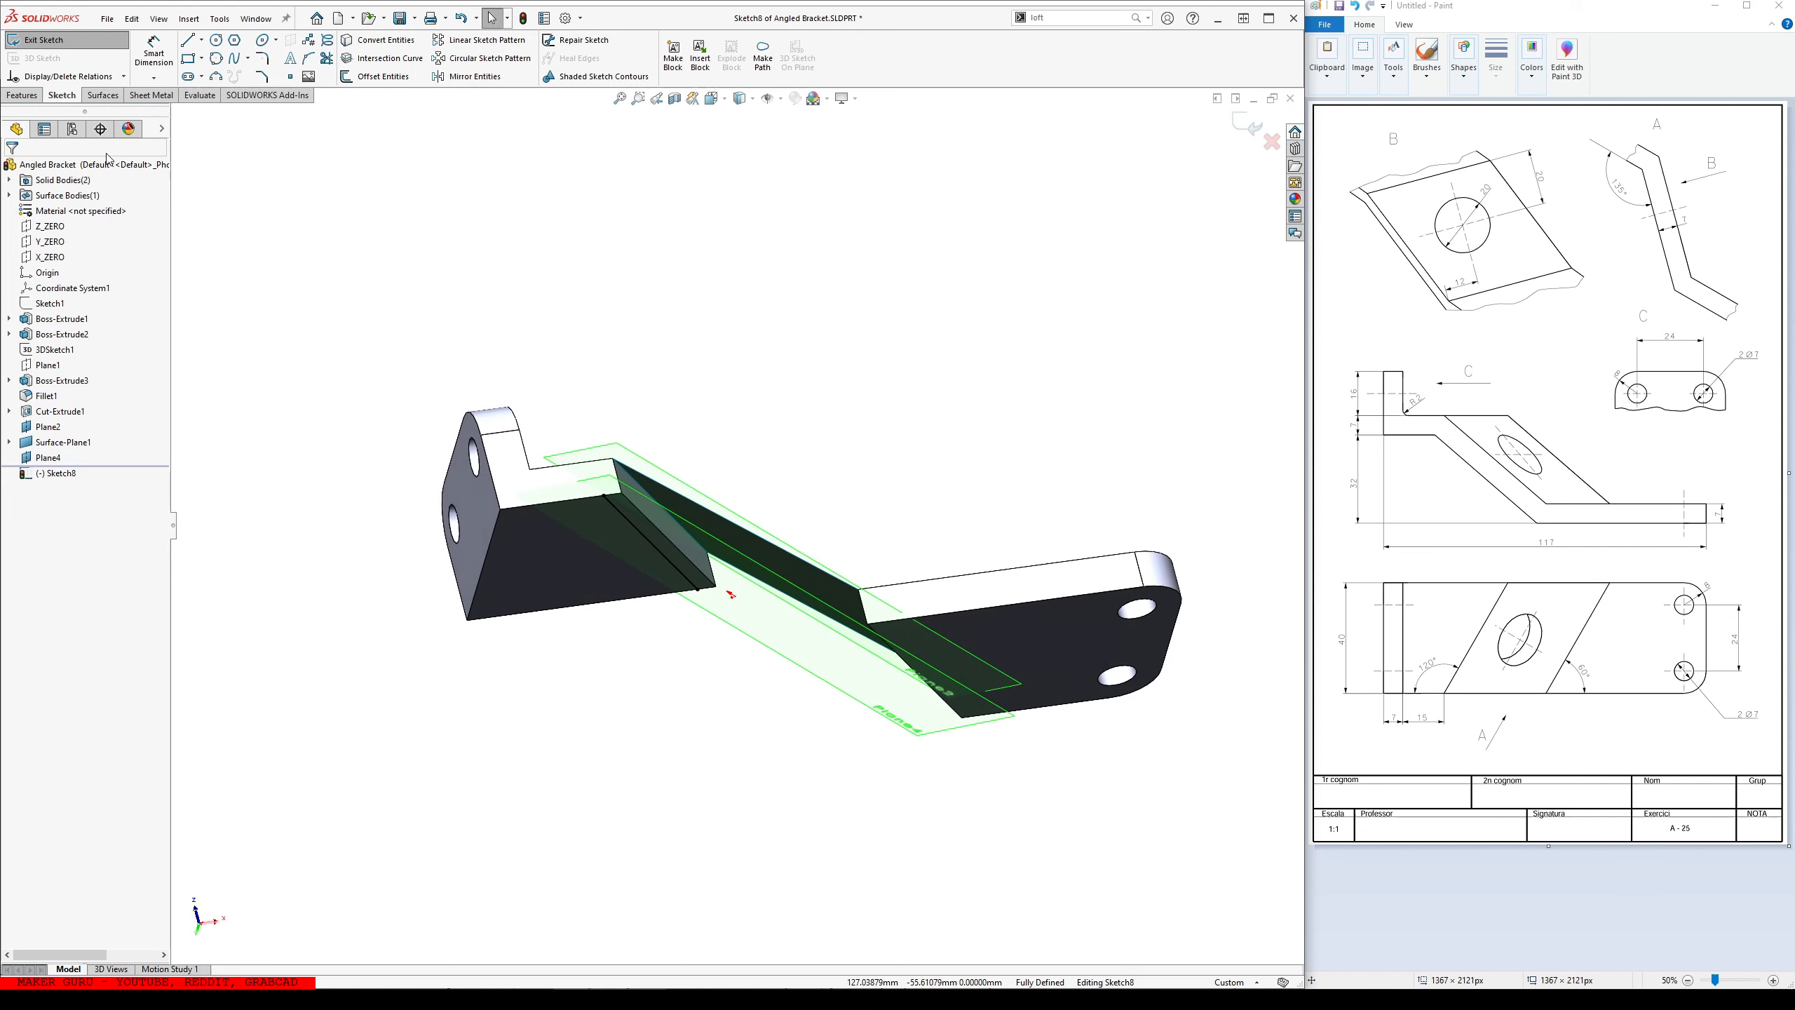
left_click(40, 39)
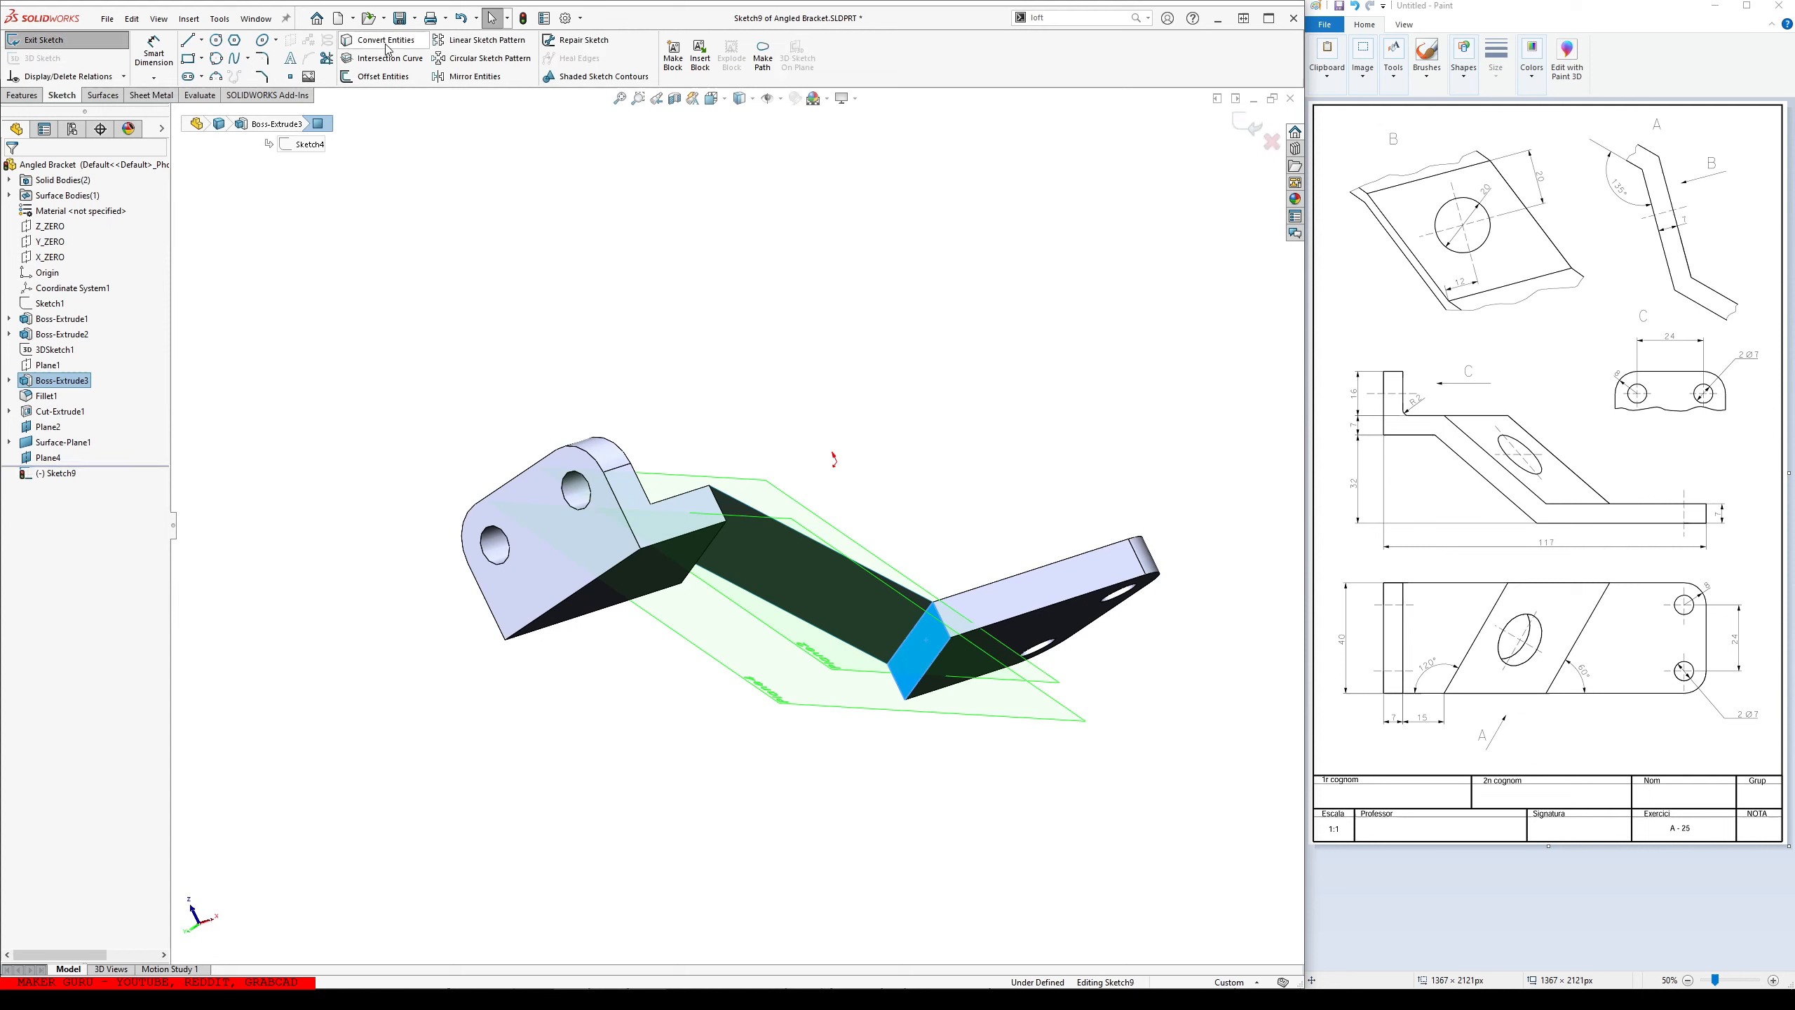
left_click(21, 95)
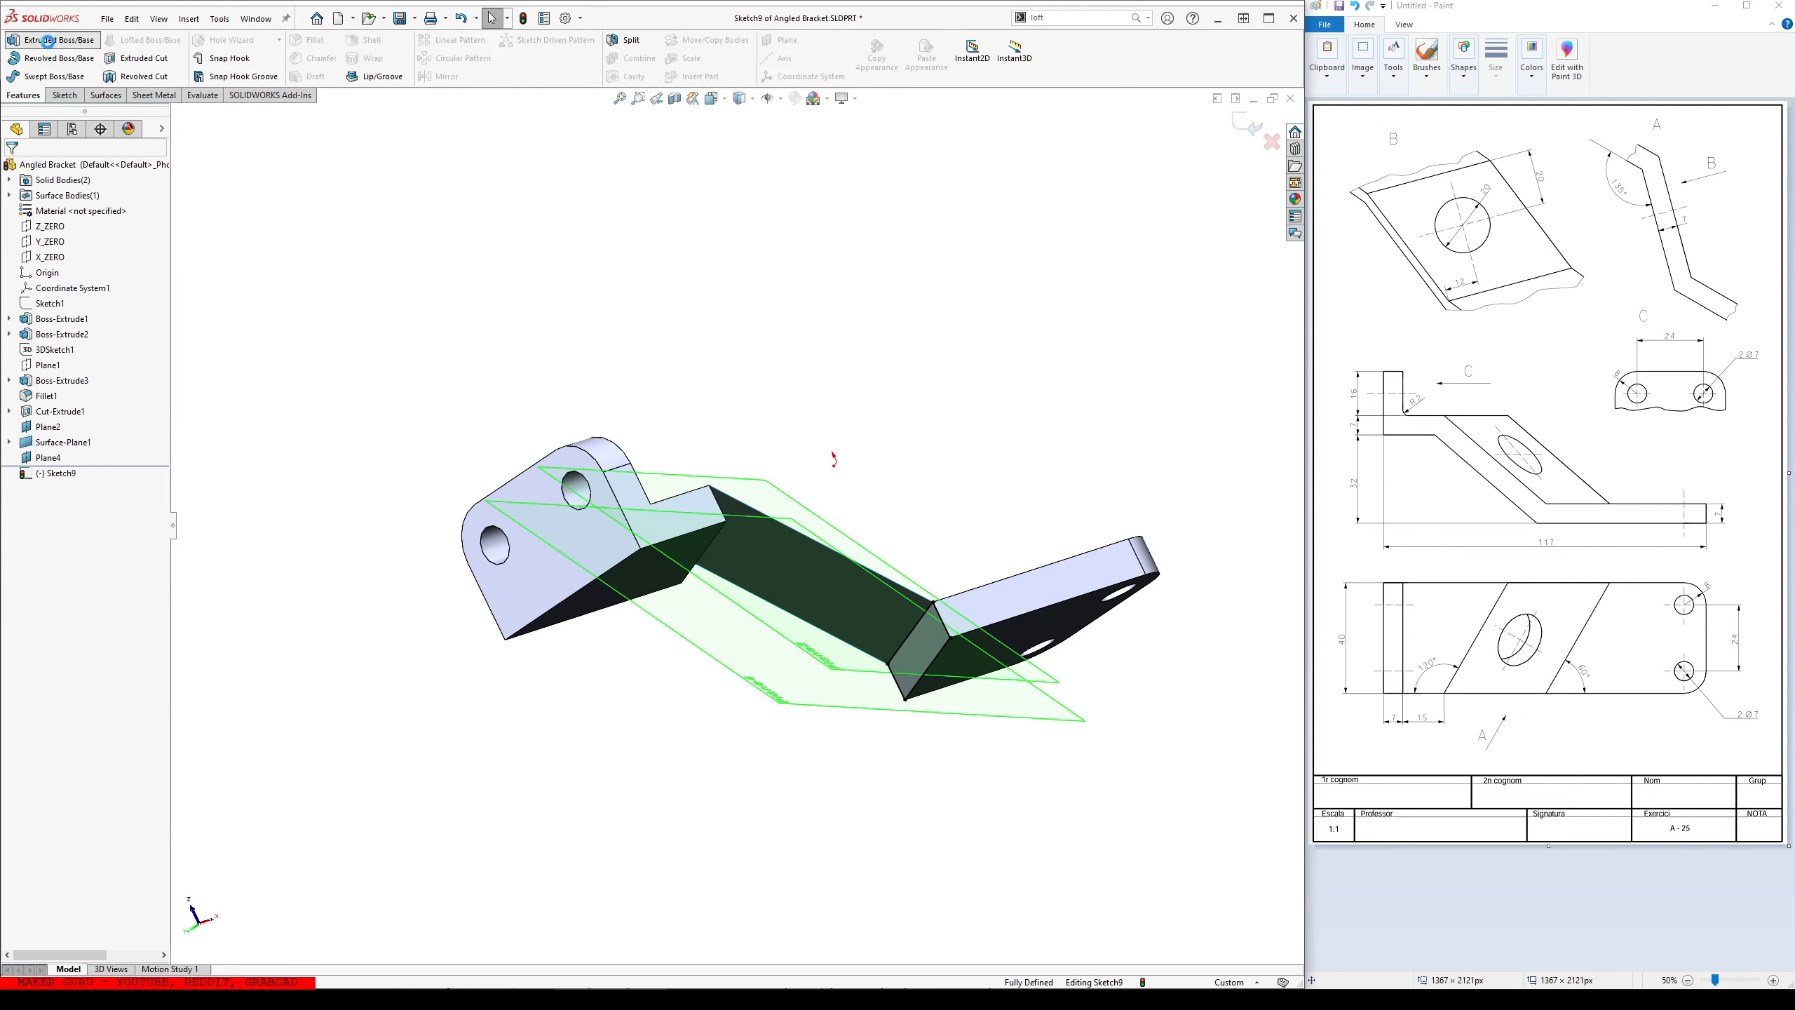
left_click(50, 40)
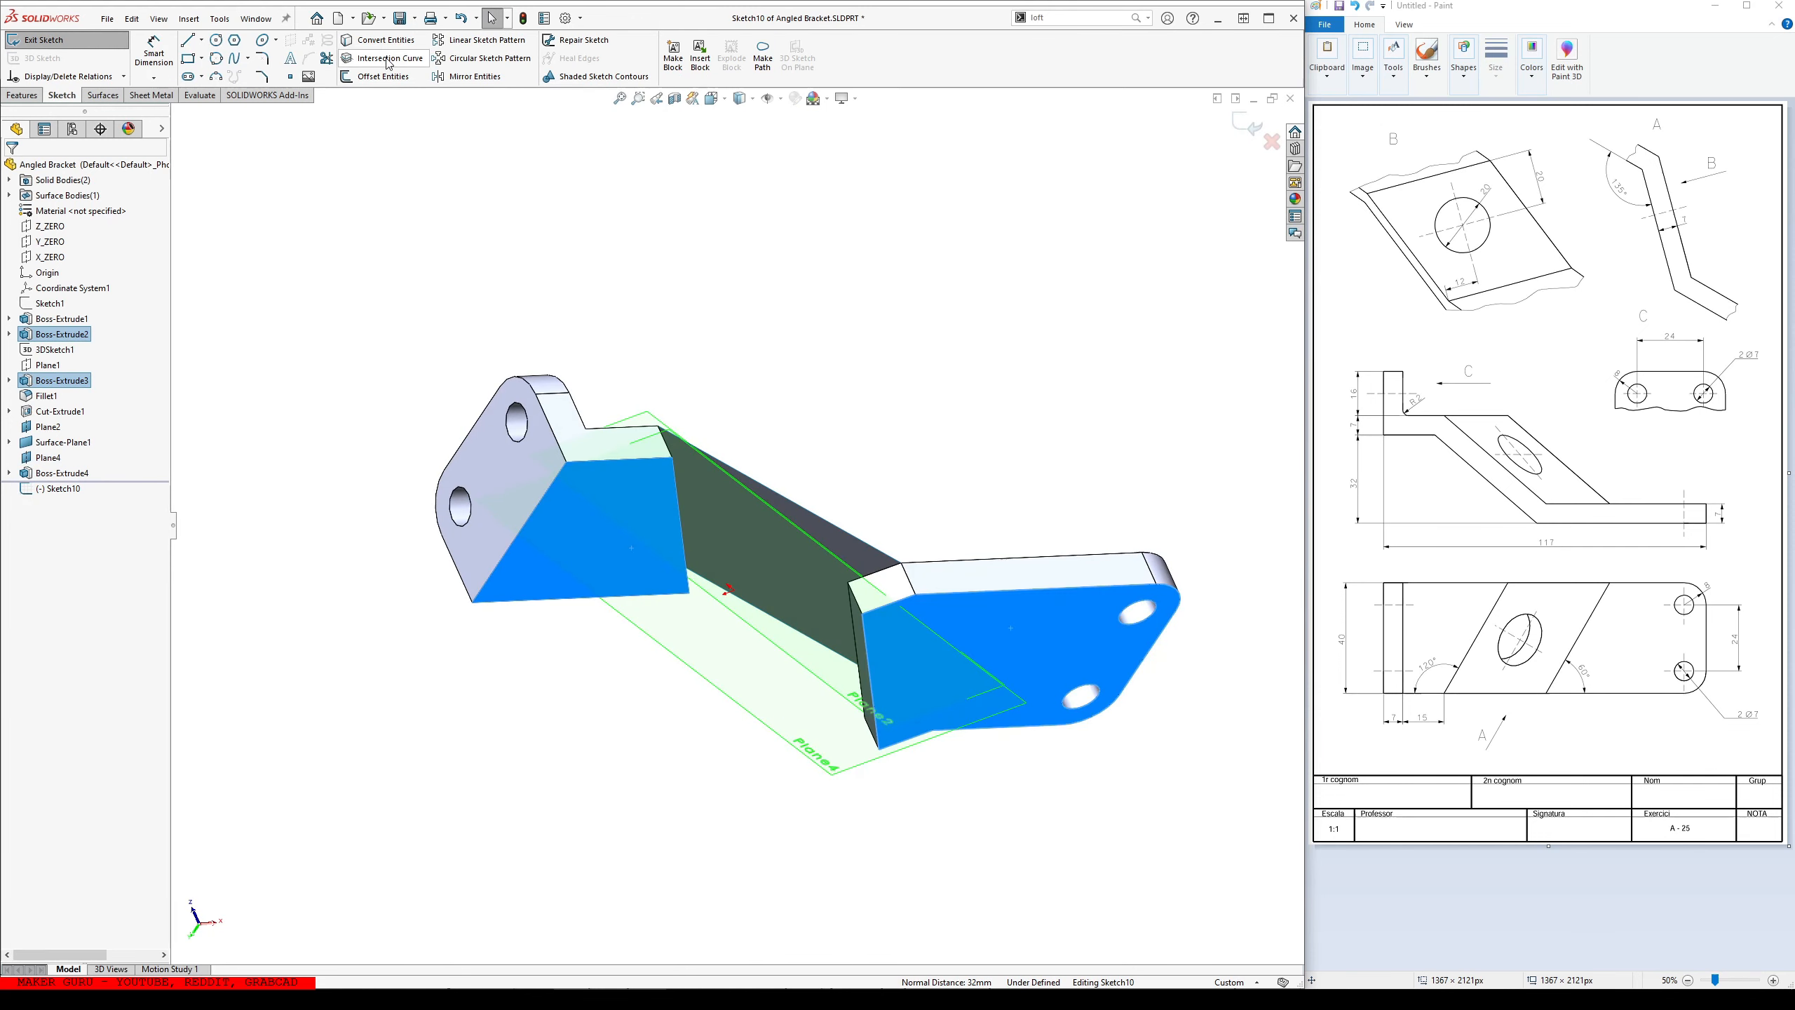
mouse_move(386, 59)
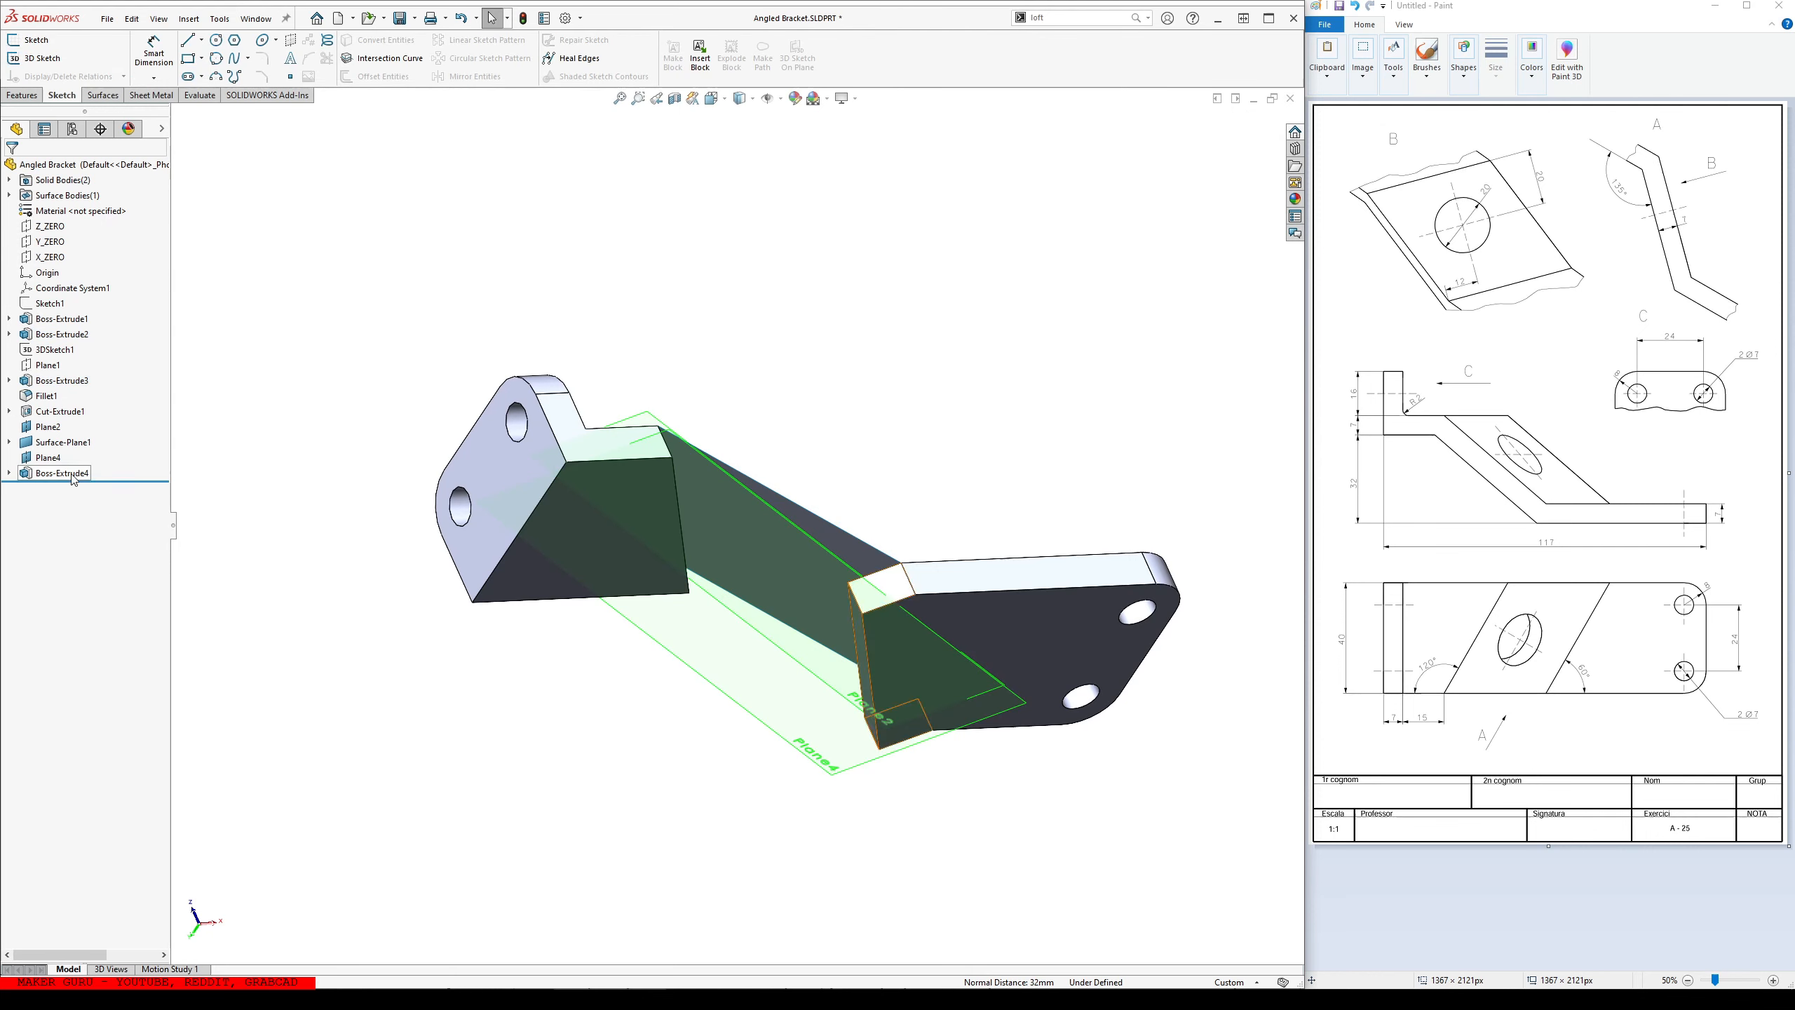
- Edit Sketch11, clear Merge result on Boss-Extrude4 and rebuild it as a 10 mm slab
double_click(60, 473)
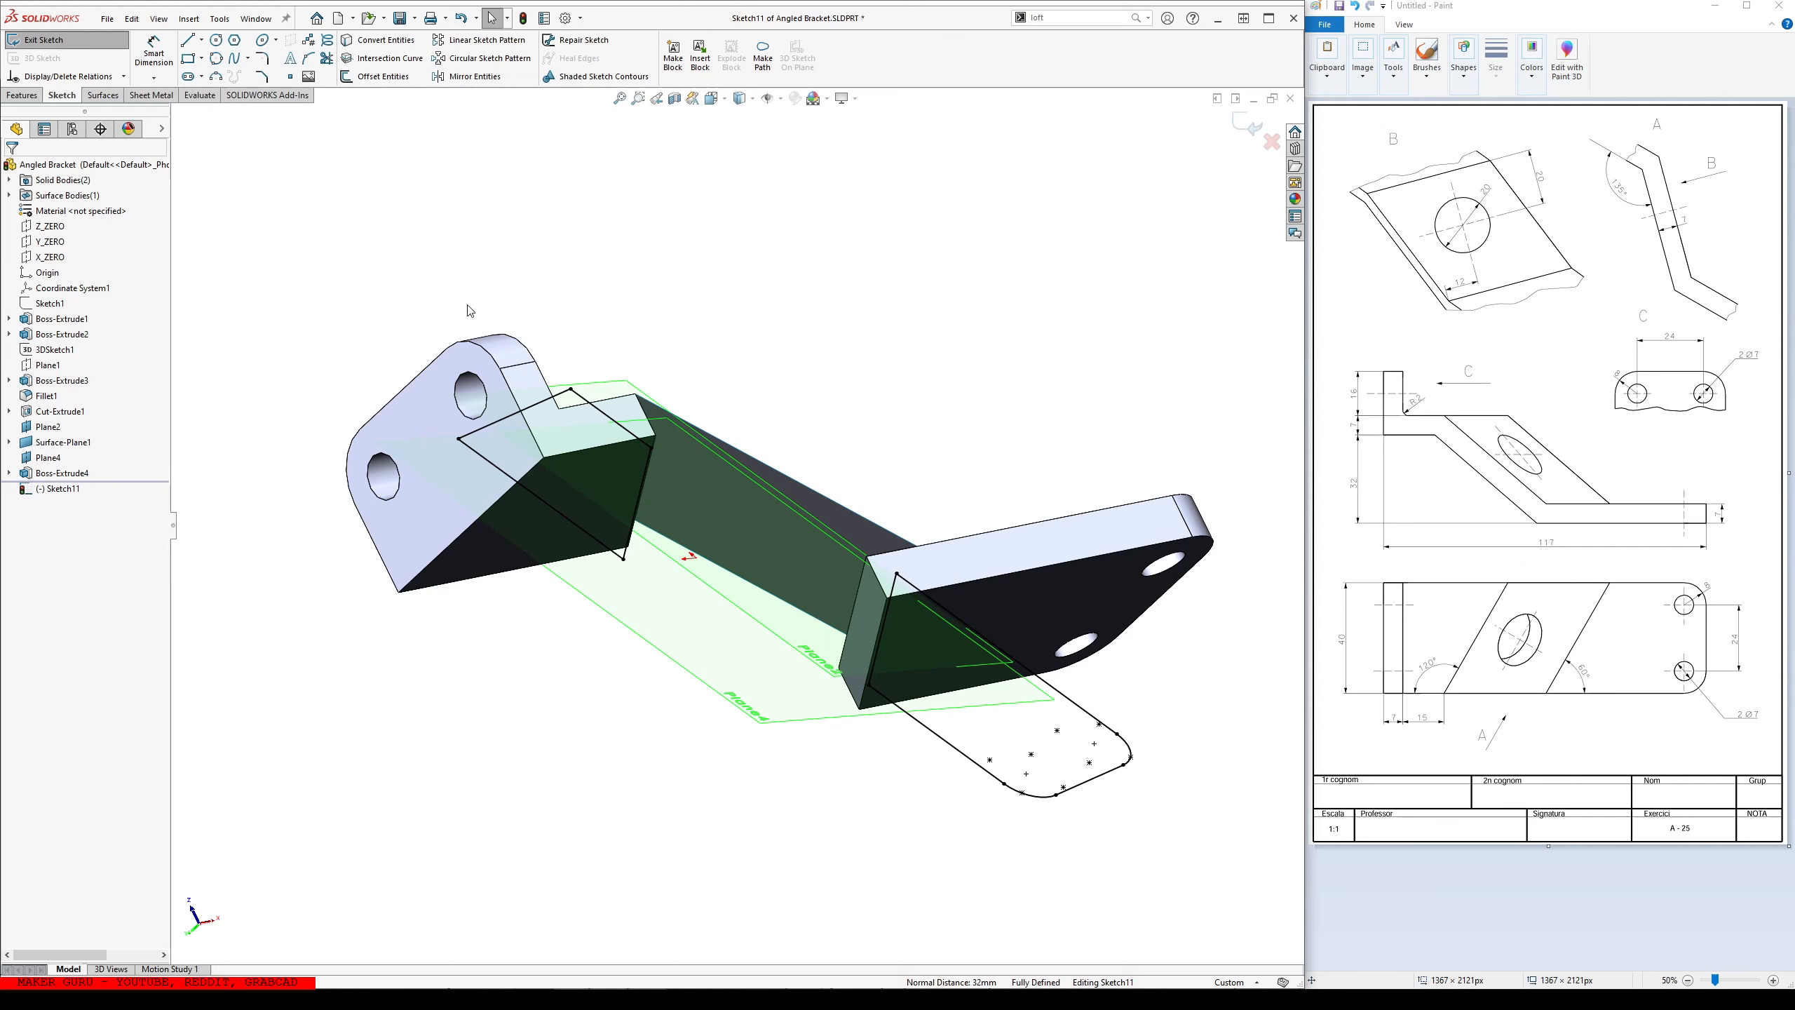
left_click(533, 512)
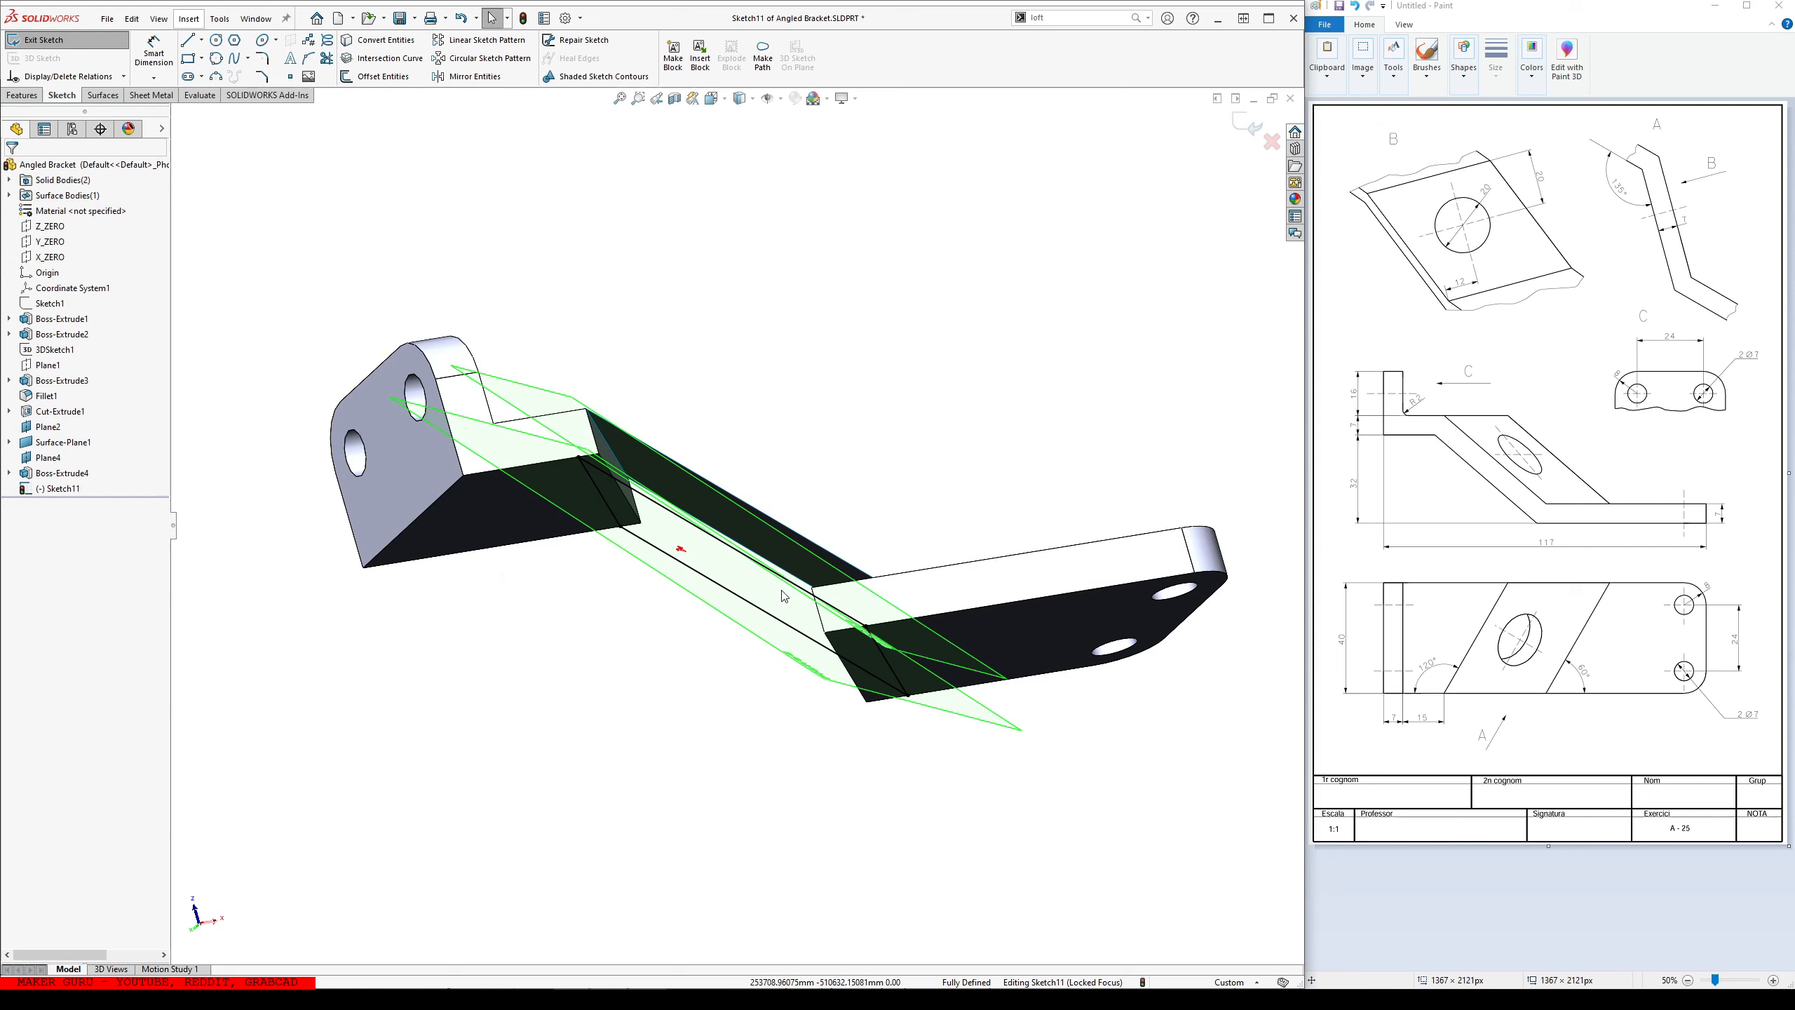
mouse_move(41, 39)
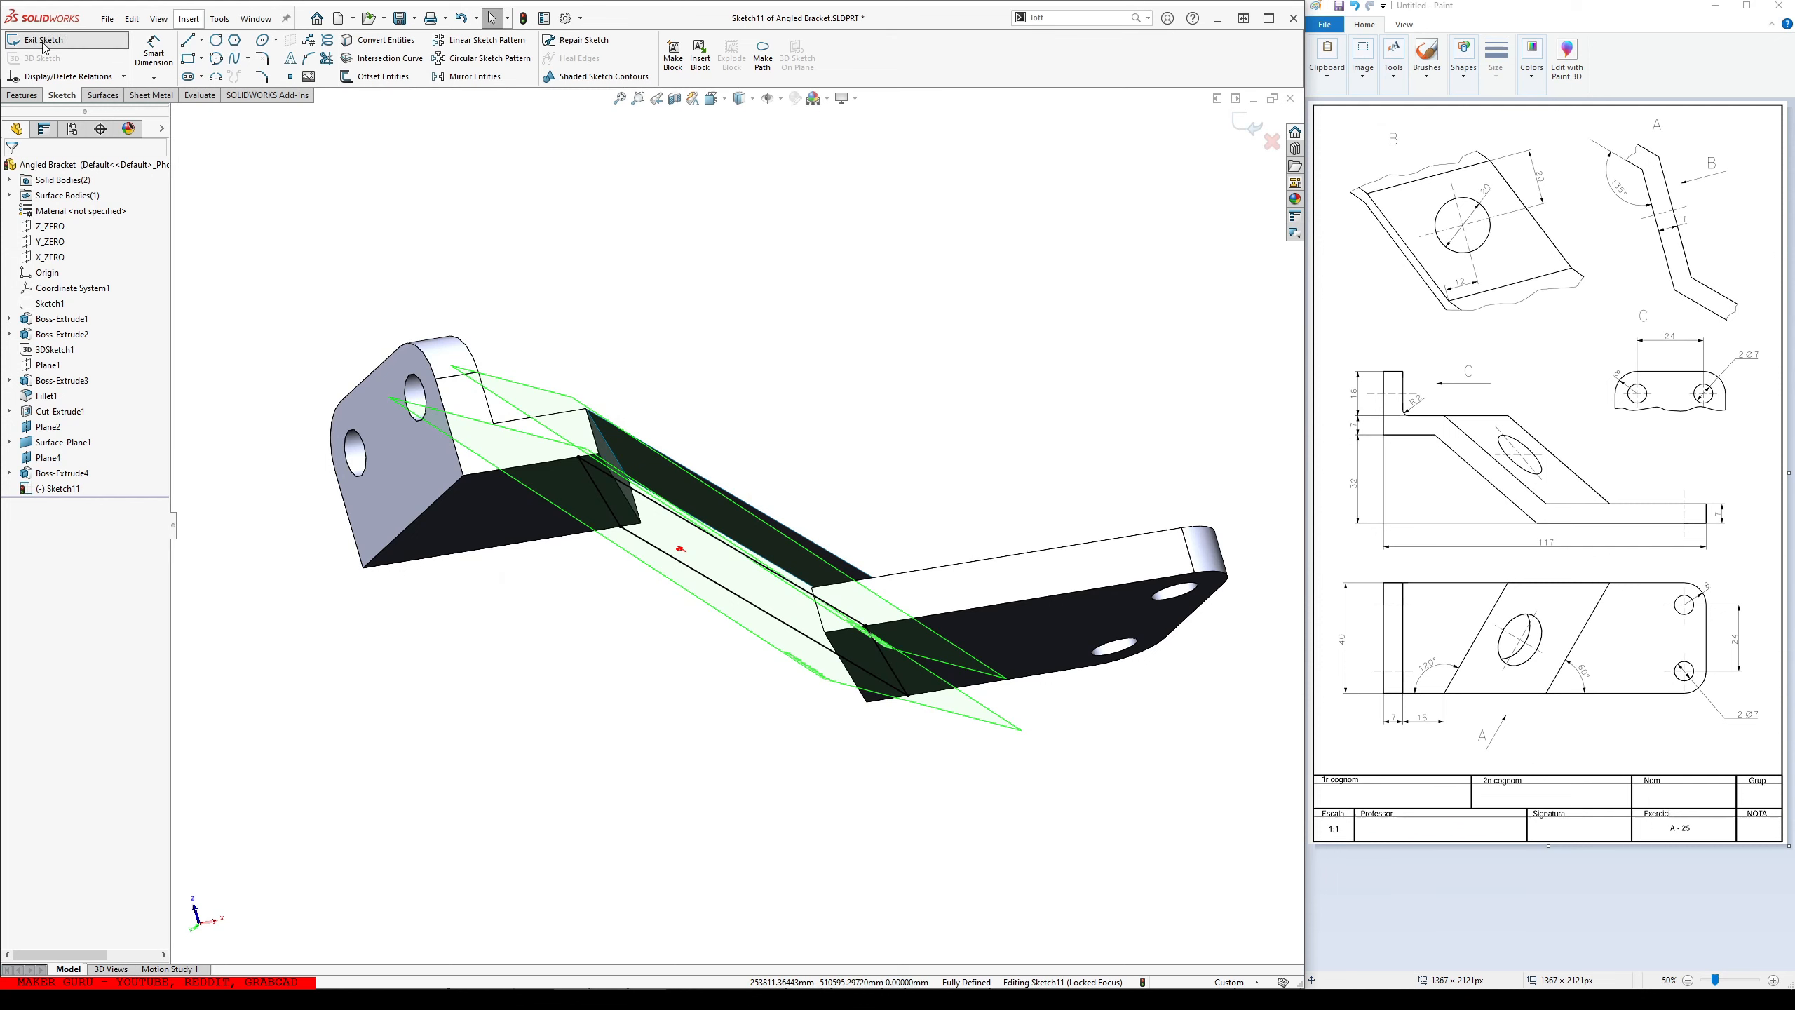
left_click(41, 40)
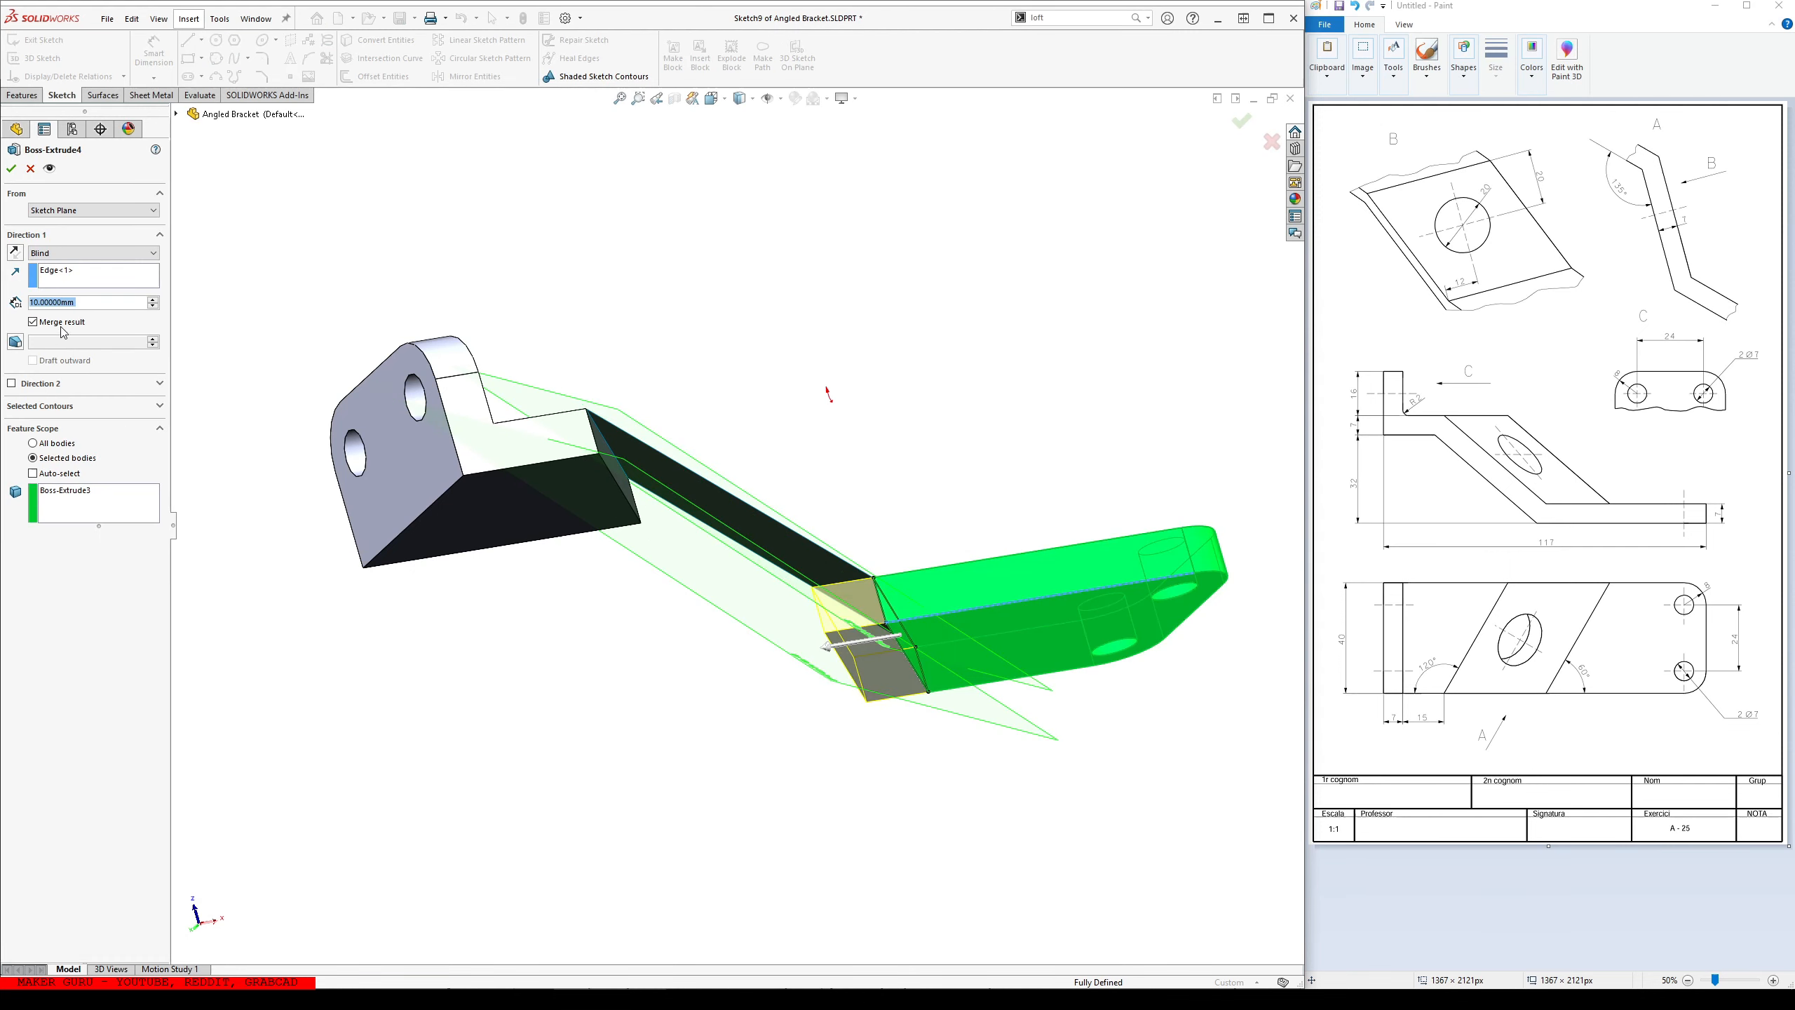
left_click(1240, 119)
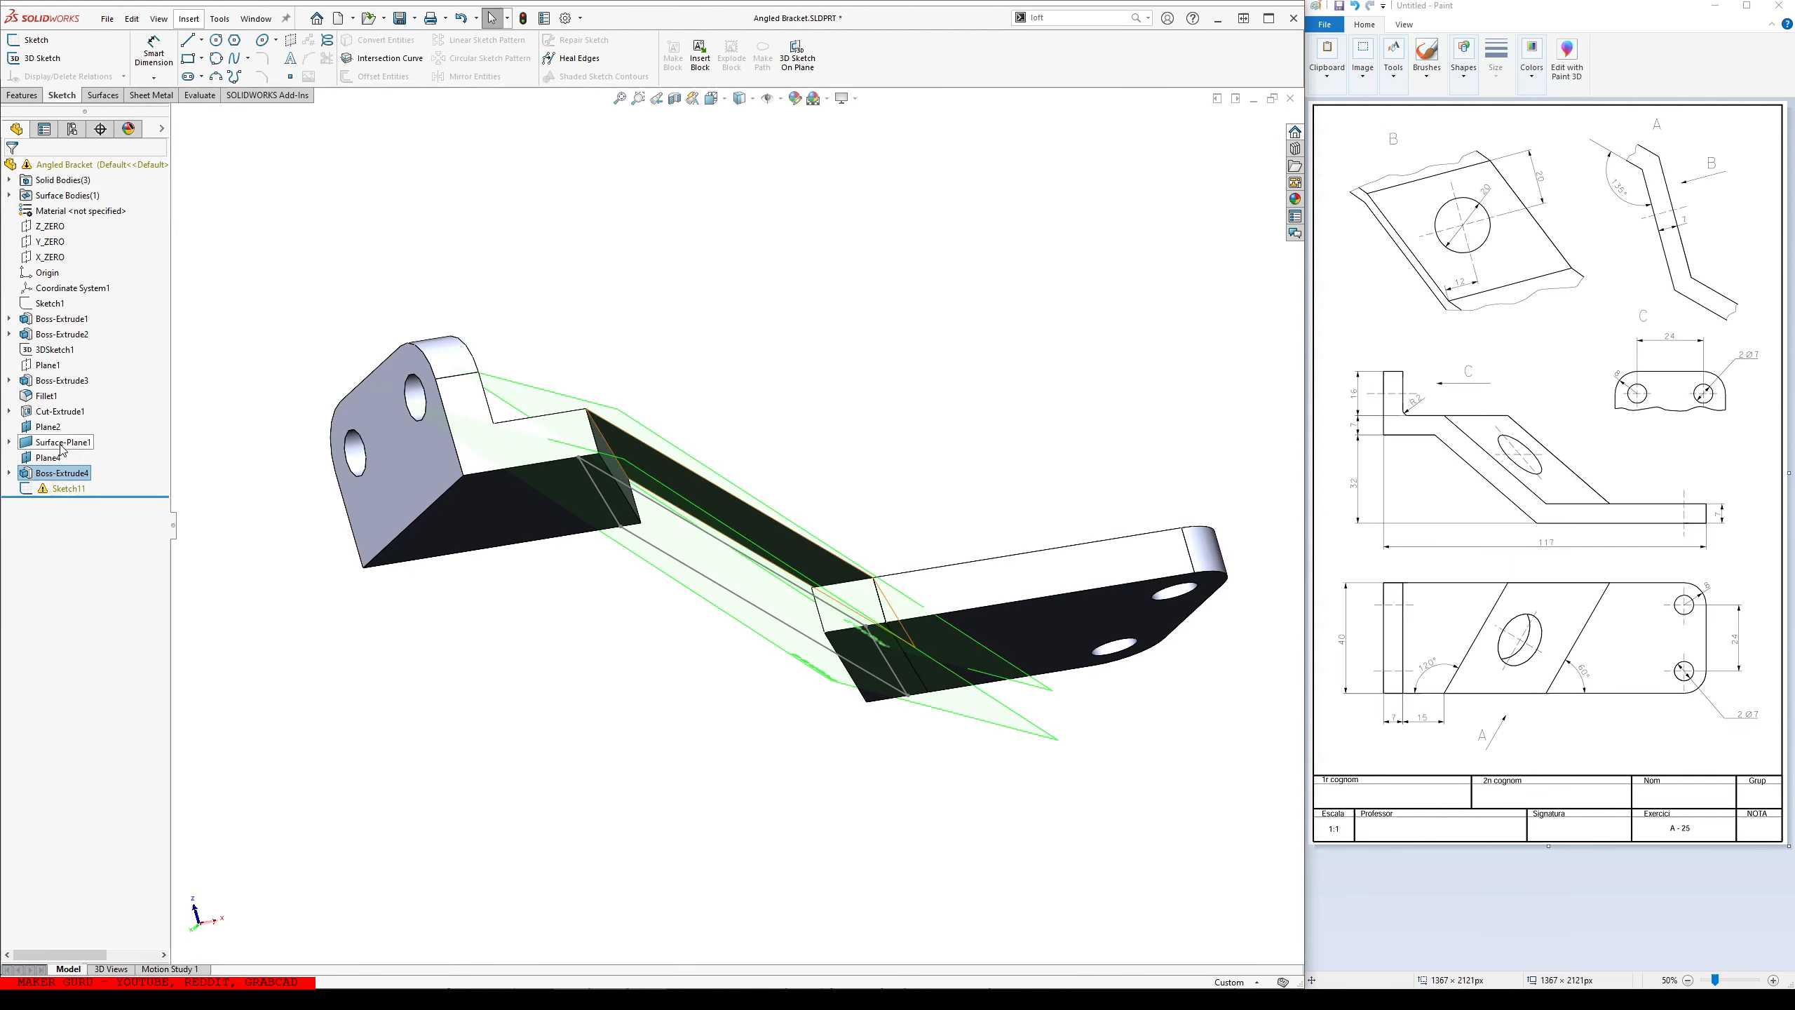
left_click(71, 486)
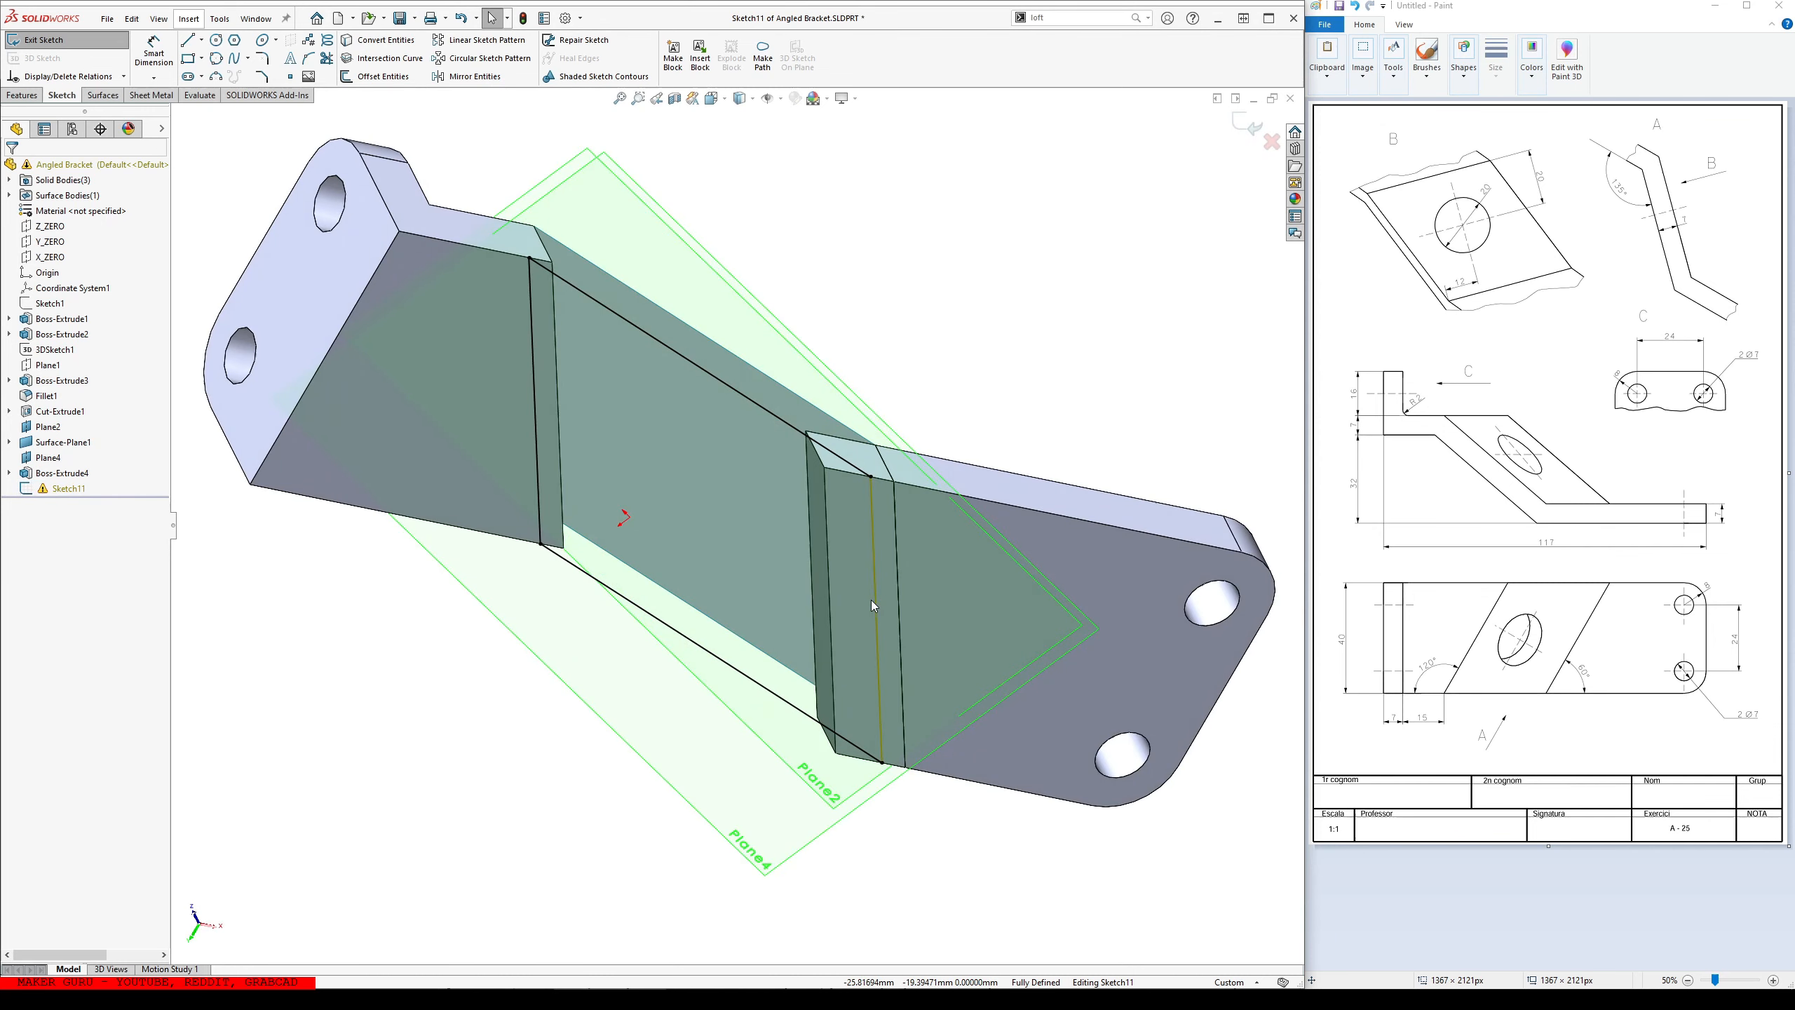
left_click(866, 595)
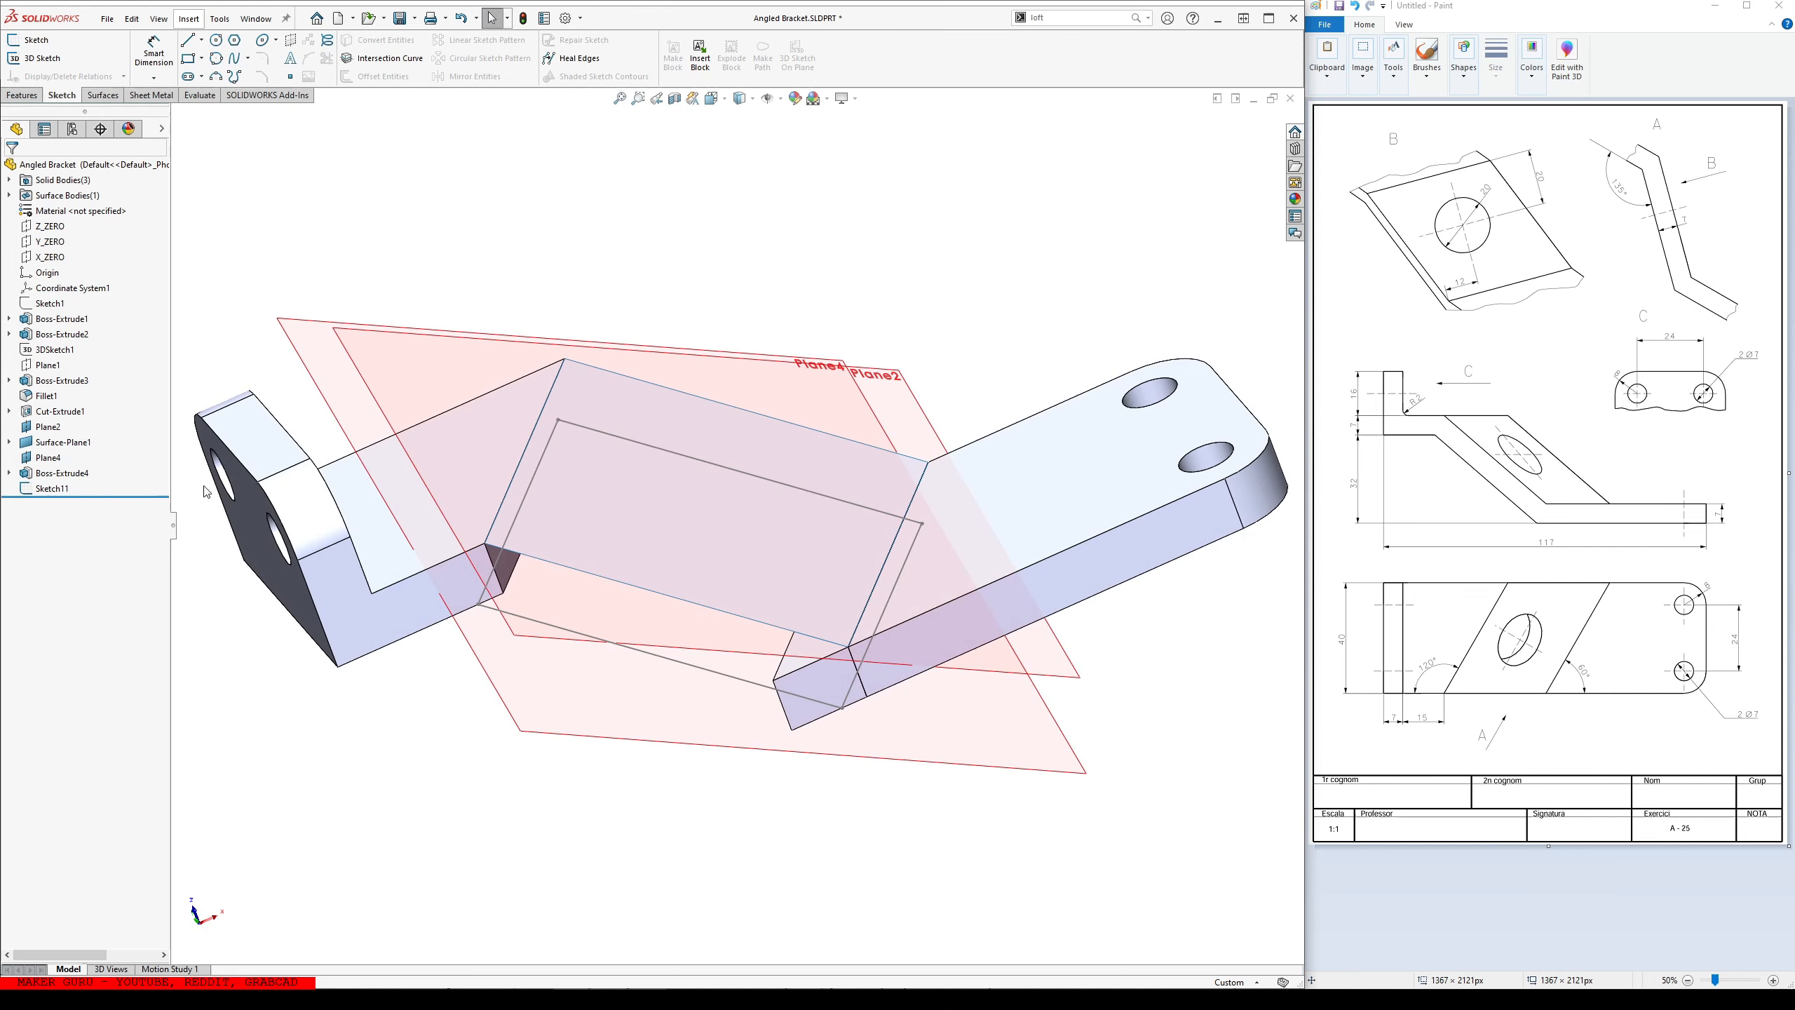
- Hide Plane4, then add Plane5 and planar surfaces Surface-Plane3 and Surface-Plane4 joining the sheets
left_click(48, 457)
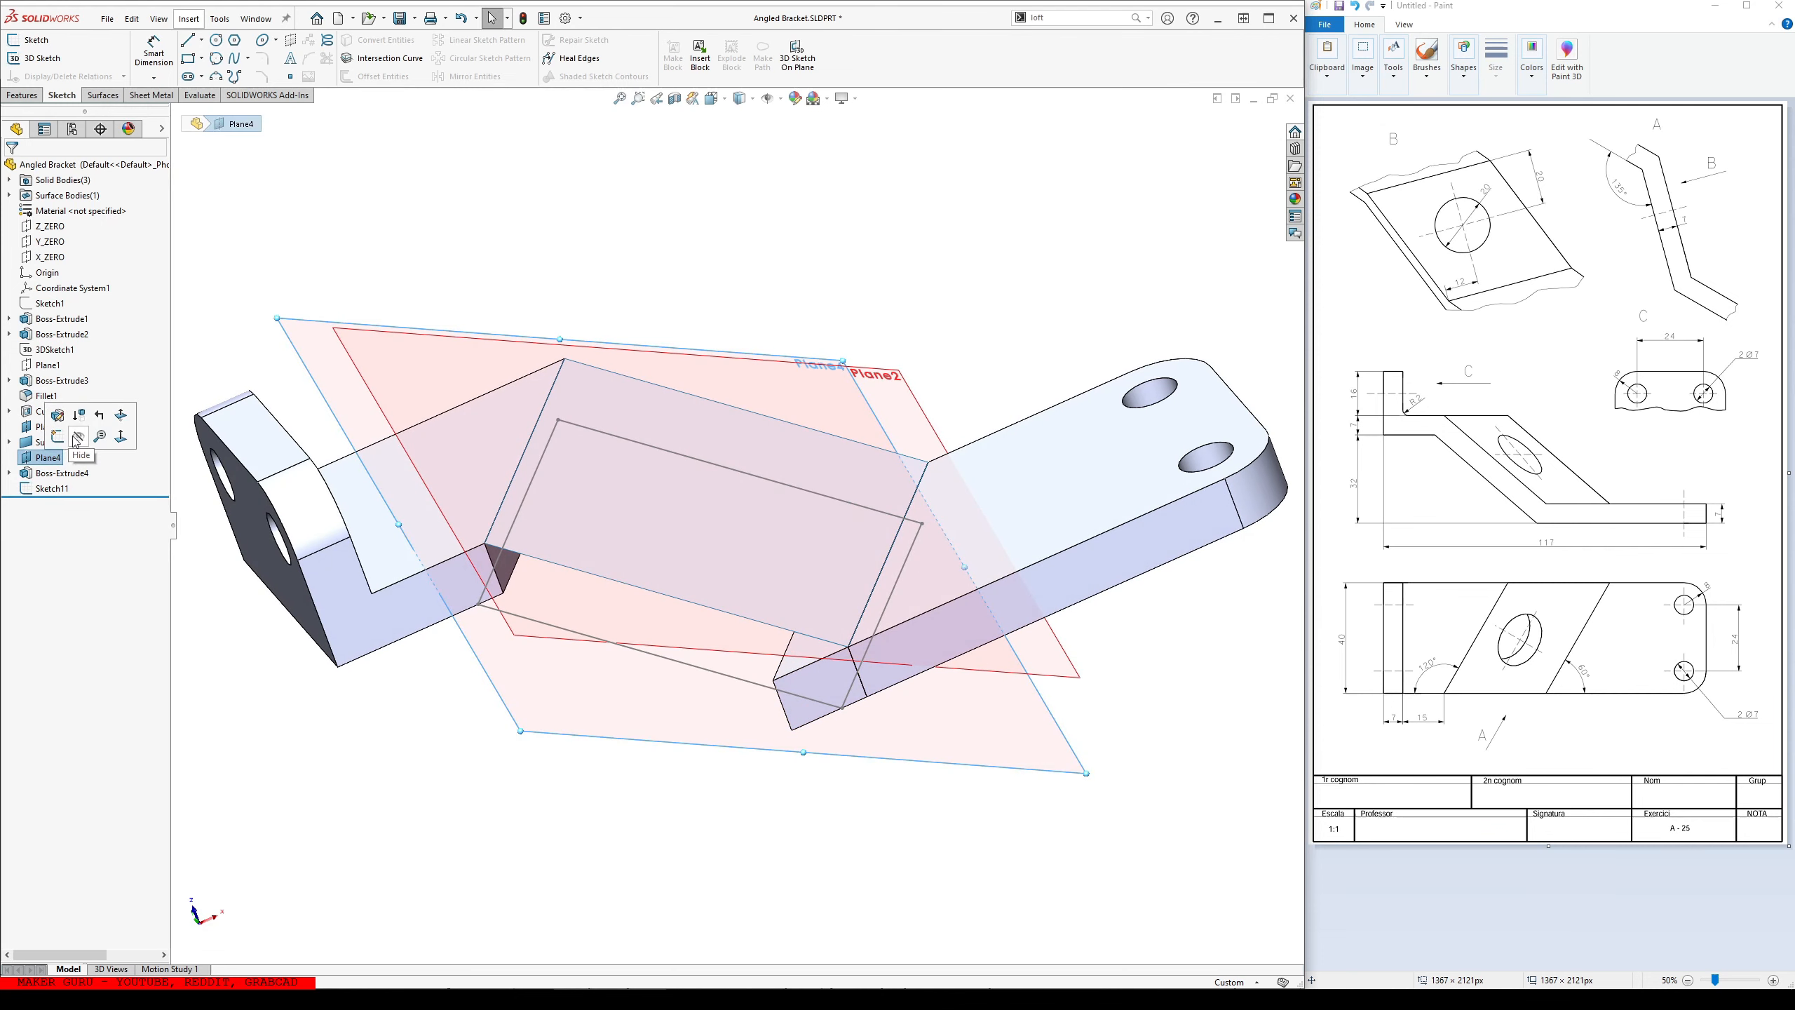
left_click(75, 436)
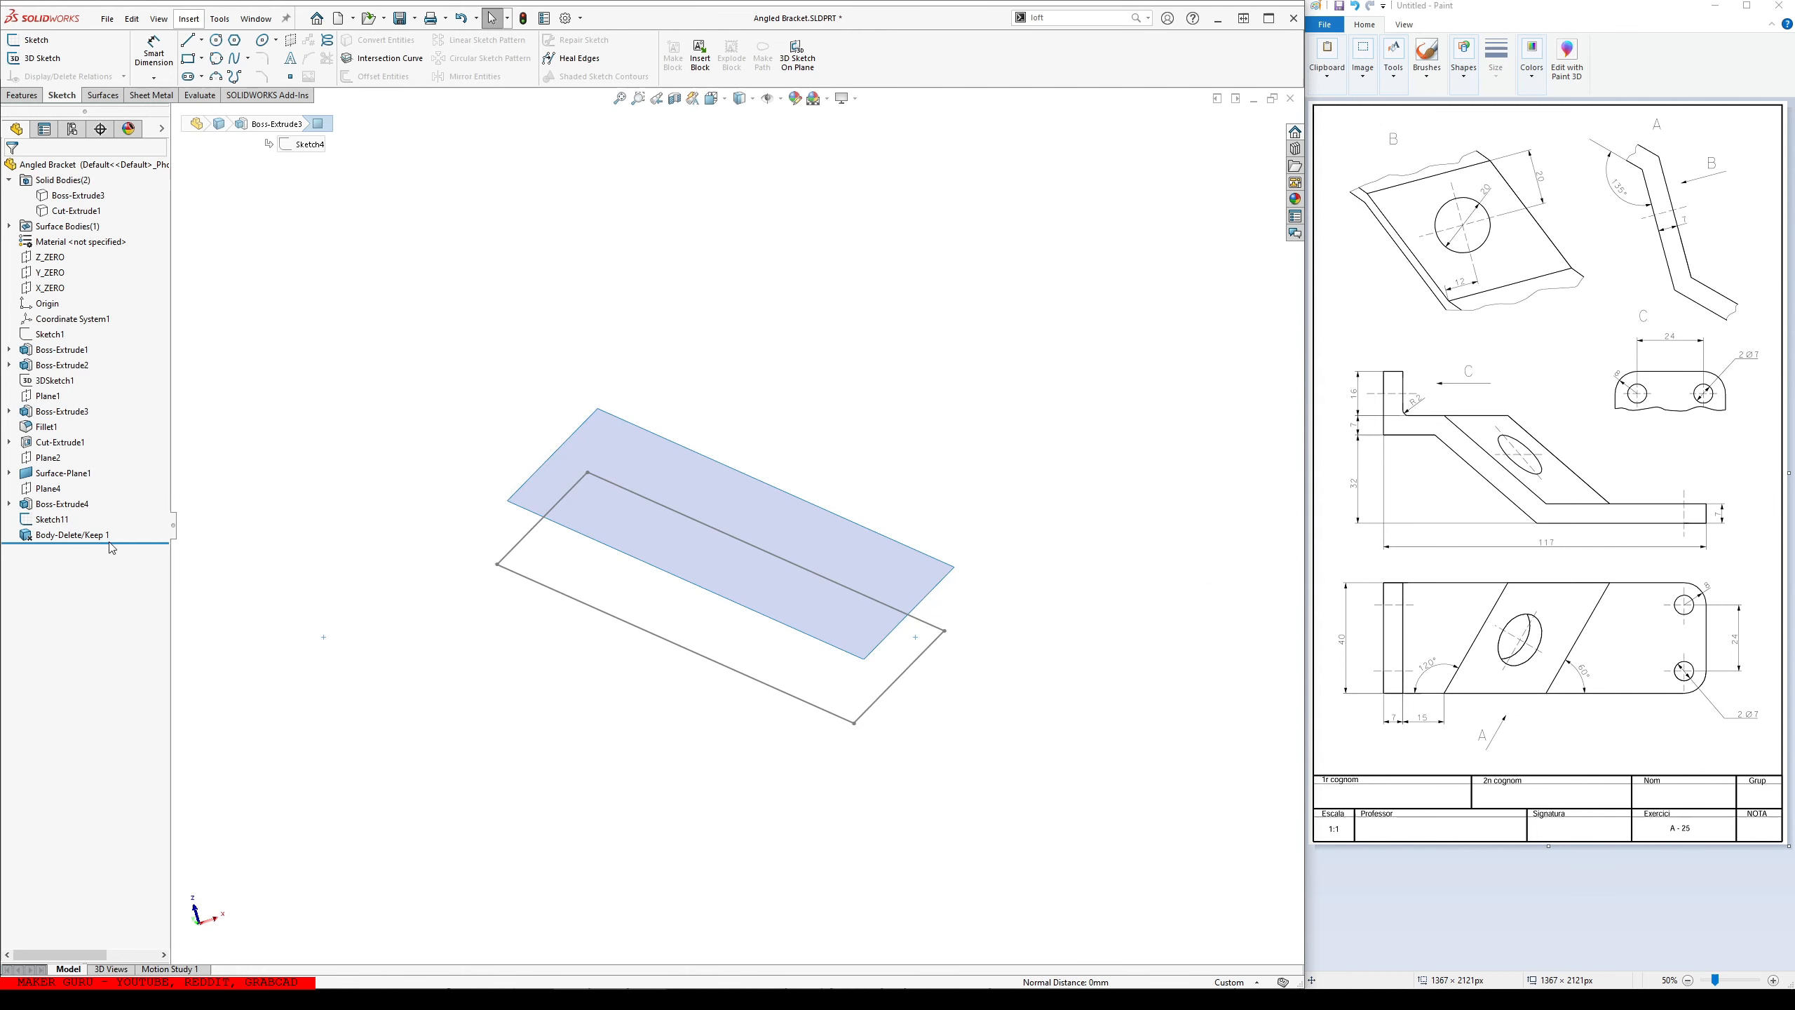
left_click(51, 518)
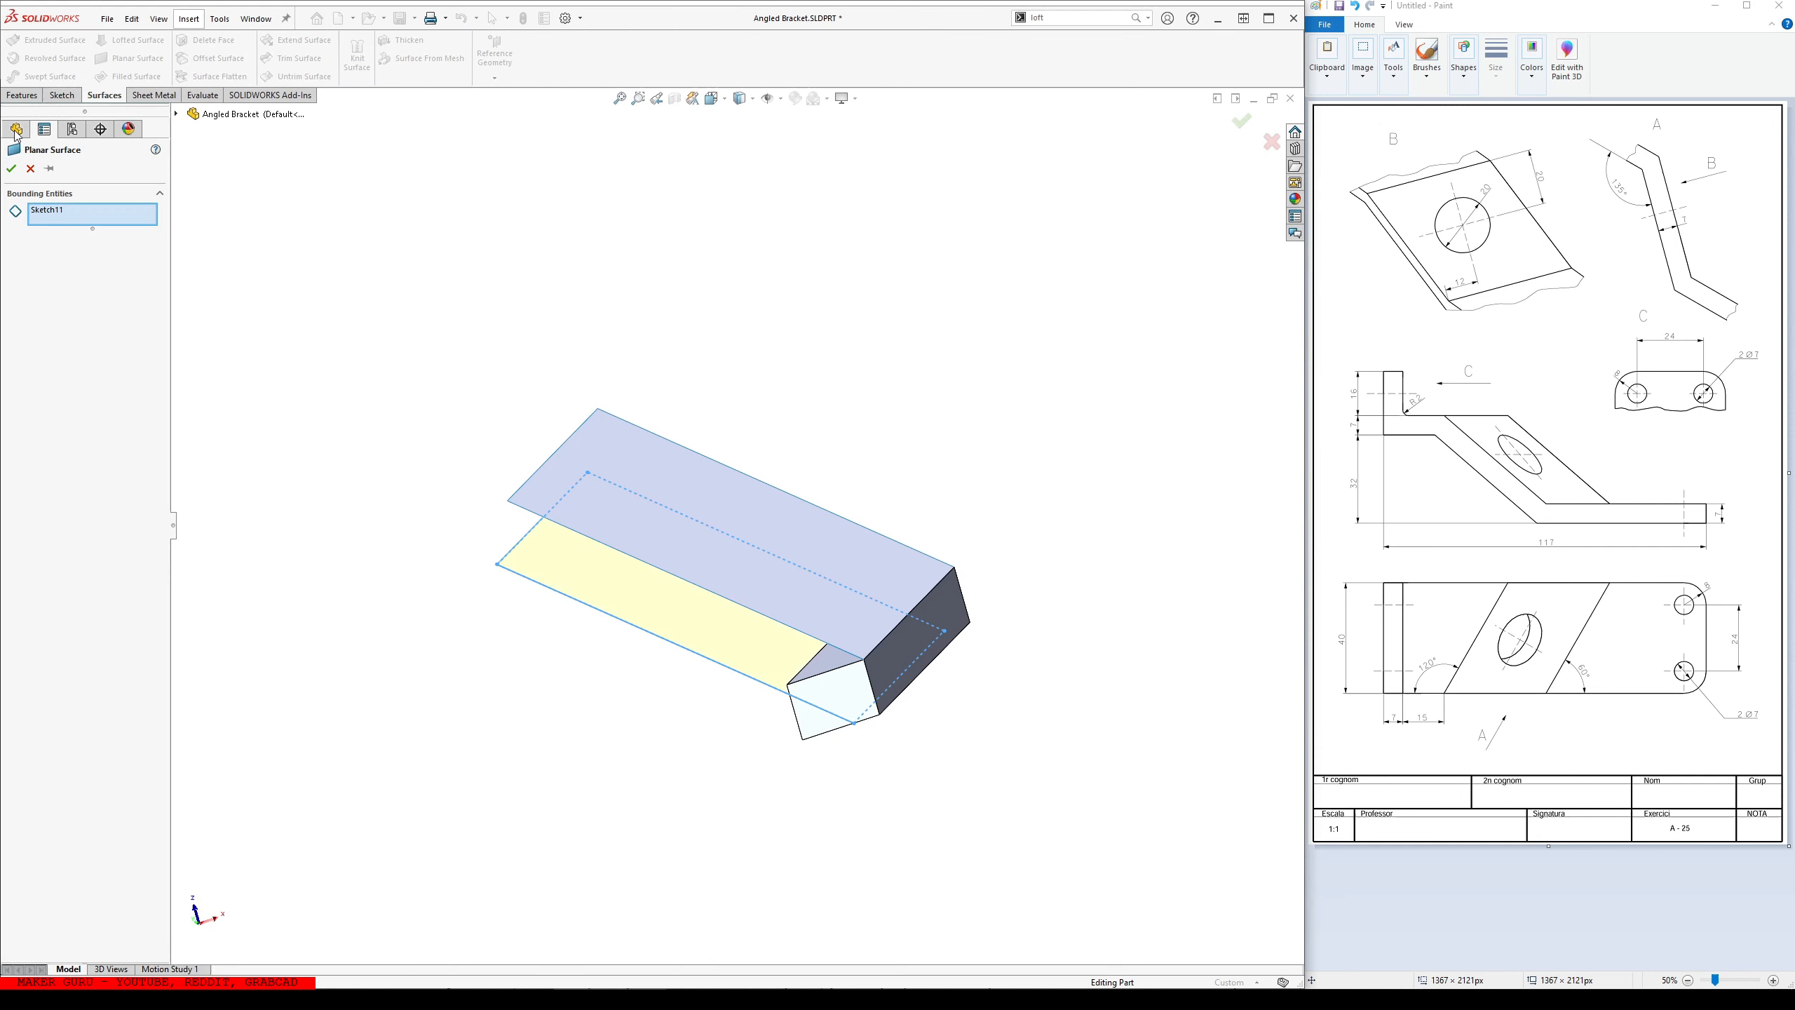
left_click(11, 168)
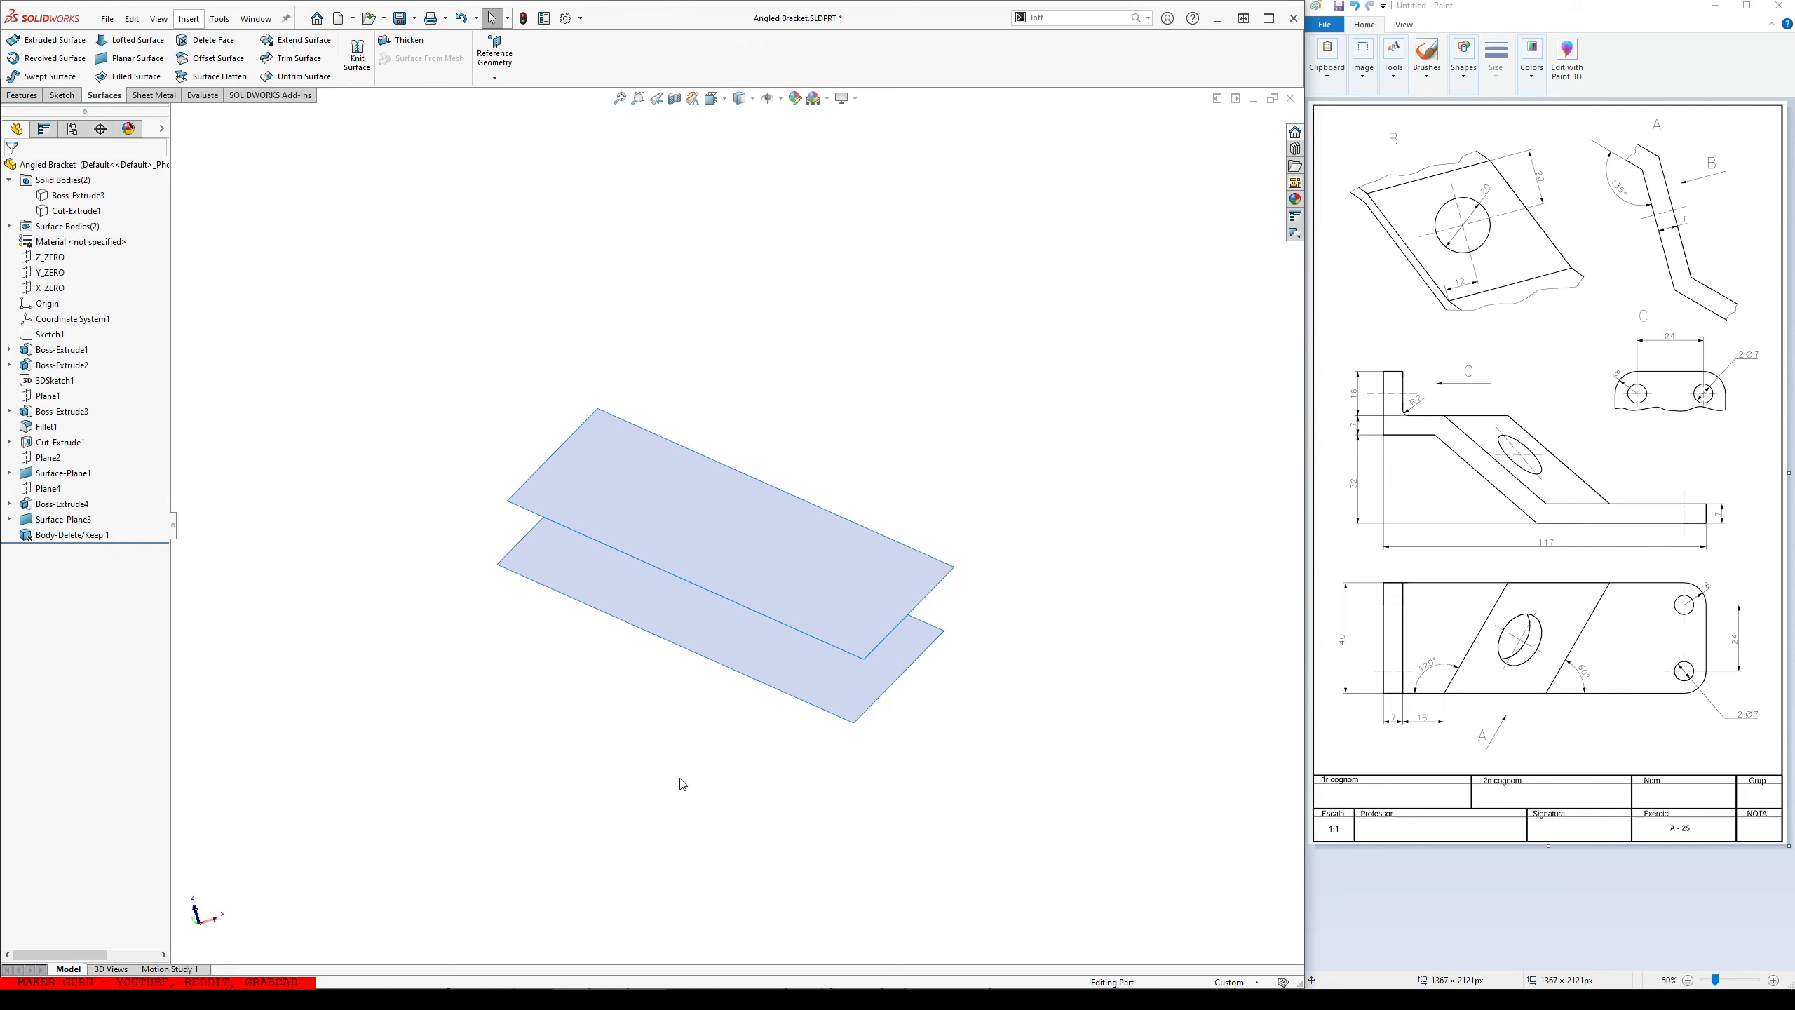
left_click(59, 95)
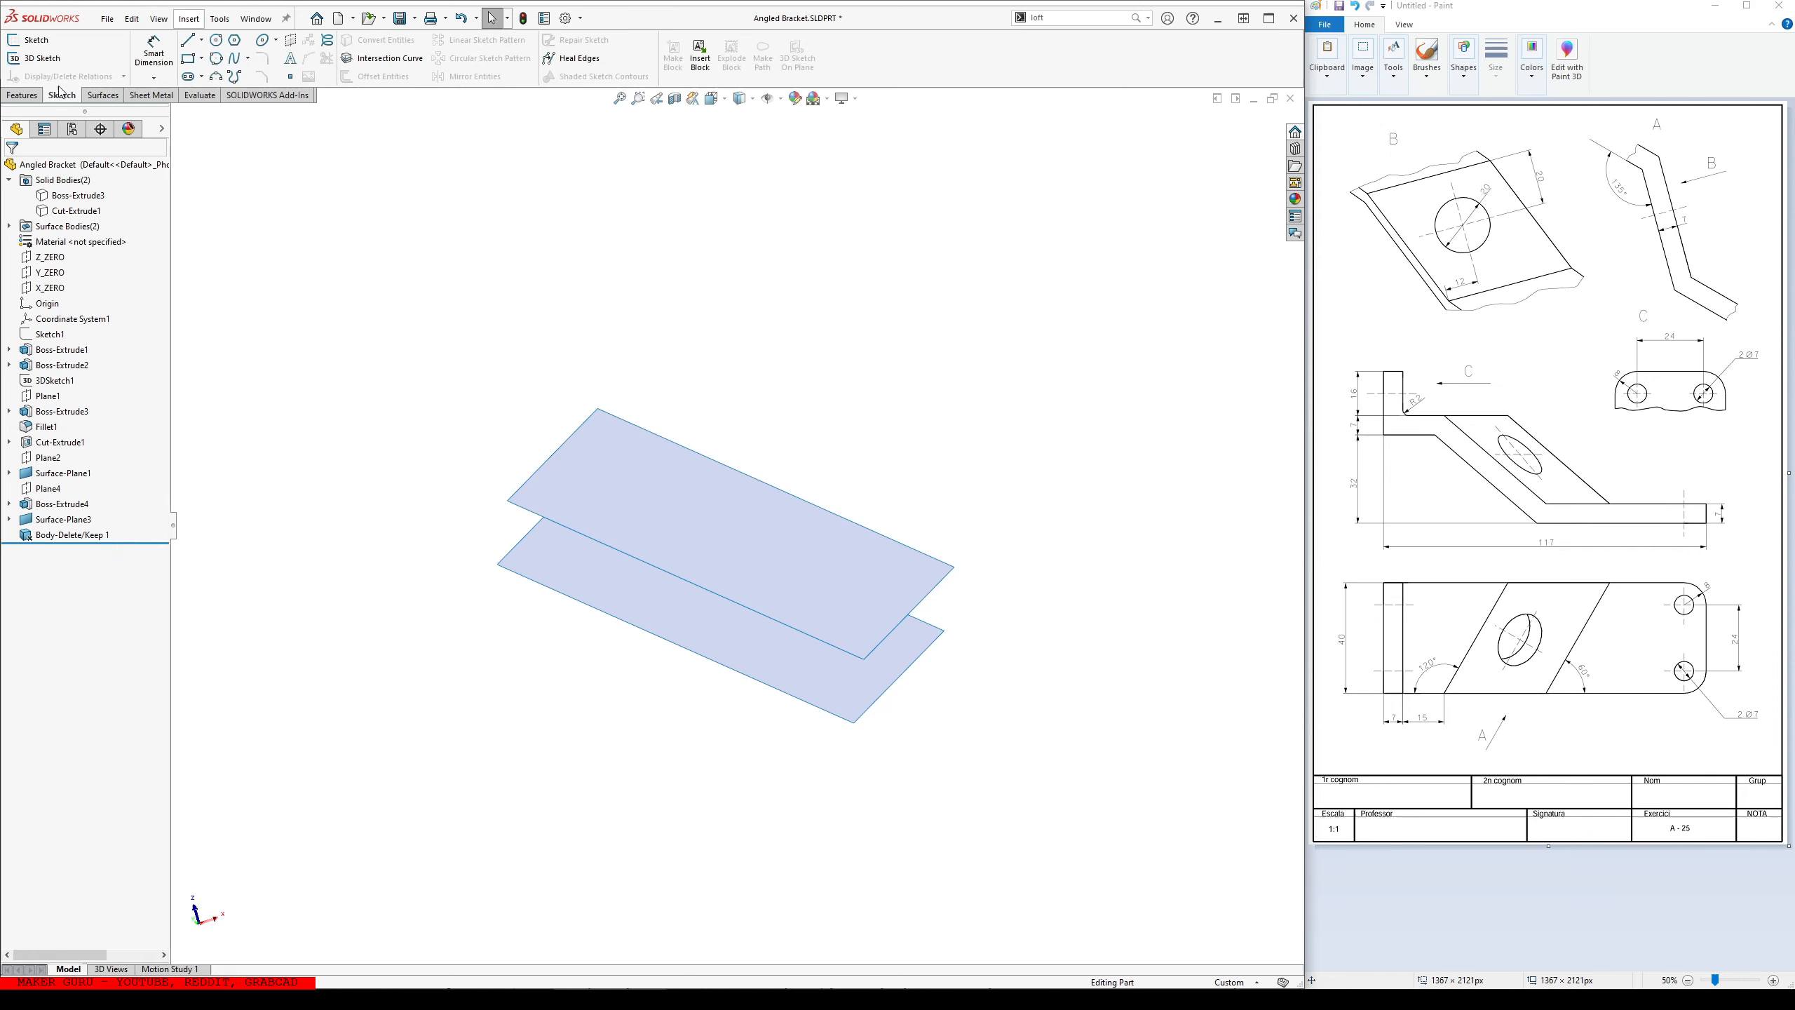
mouse_move(894, 690)
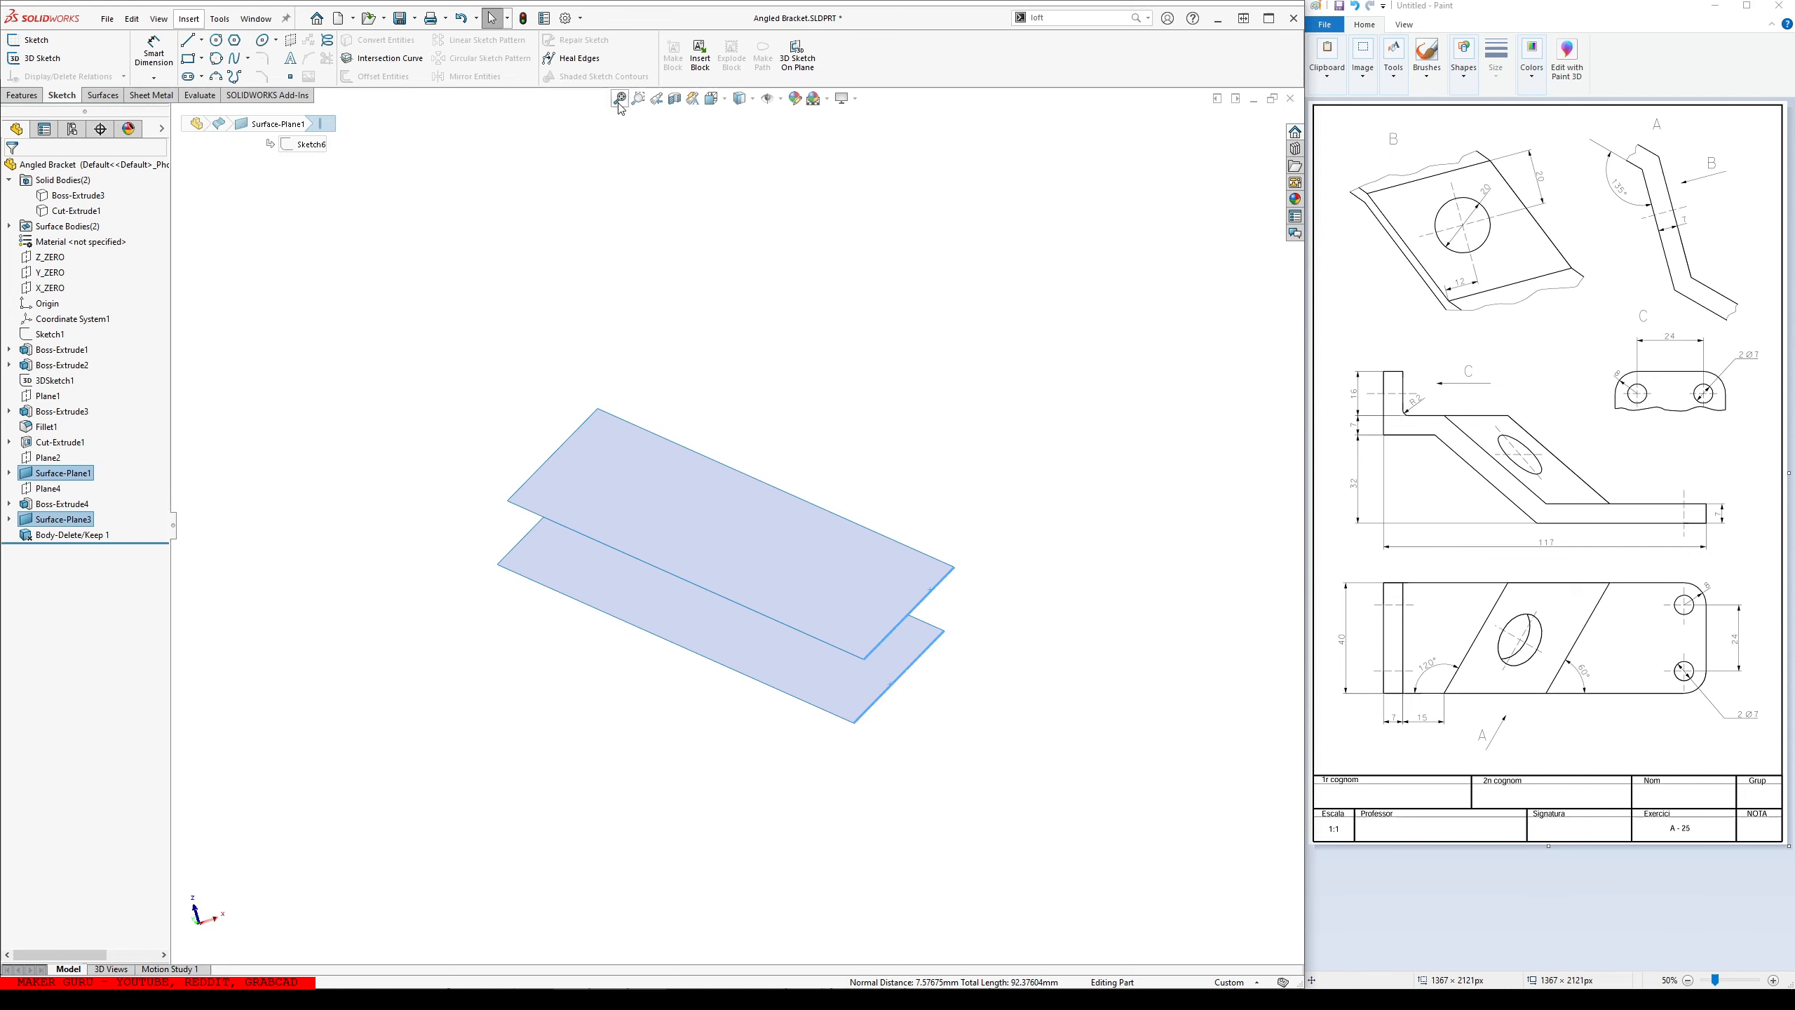
left_click(21, 95)
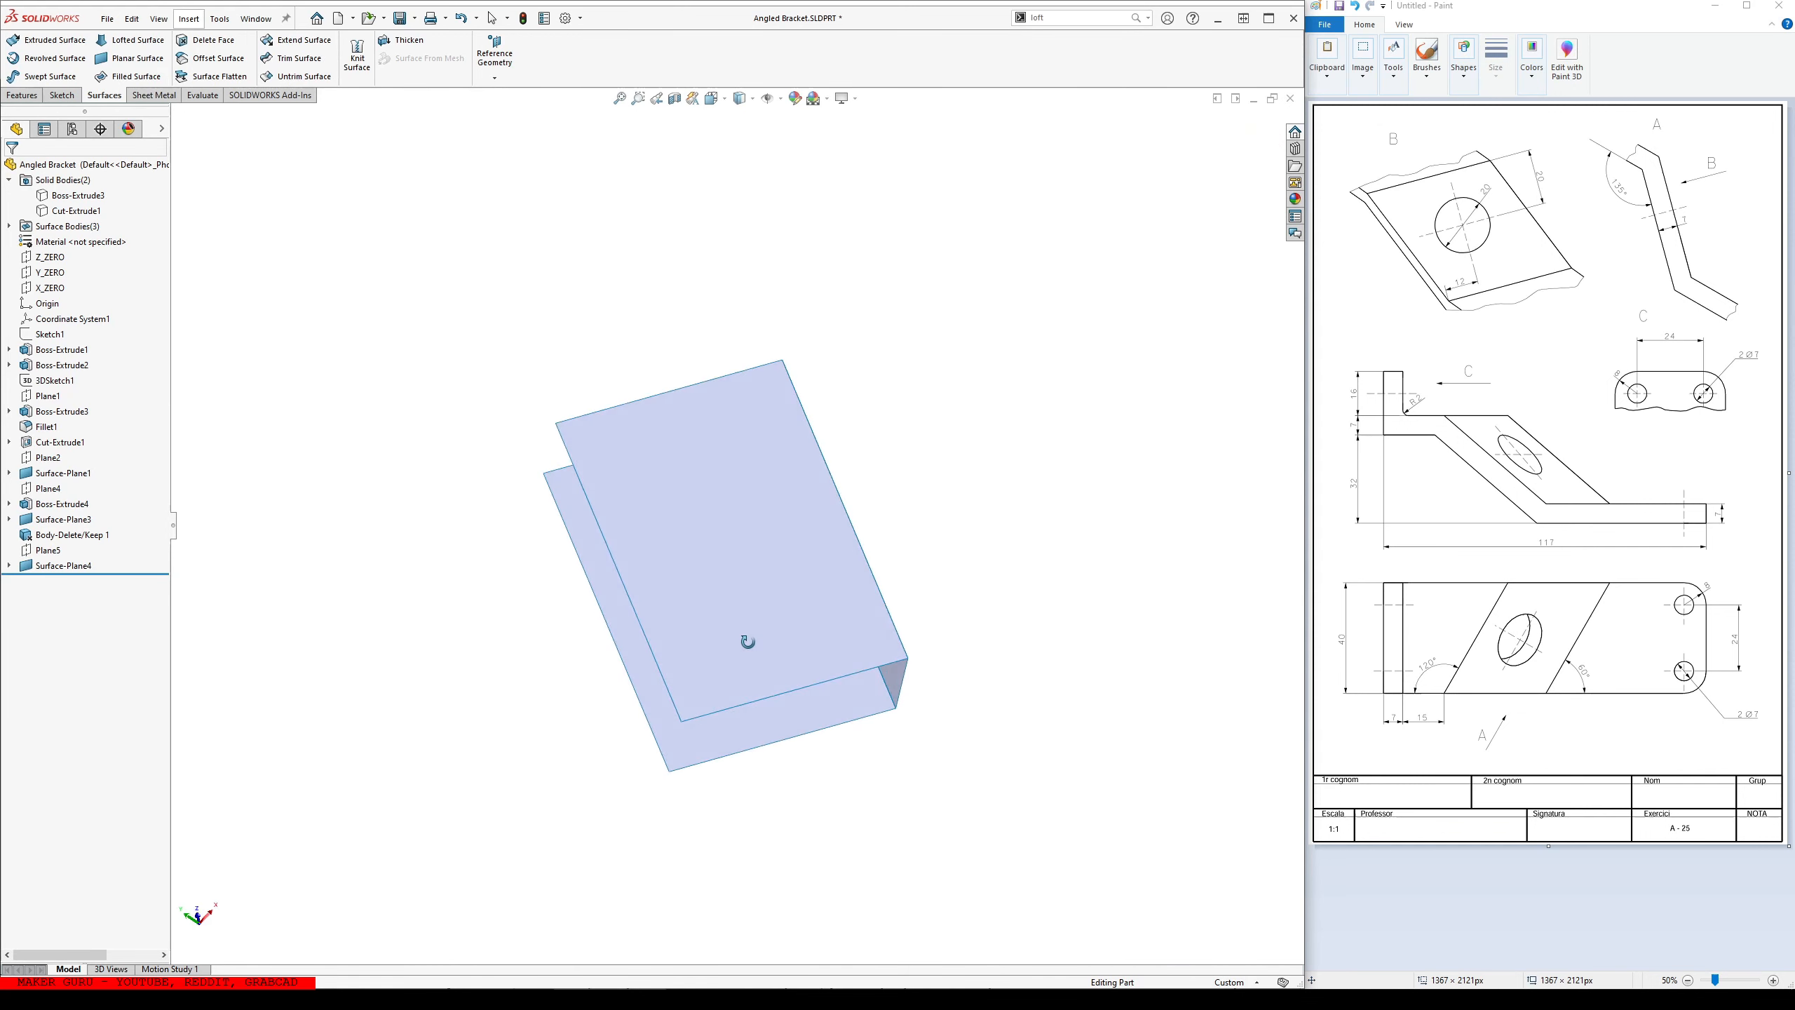
- Create Plane6 and sketch a line on it closing the remaining open end (Sketch13)
left_click(494, 69)
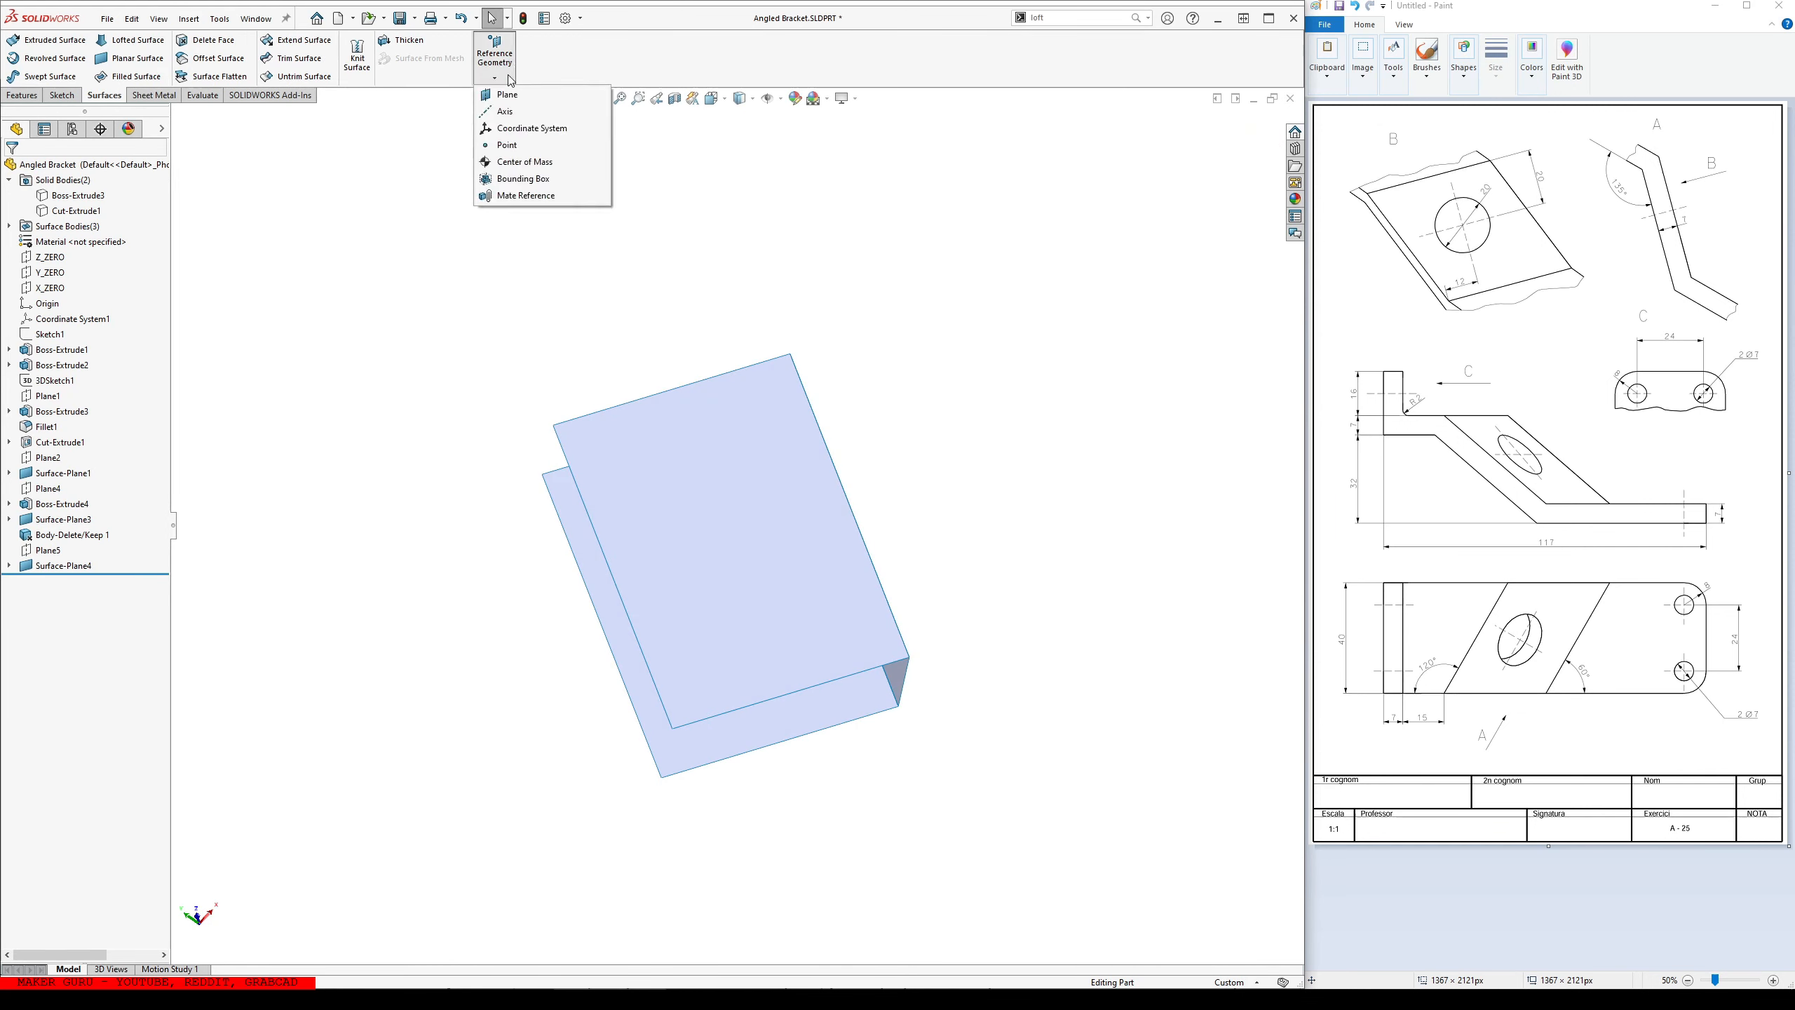
left_click(507, 94)
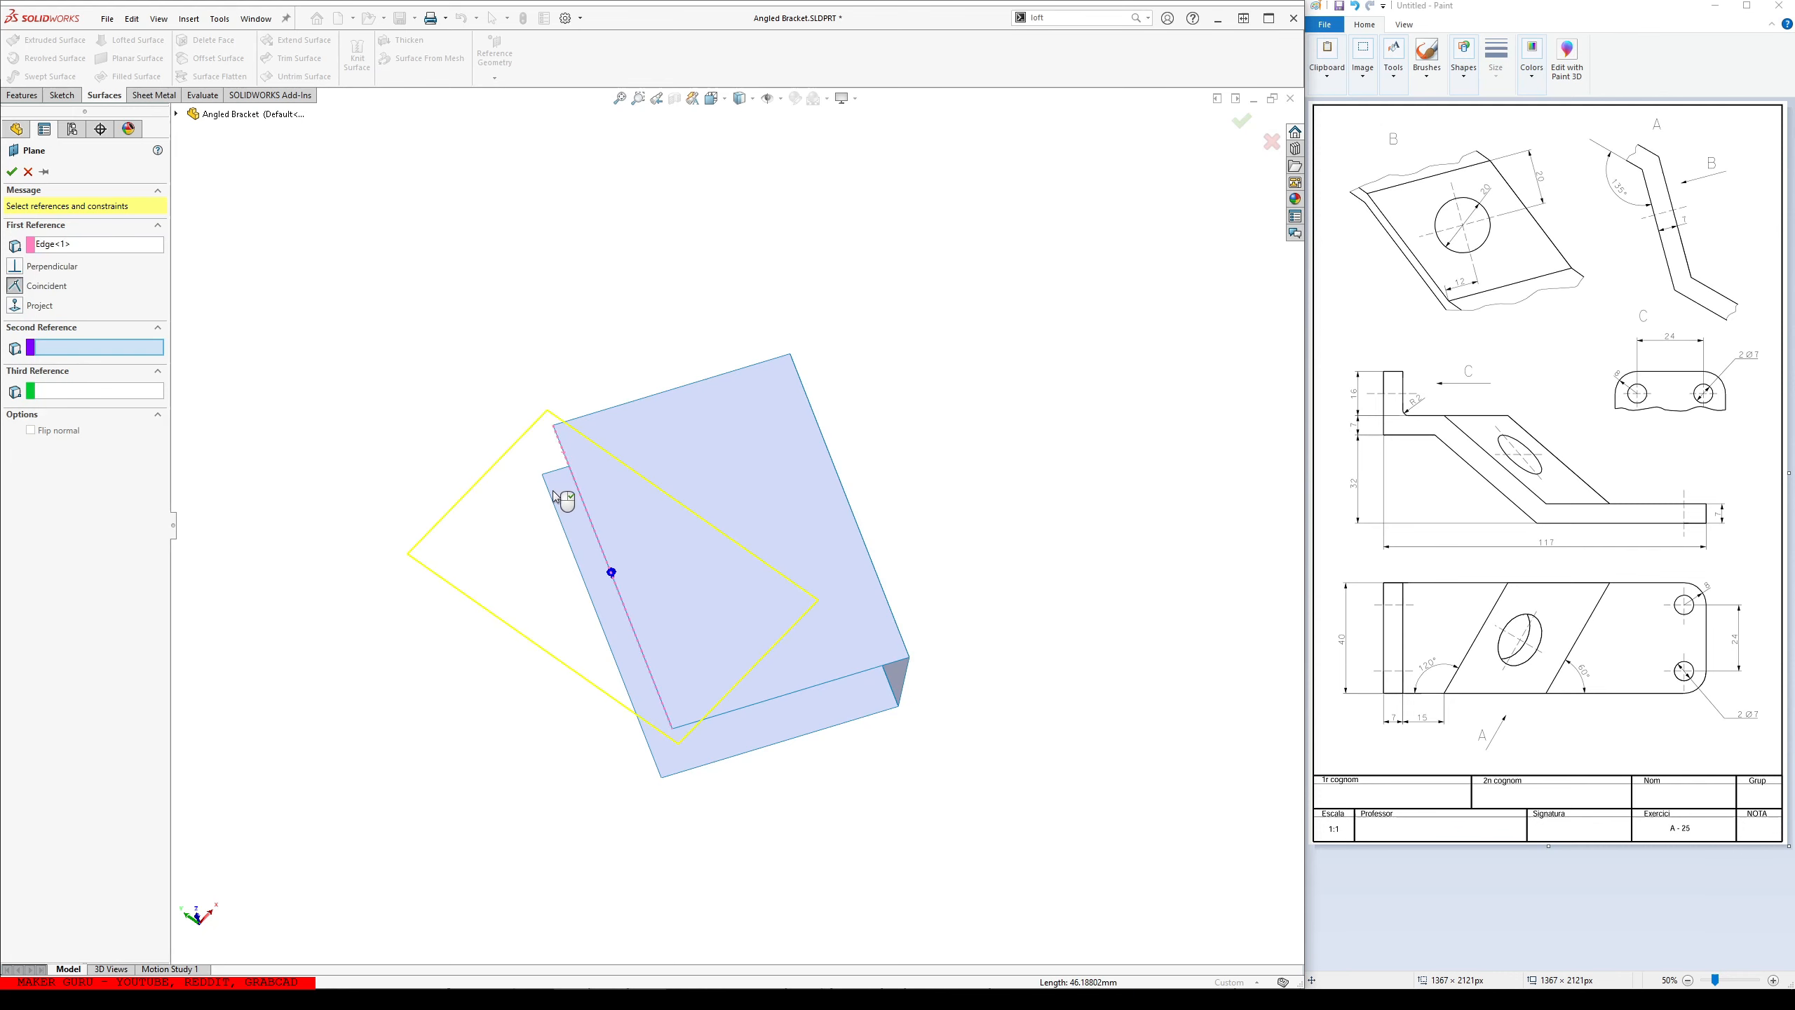
mouse_move(560, 512)
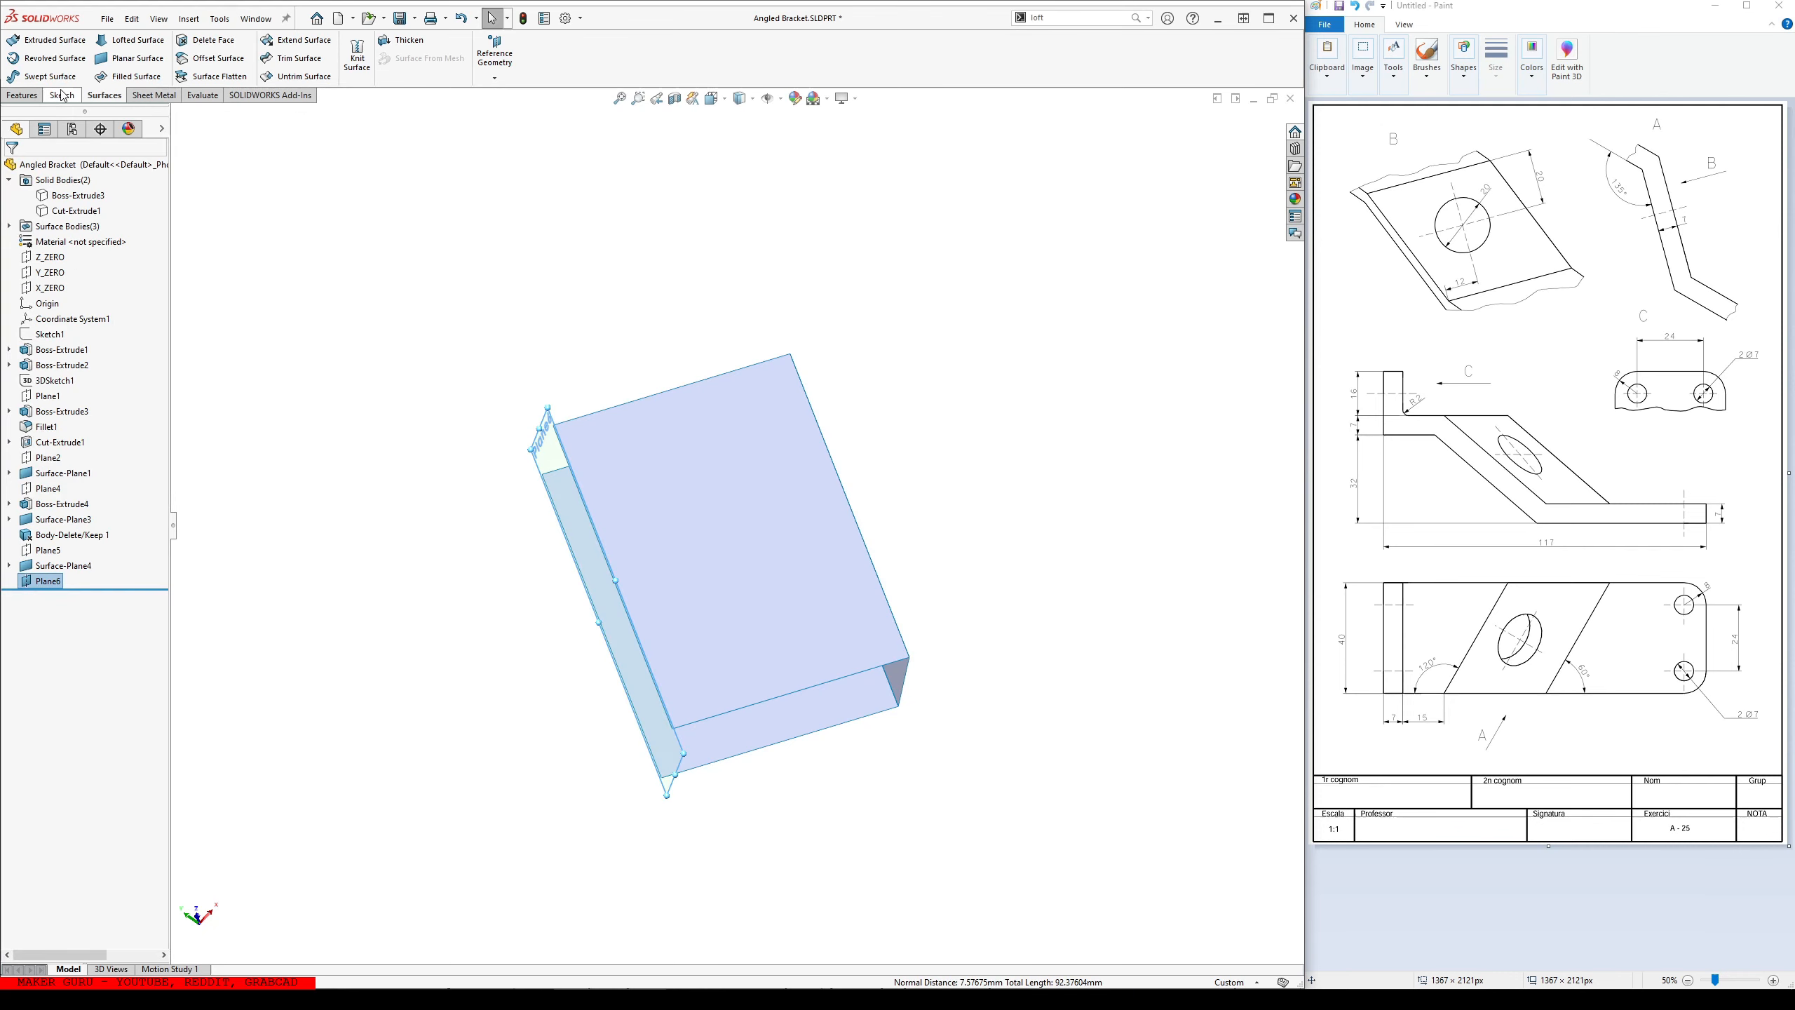
left_click(46, 581)
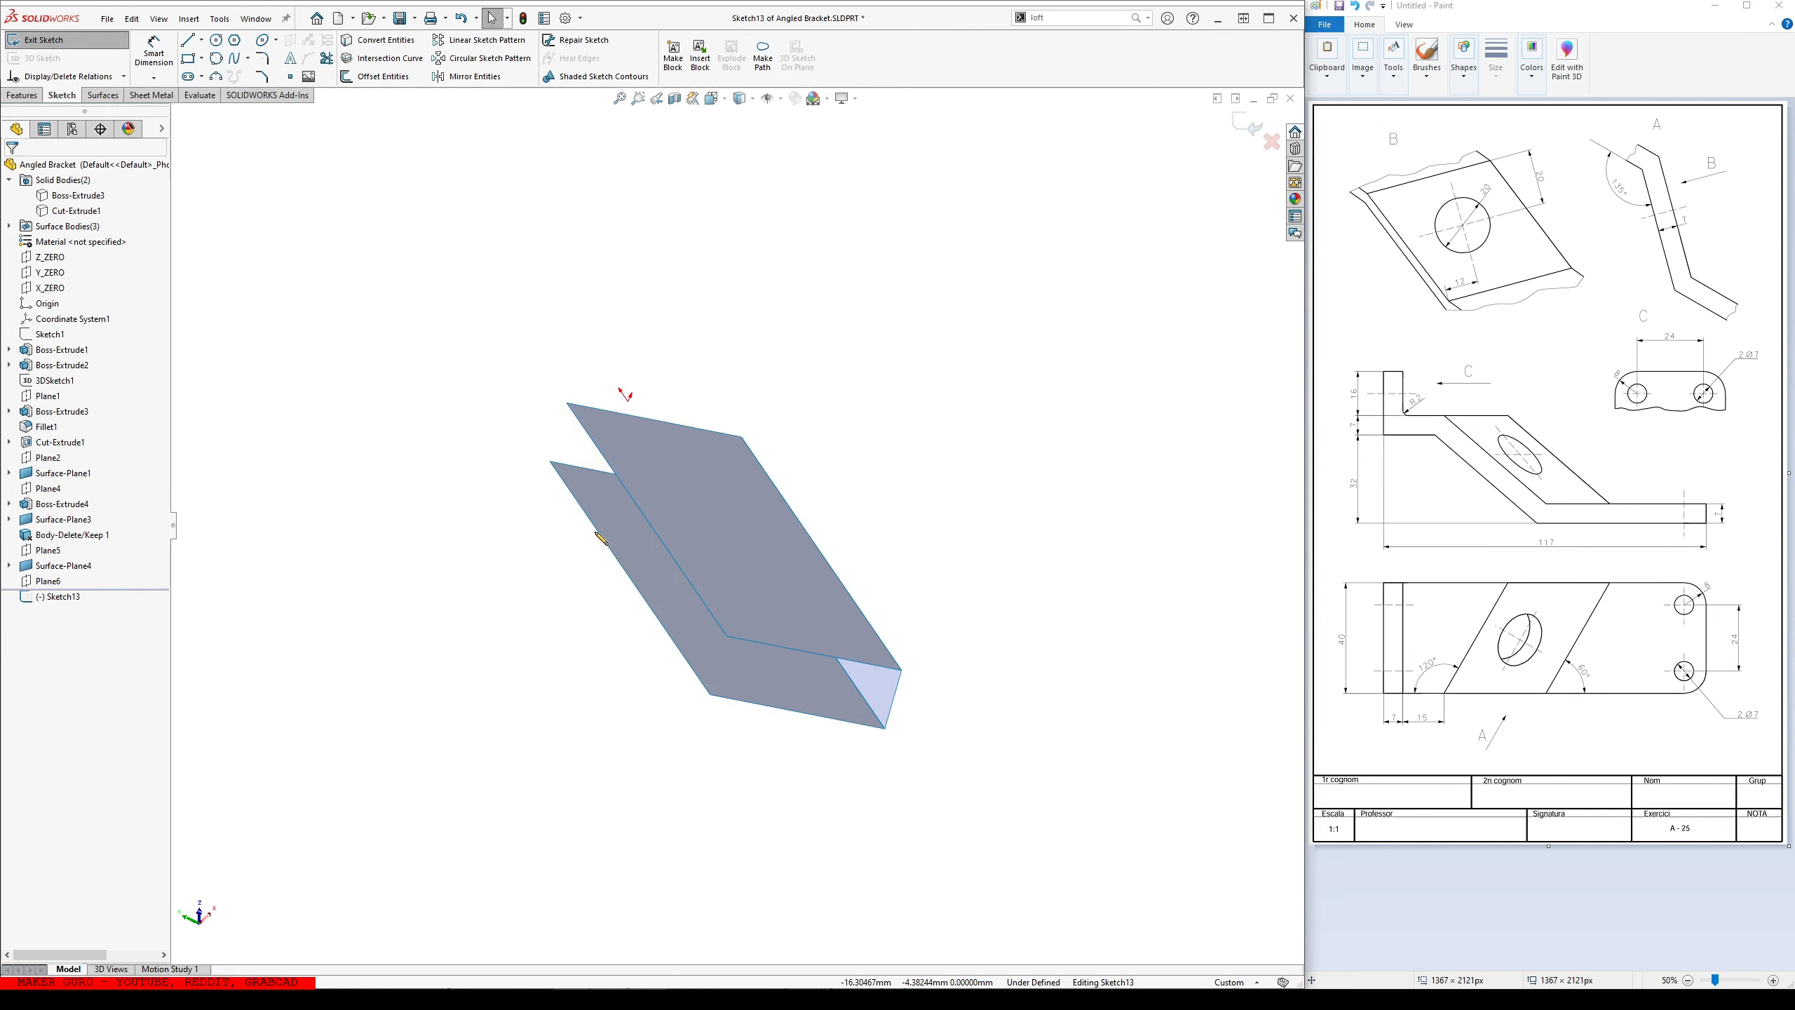
left_click(188, 40)
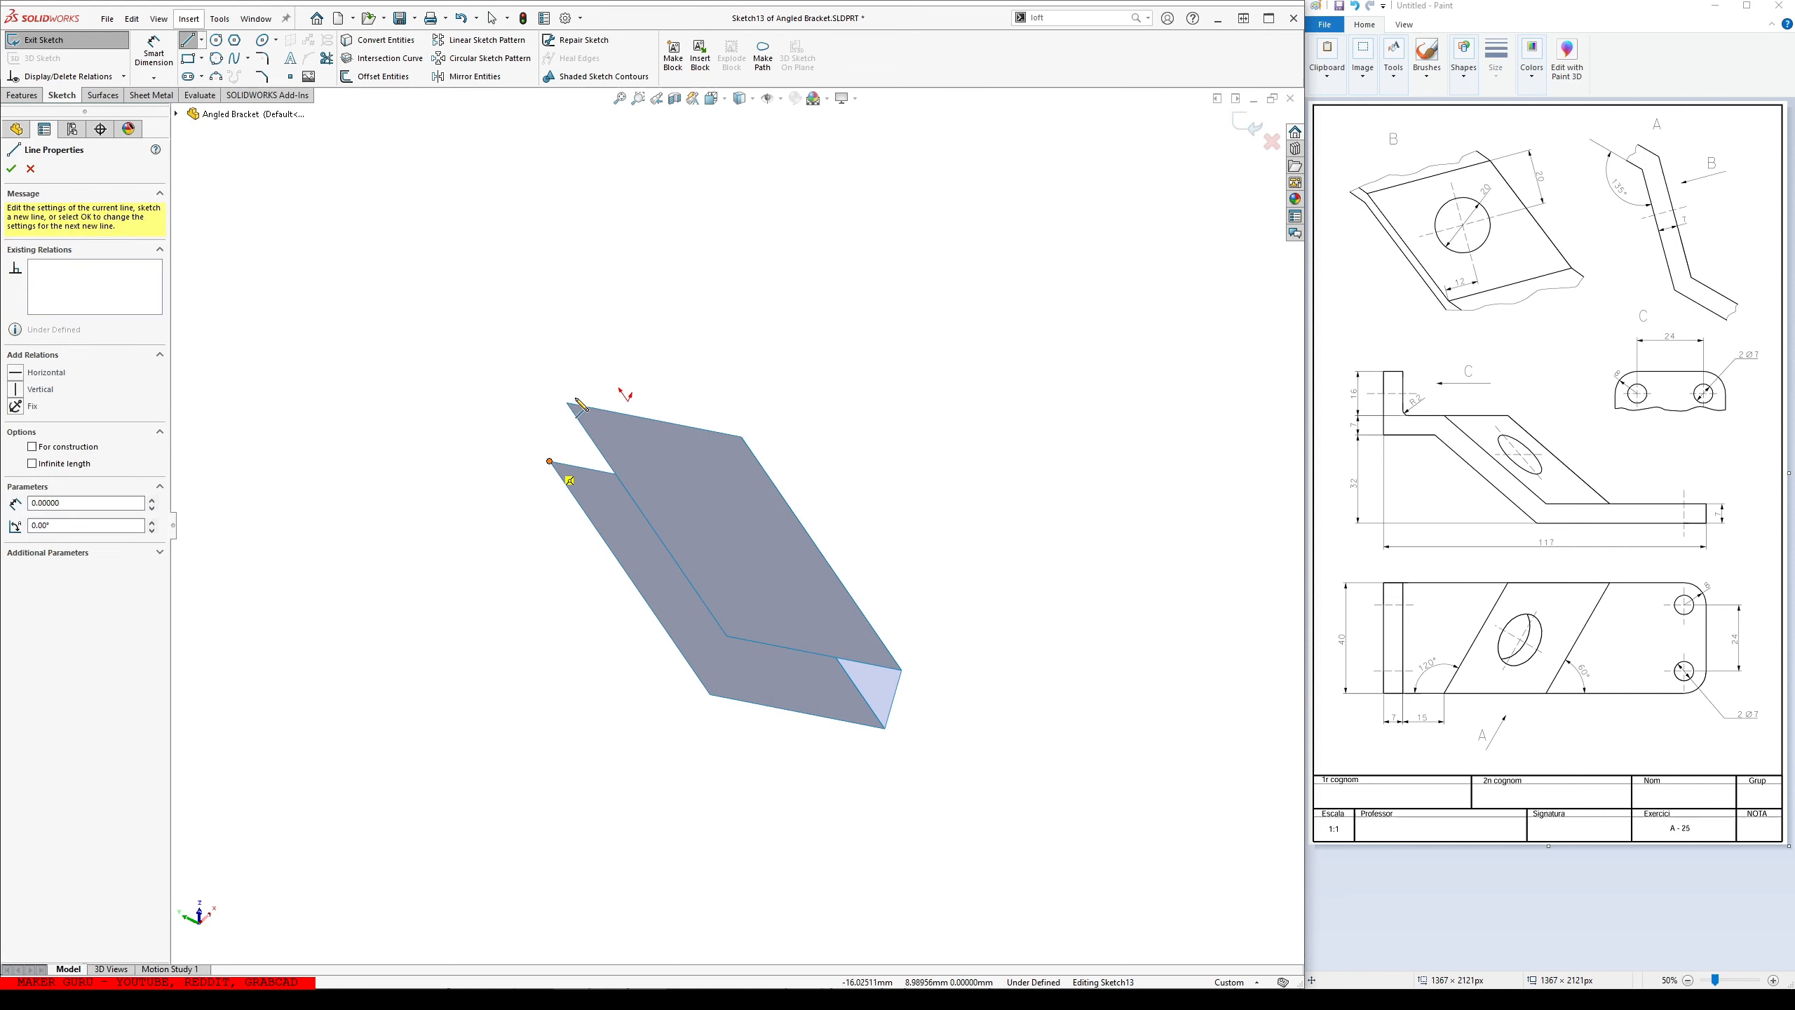
left_click(739, 652)
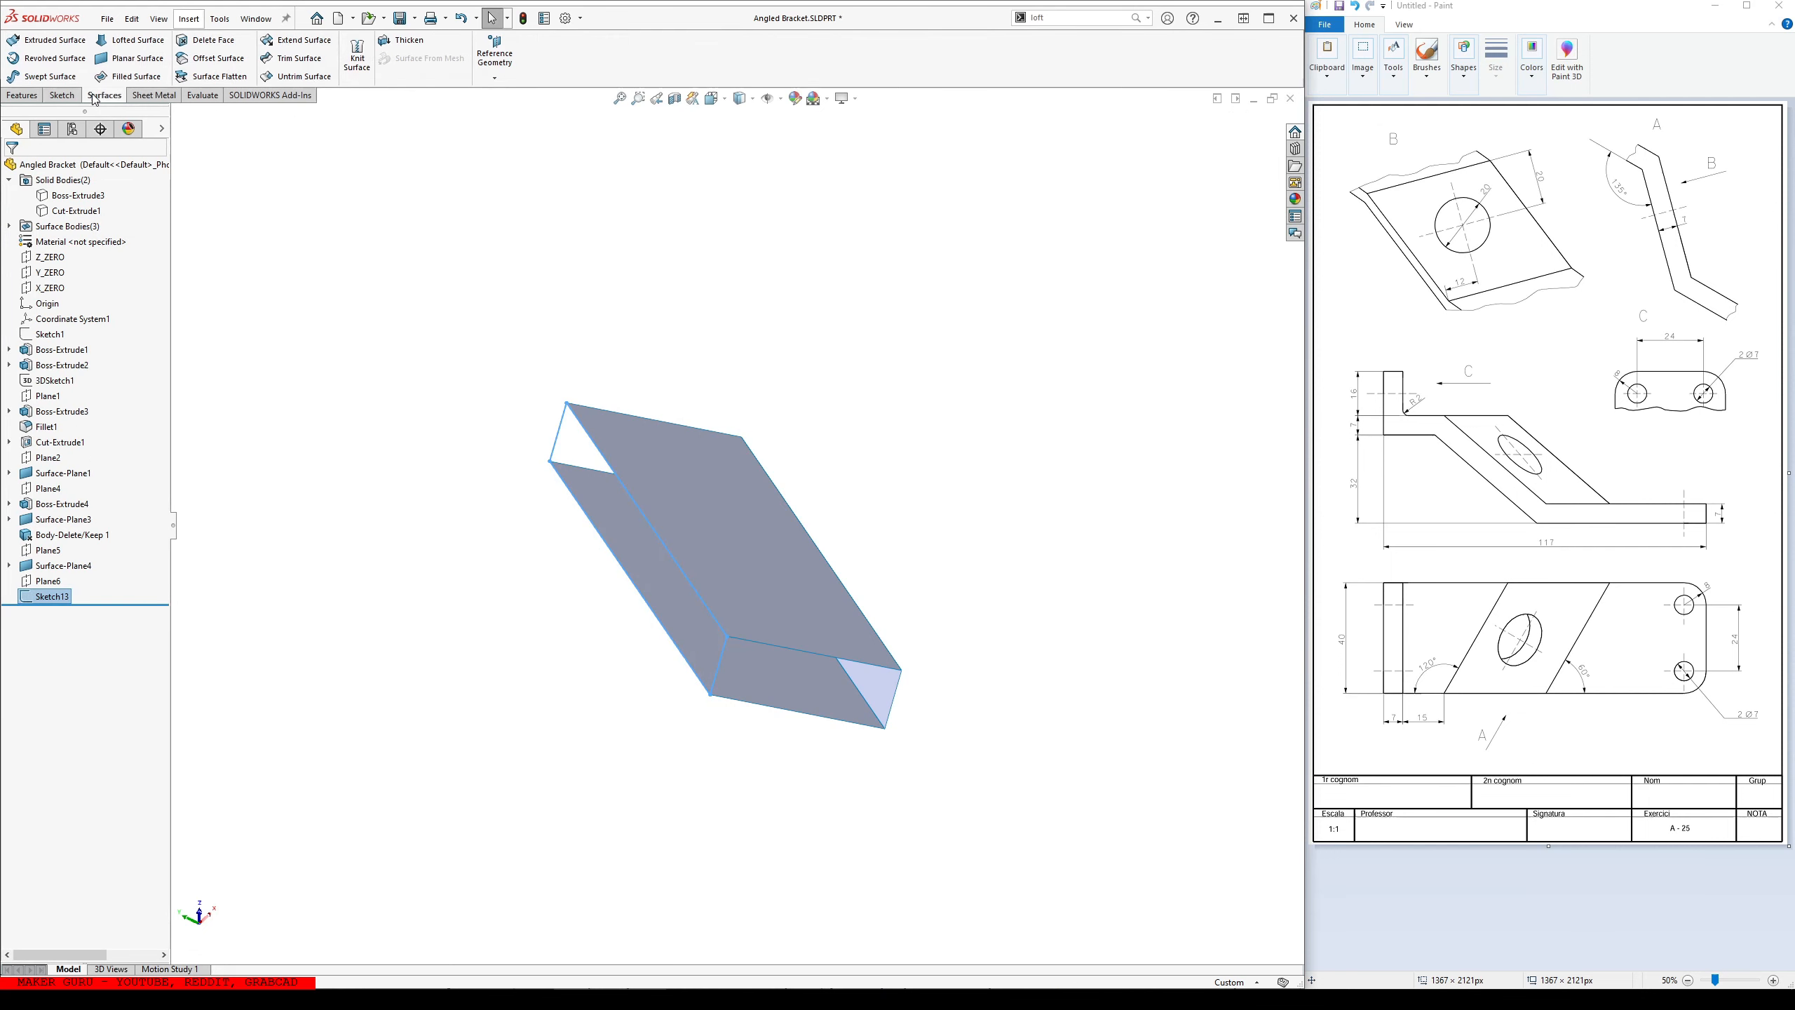
- Add Surface-Plane5 and knit all sheets into one surface body, Surface-Knit1
left_click(131, 59)
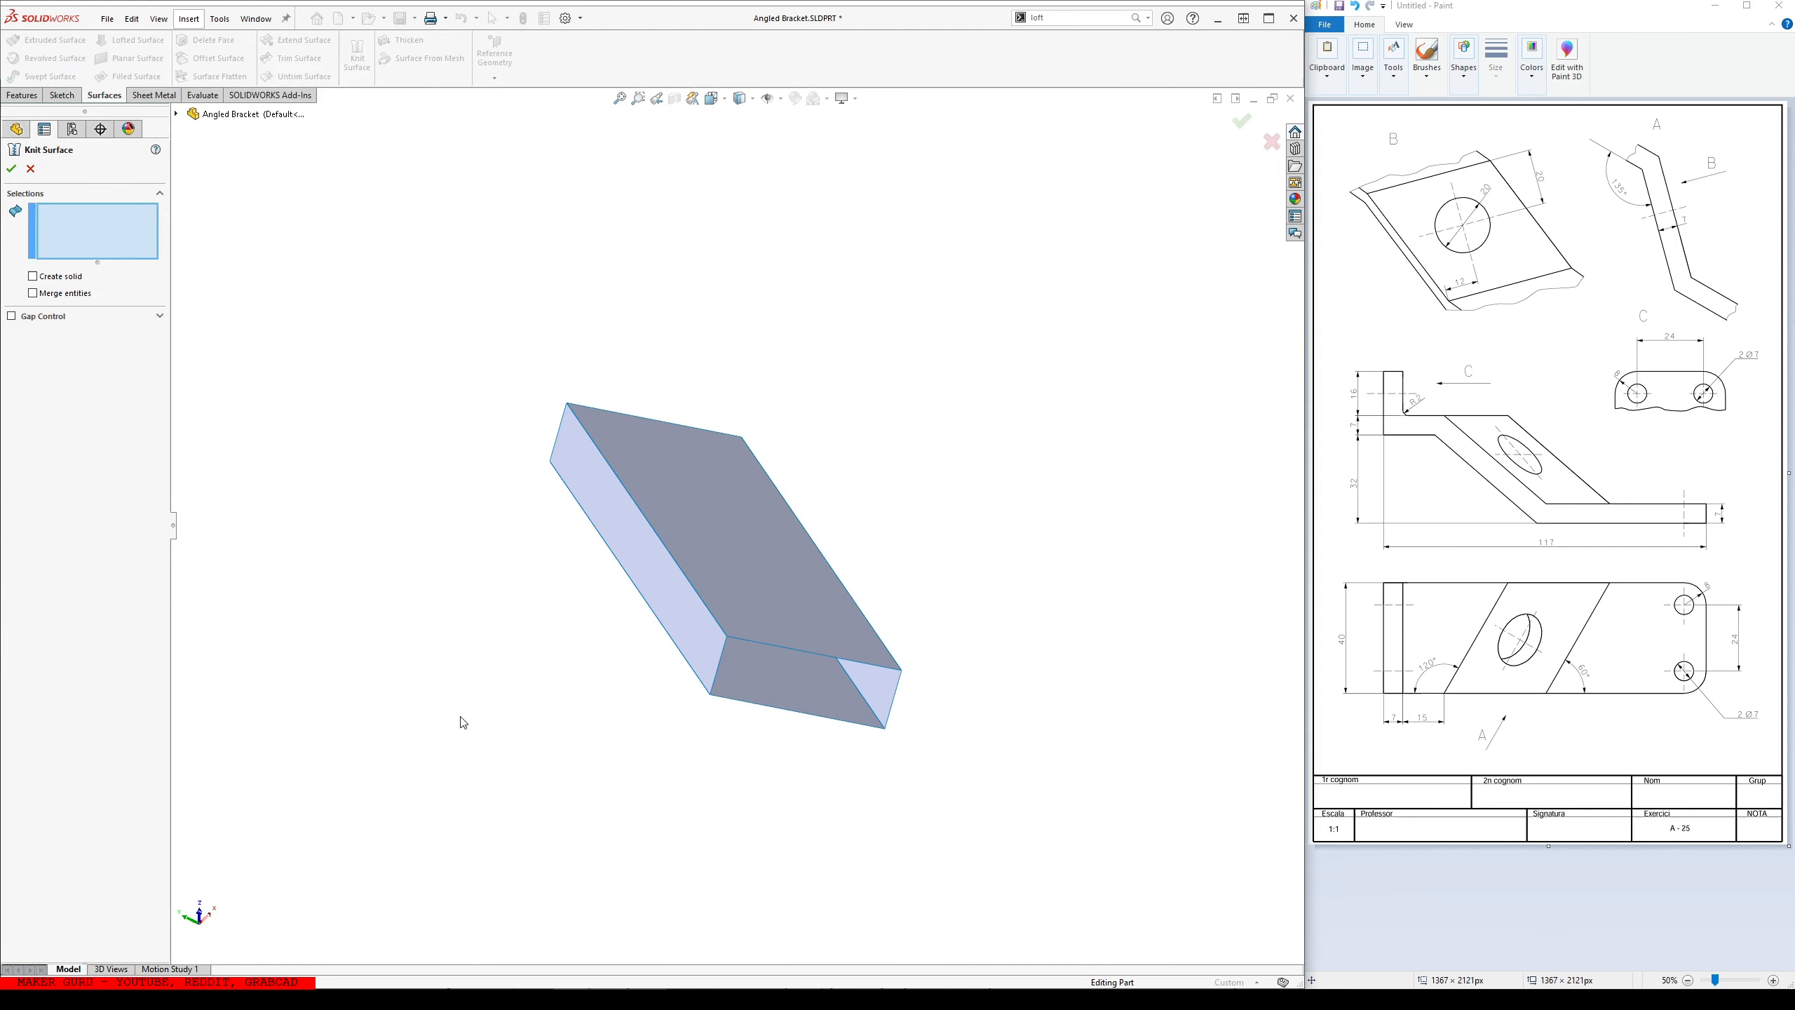
left_click(11, 168)
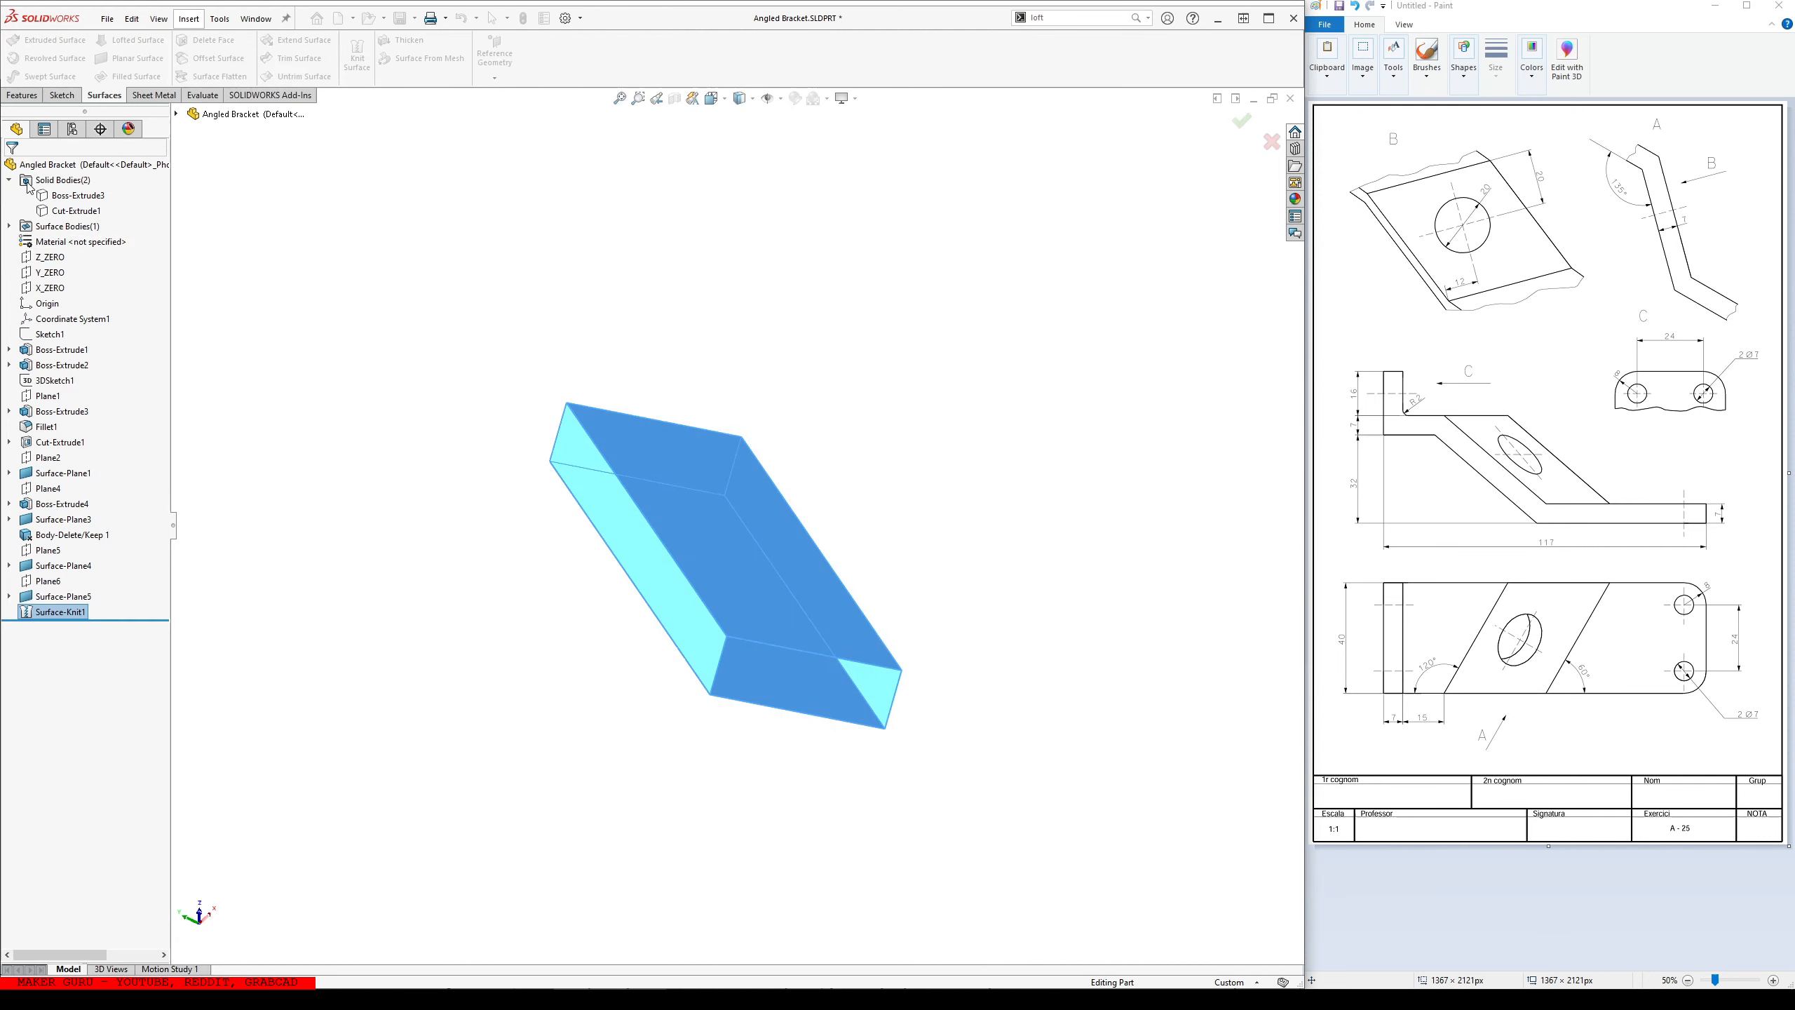
right_click(893, 710)
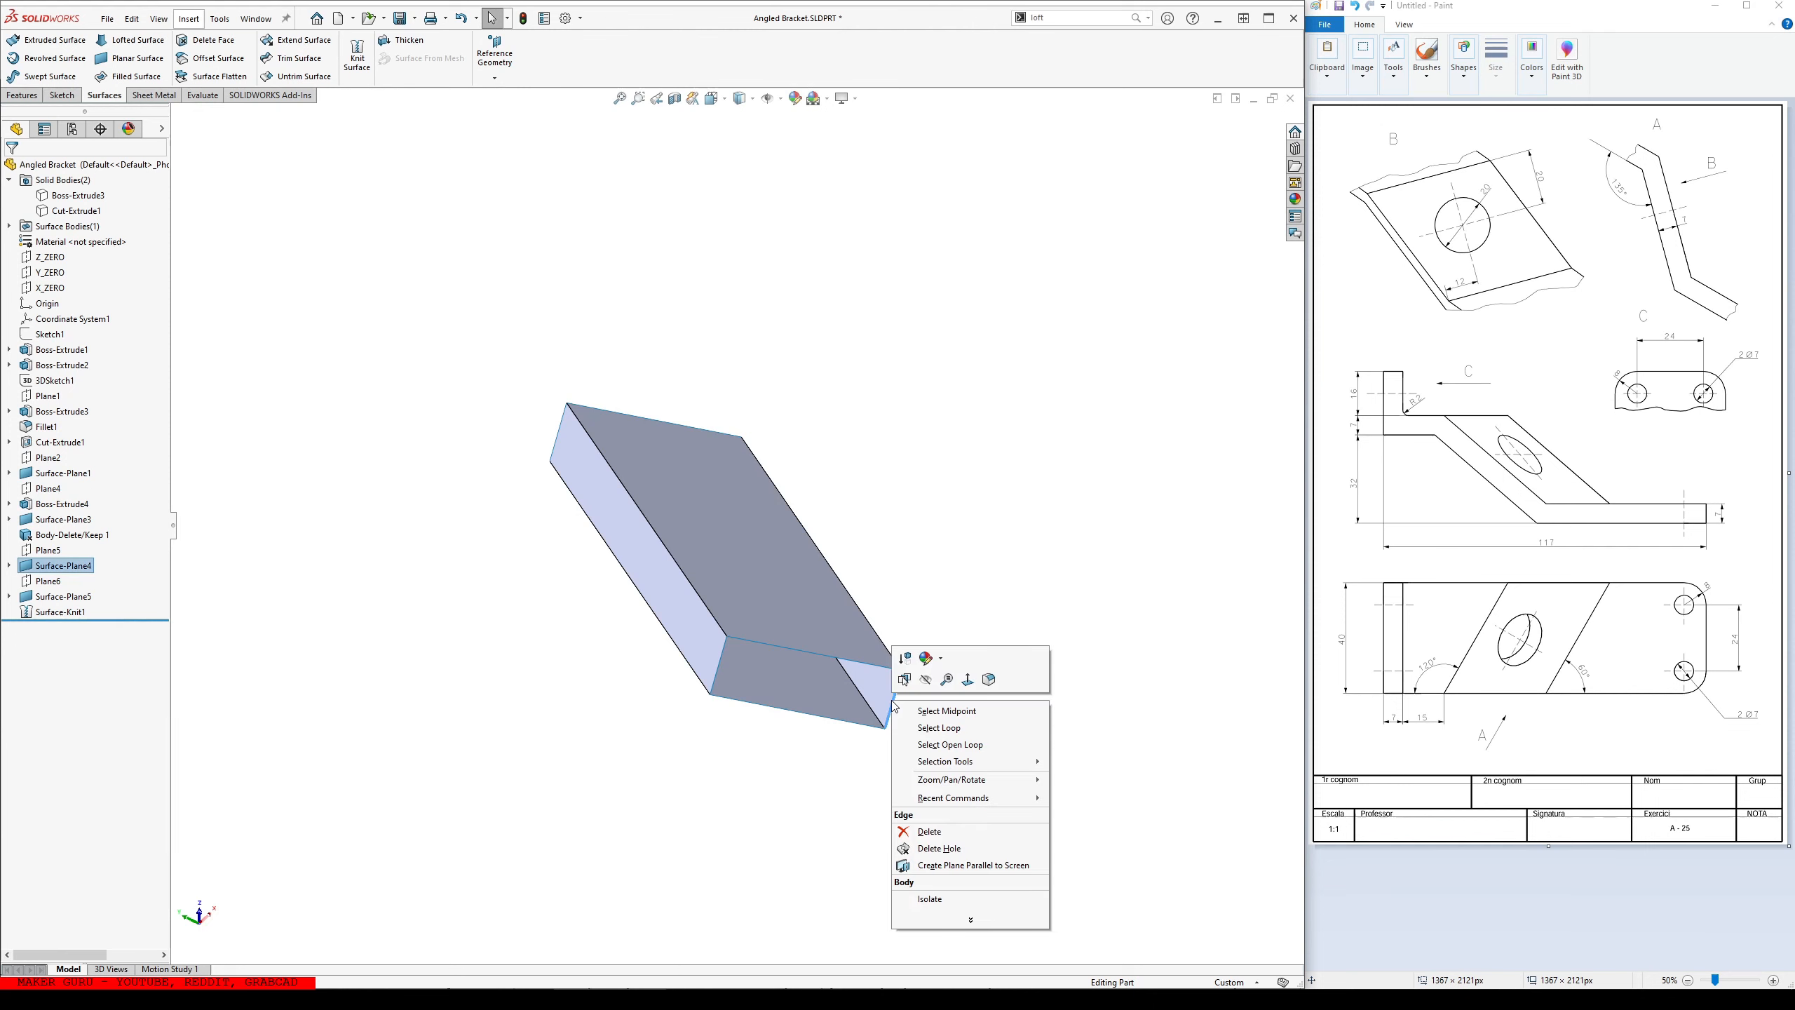
- Extrude the middle section Up To Surface as Boss-Extrude5 and Combine all bodies into one bracket
left_click(971, 863)
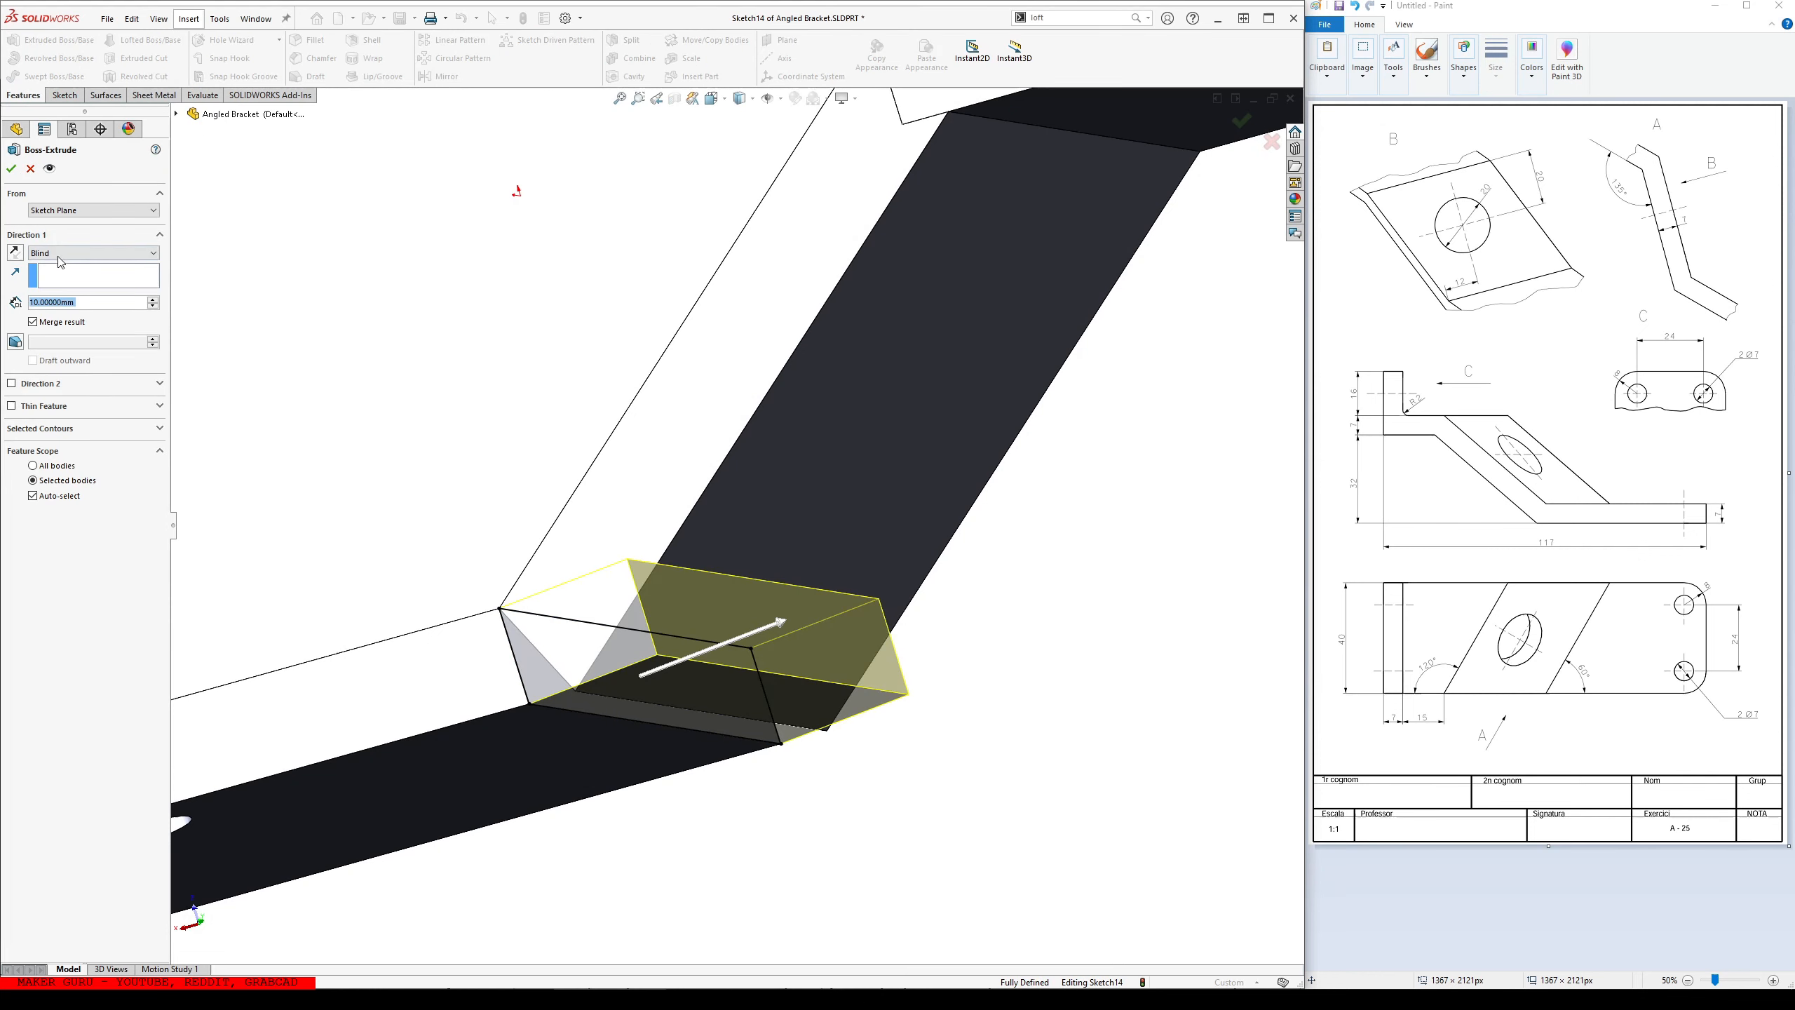
left_click(92, 252)
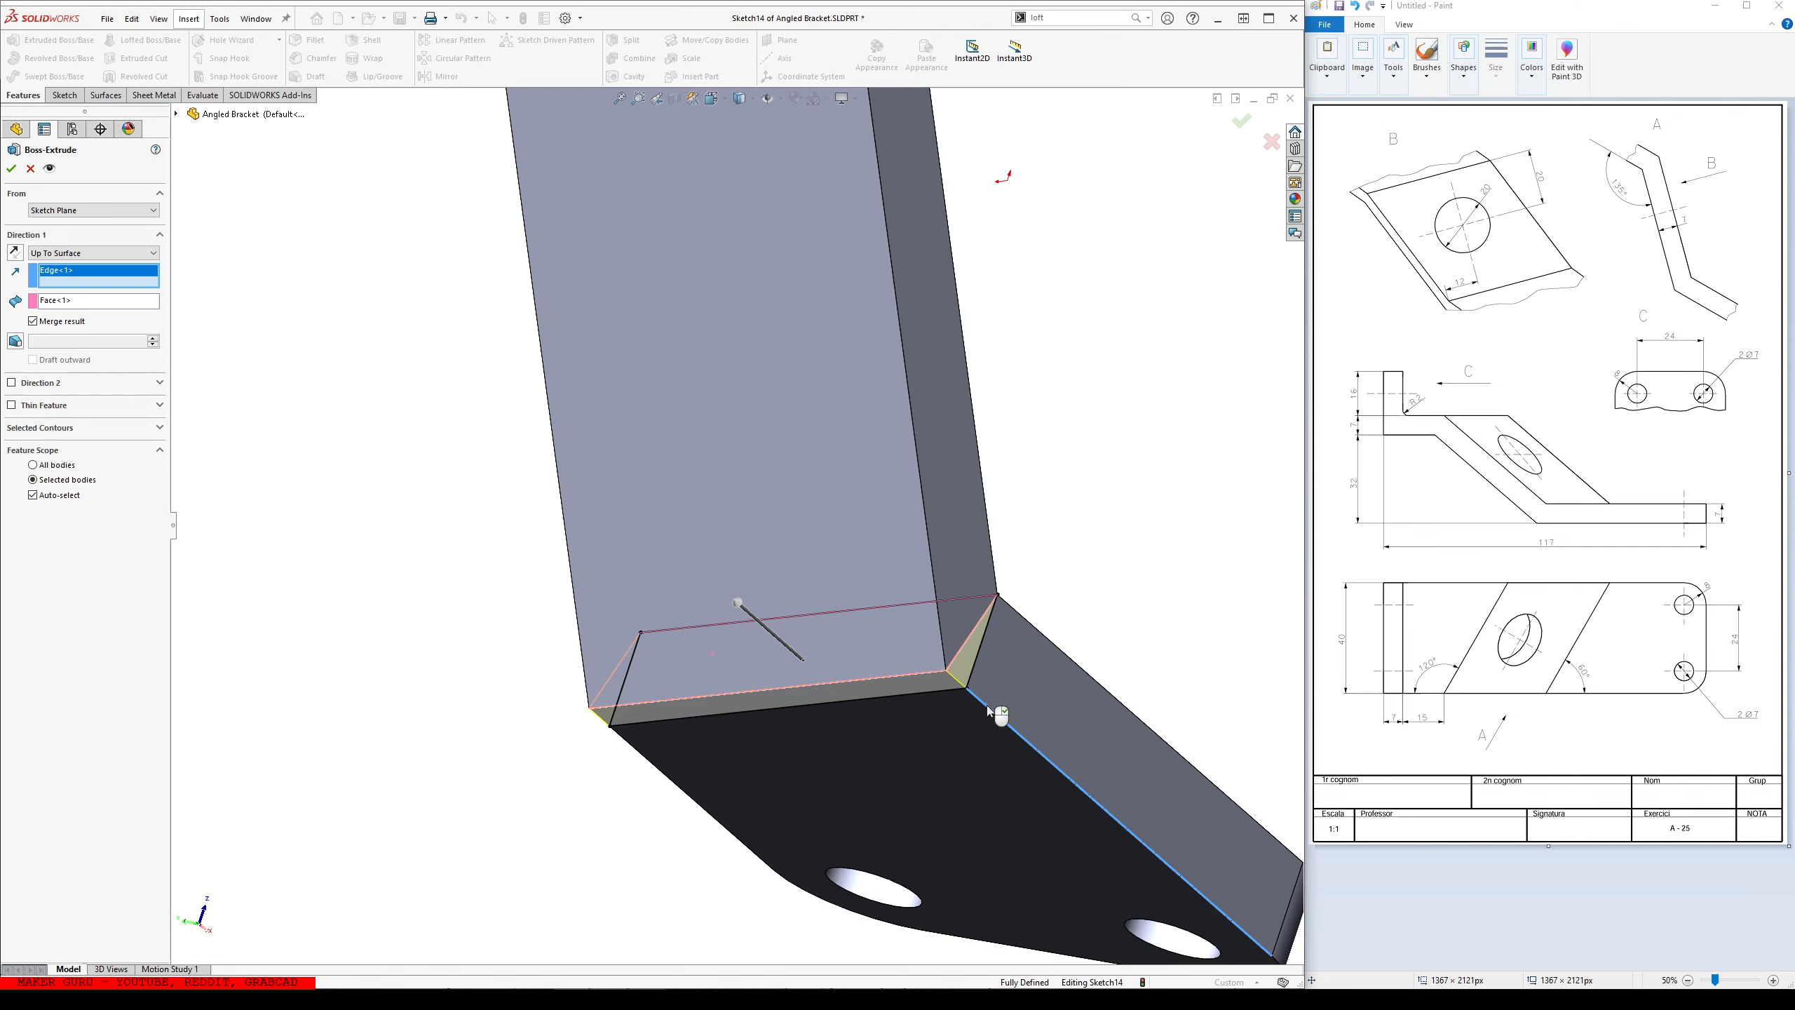
left_click(12, 168)
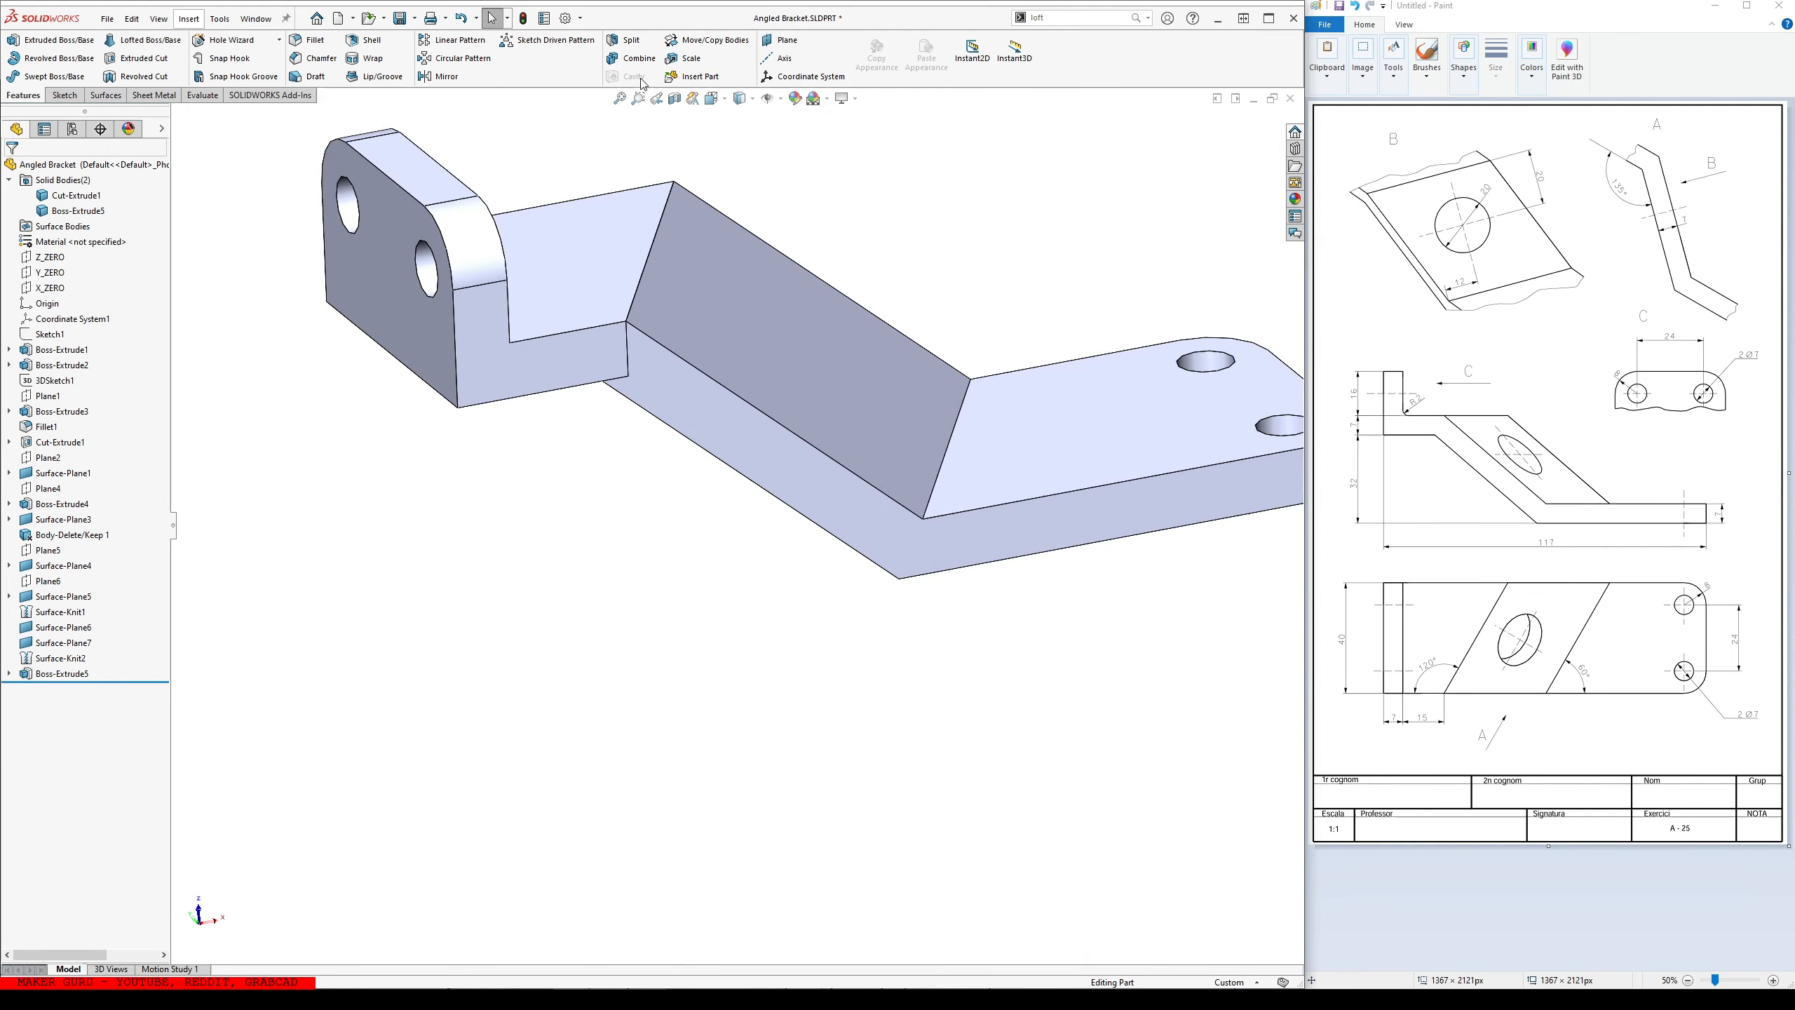
left_click(638, 59)
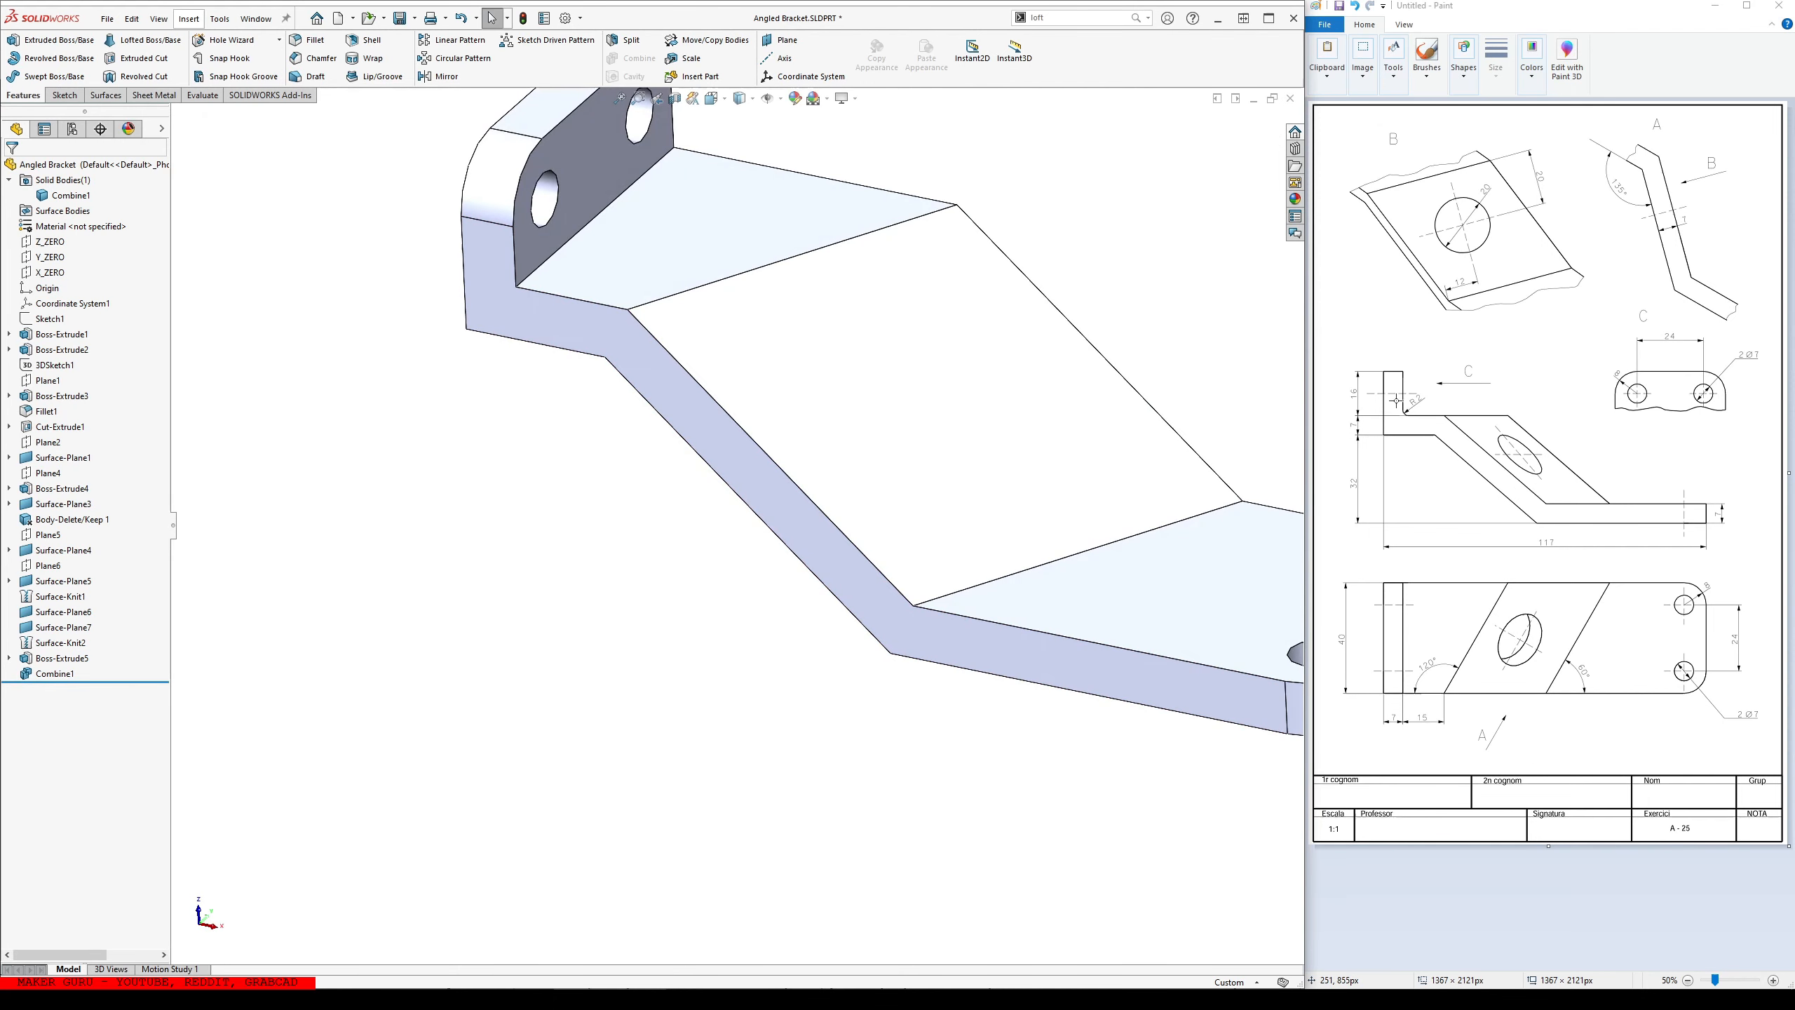
mouse_move(1255, 303)
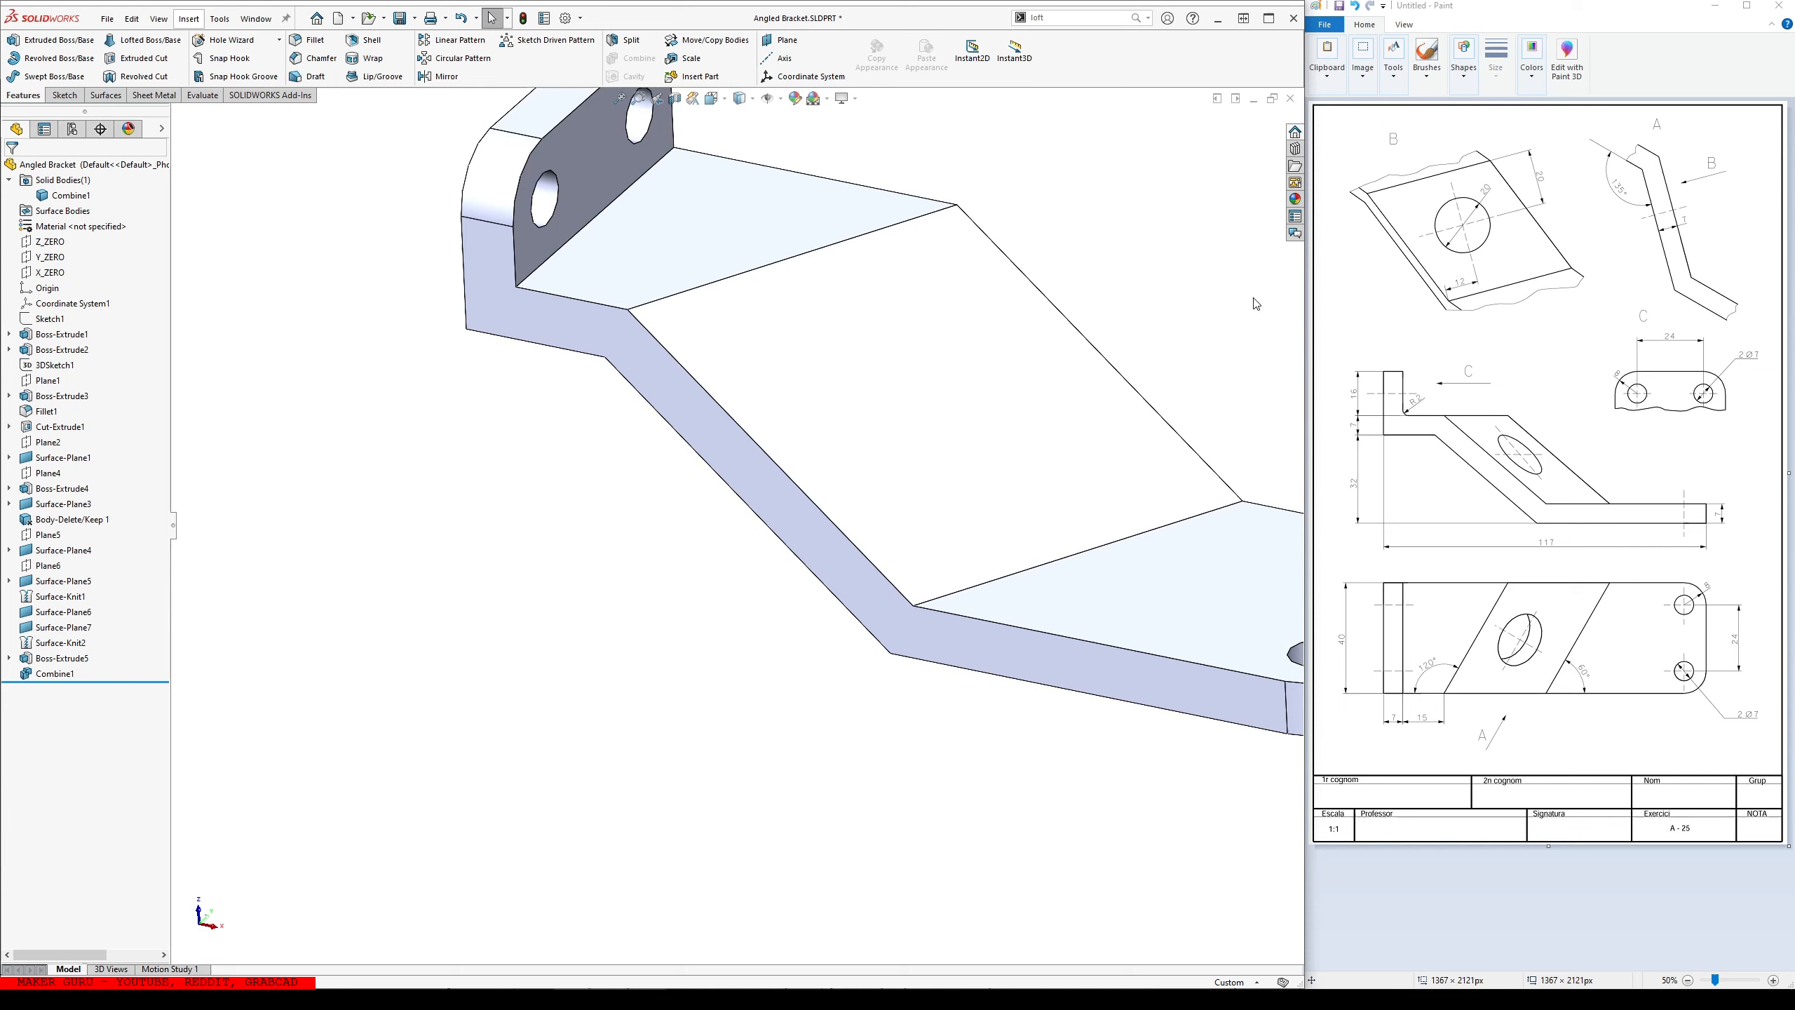
mouse_move(1495, 236)
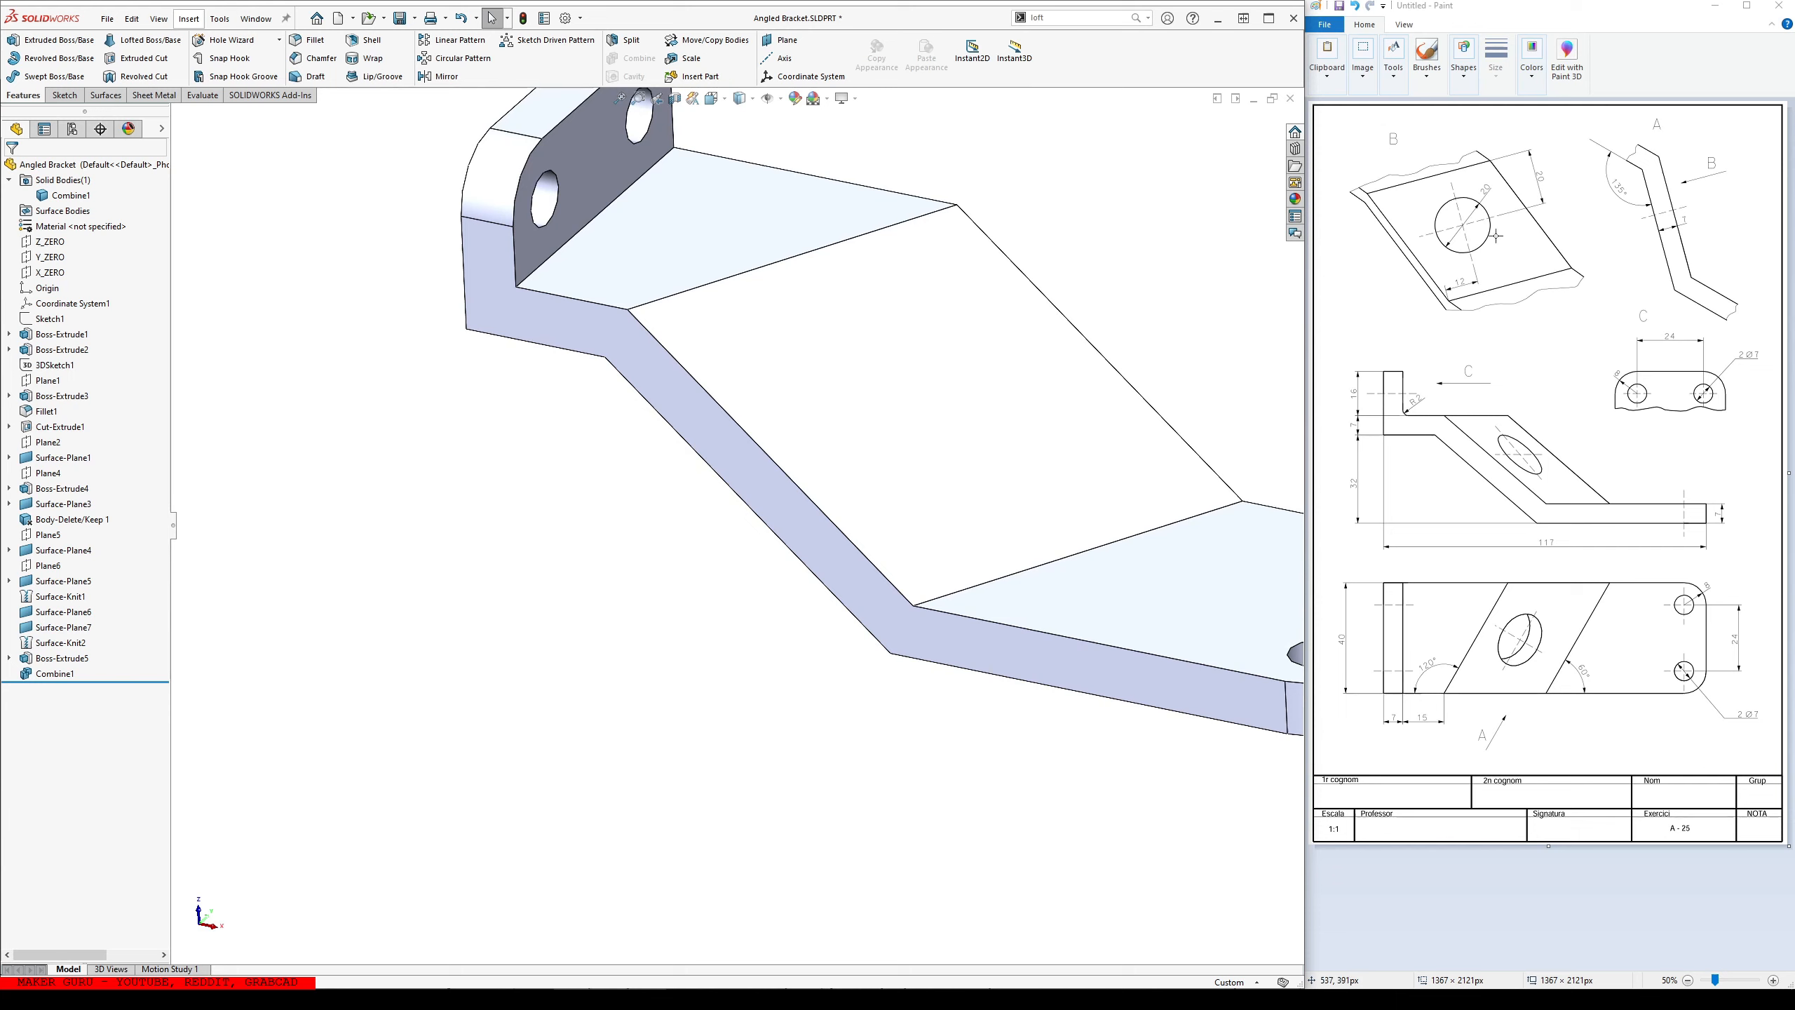
mouse_move(1600, 615)
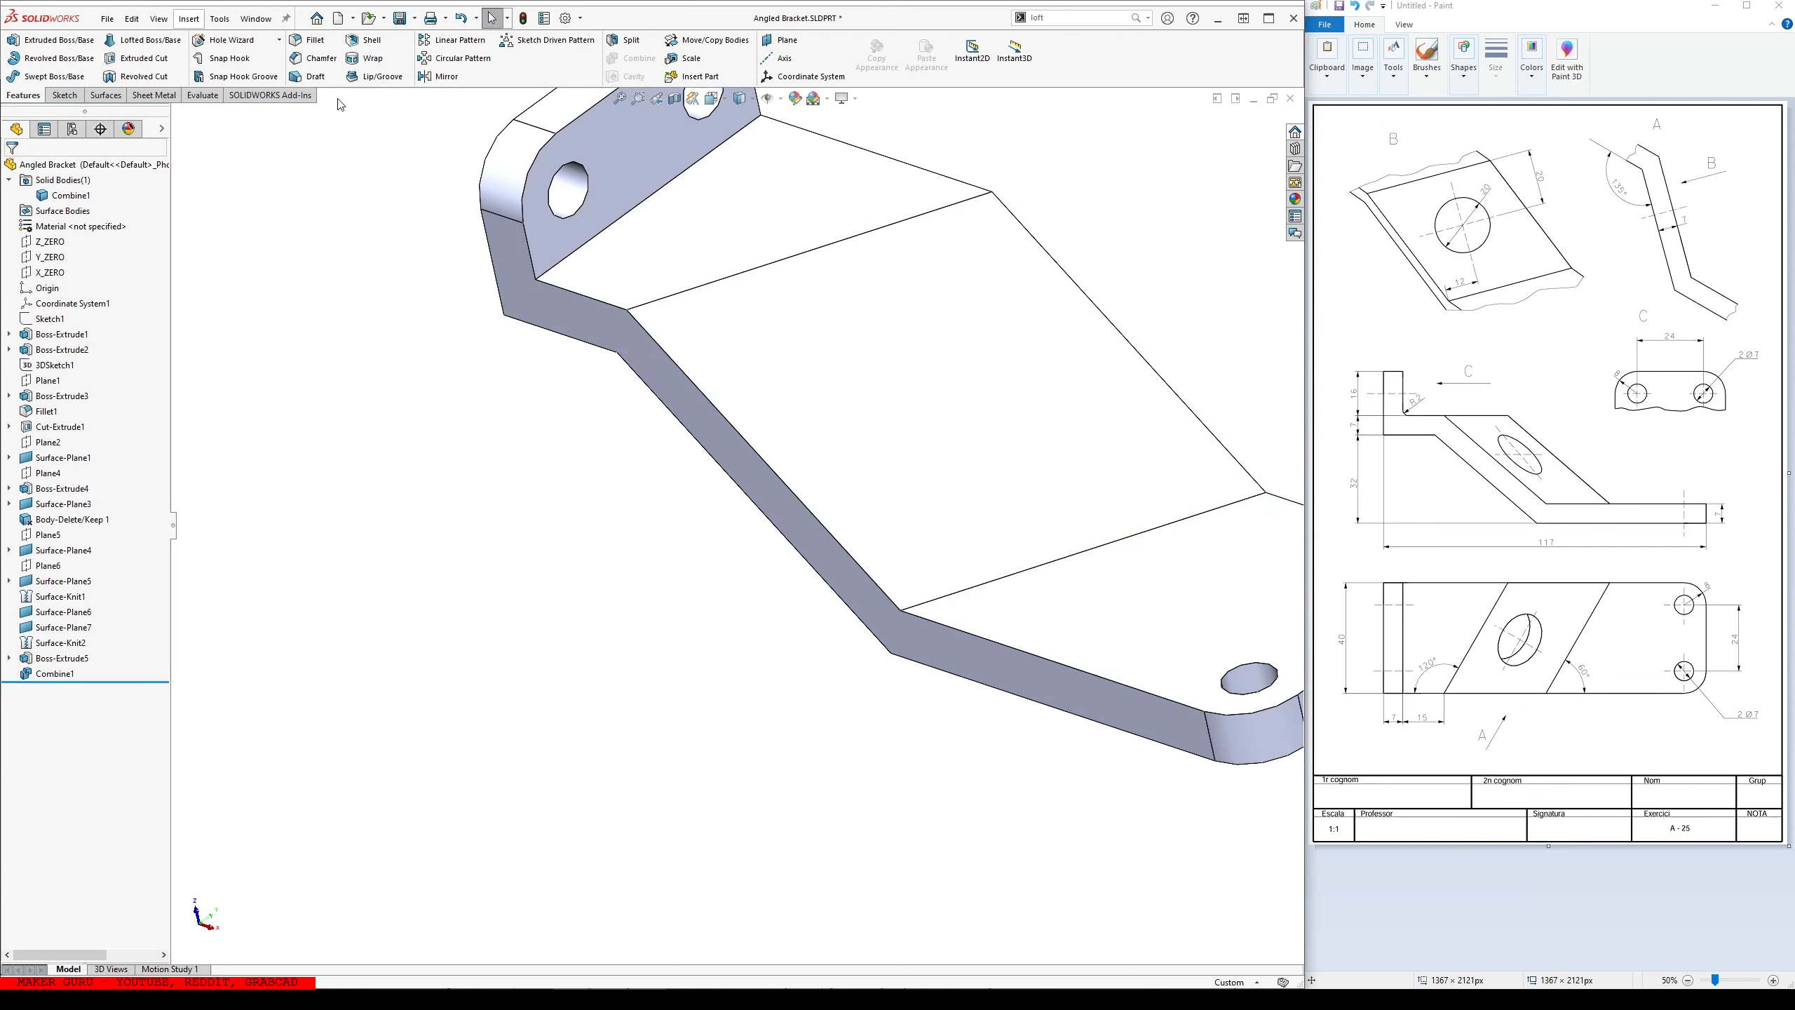
- Fillet the bracket's edges with a 2 mm radius
left_click(311, 39)
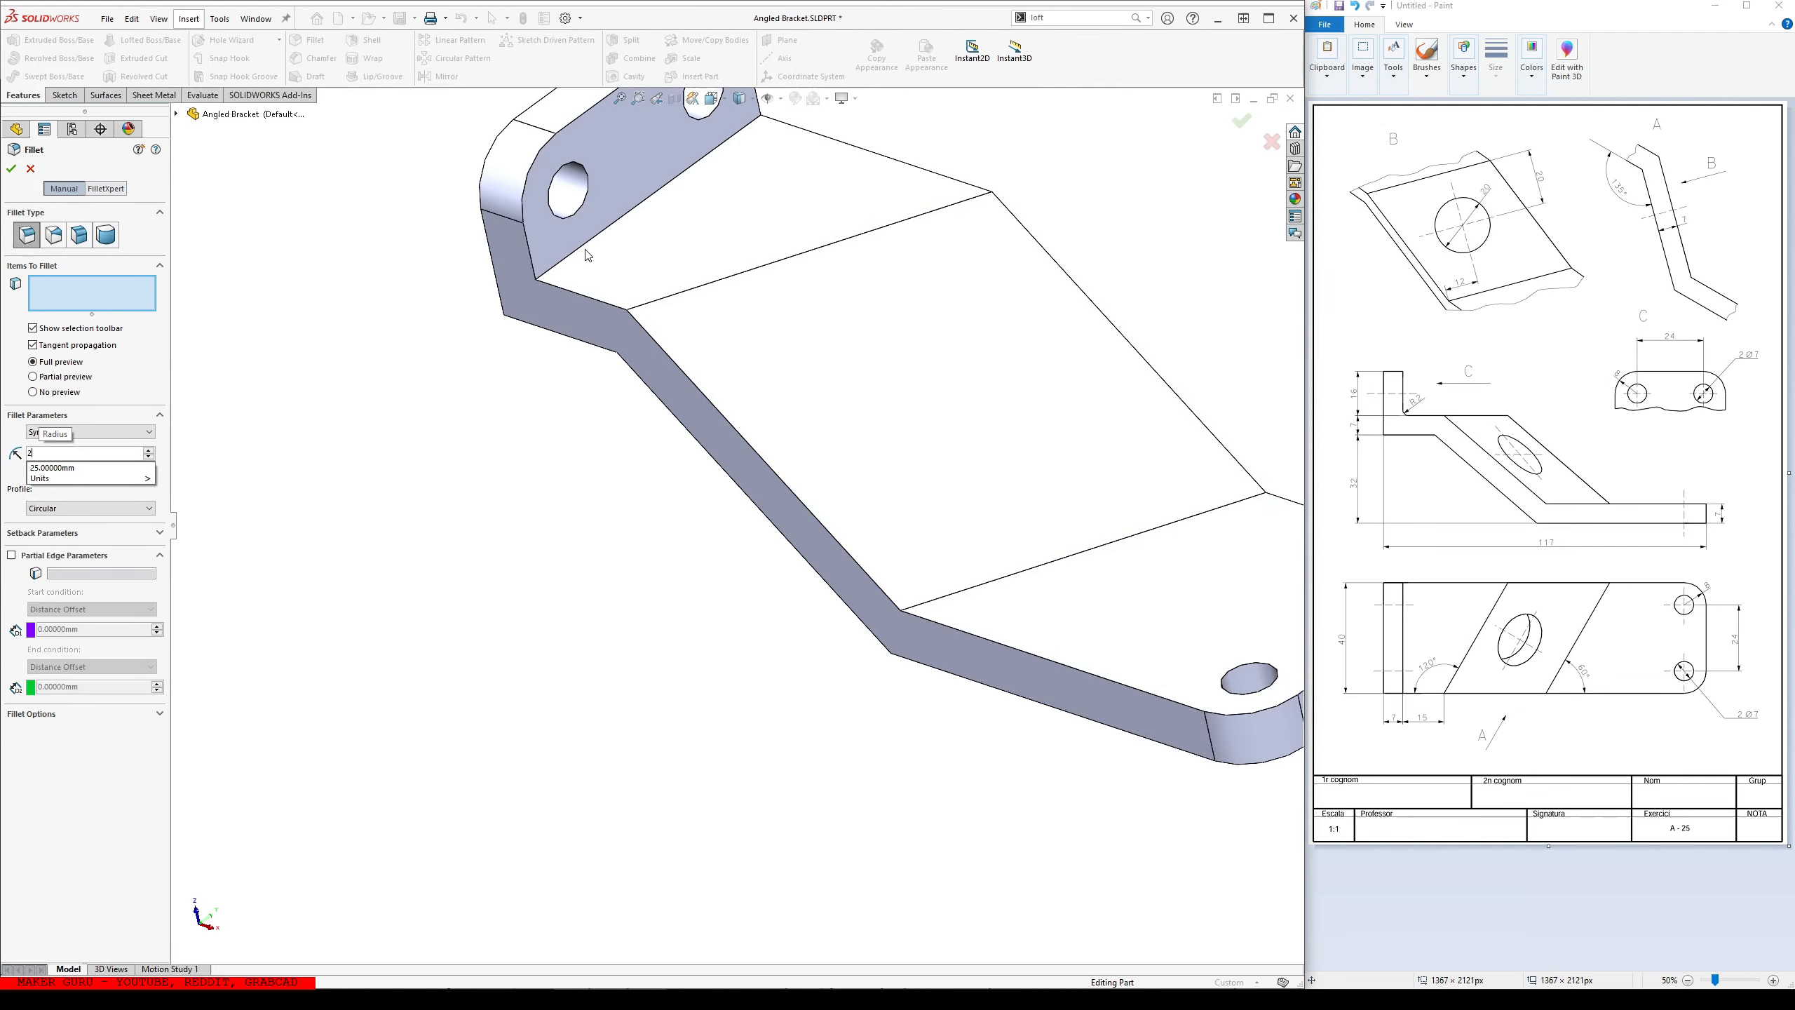
left_click(90, 432)
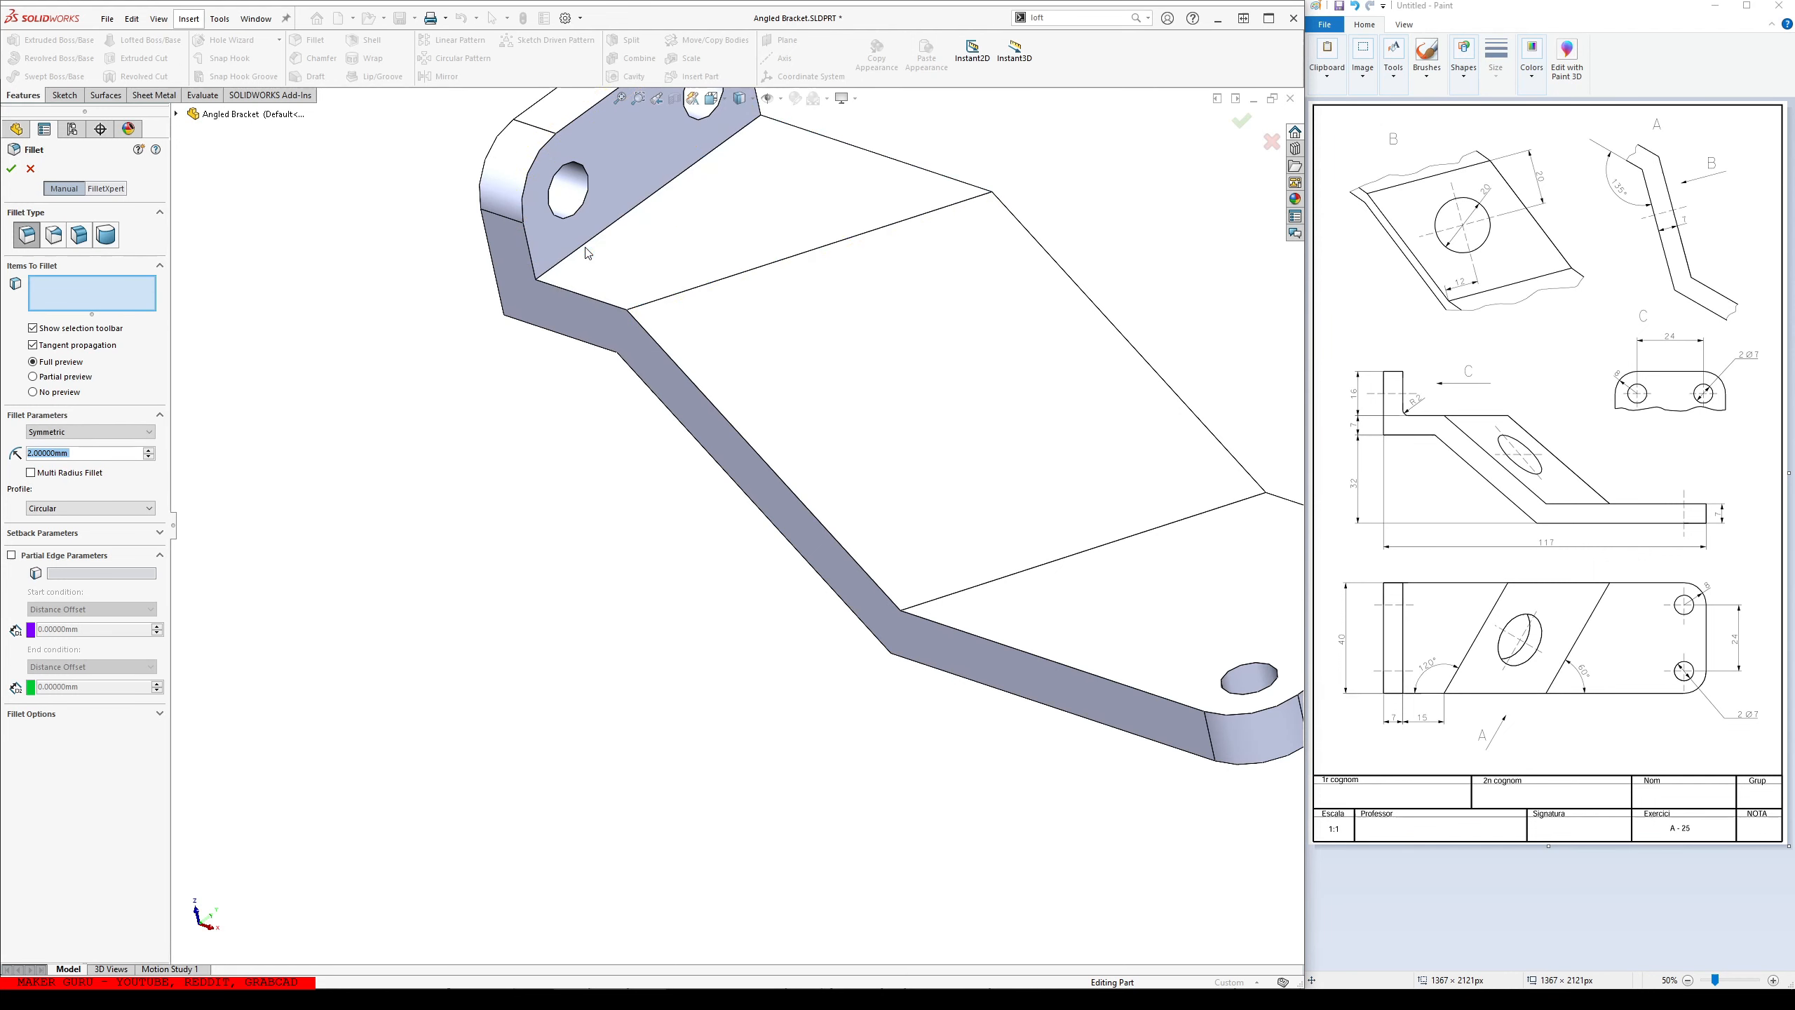
left_click(9, 169)
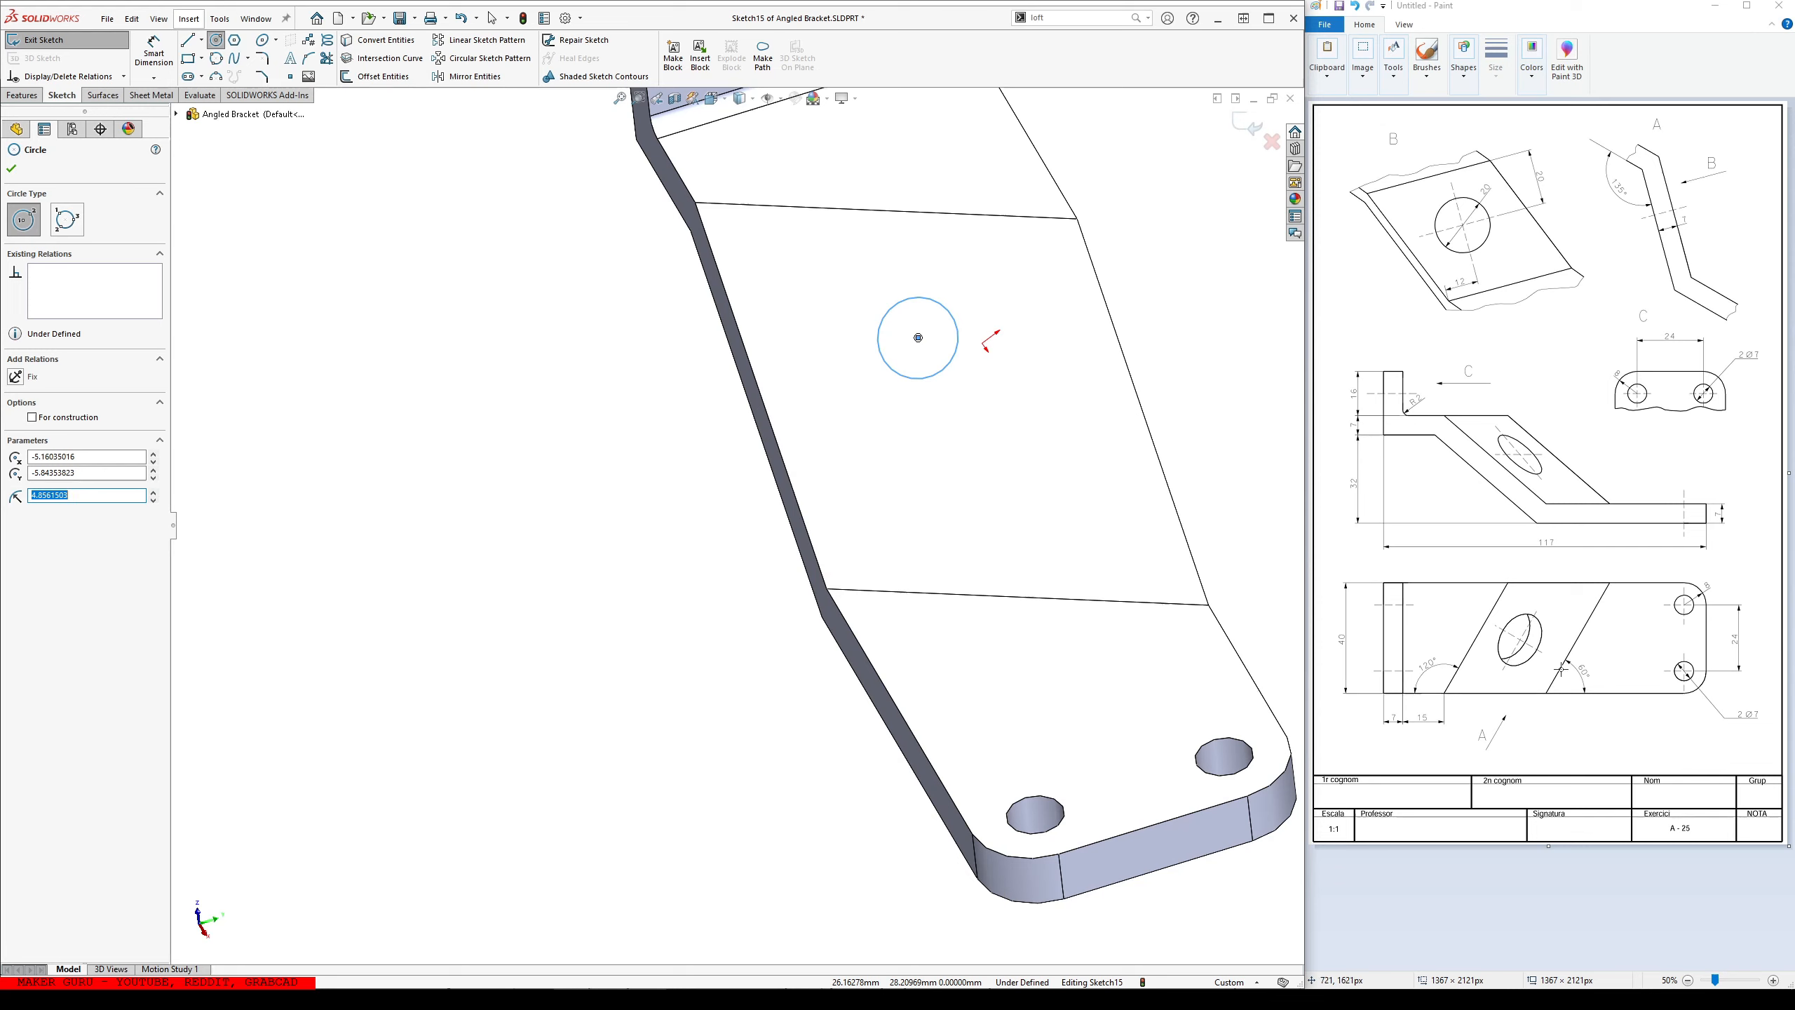
mouse_move(1560, 670)
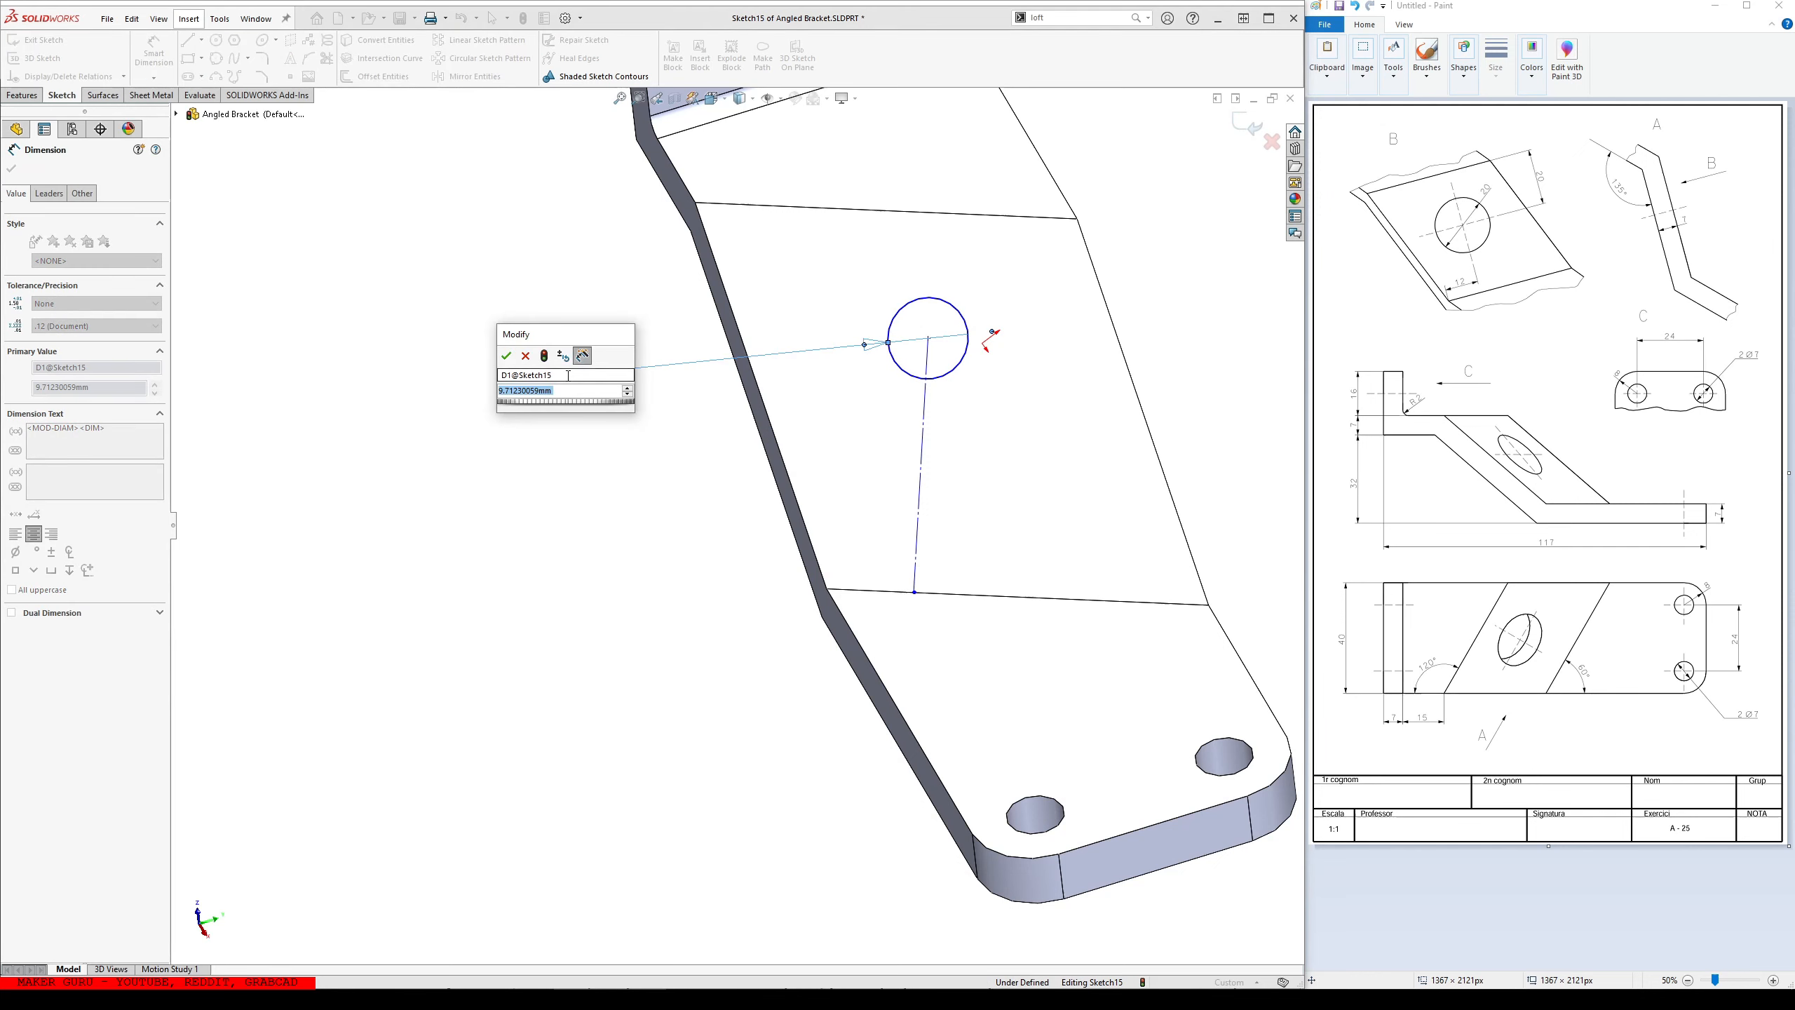
- Dimension the Ø20 circle 20 mm and 12 mm from the edges and cut it Through All
left_click(507, 355)
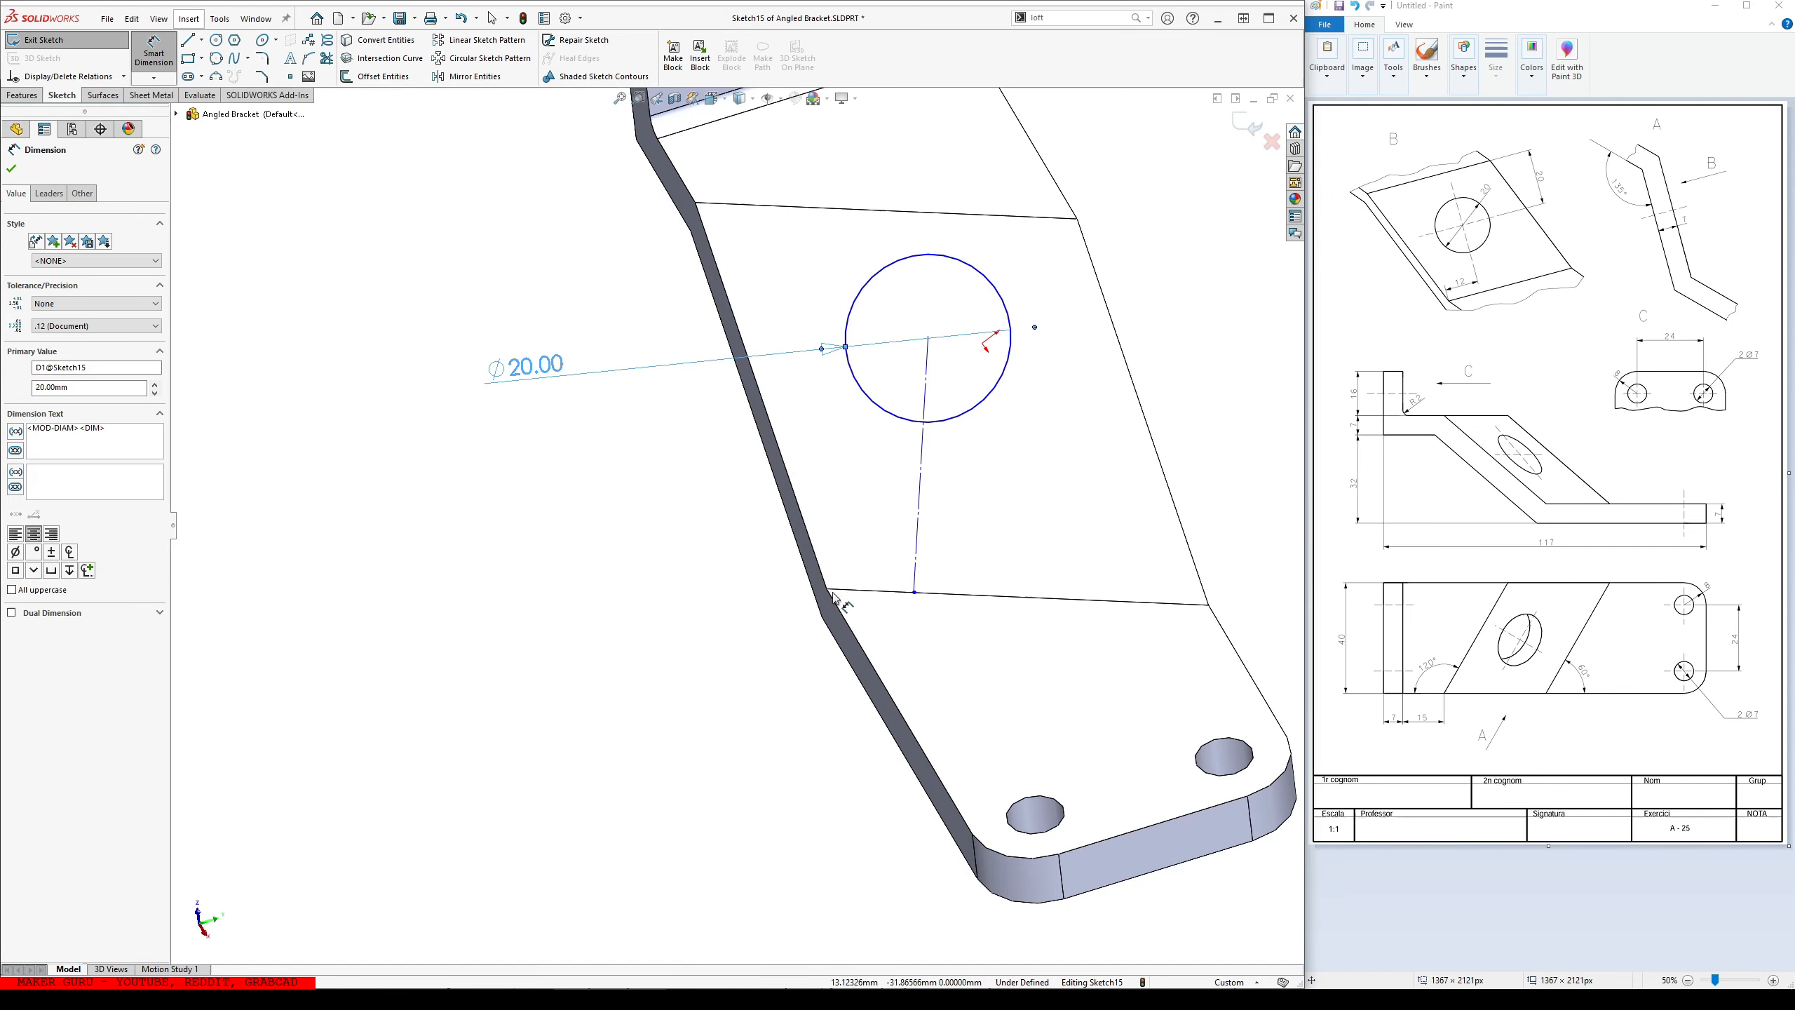
mouse_move(910, 572)
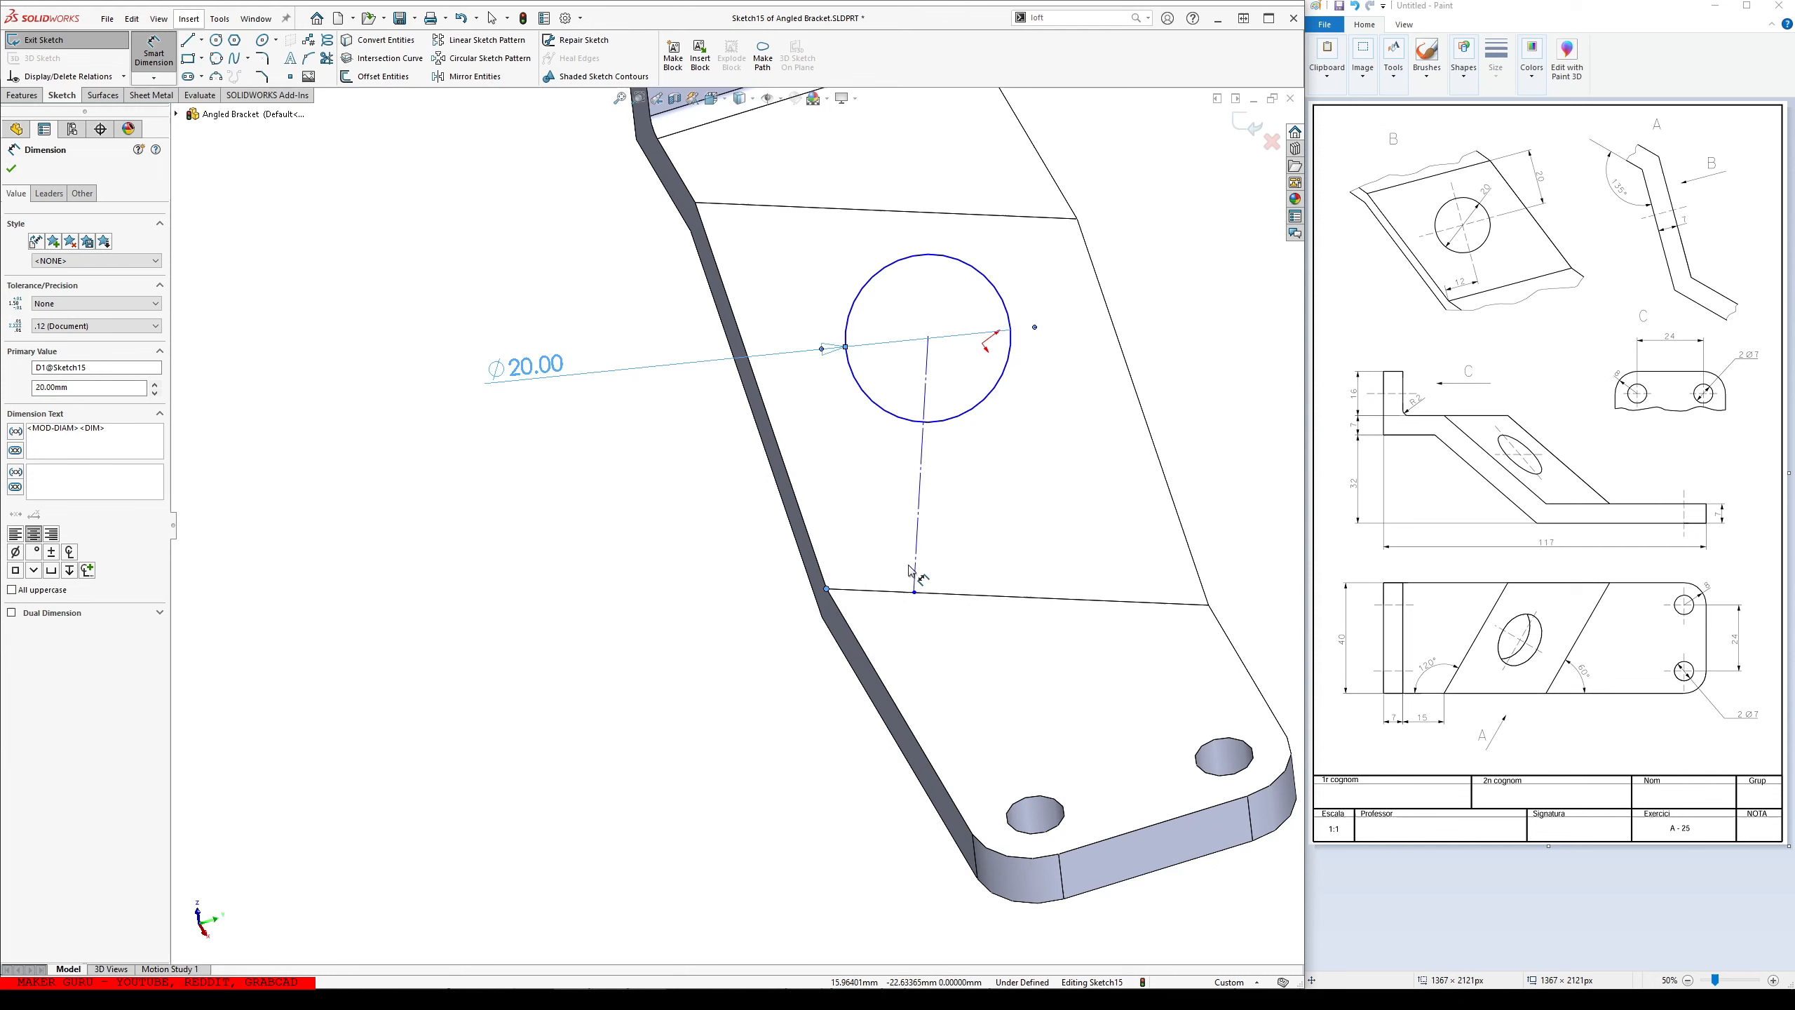
left_click(913, 590)
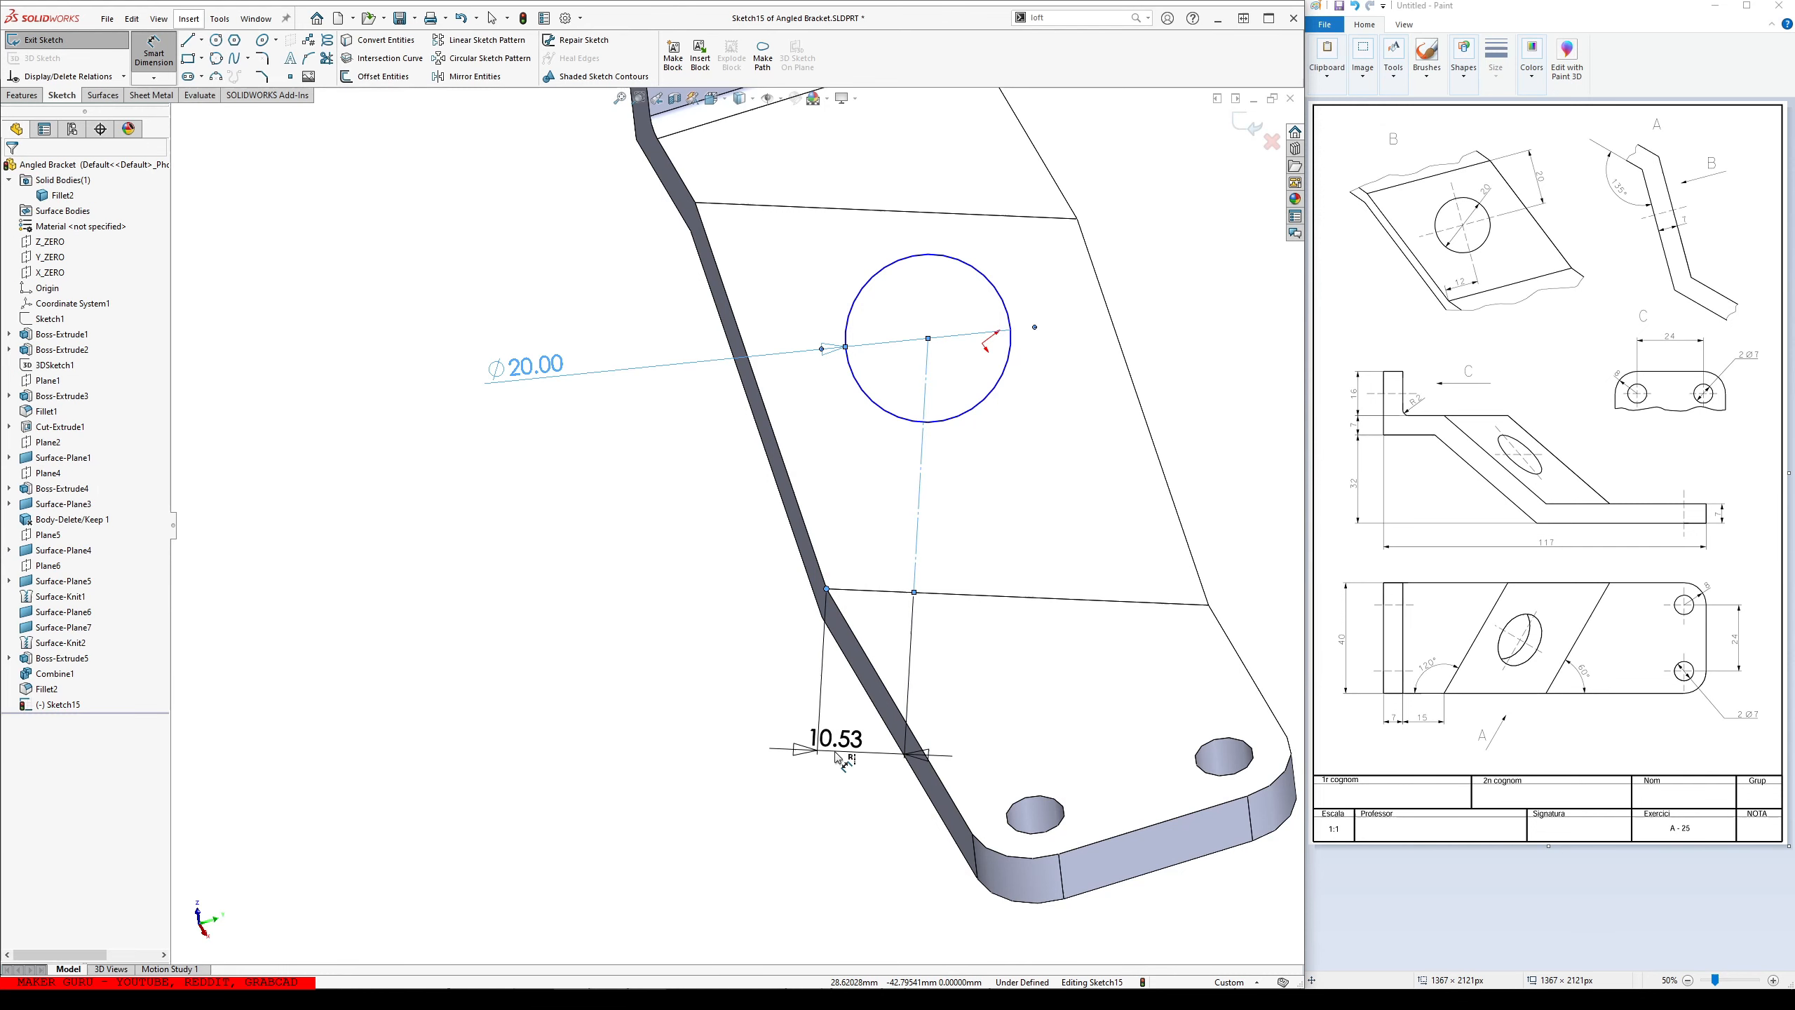
left_click(931, 336)
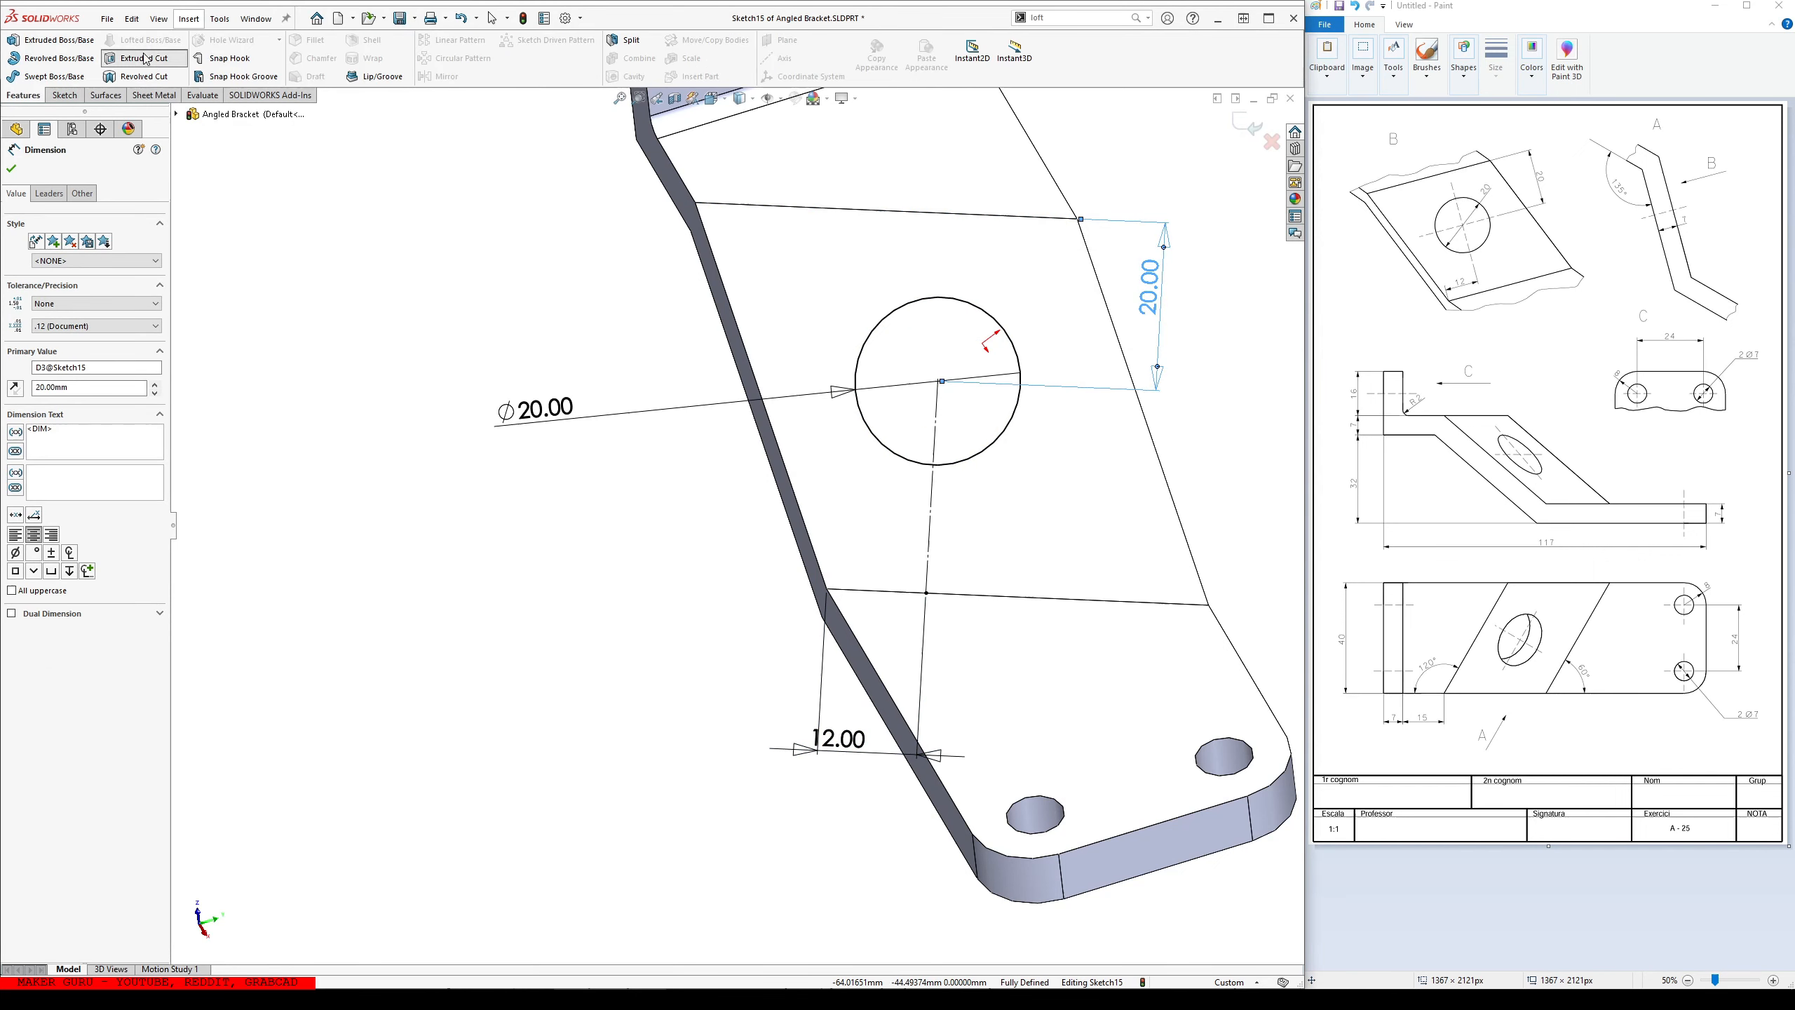
left_click(142, 58)
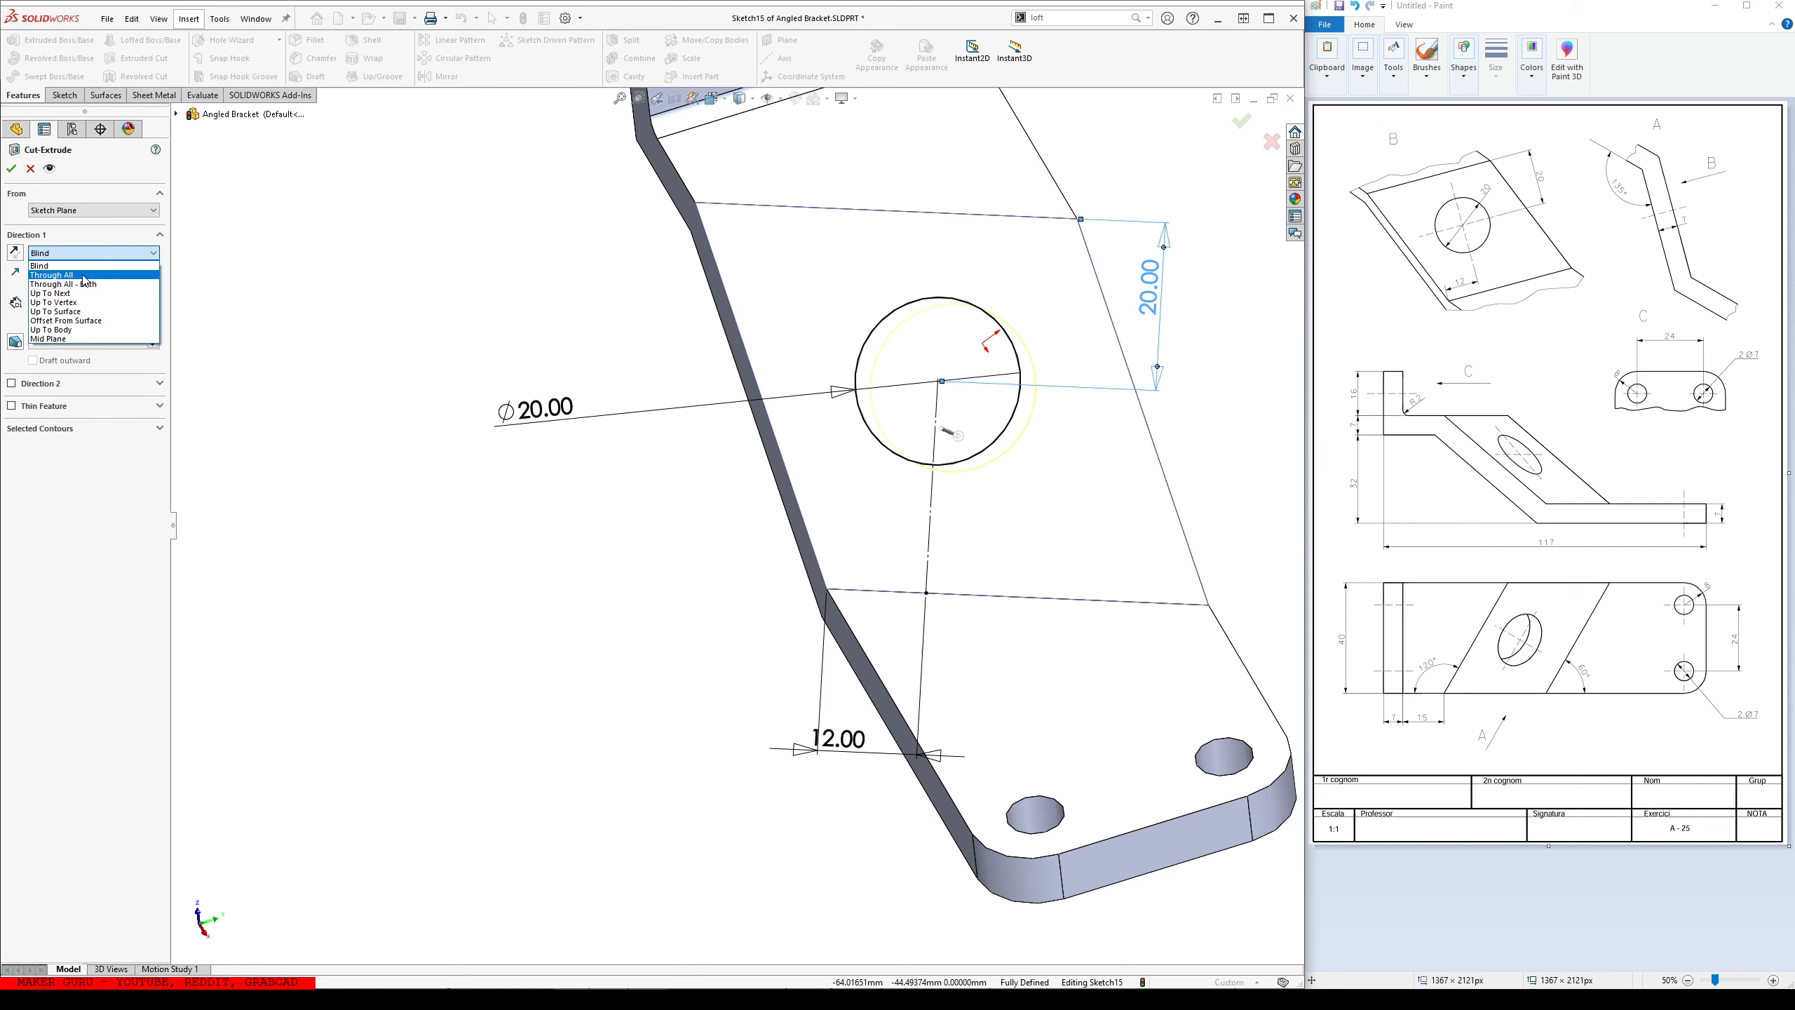
left_click(11, 168)
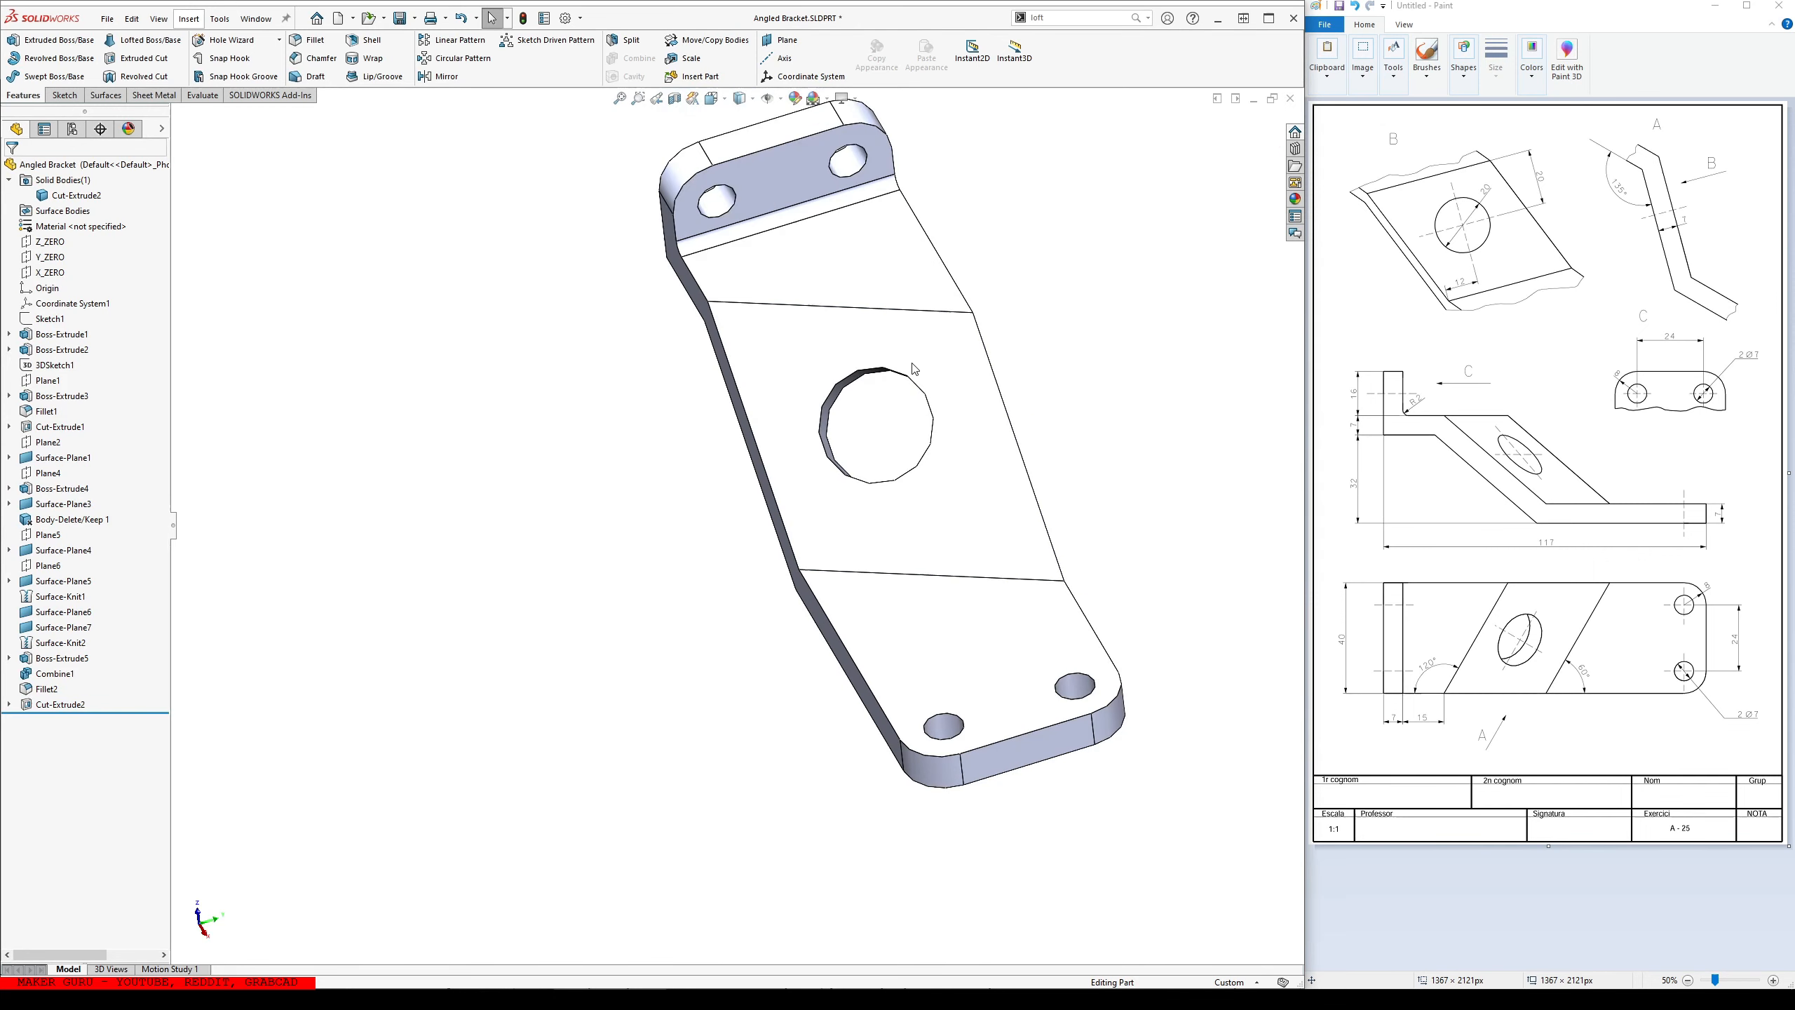